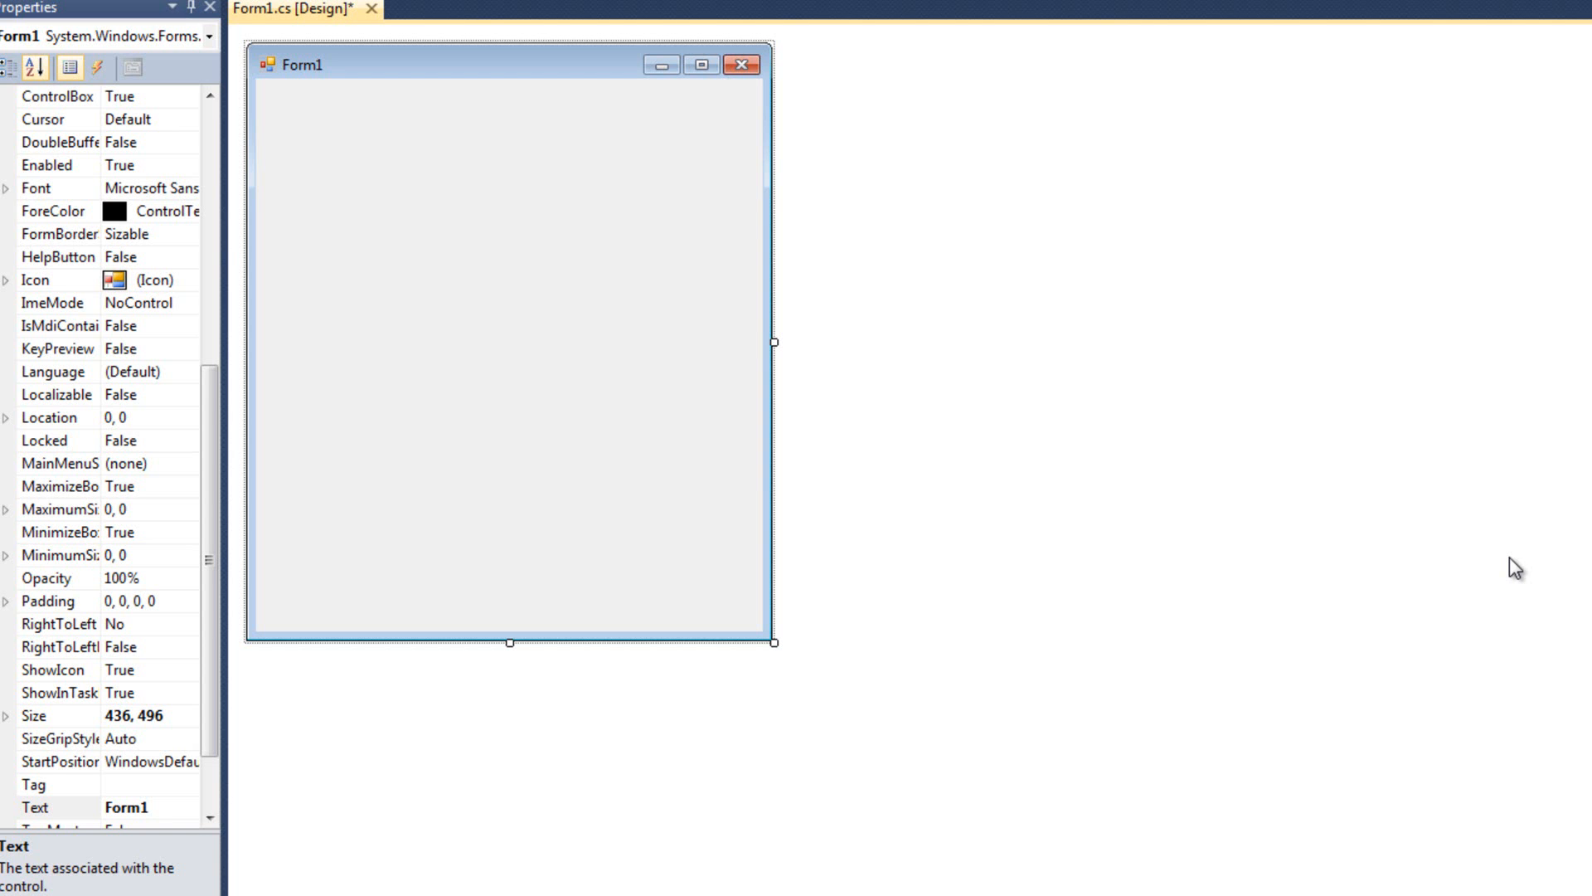
mouse_move(327, 284)
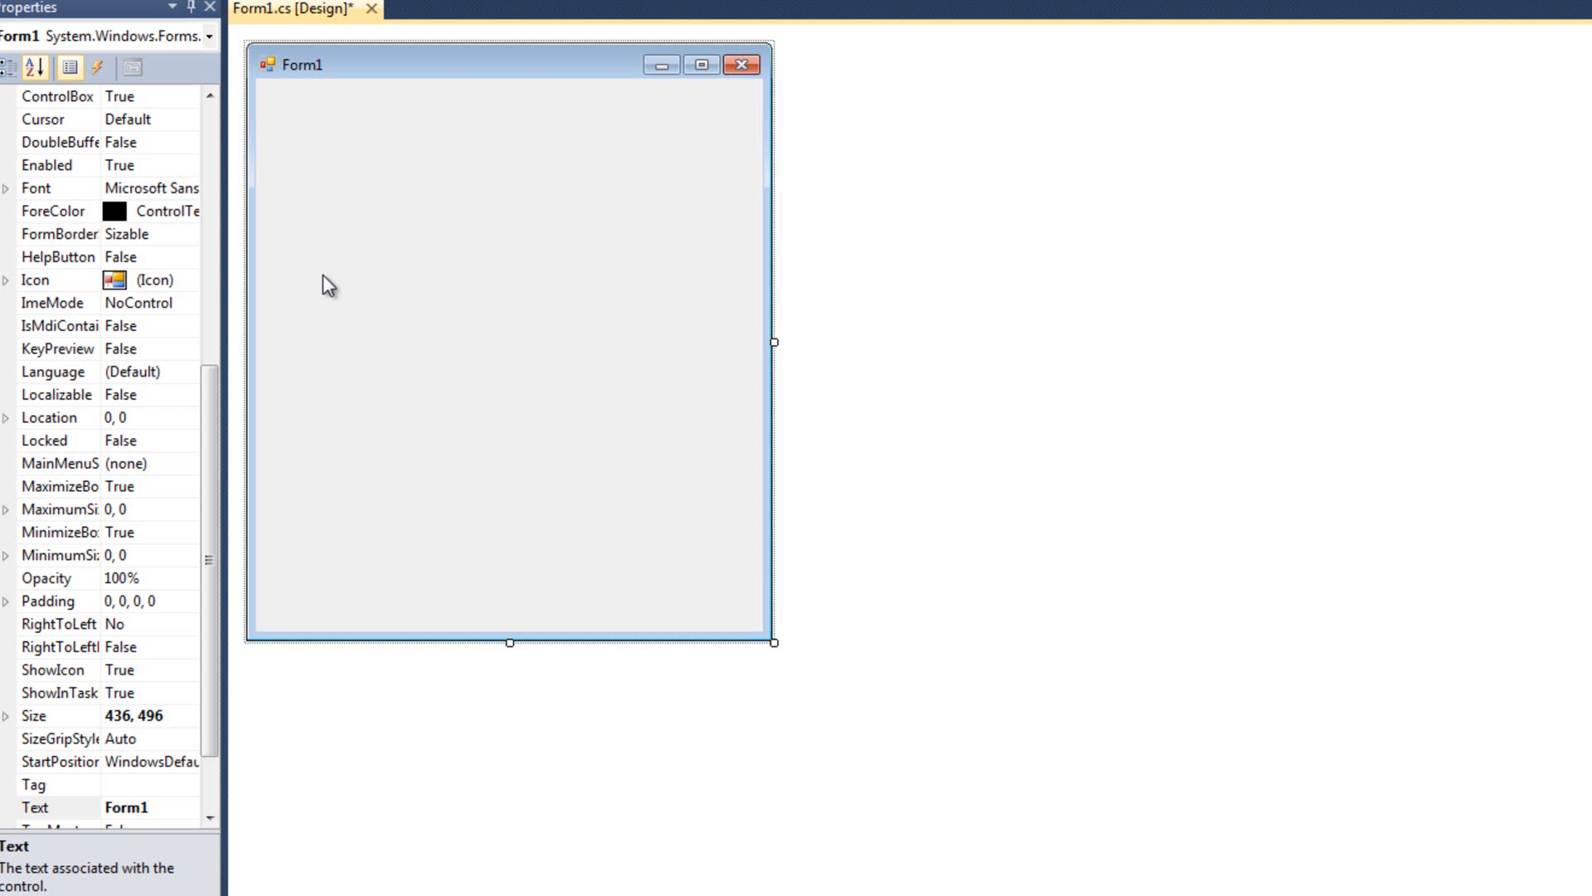
mouse_move(669, 543)
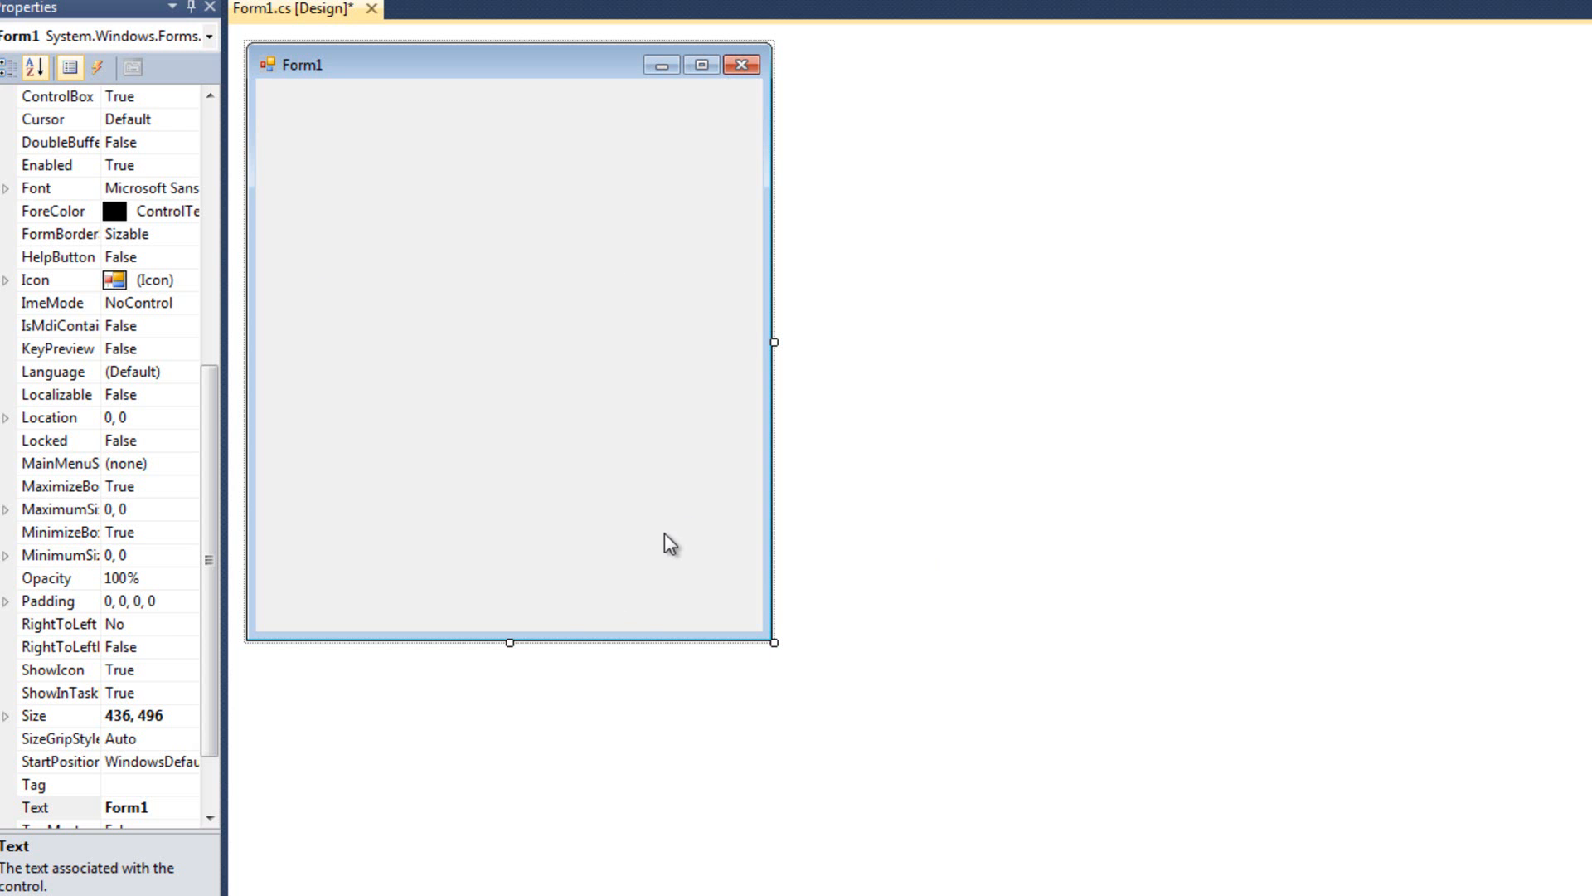
mouse_move(9, 187)
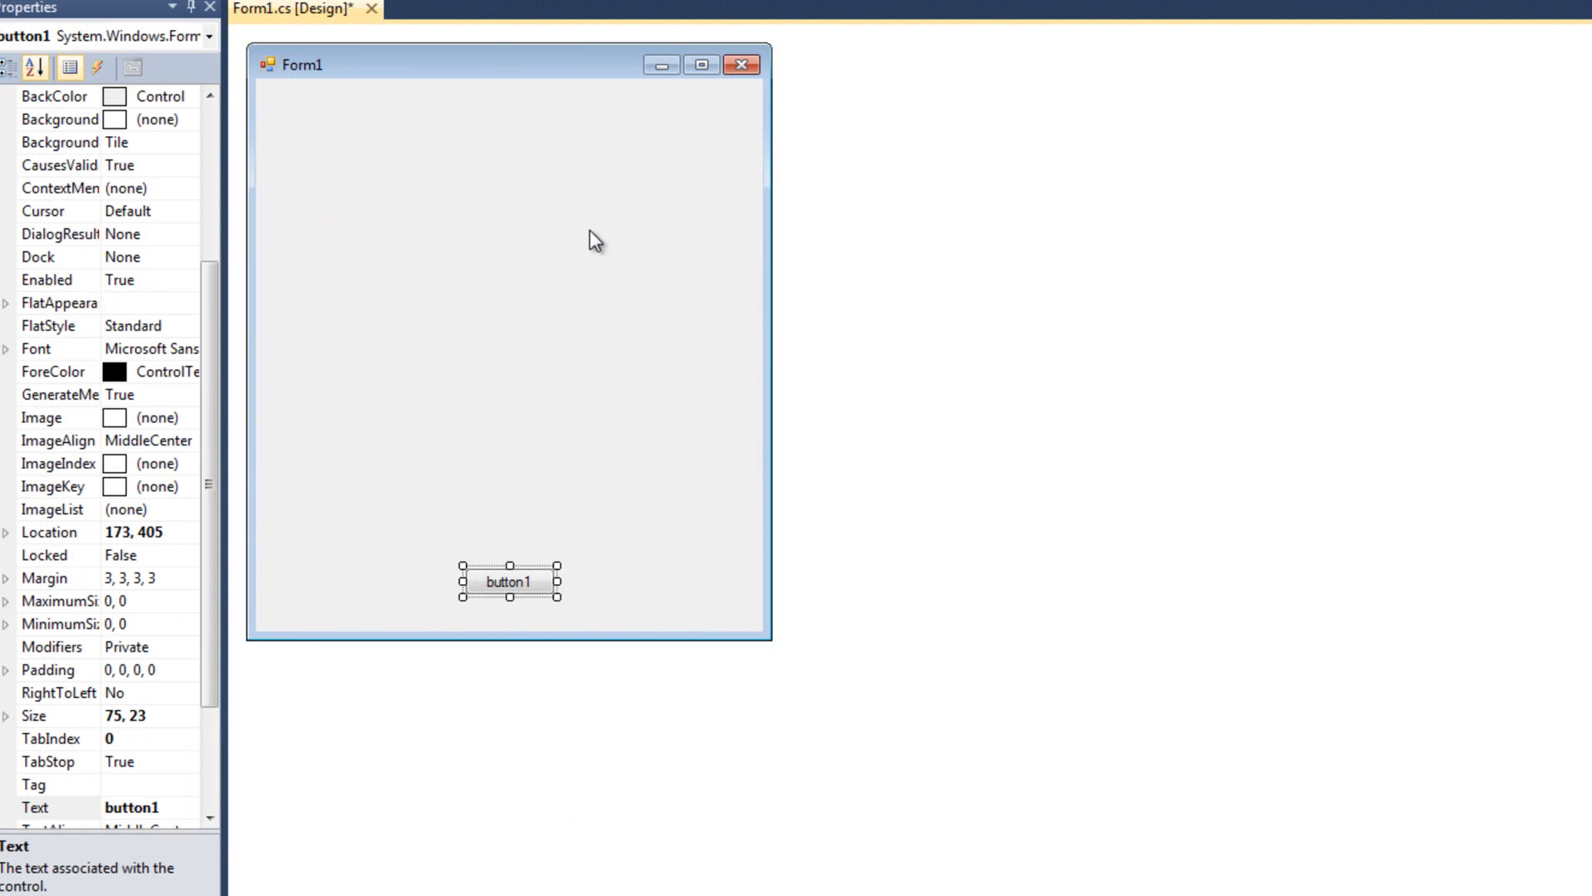
mouse_move(414, 516)
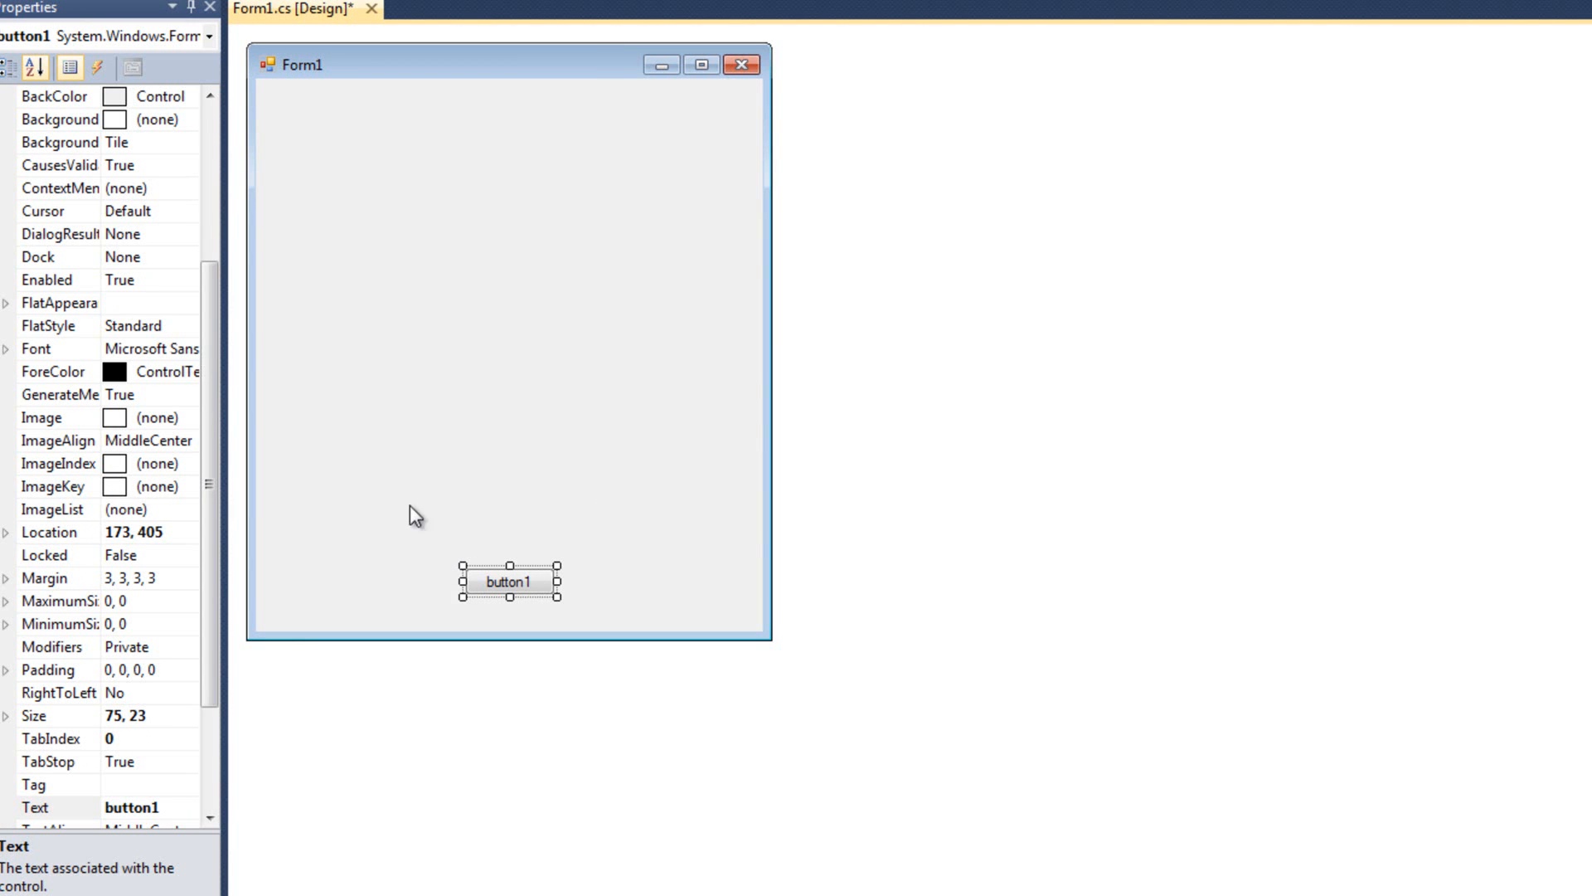
mouse_move(685, 496)
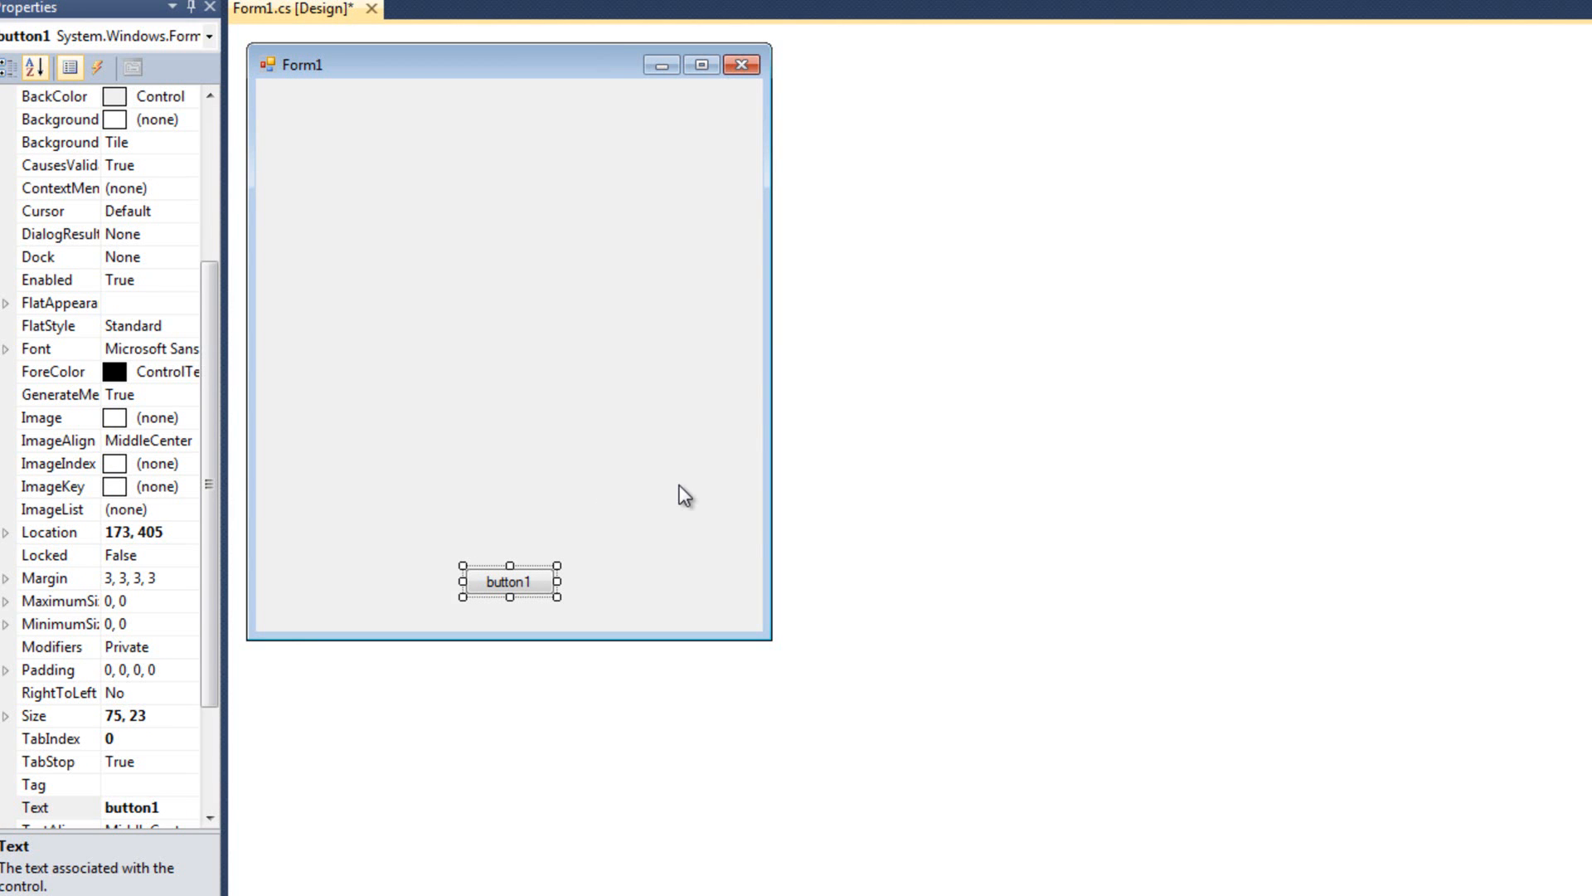
mouse_move(234, 450)
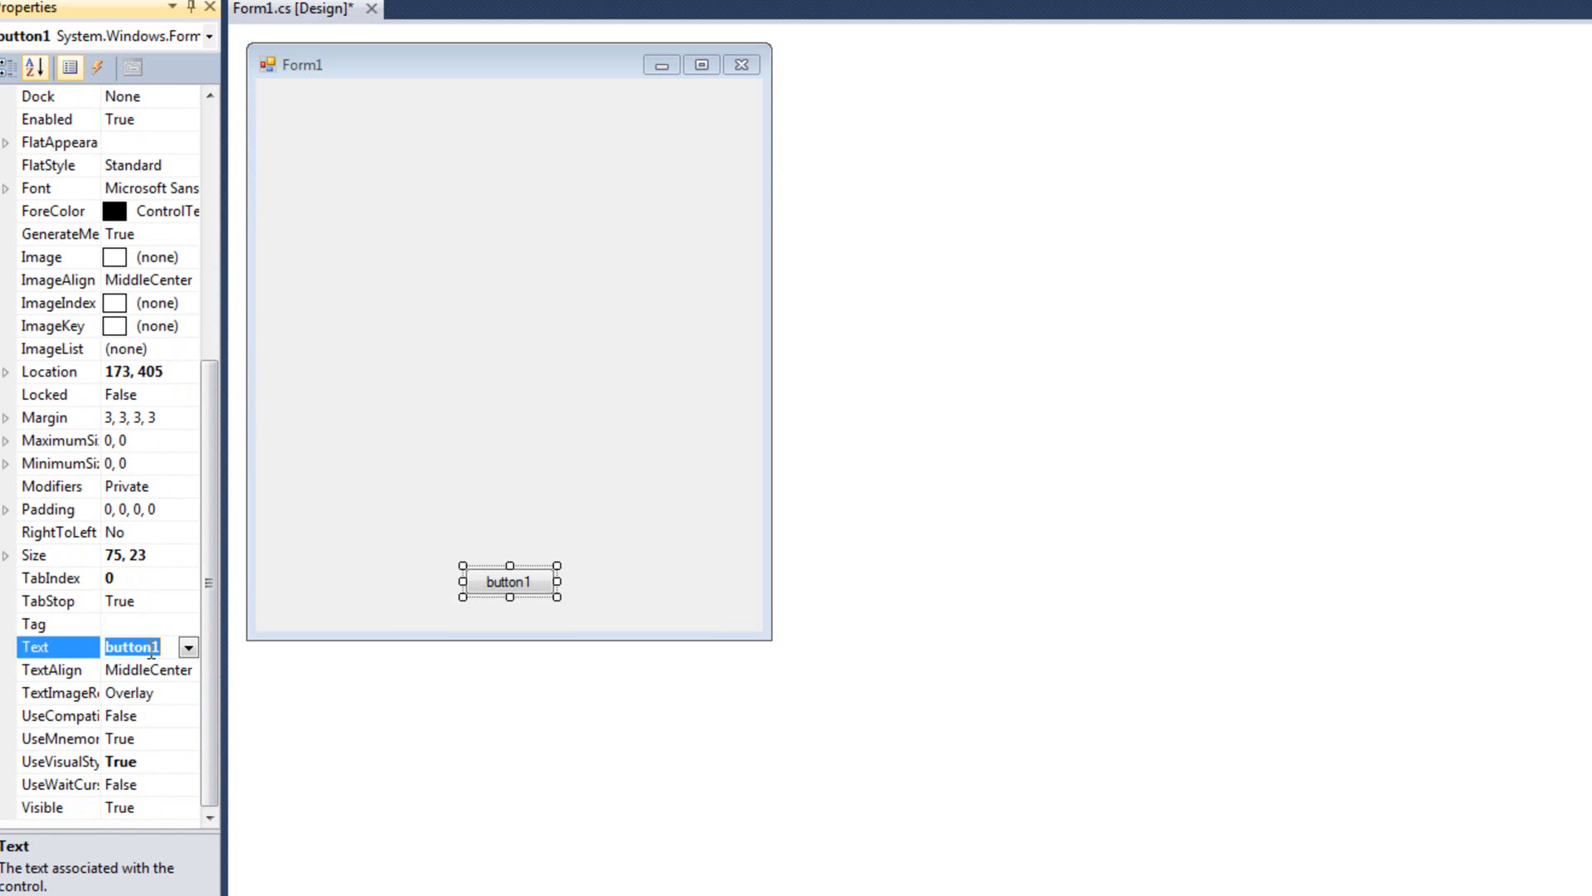
Step: Caption the form button 'Generate' and create its empty button1_Click handler
type("Generat")
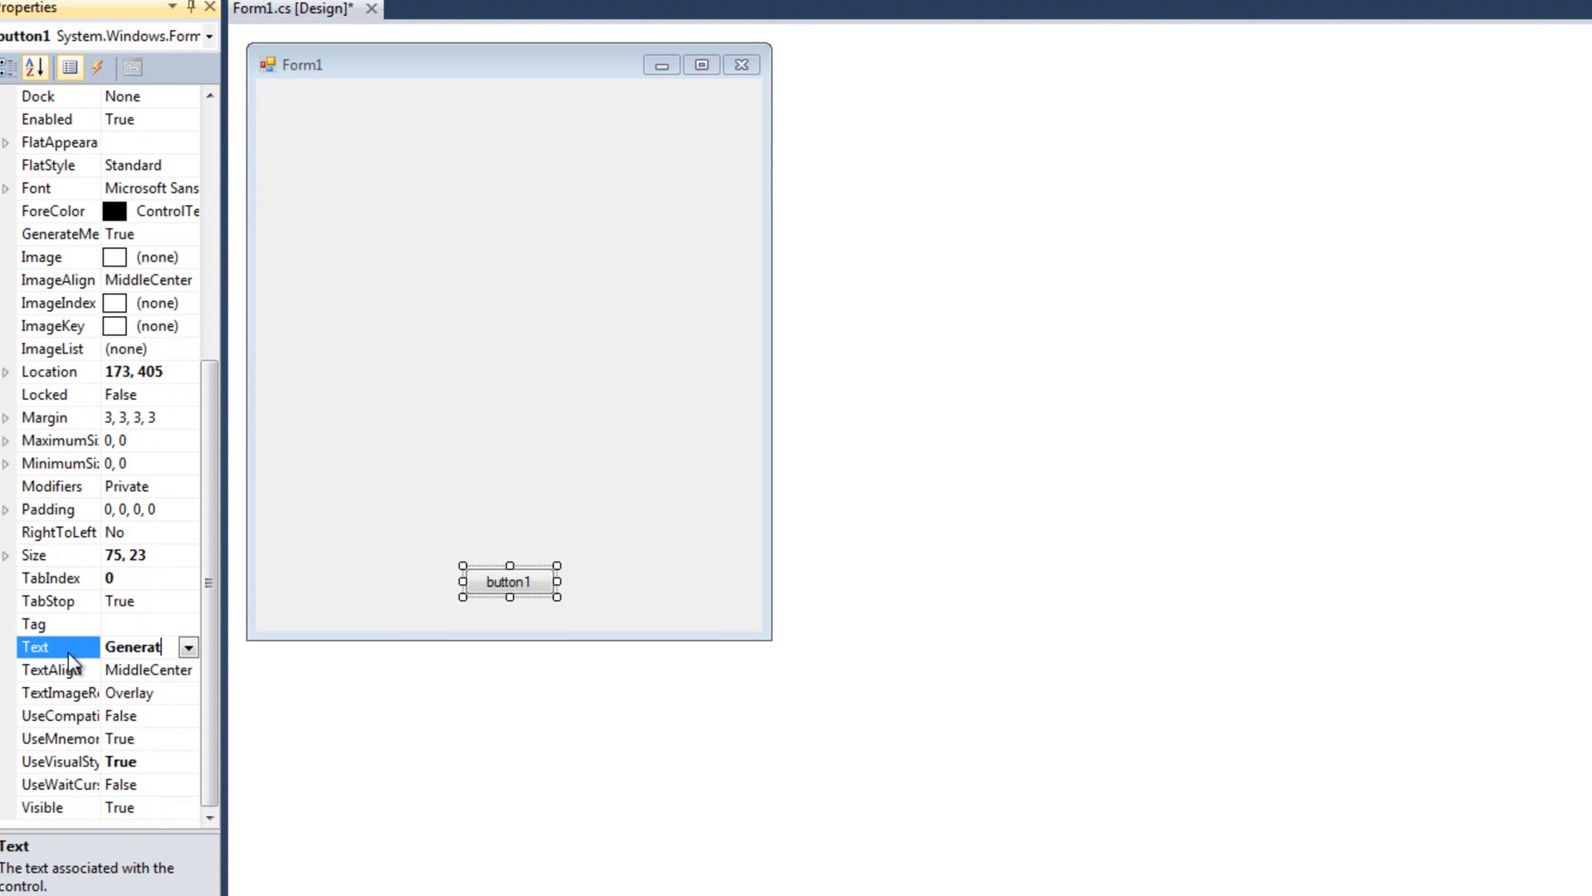
left_click(421, 463)
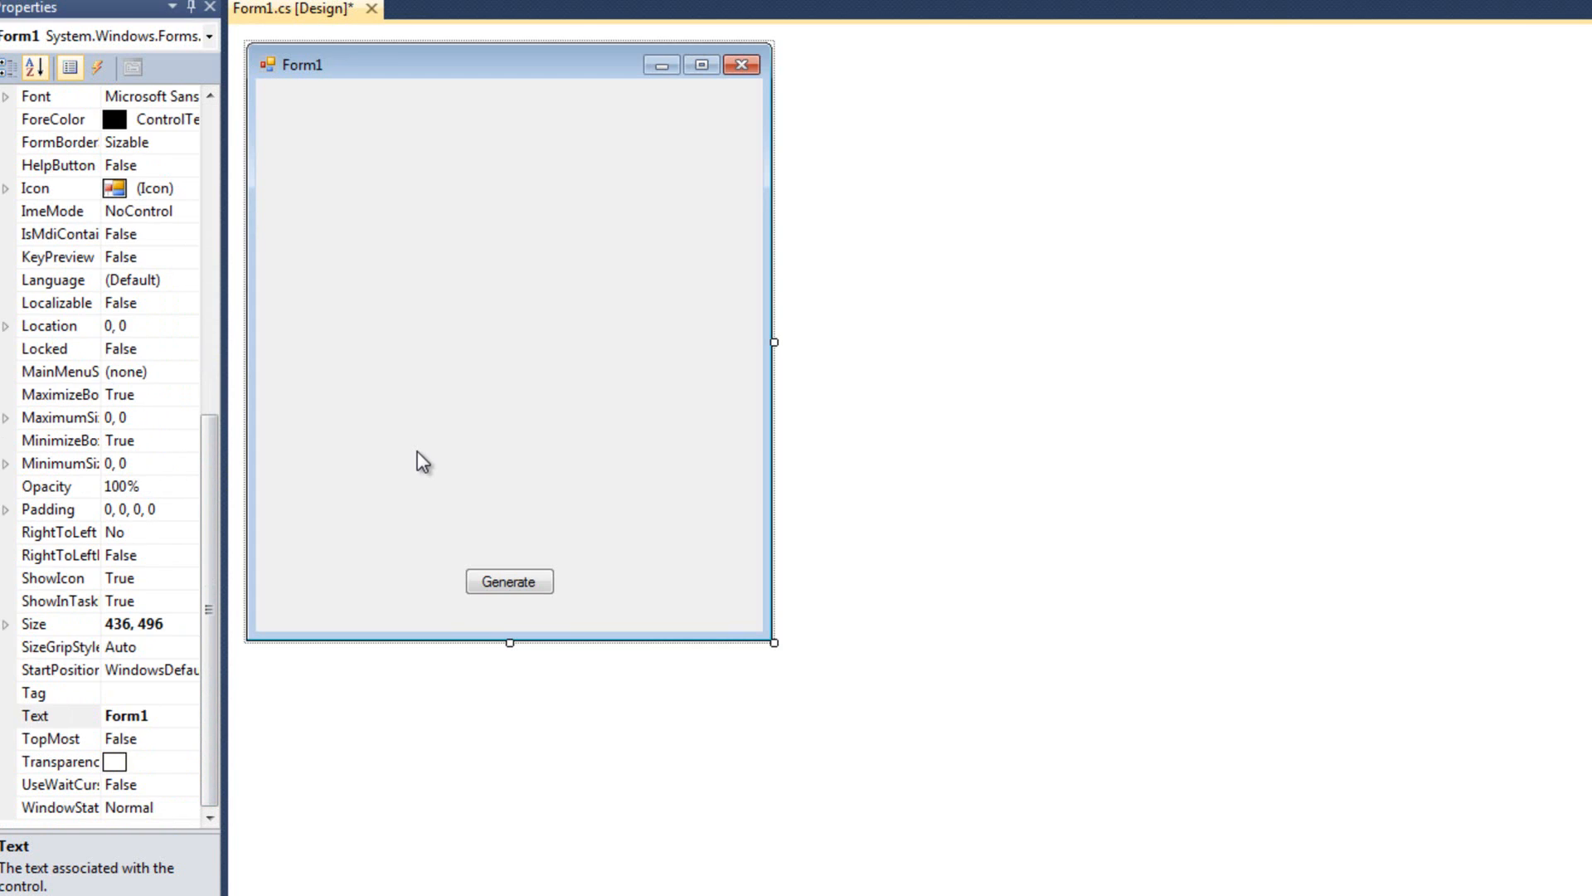
left_click(509, 580)
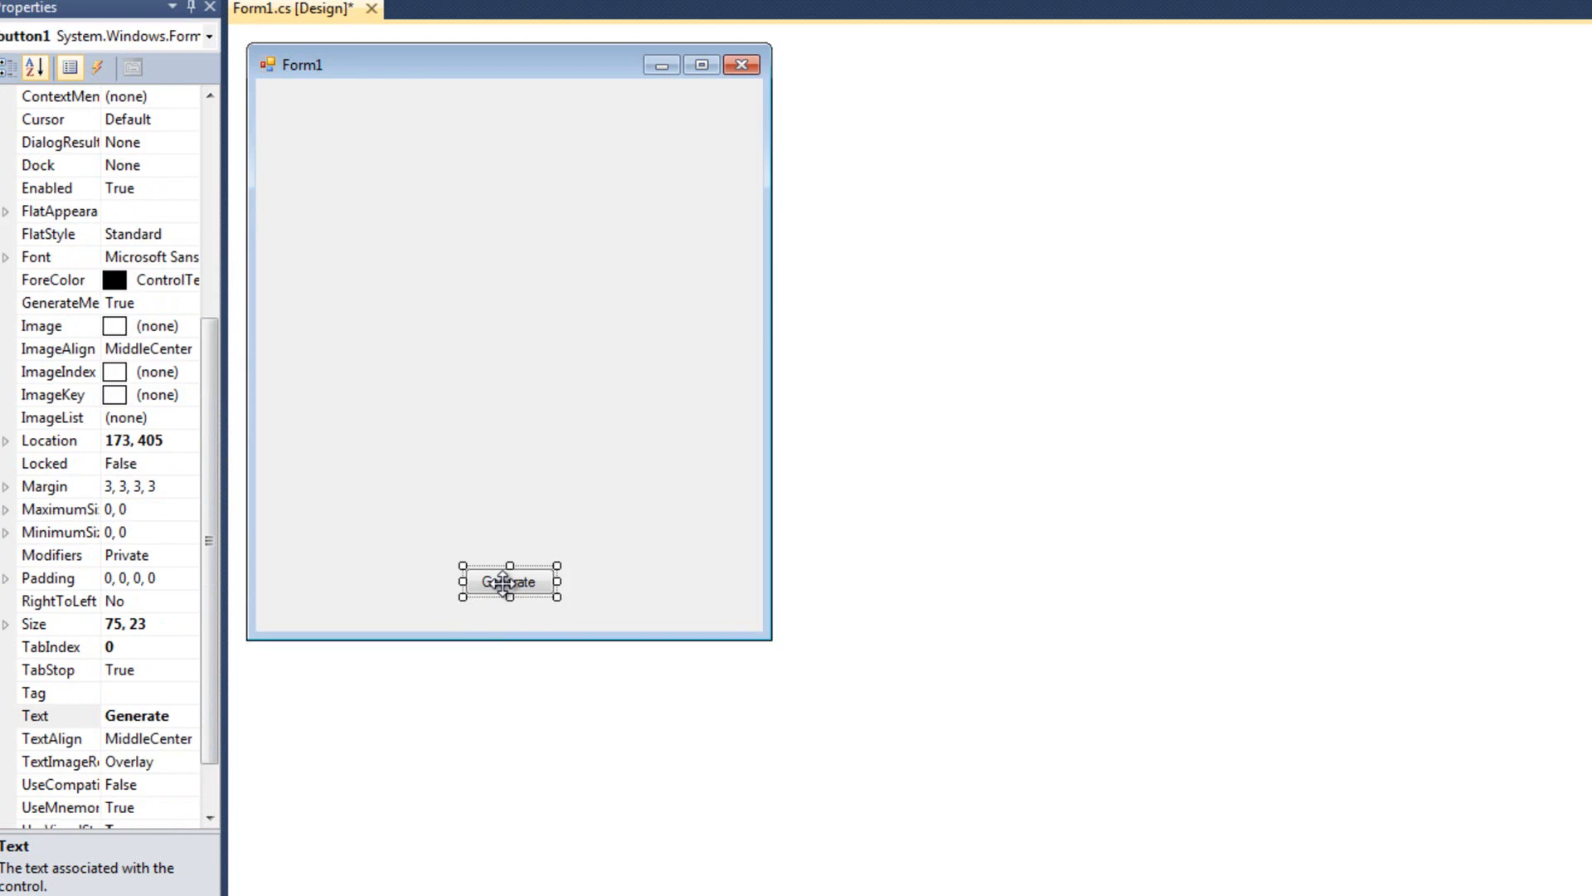
double_click(509, 580)
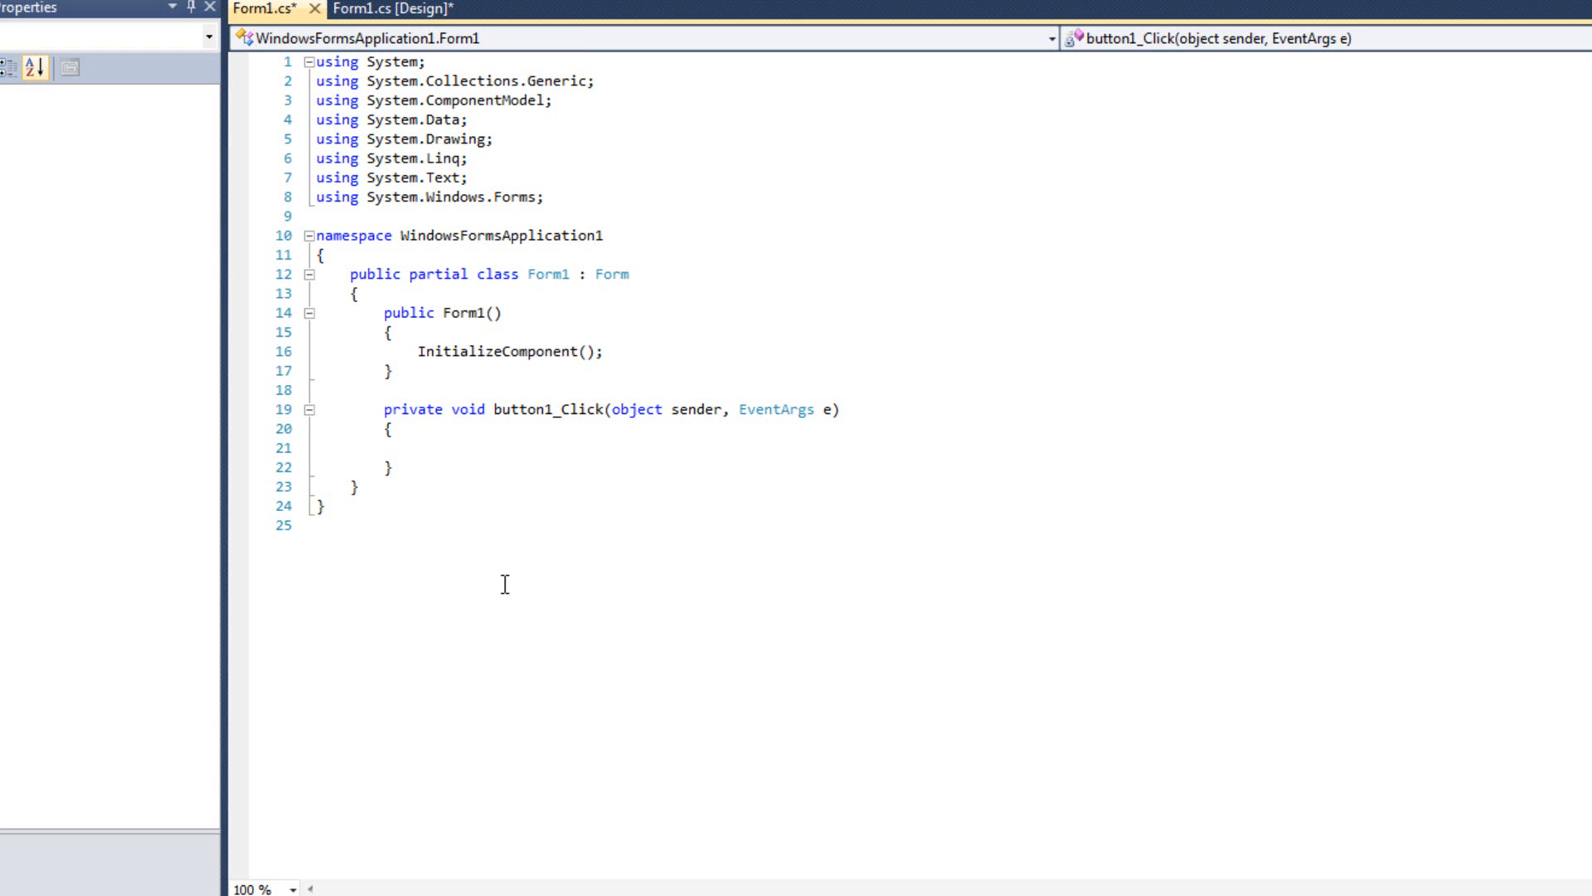
Step: In button1_Click, create Button newBtn and set its Name to "CustomButton"
left_click(417, 446)
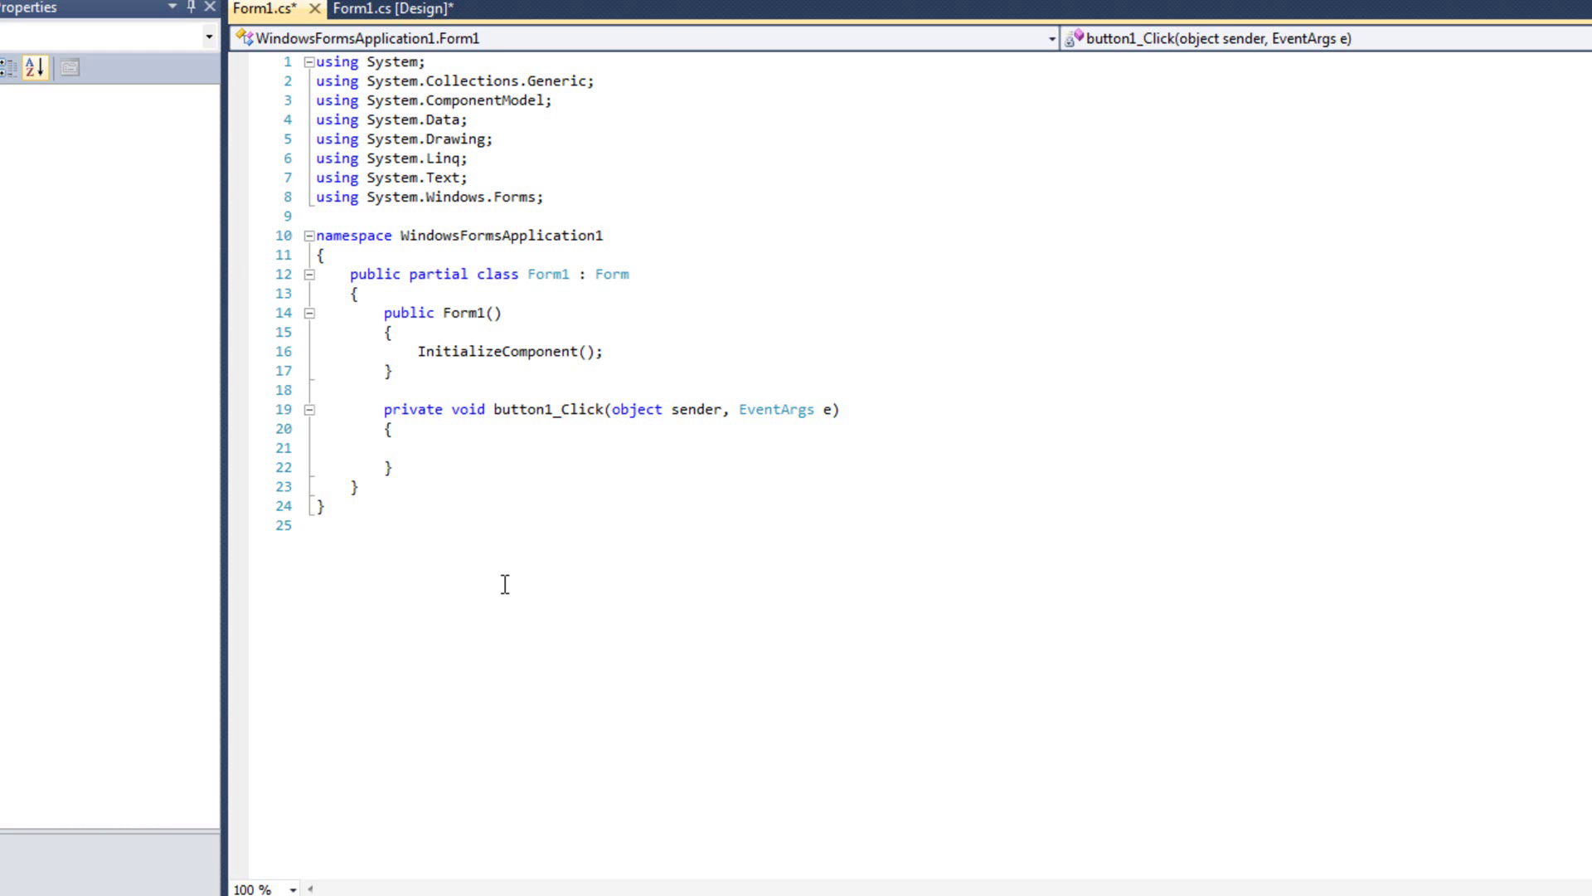
type("Button newB")
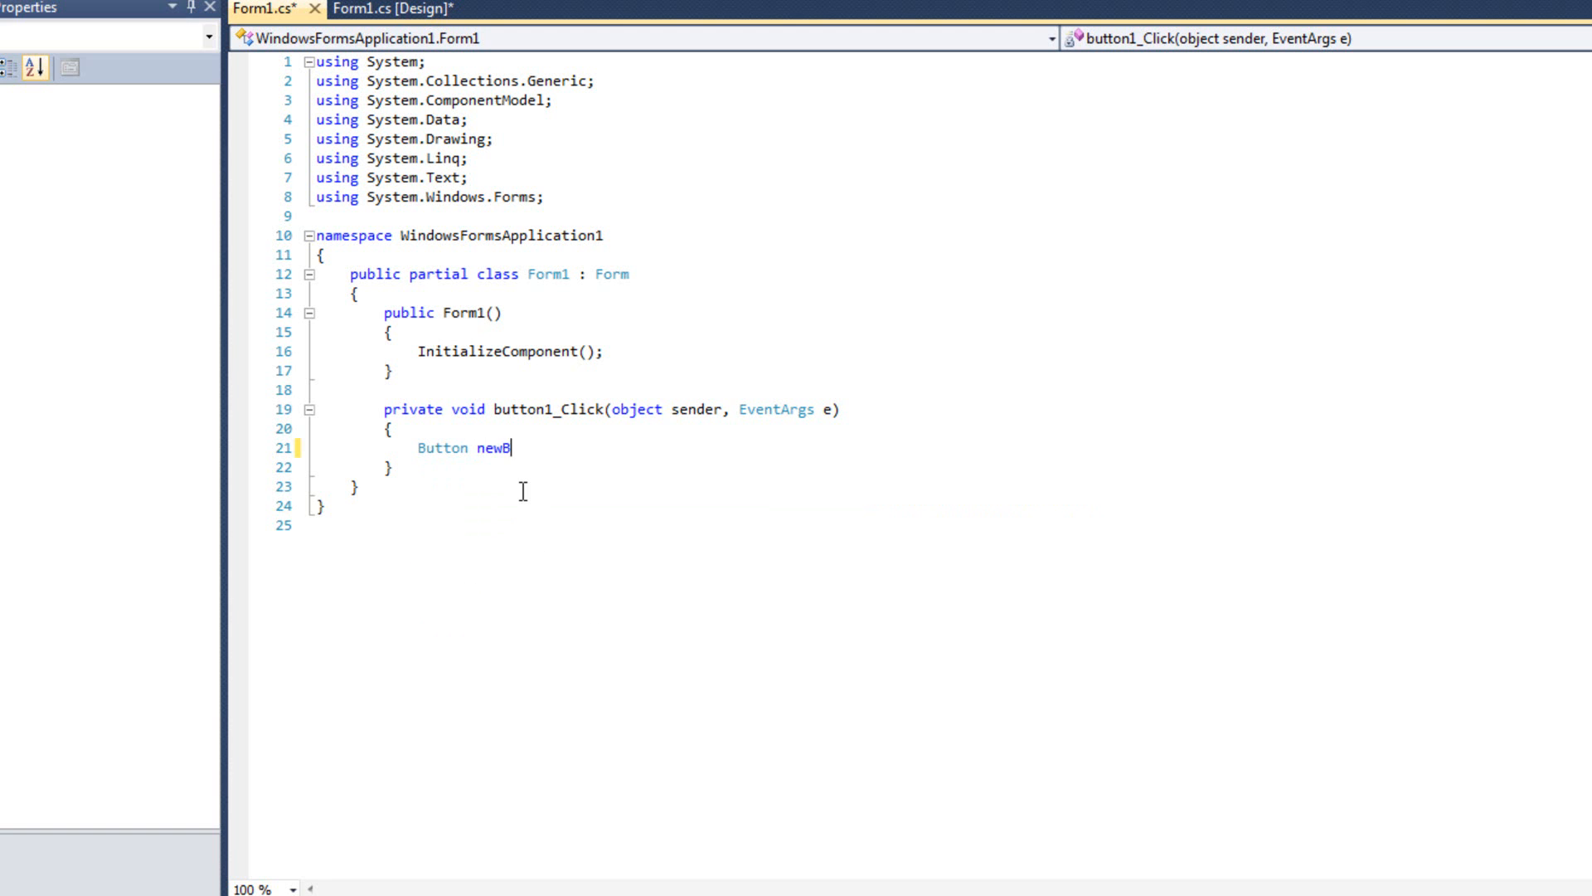
type("tn = new Button();")
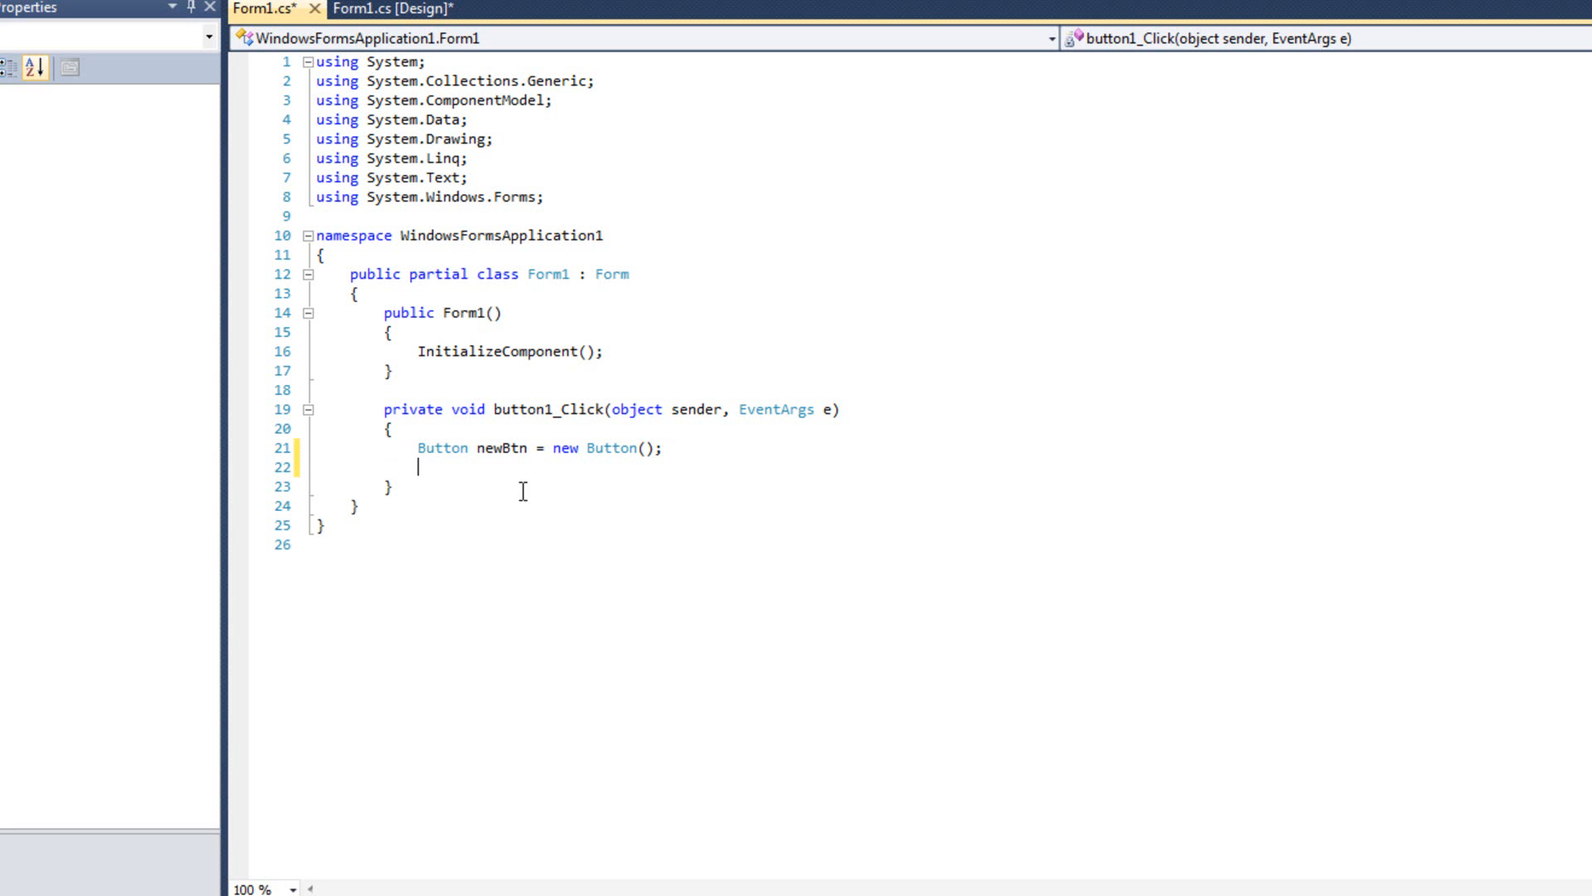
type("newBtn")
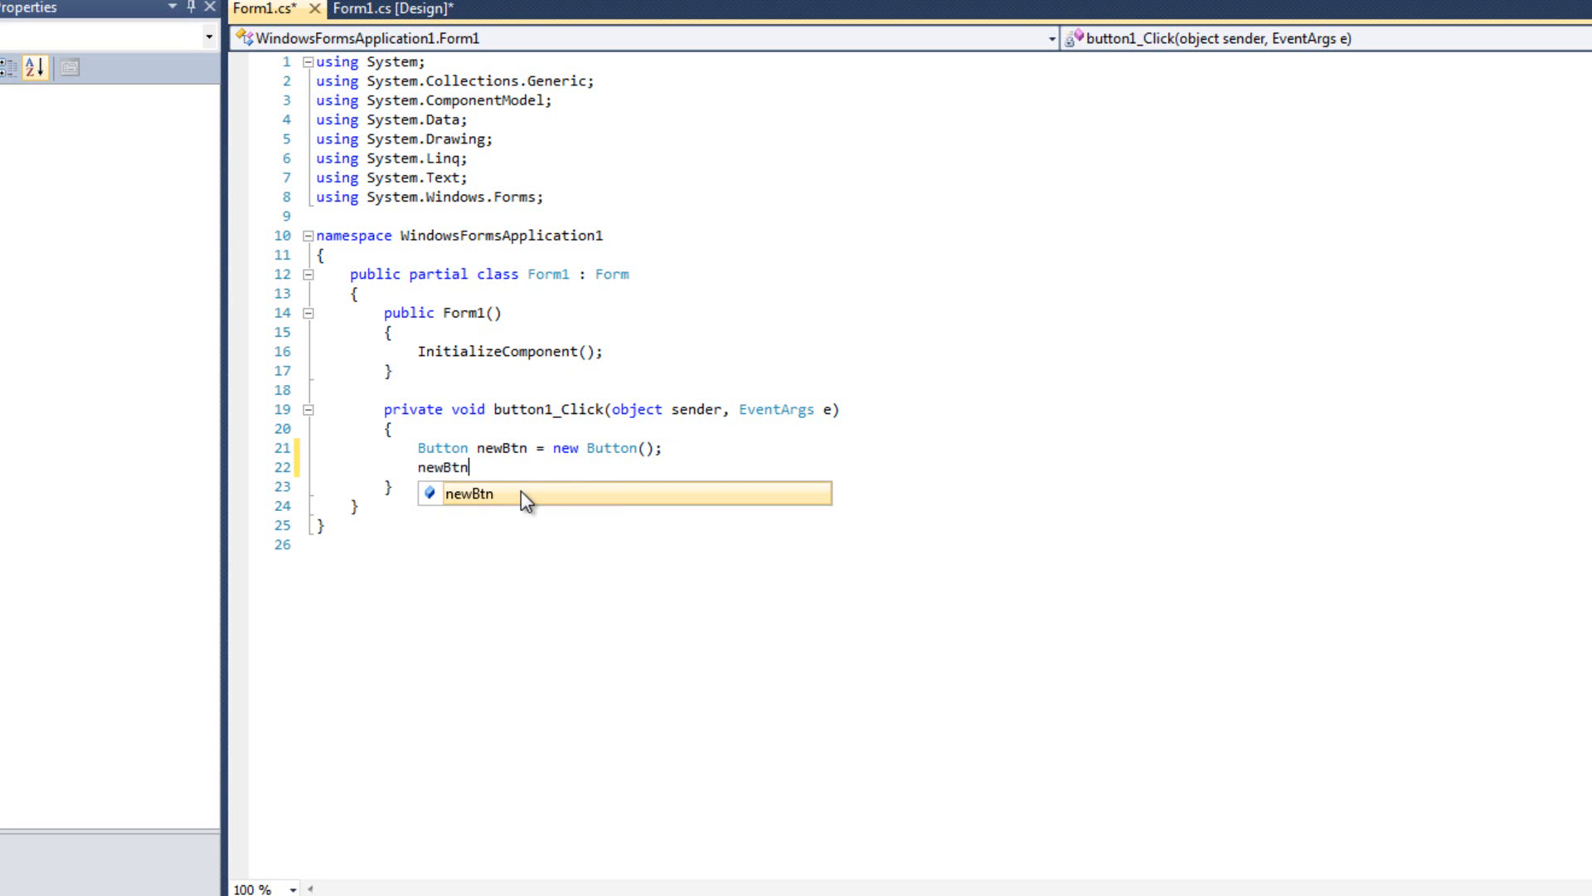
type(".Name = \"1")
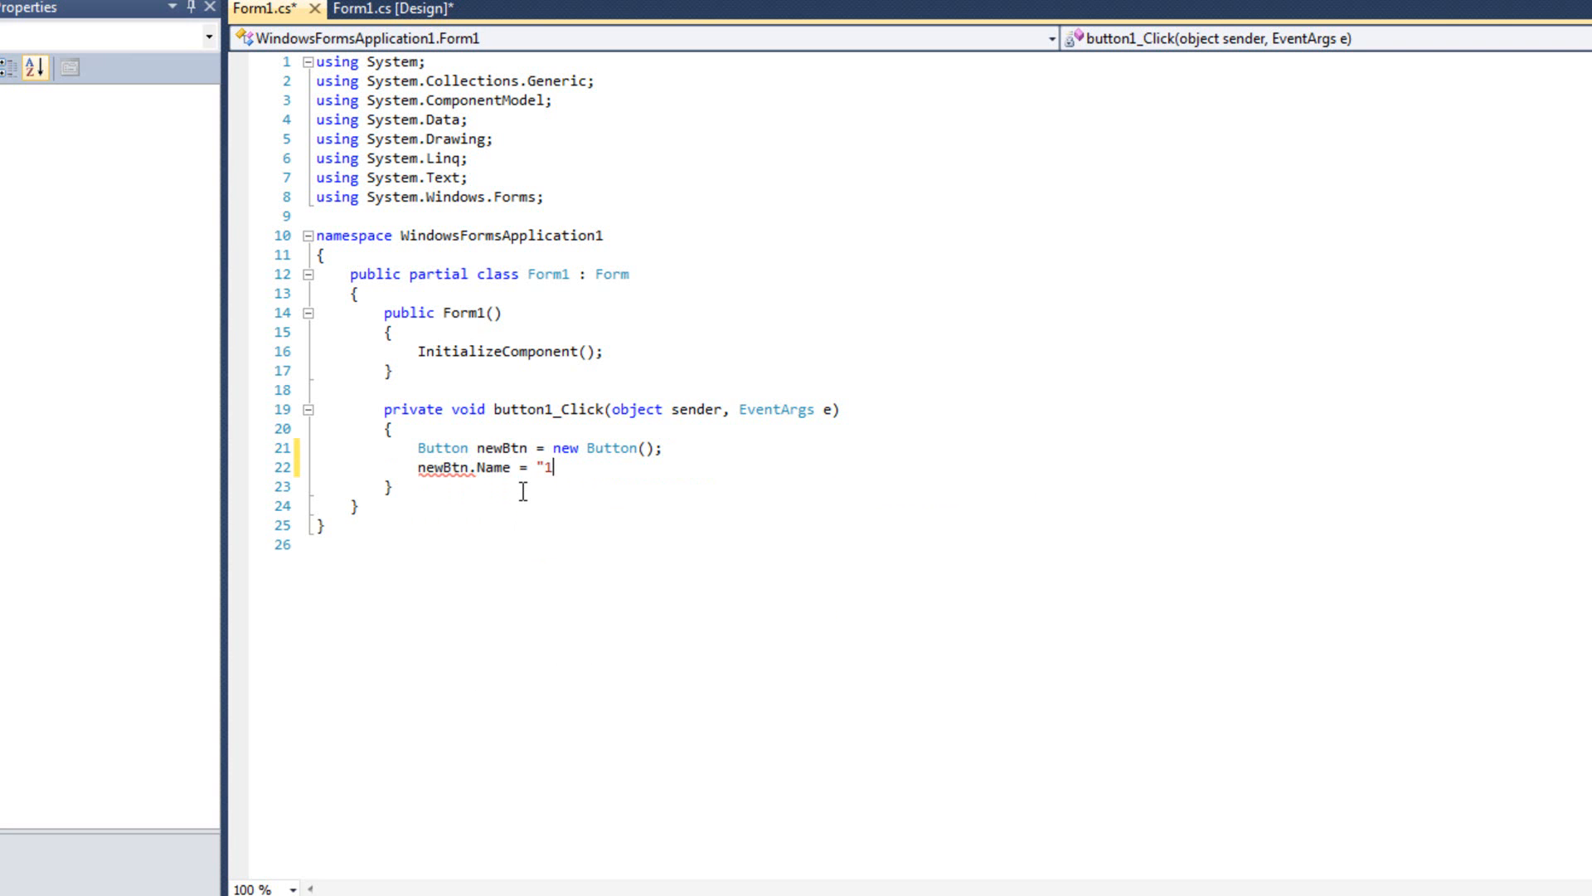
key("Backspace")
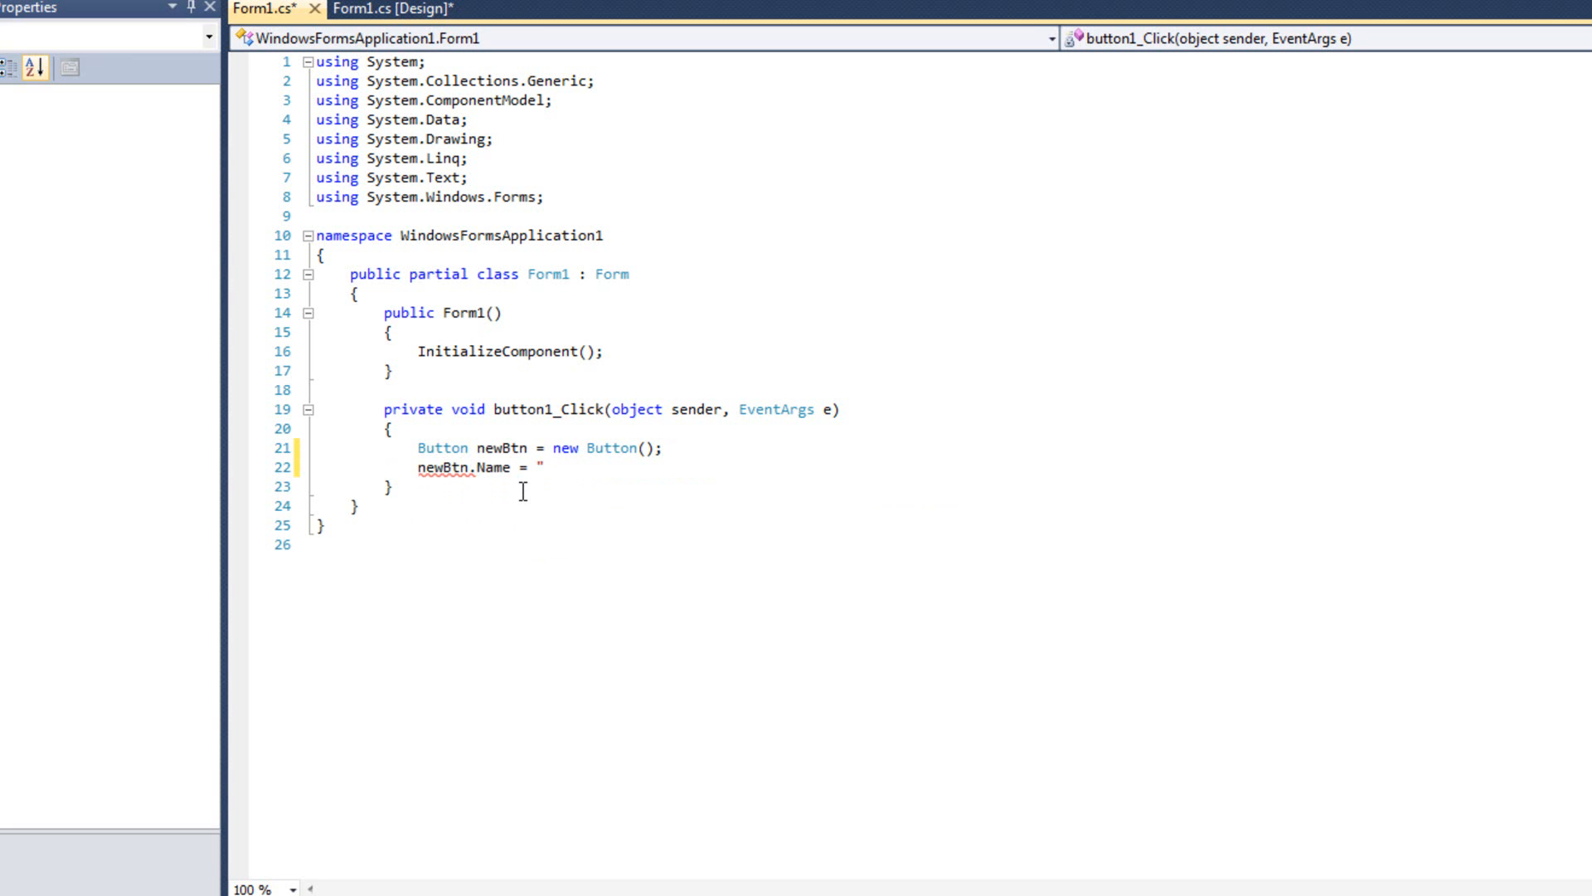
type("1\";")
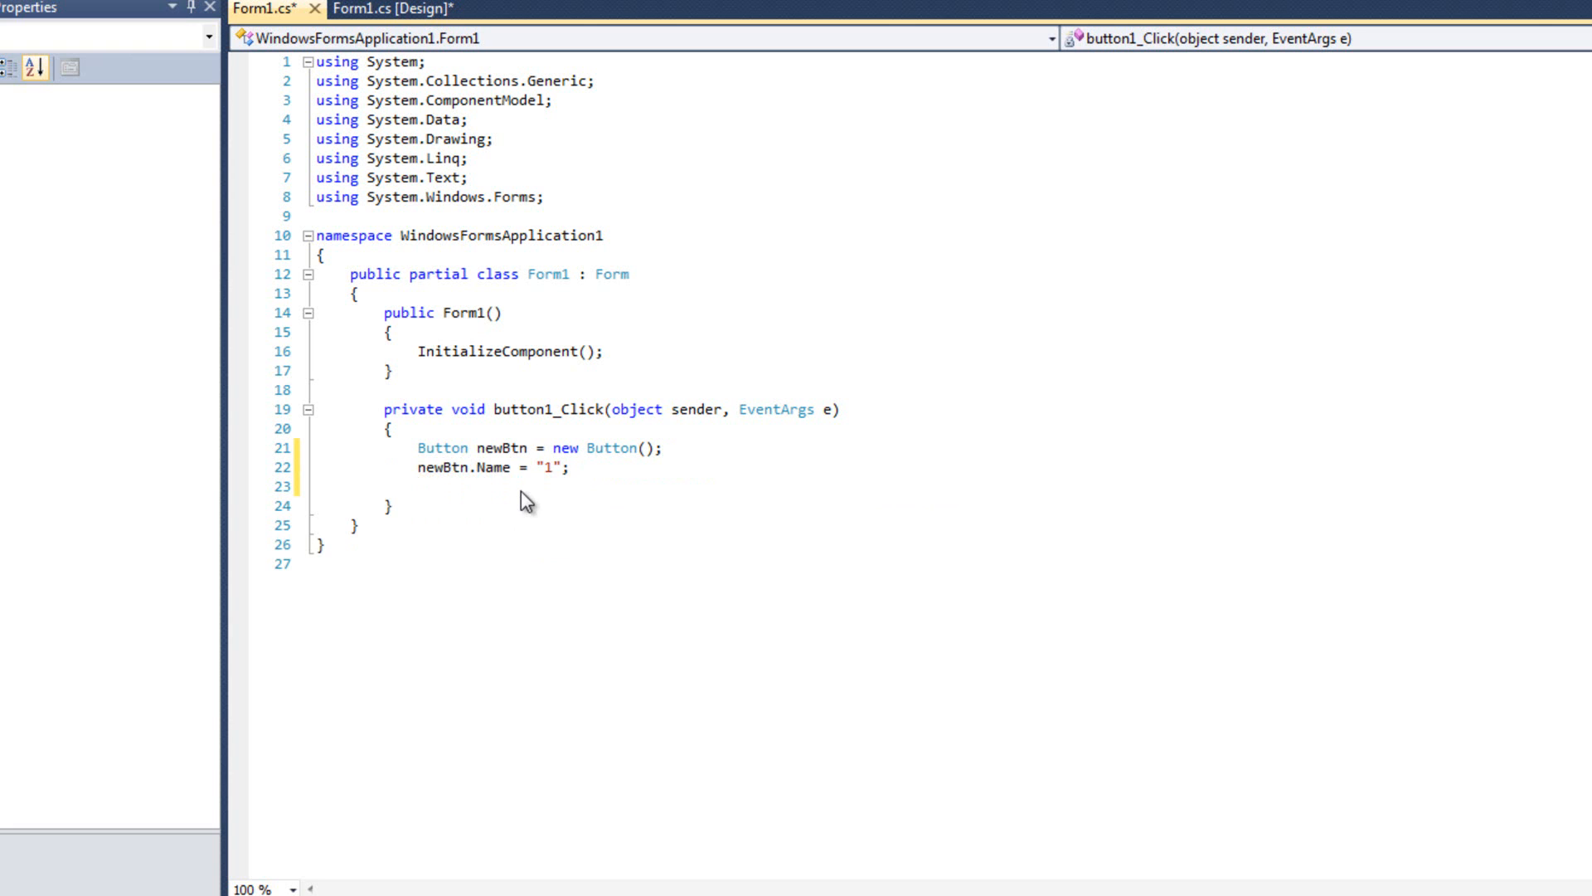
key("Backspace")
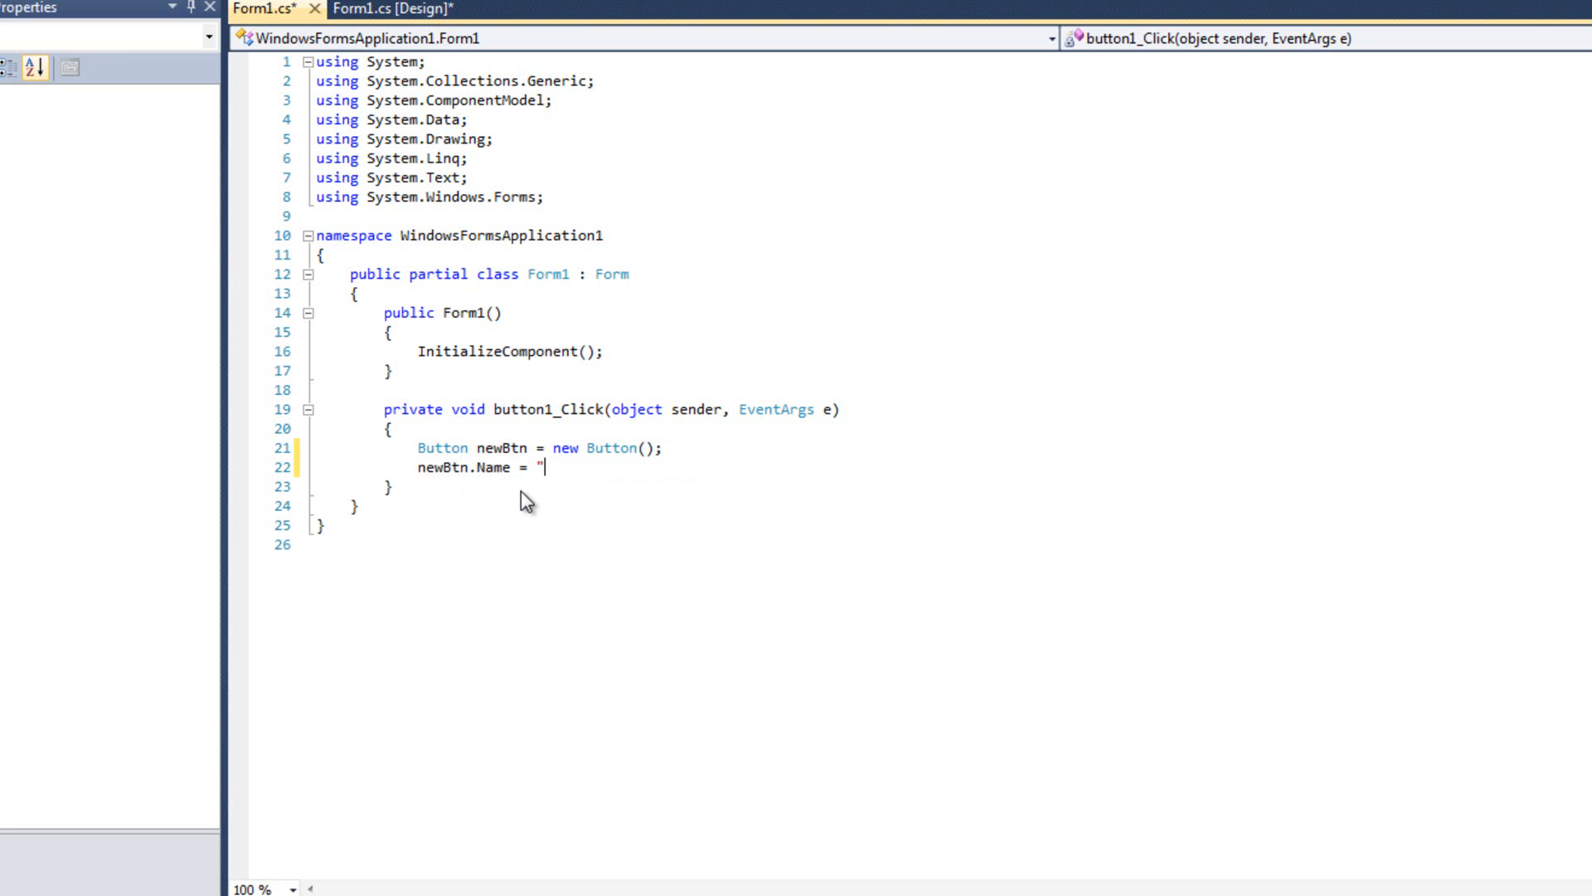
type("CustomButton")
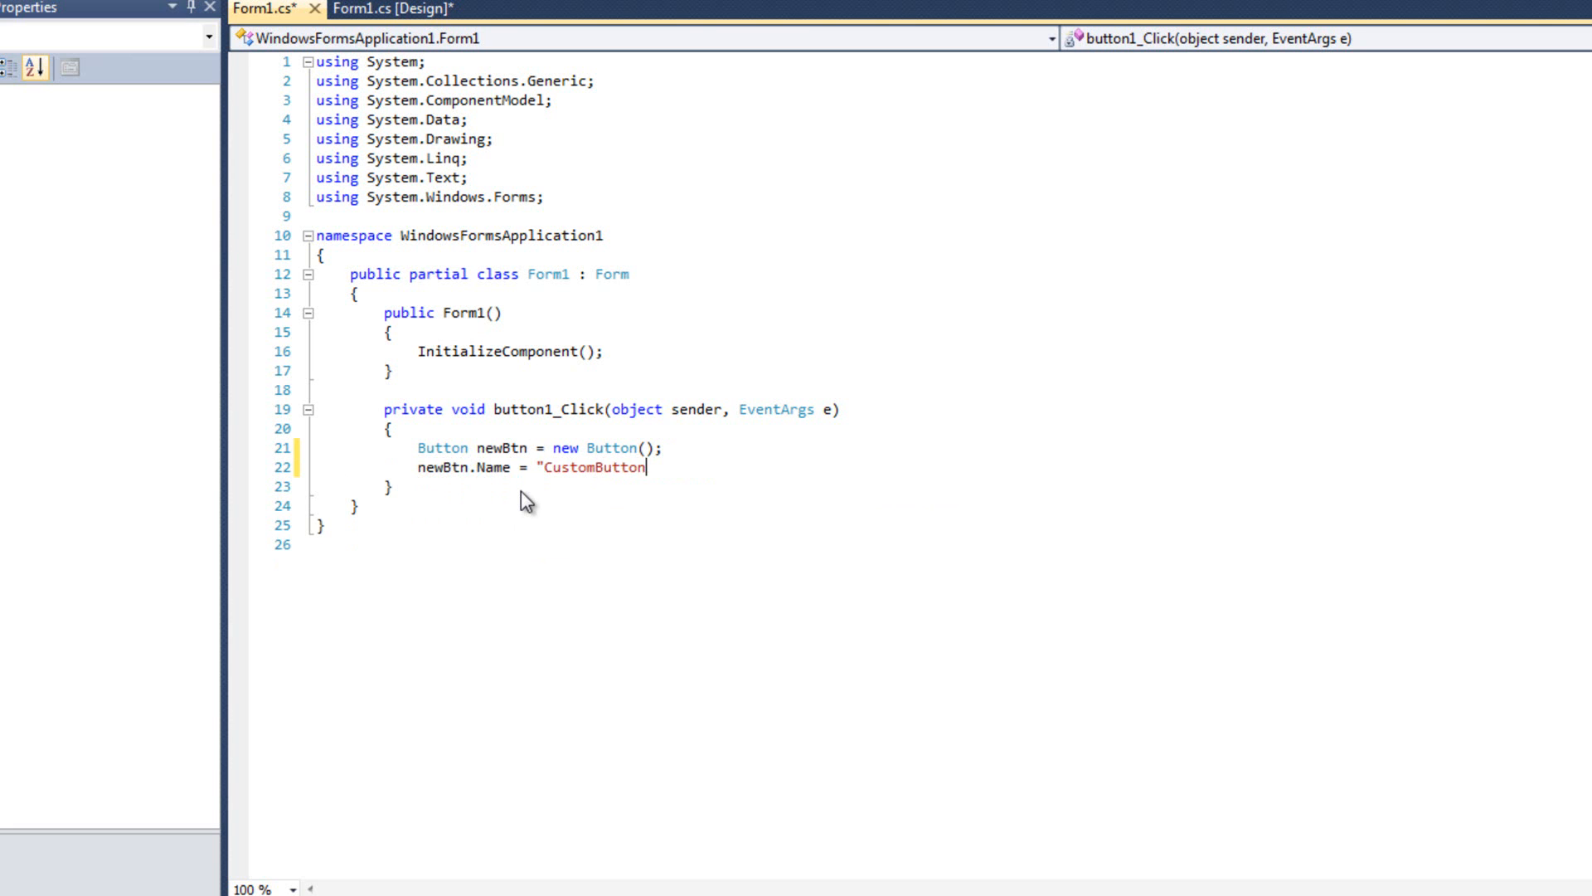
type("\";")
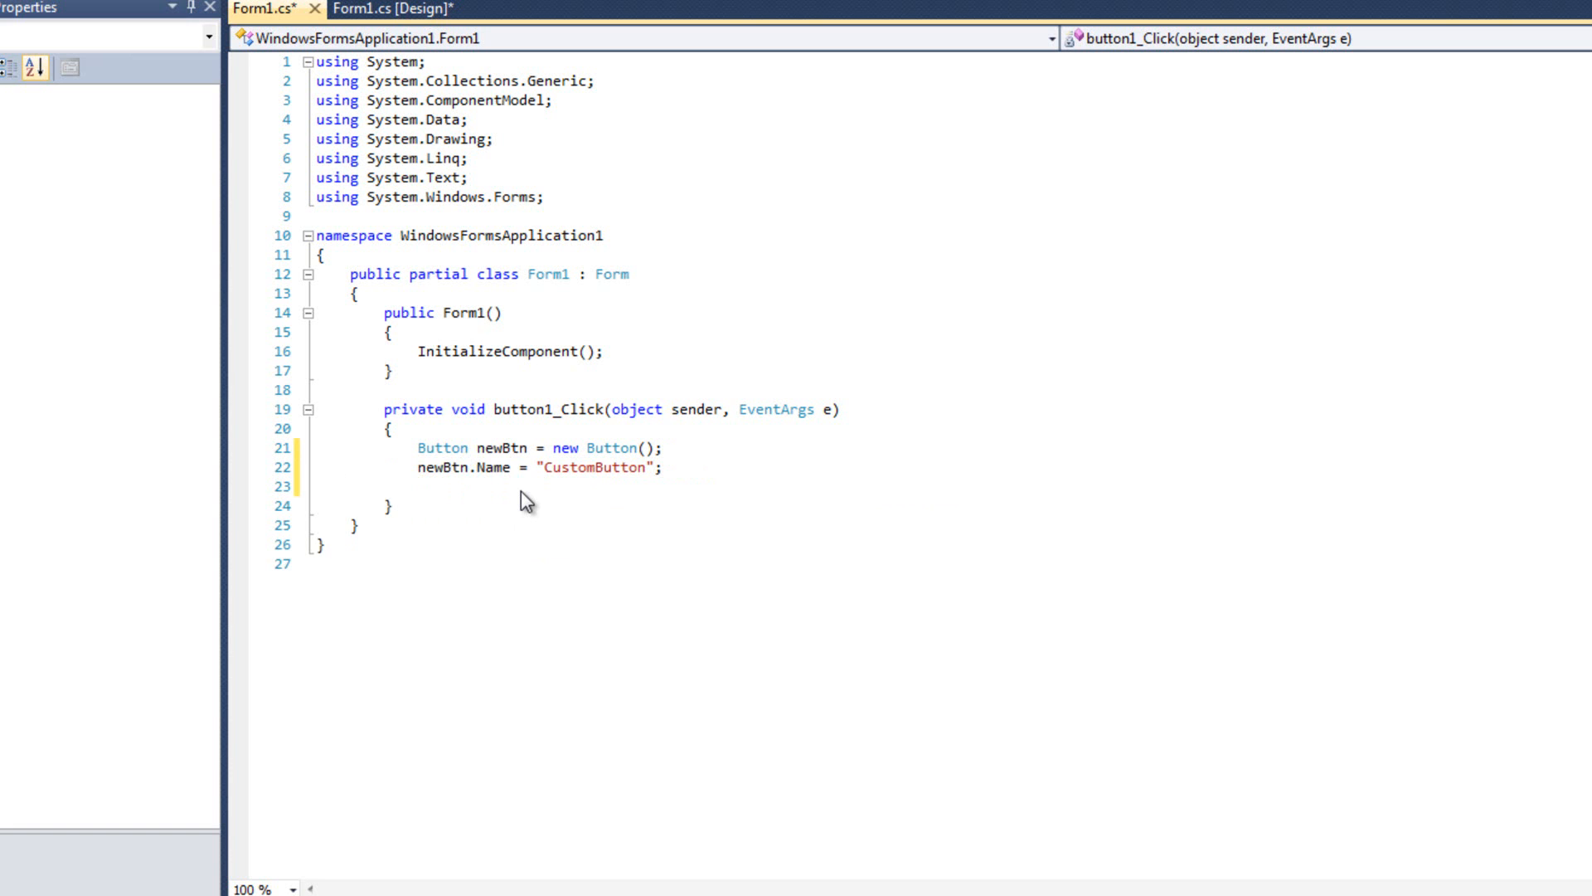
Step: Set newBtn.Text to "Generate"
type("newBtn")
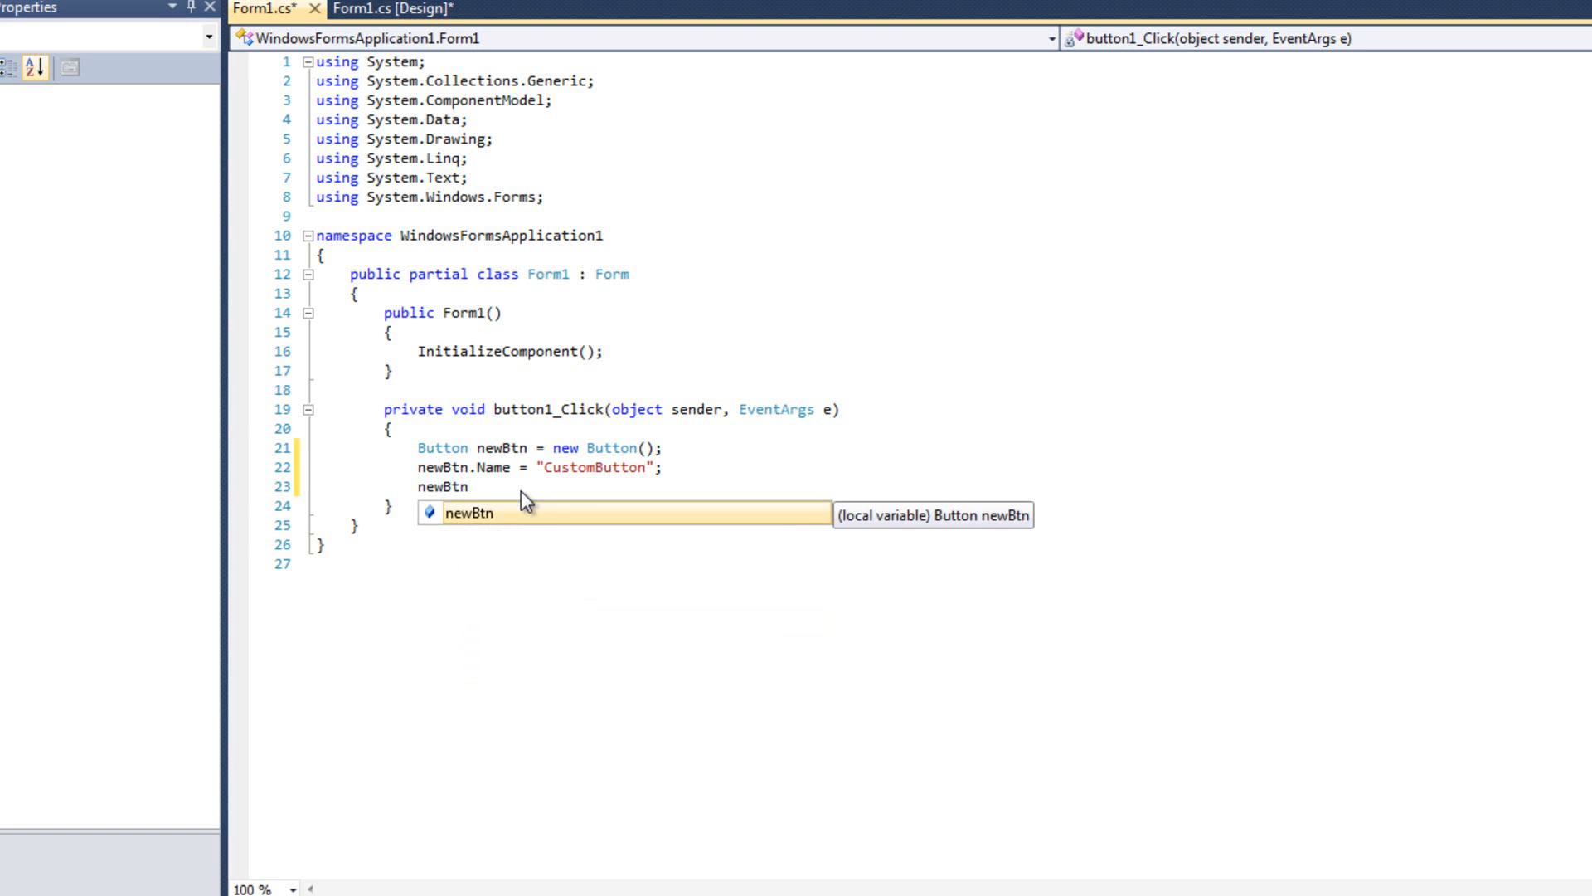
type(".Text")
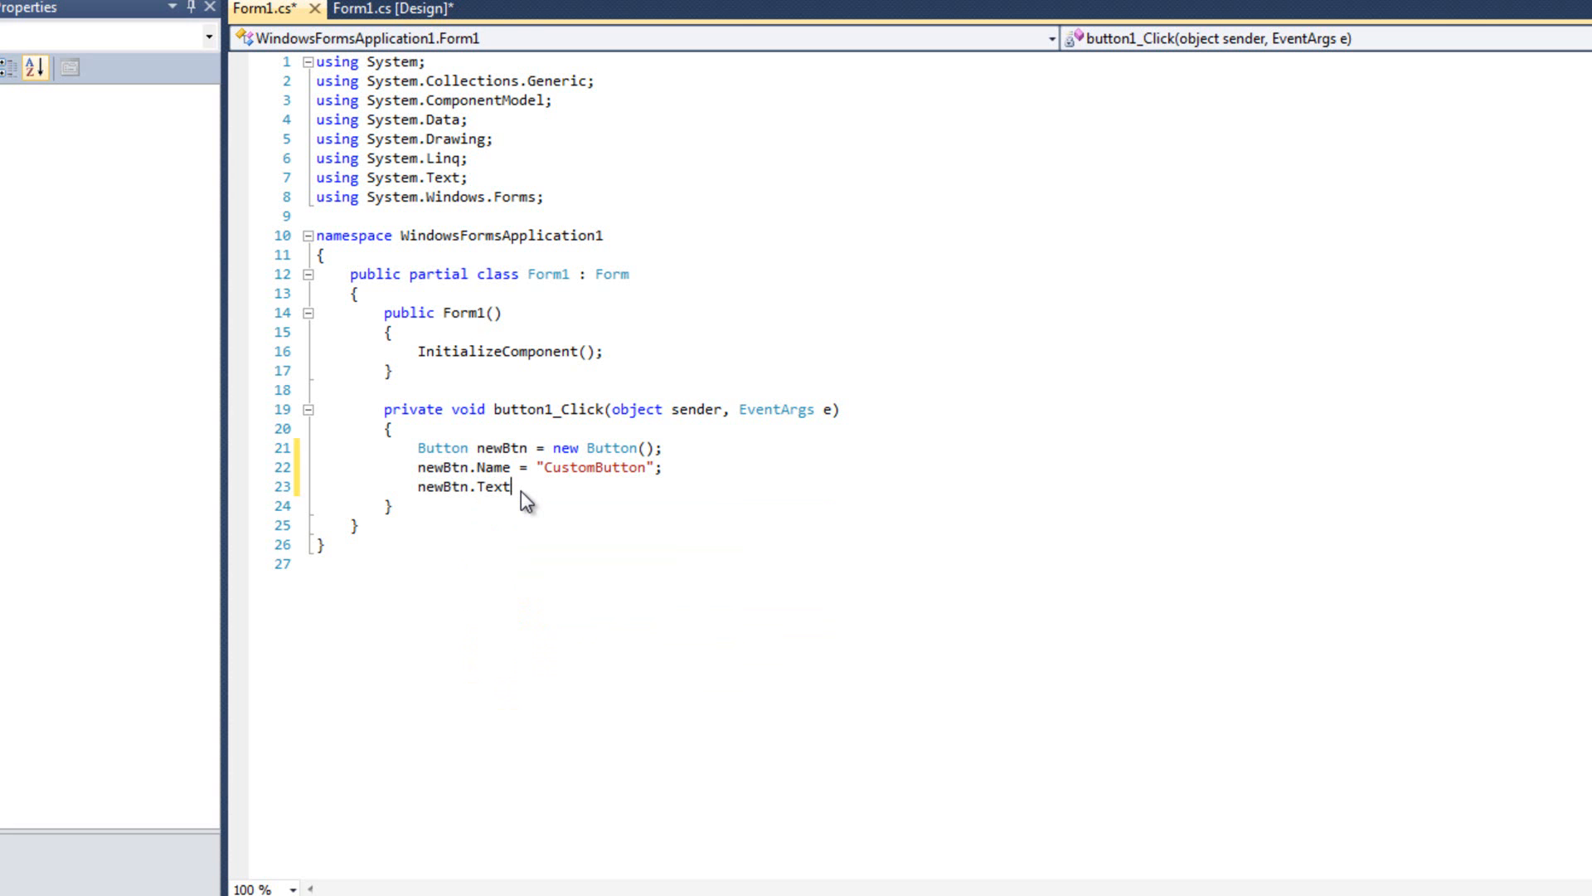
type("= \"Genera")
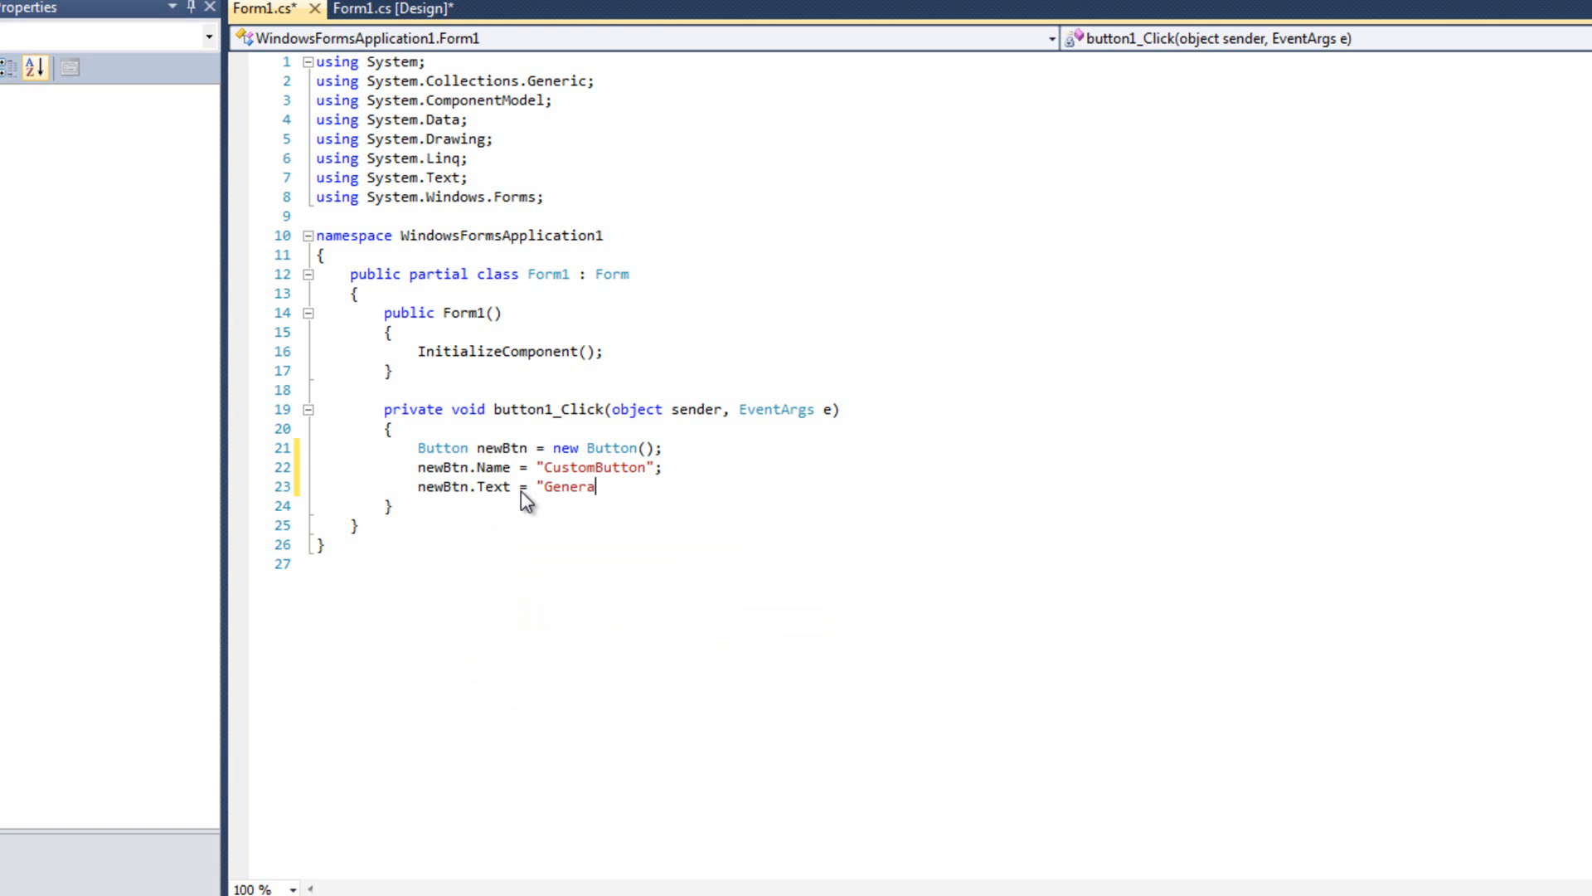
type("te\";")
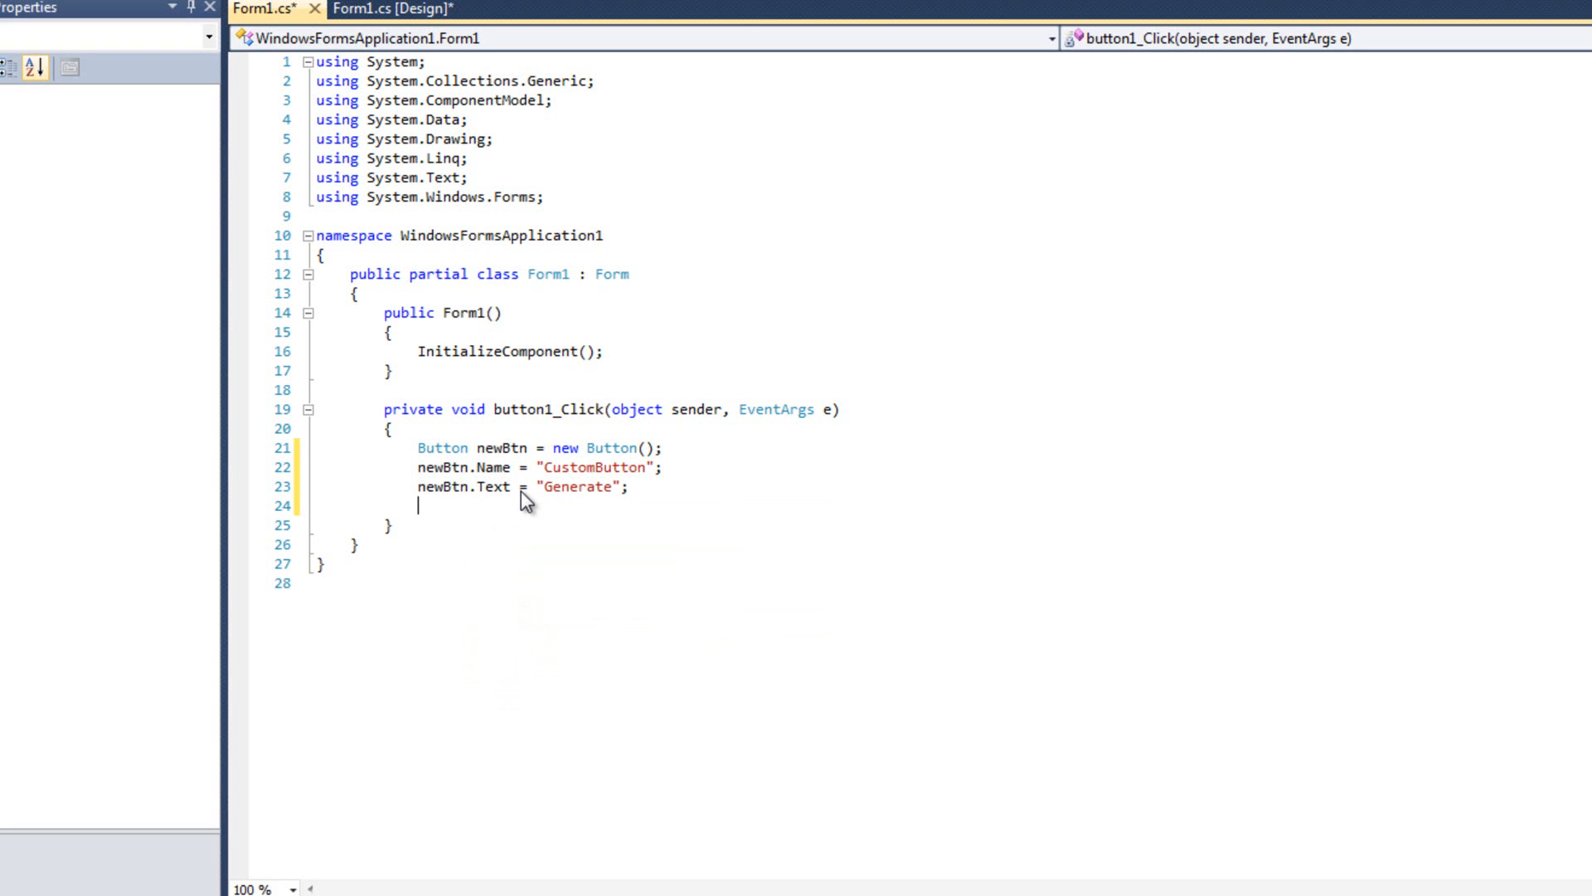
Step: Set newBtn.Location to new Point(12, 12) using the (int x, int y) overload
type("newBtn.Location = new Point")
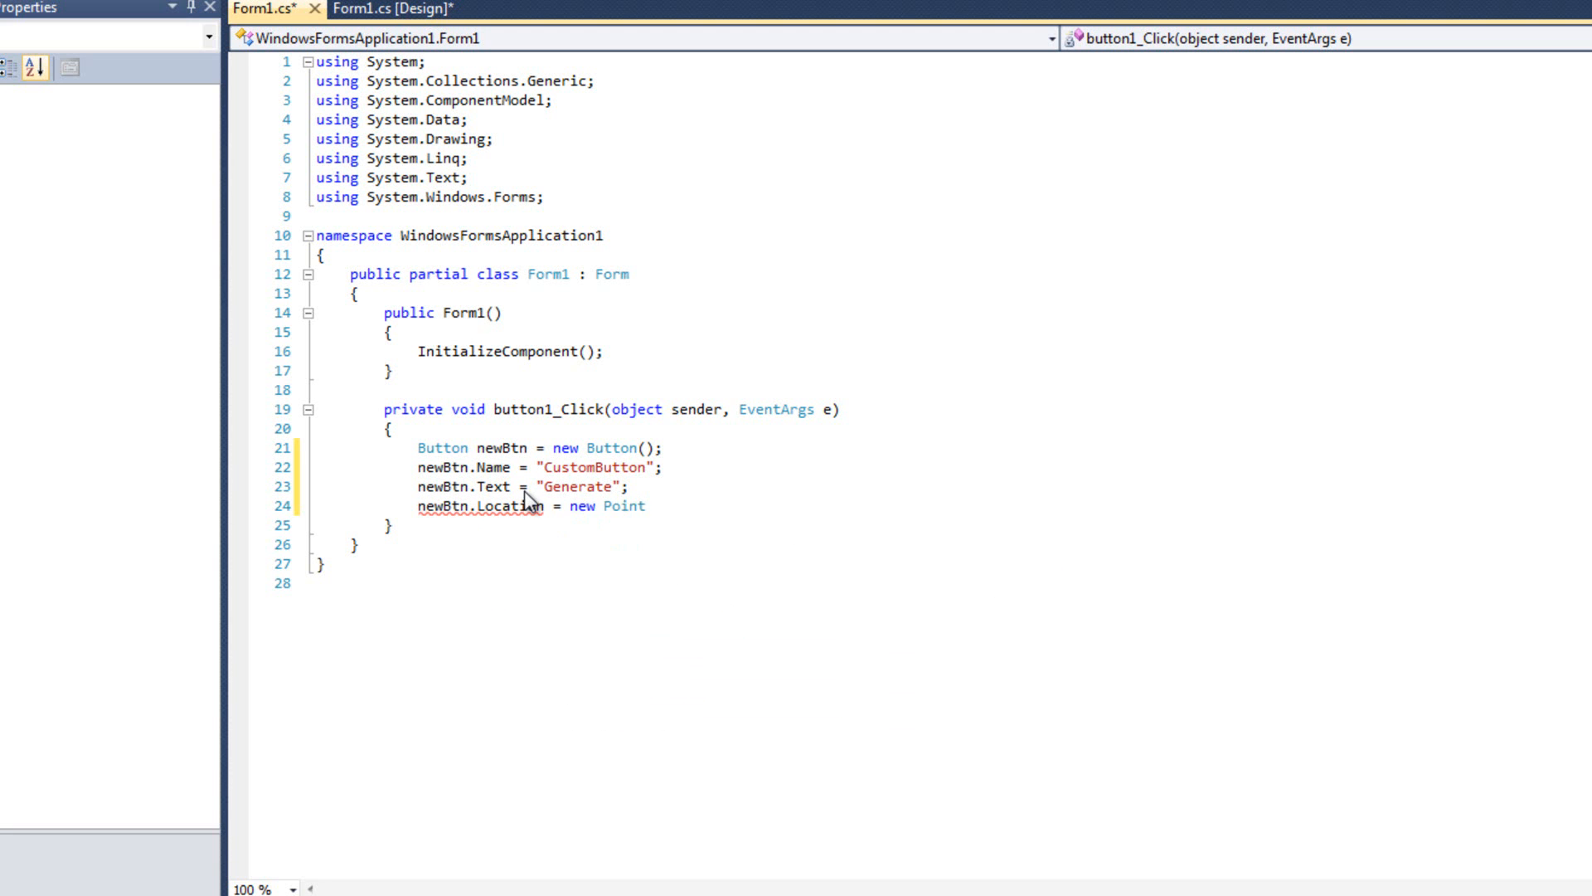
type("(")
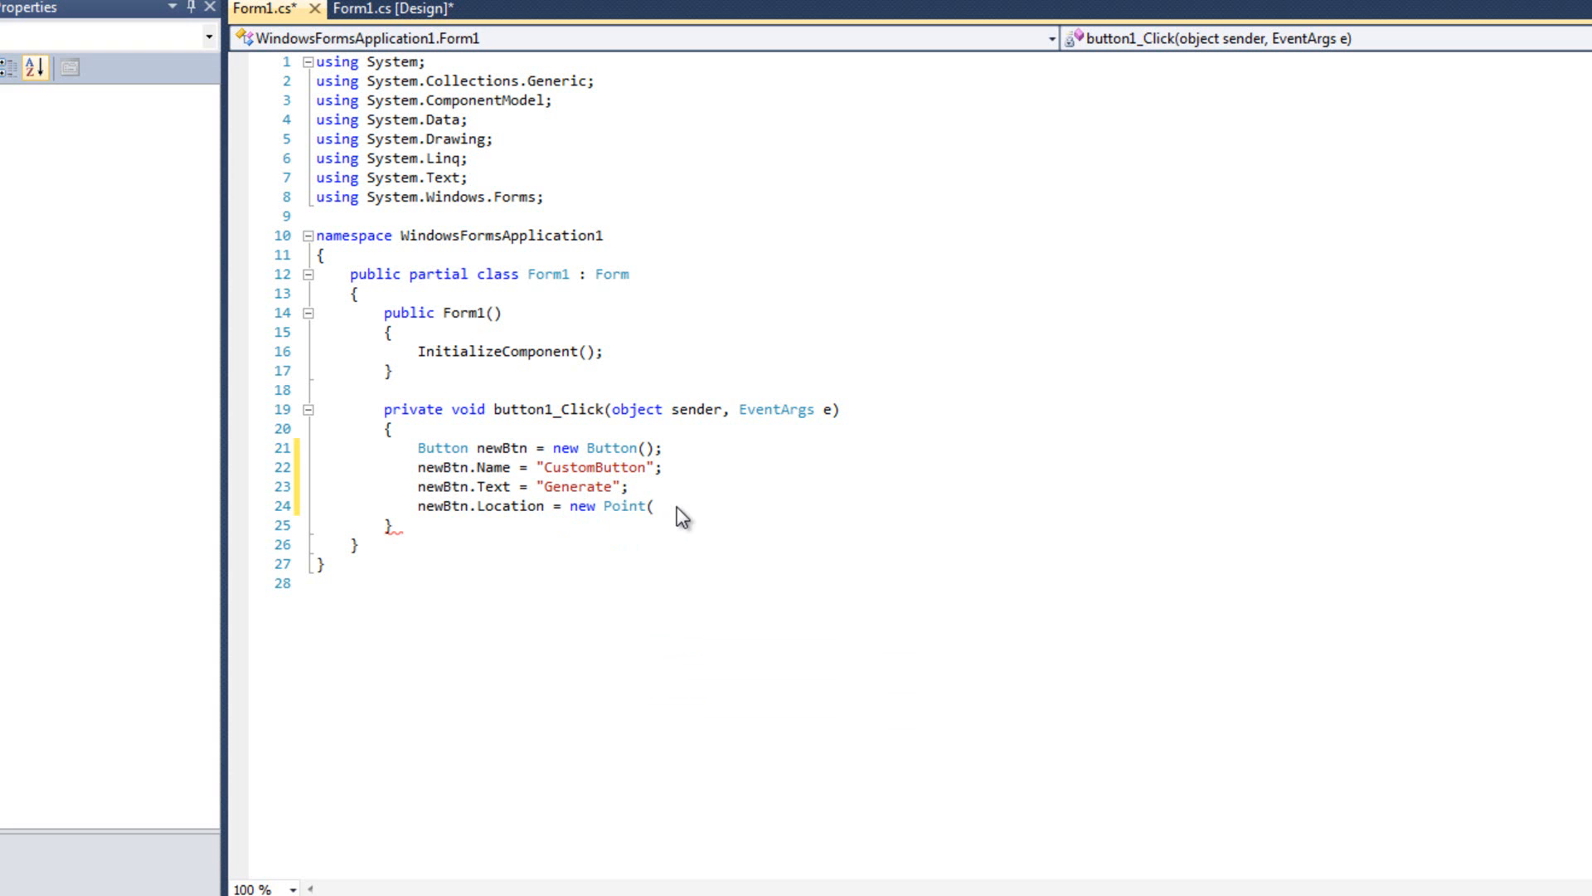
type("(")
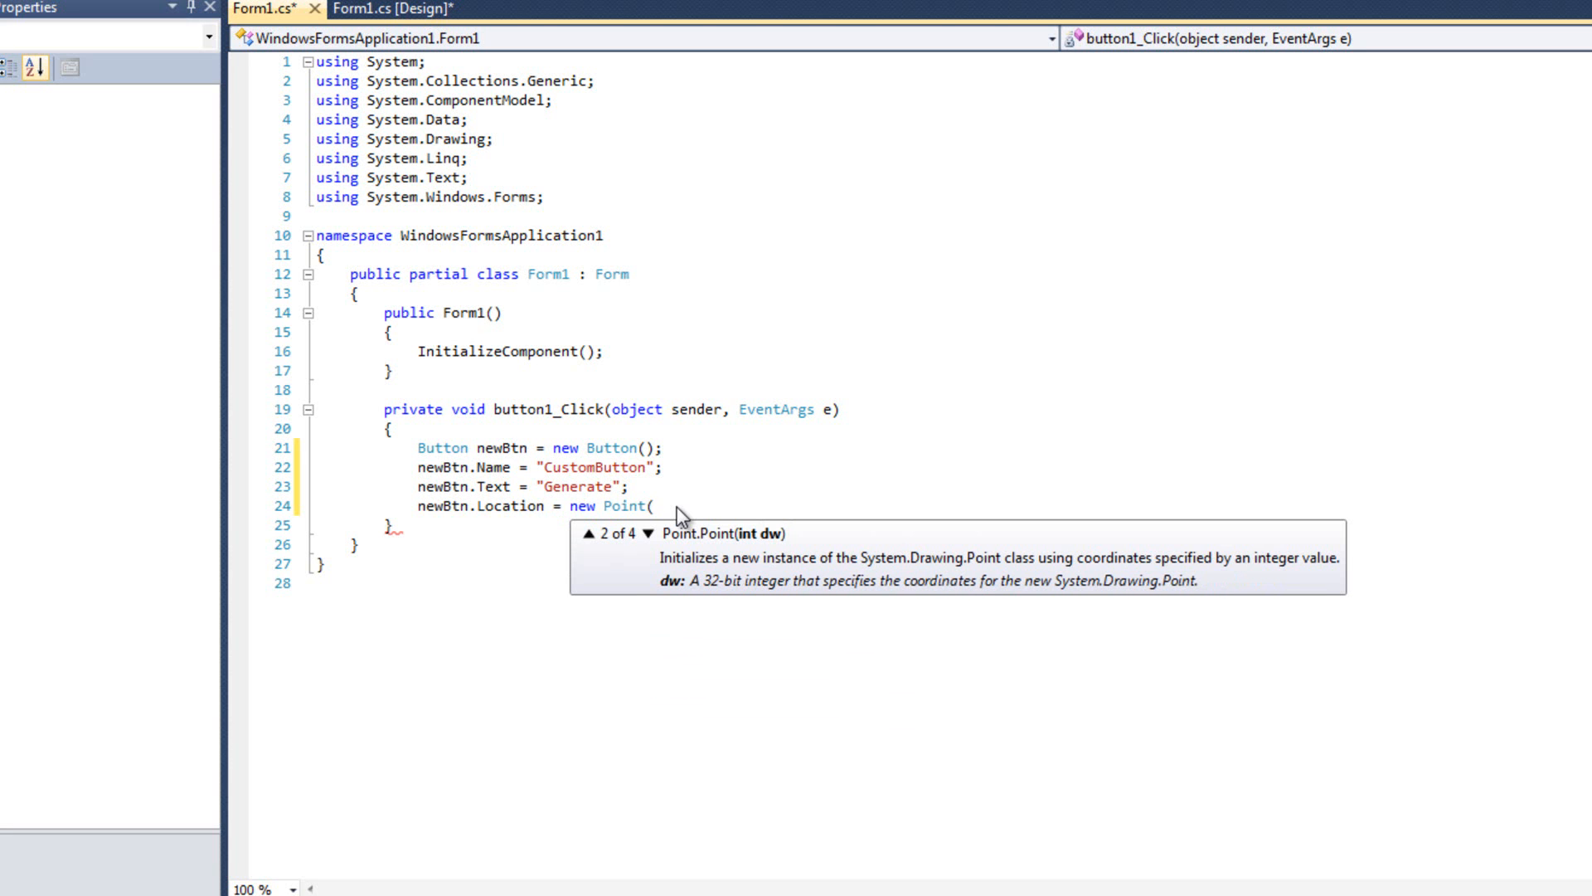
left_click(657, 533)
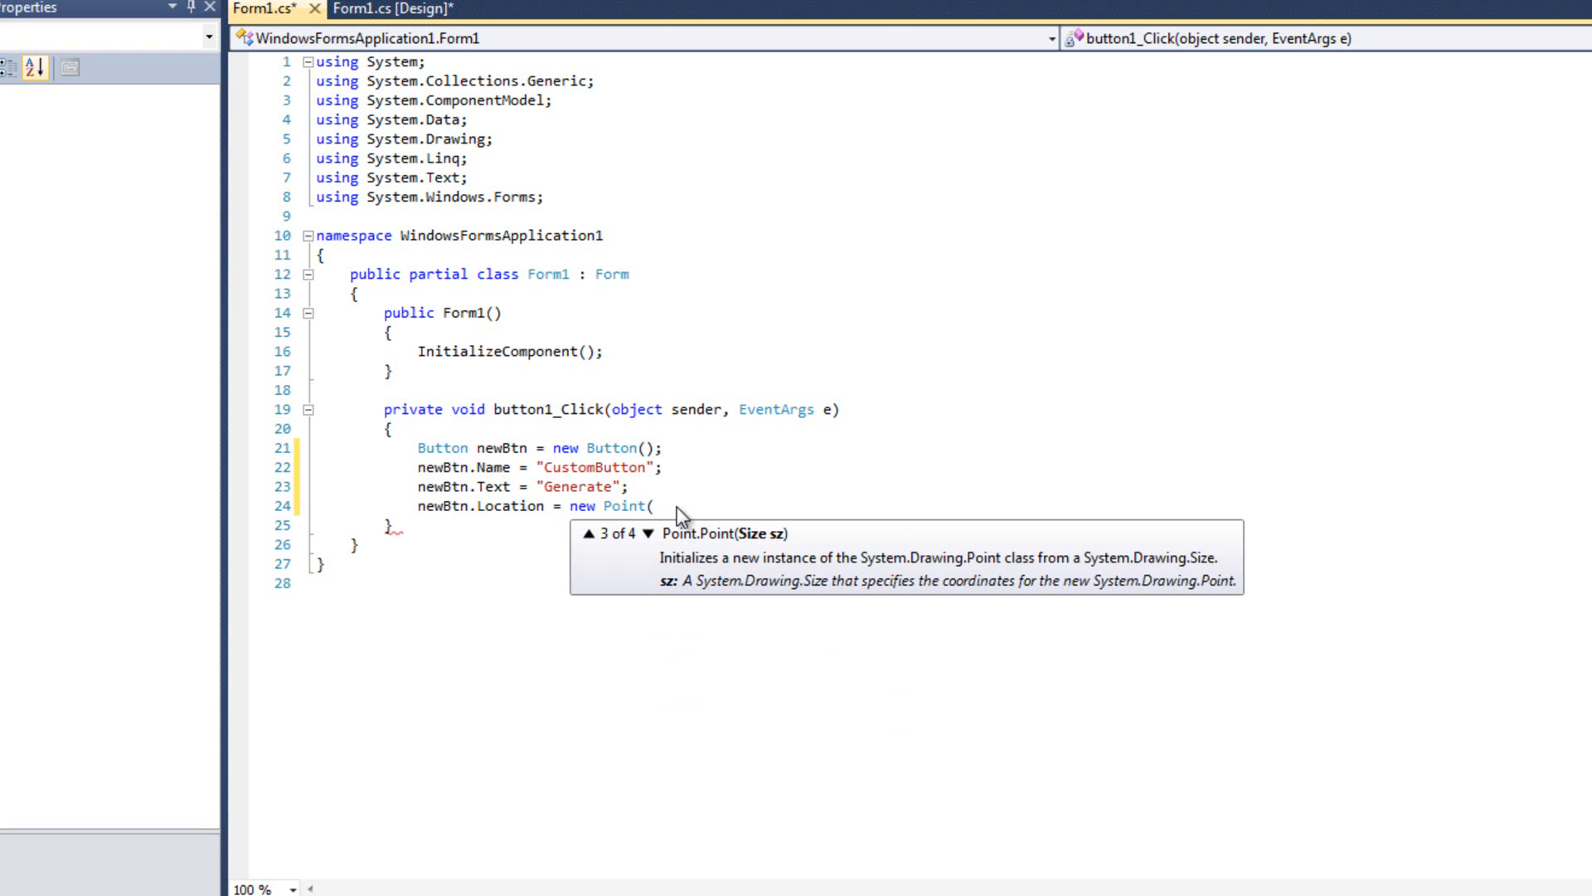
left_click(642, 532)
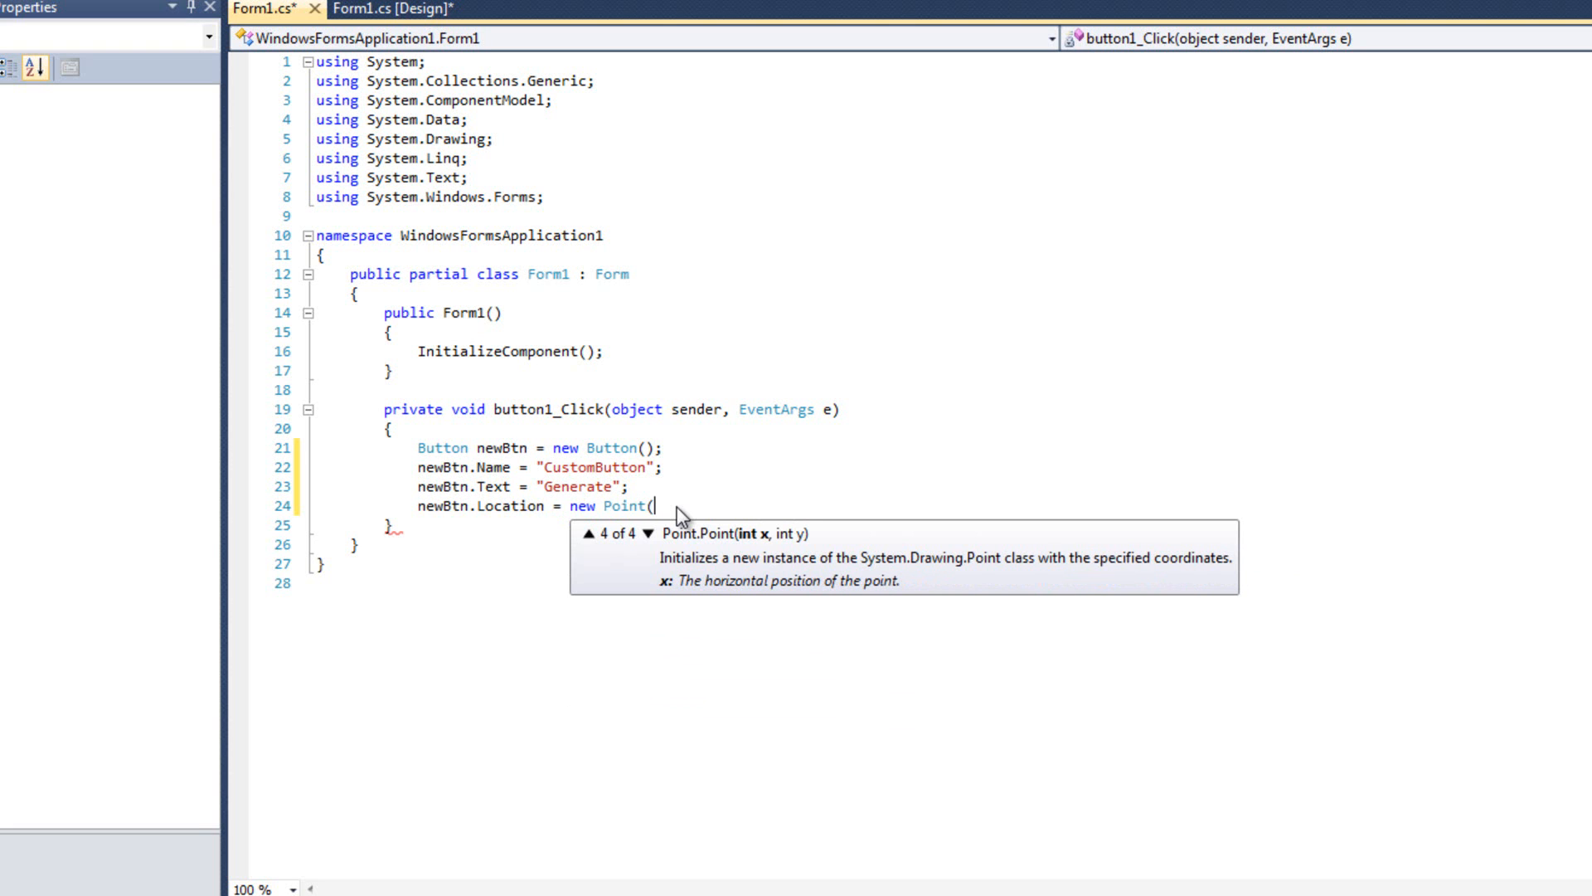
type("12, 12")
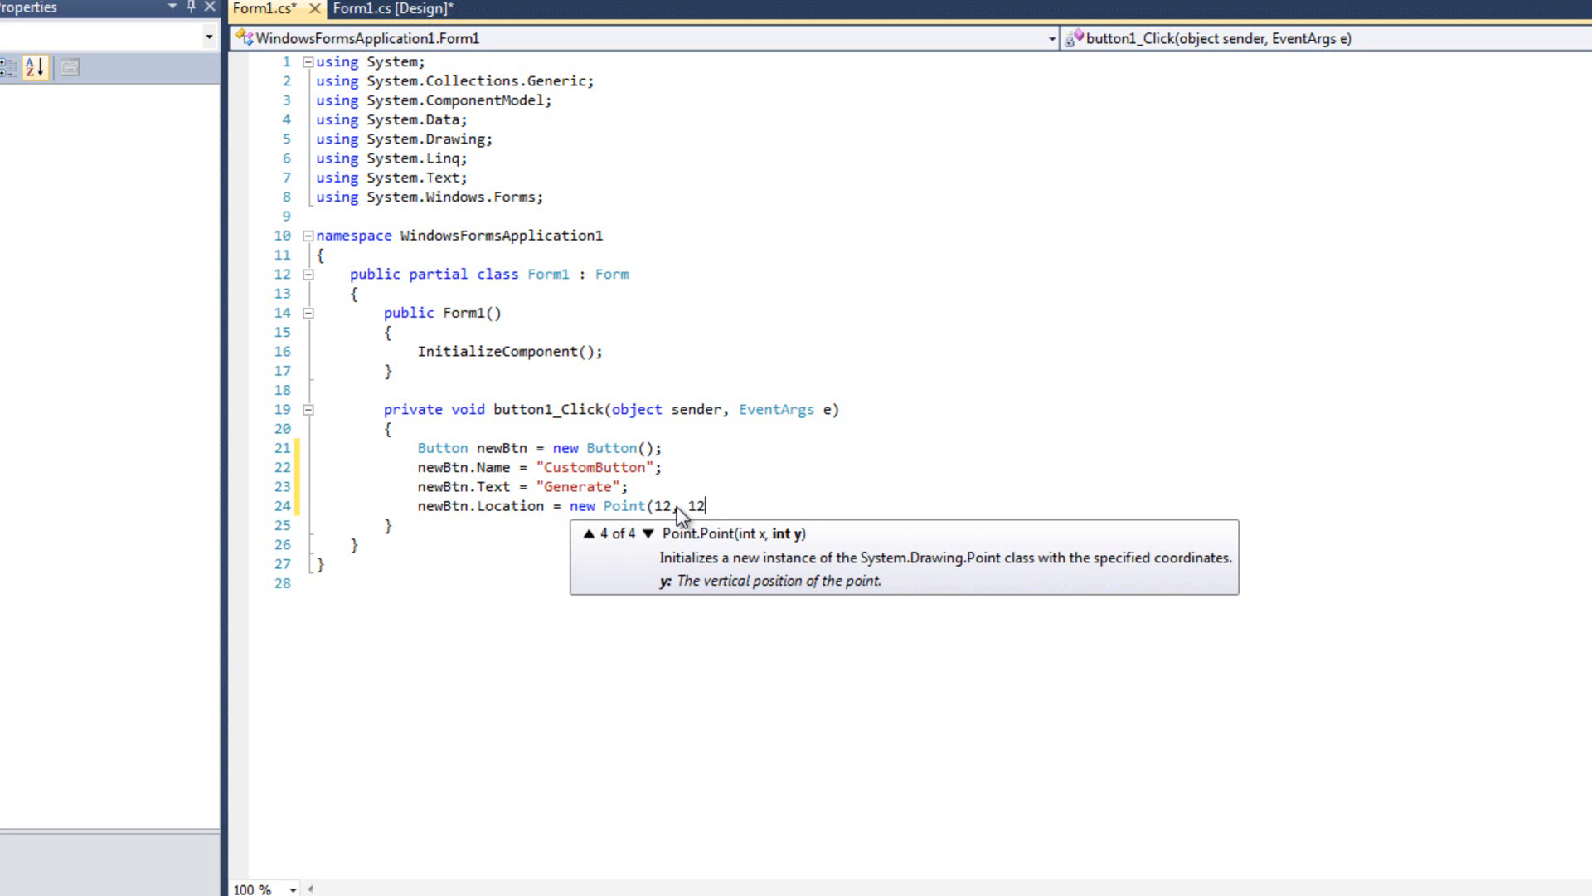
type(");")
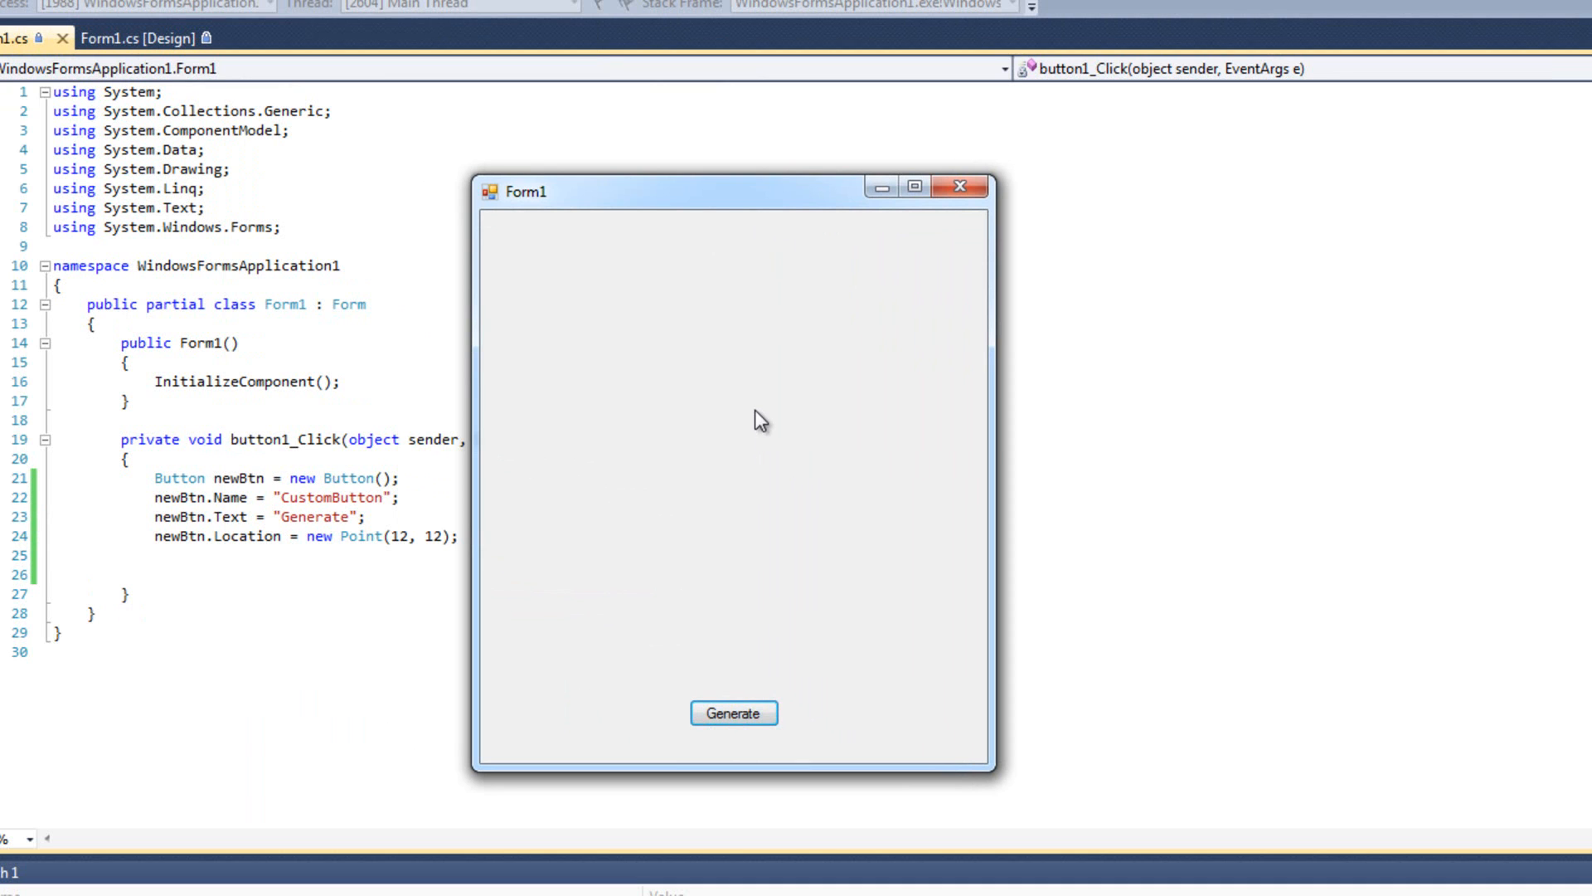
mouse_move(677, 395)
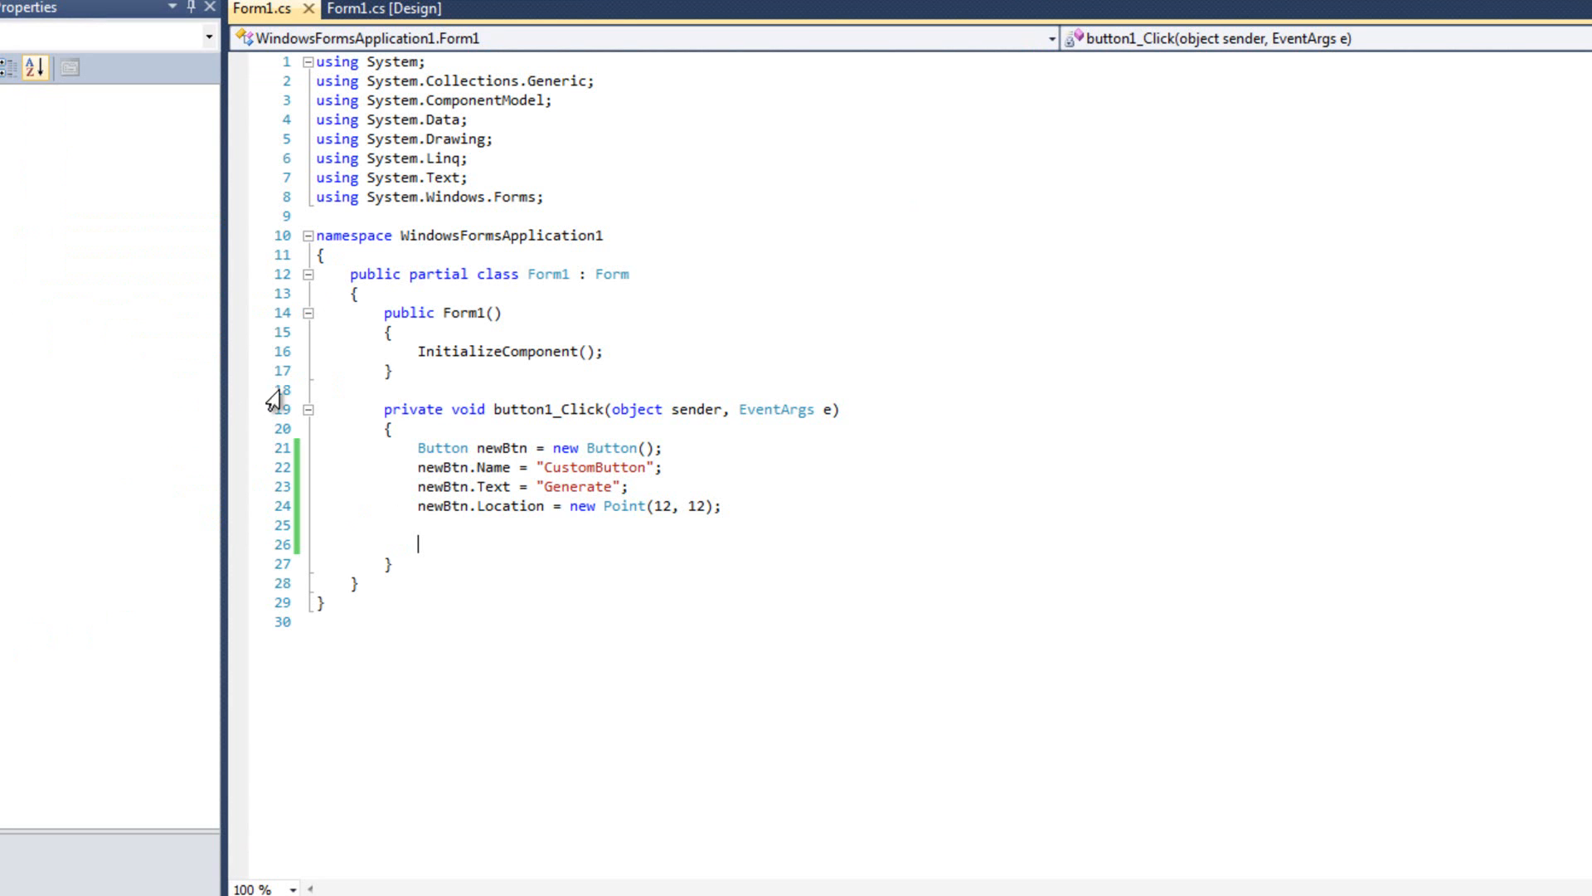
mouse_move(501, 575)
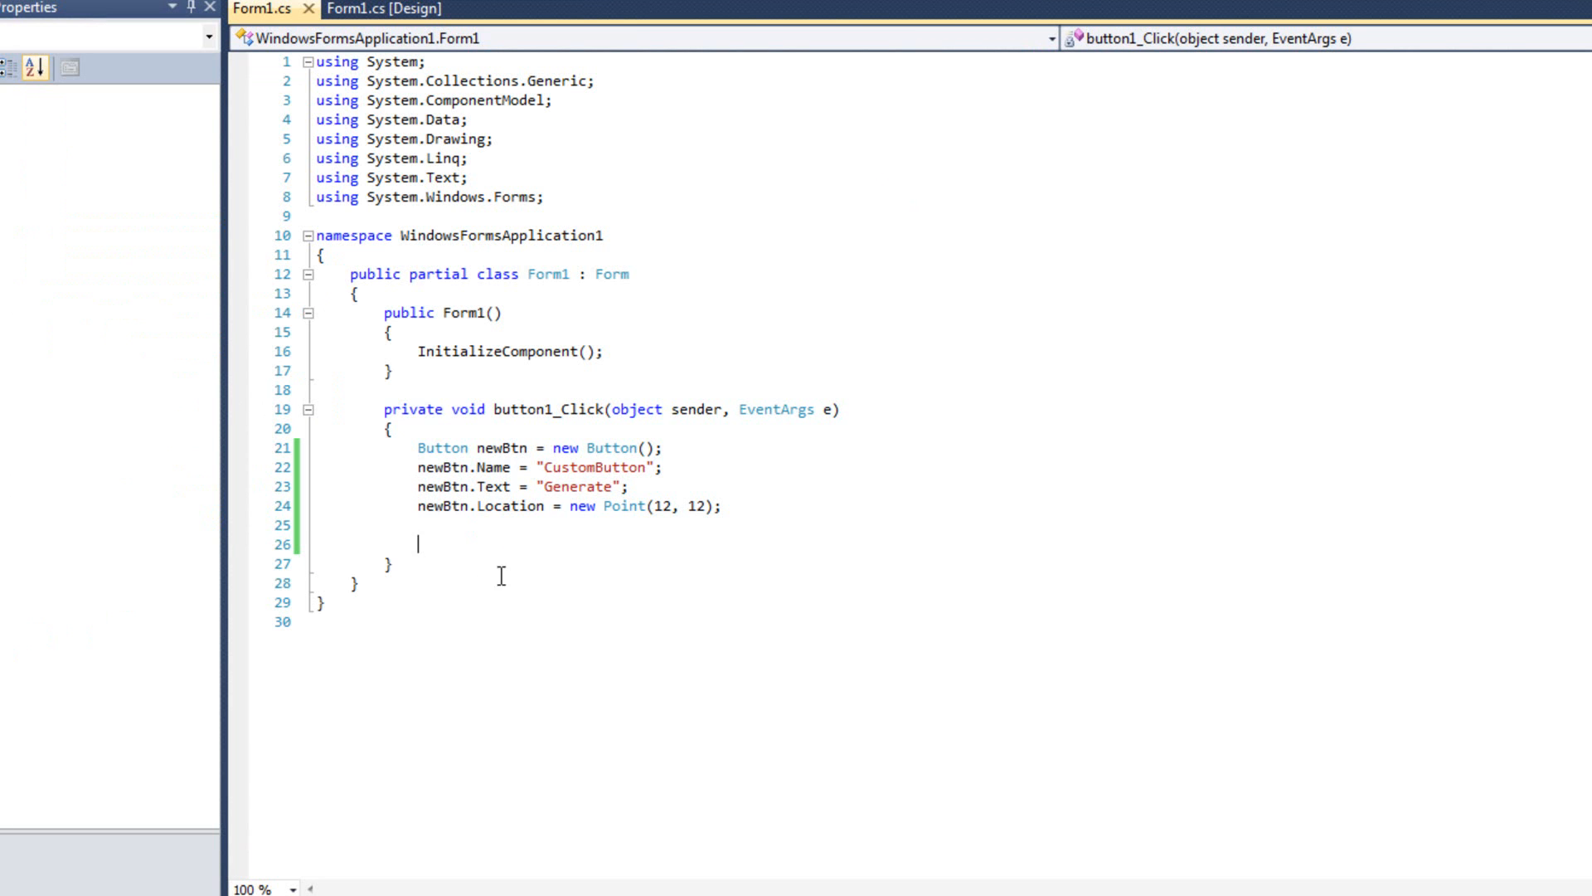
Step: End the handler with this.Controls.Add(newBtn); to put the button on the form
type("this.")
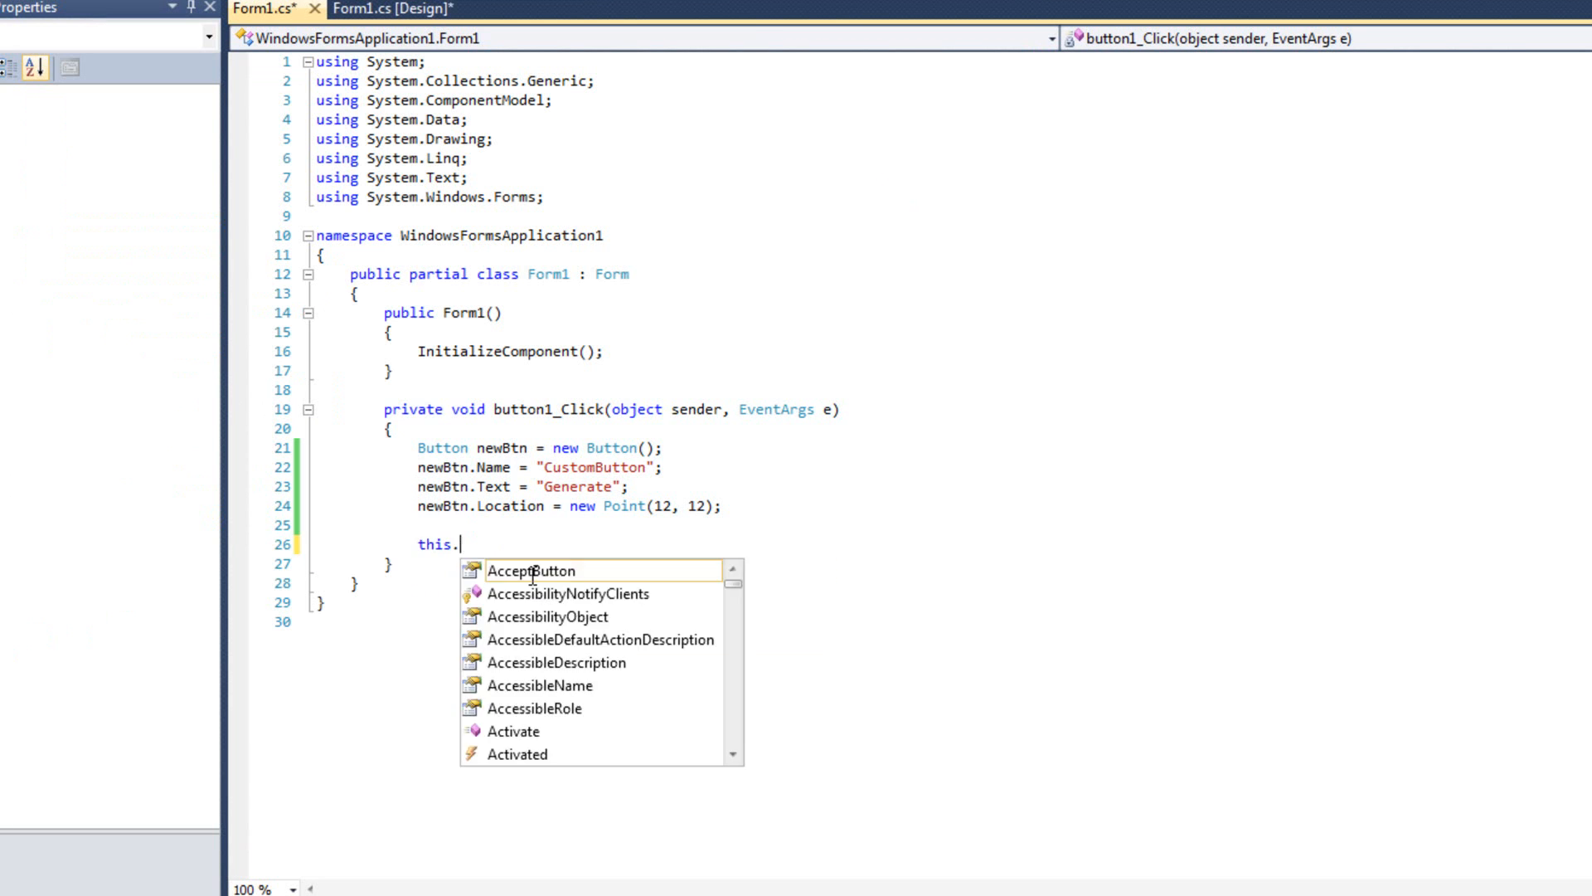
type("Controls")
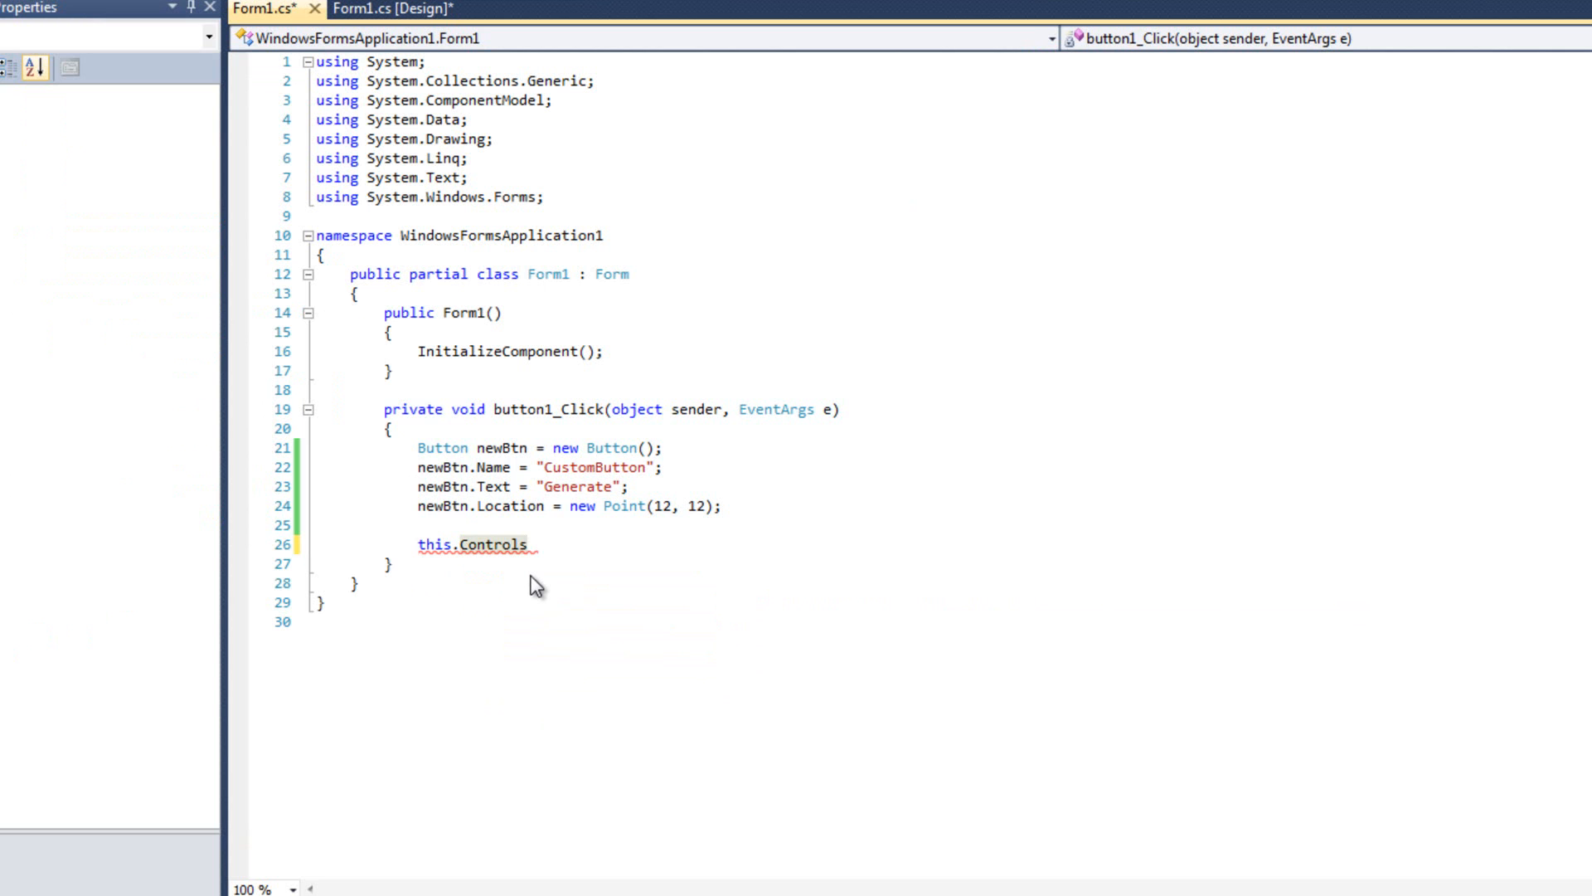
type(".Add(")
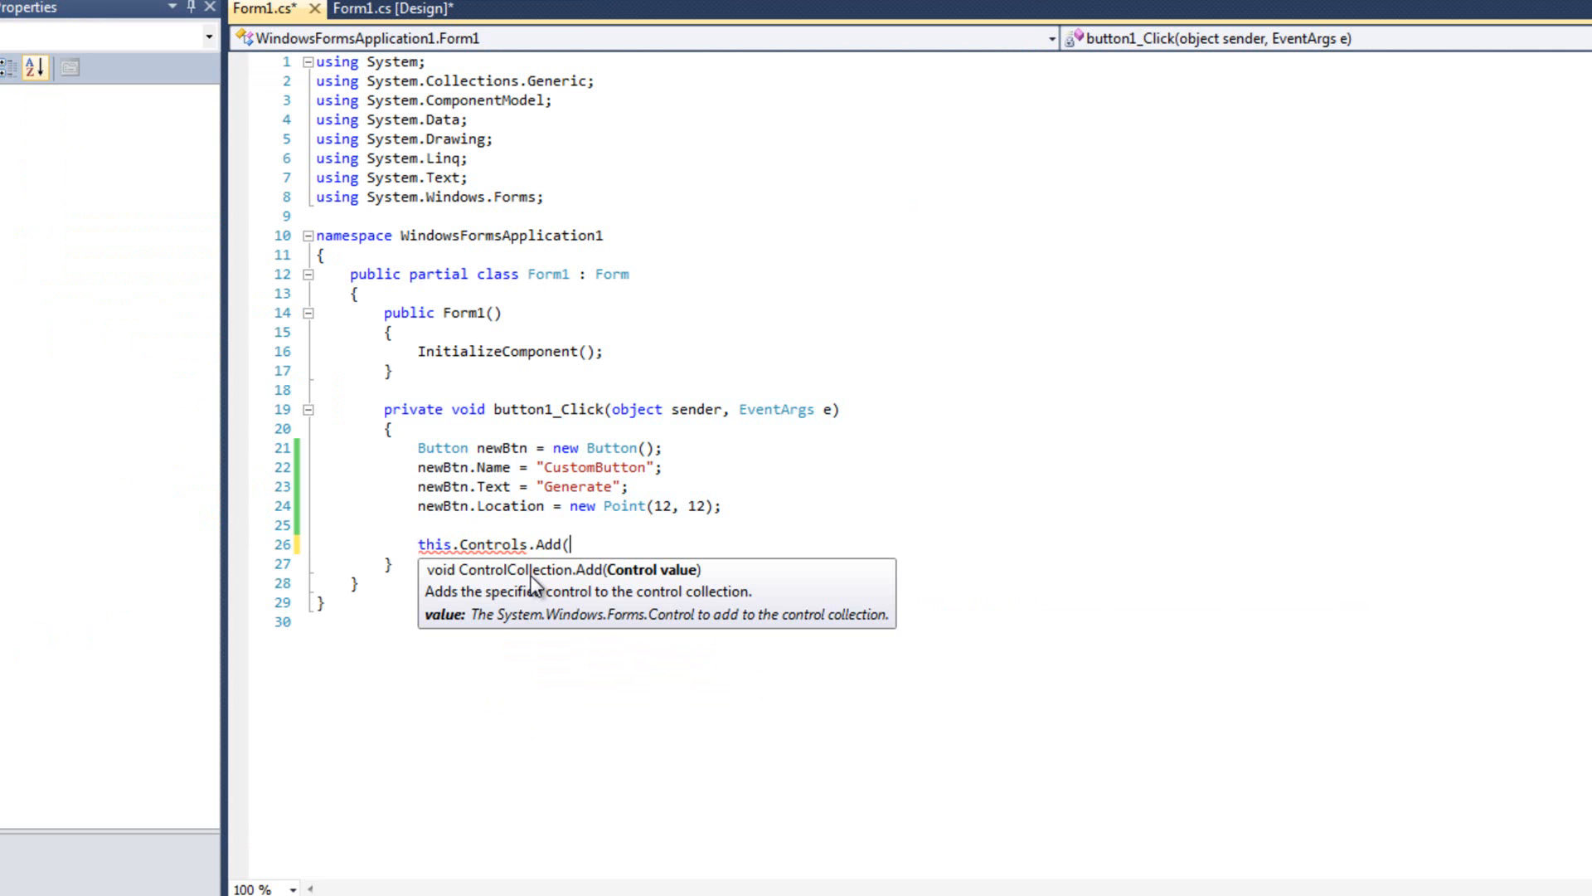
type("newBtn);")
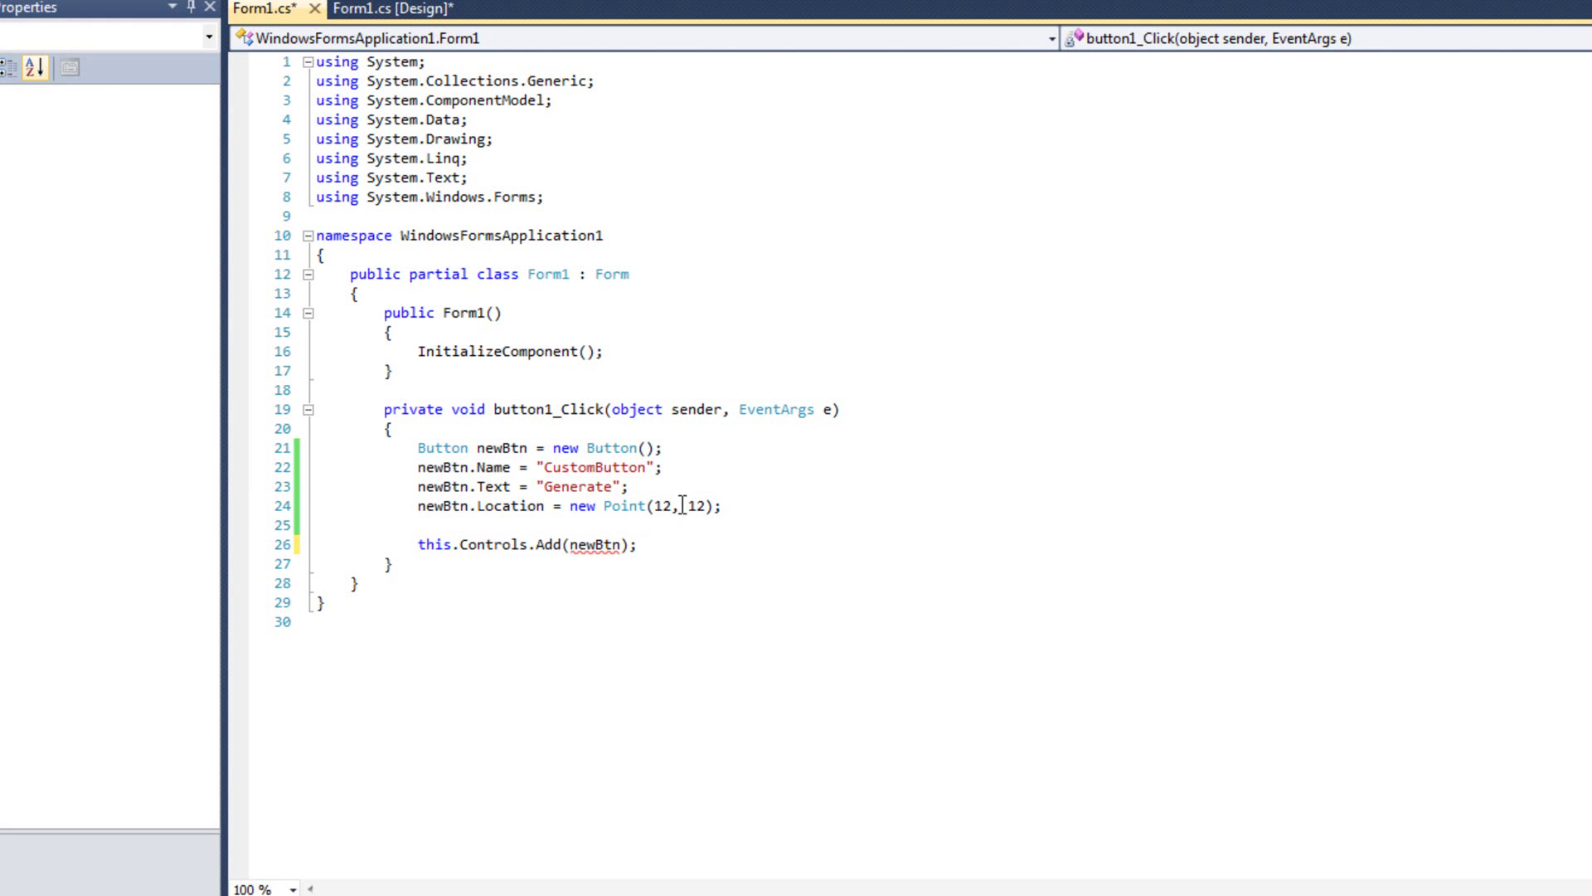
left_click(640, 544)
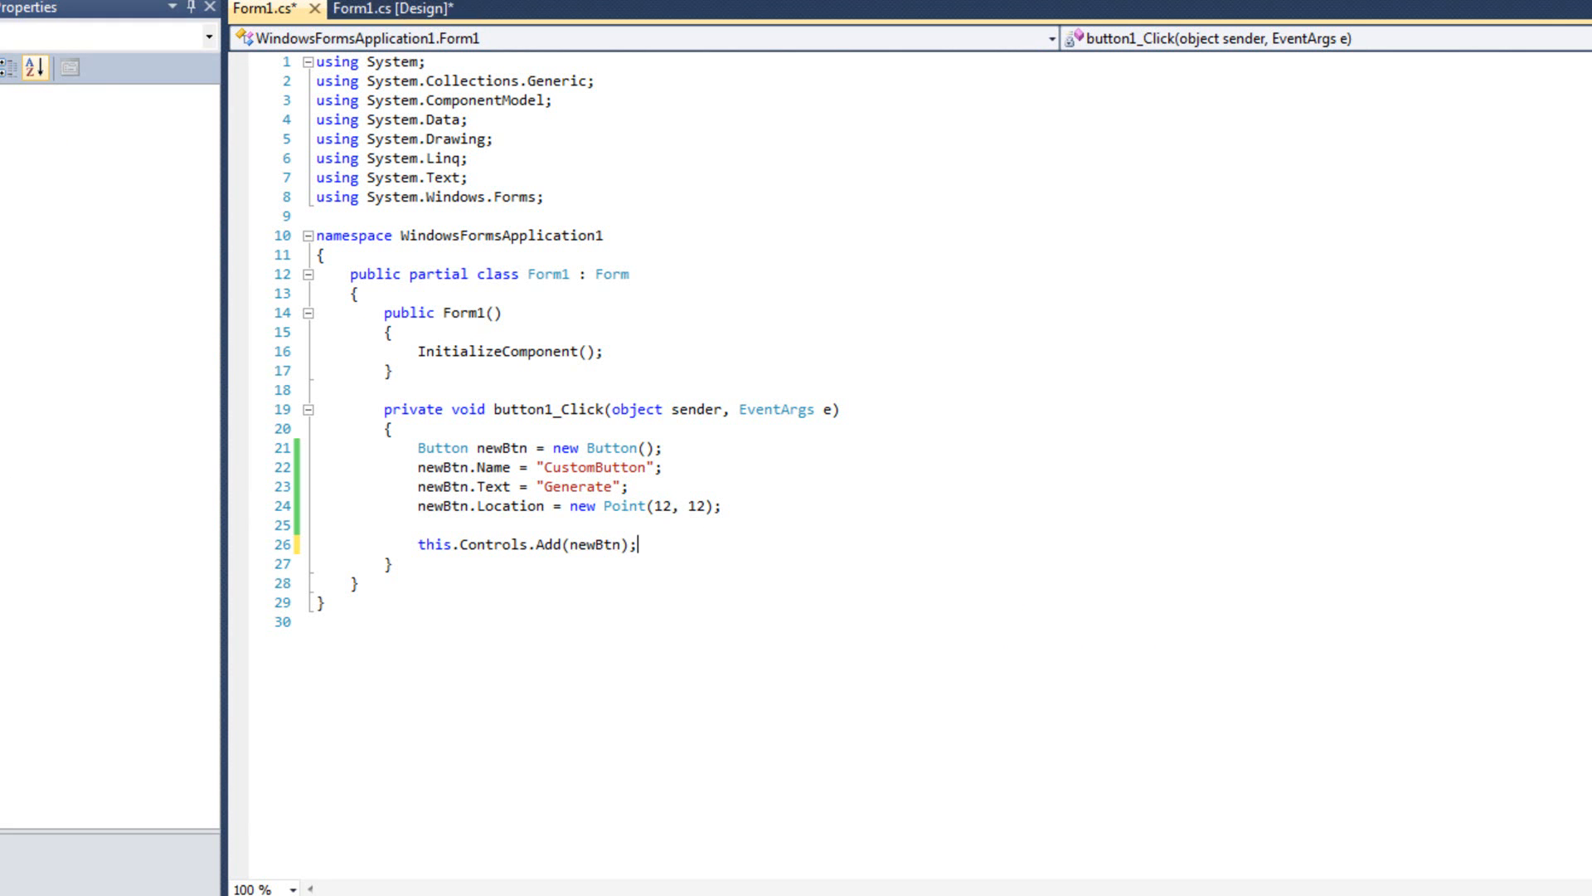
Step: Run the app and click Generate, spawning a second Generate button top-left
key("F5")
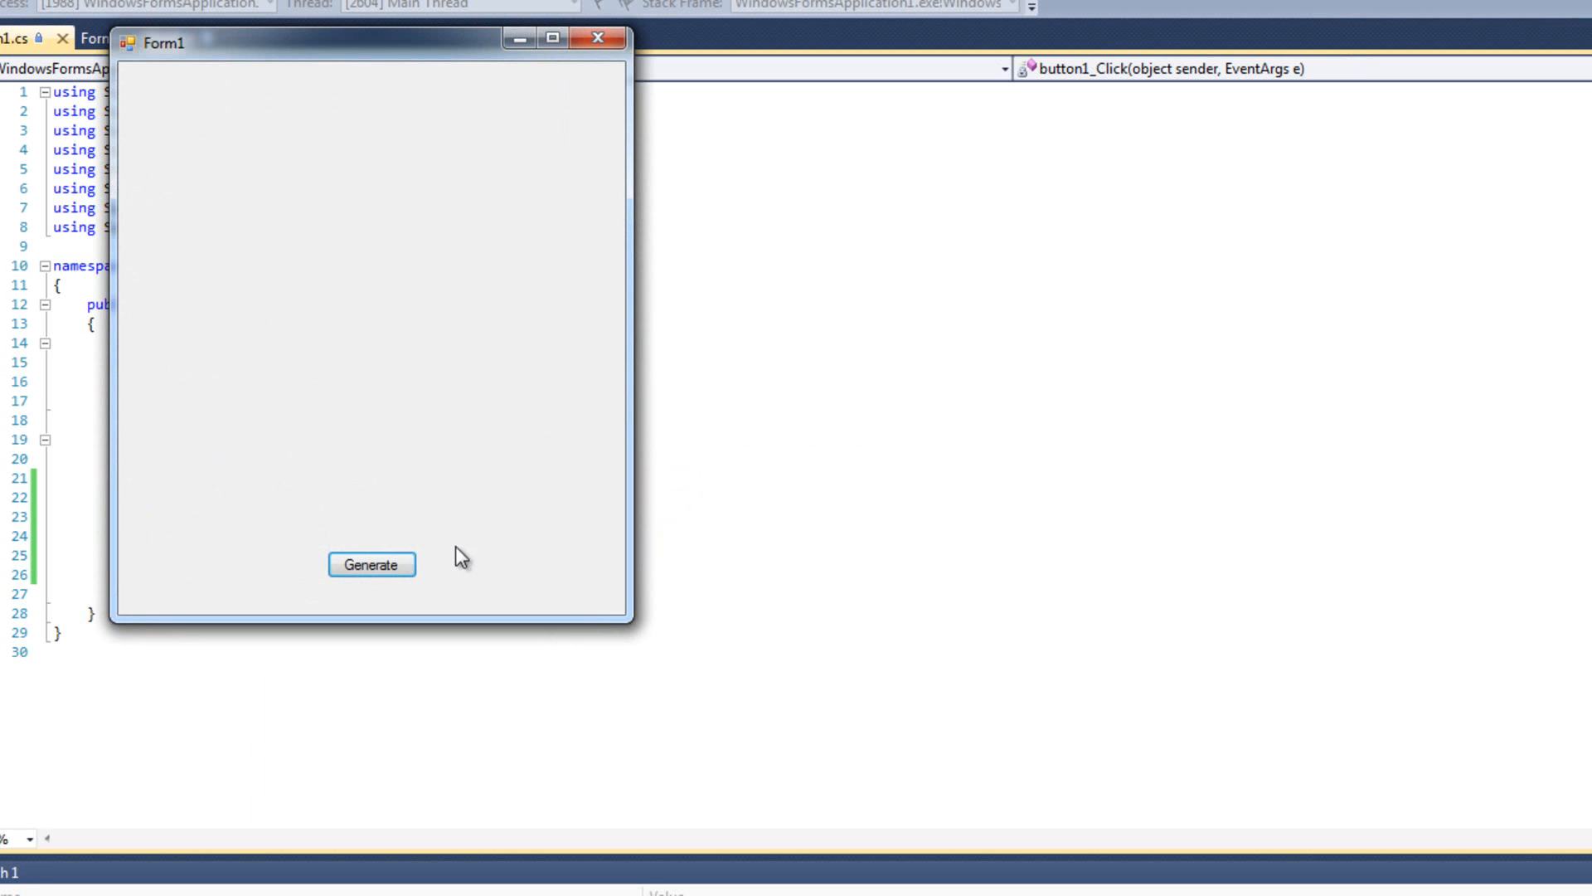
left_click(370, 564)
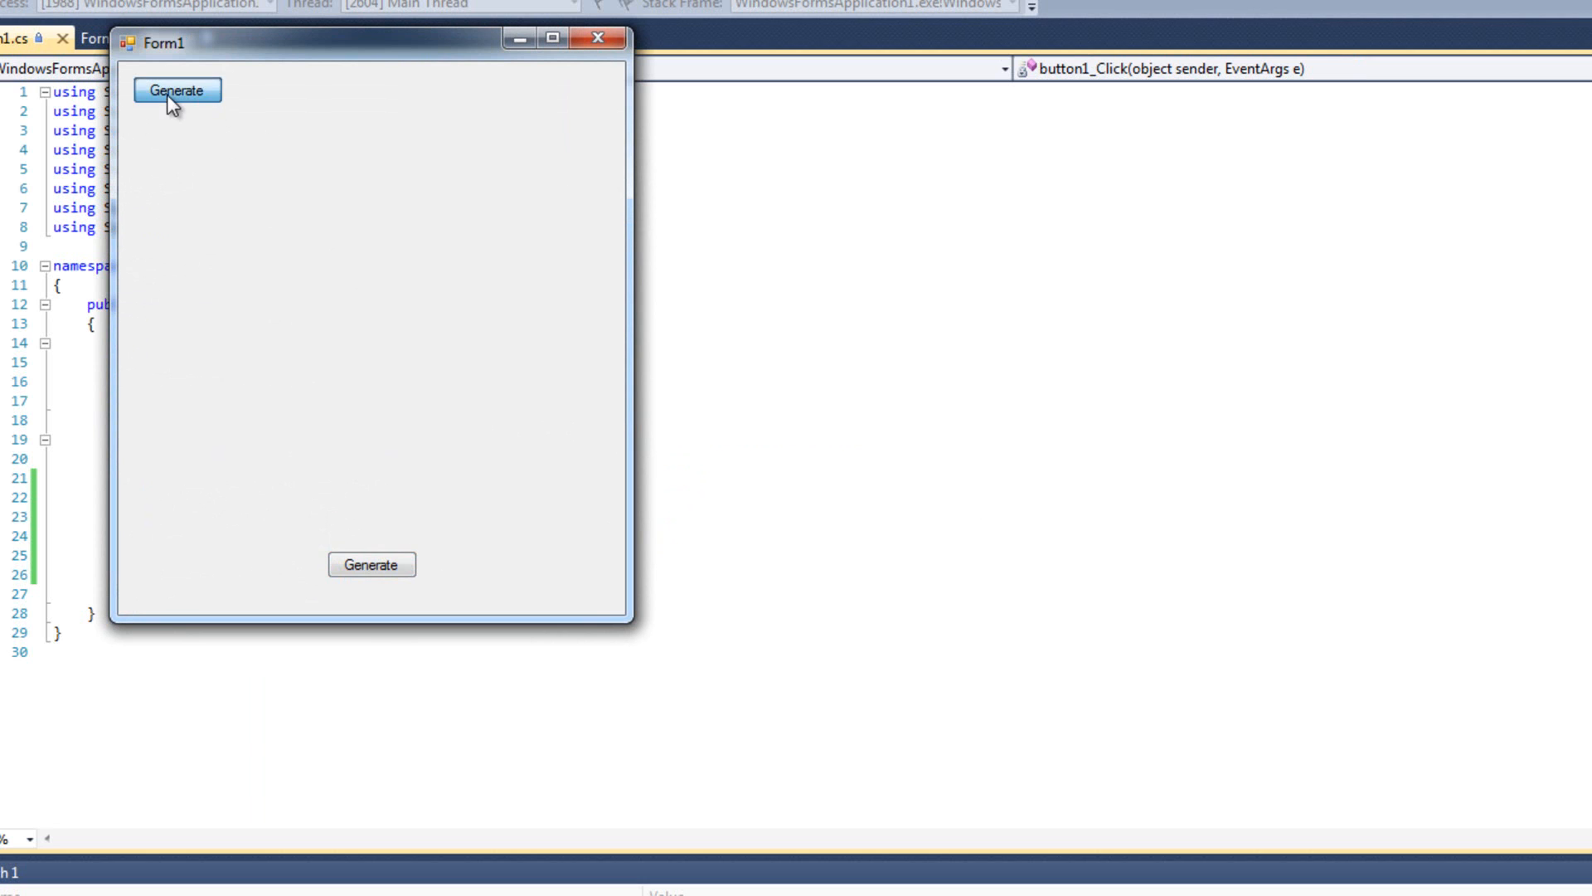
mouse_move(463, 228)
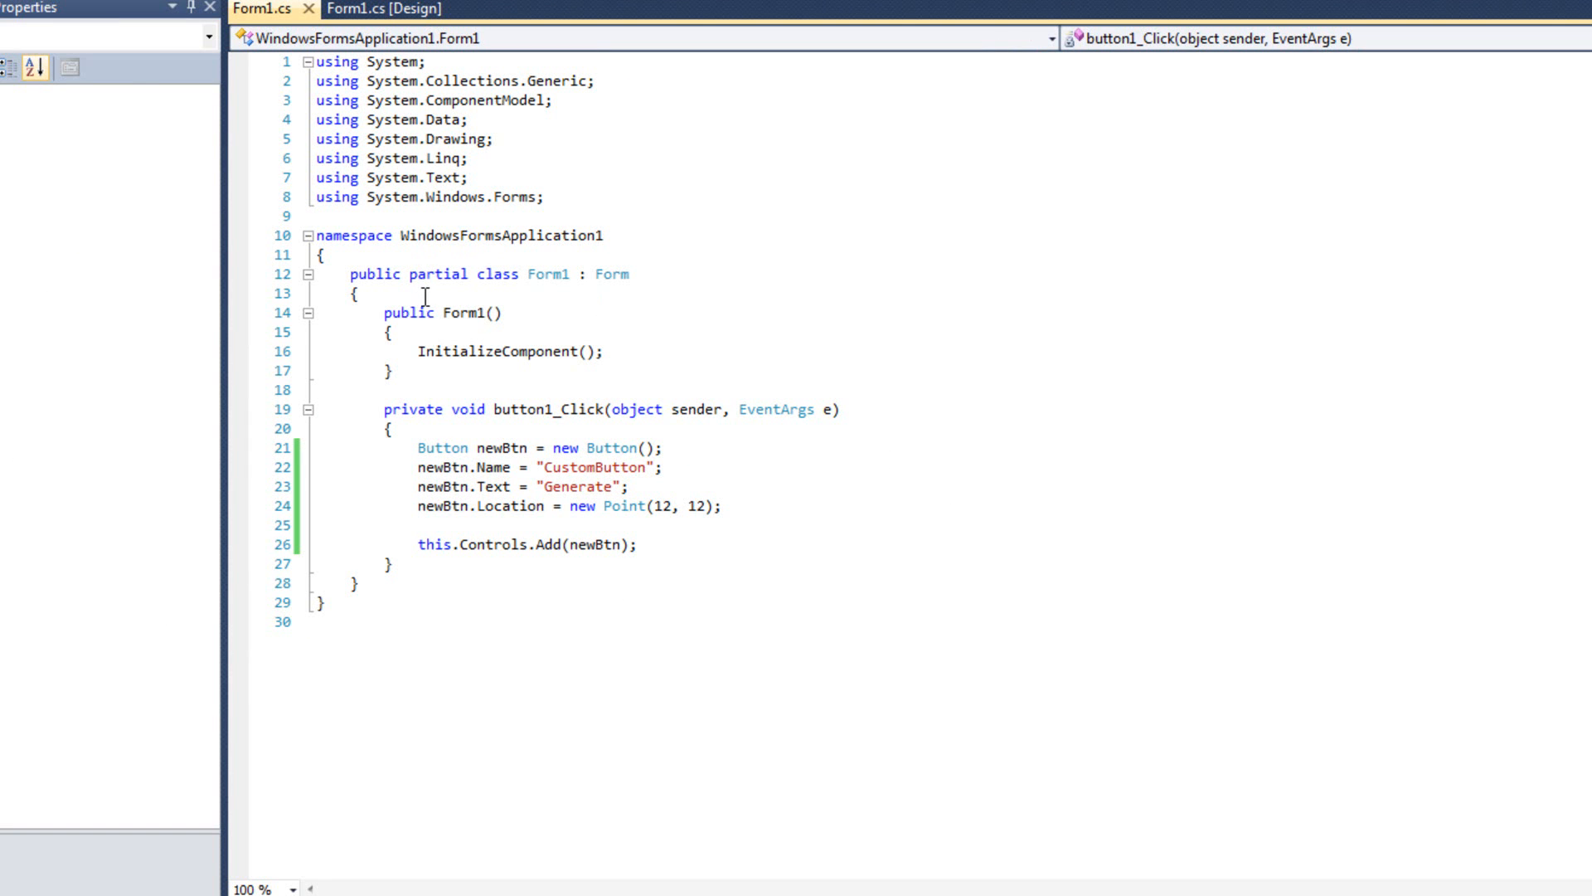
Step: Add a private int count field initialised to 0 in the Form1 constructor
type("private")
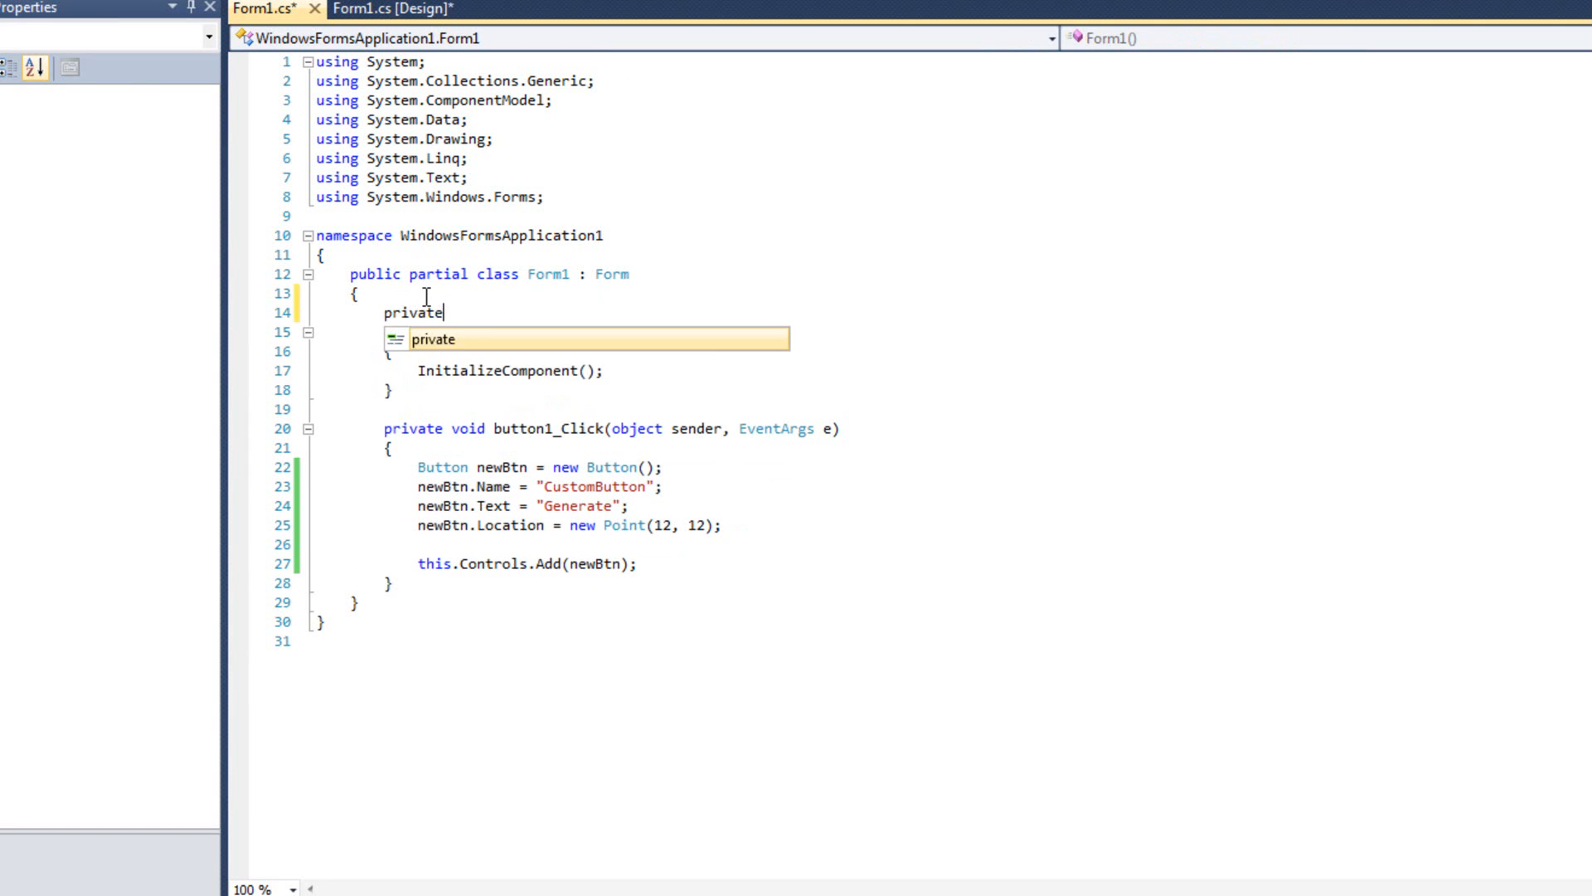
type("int count;")
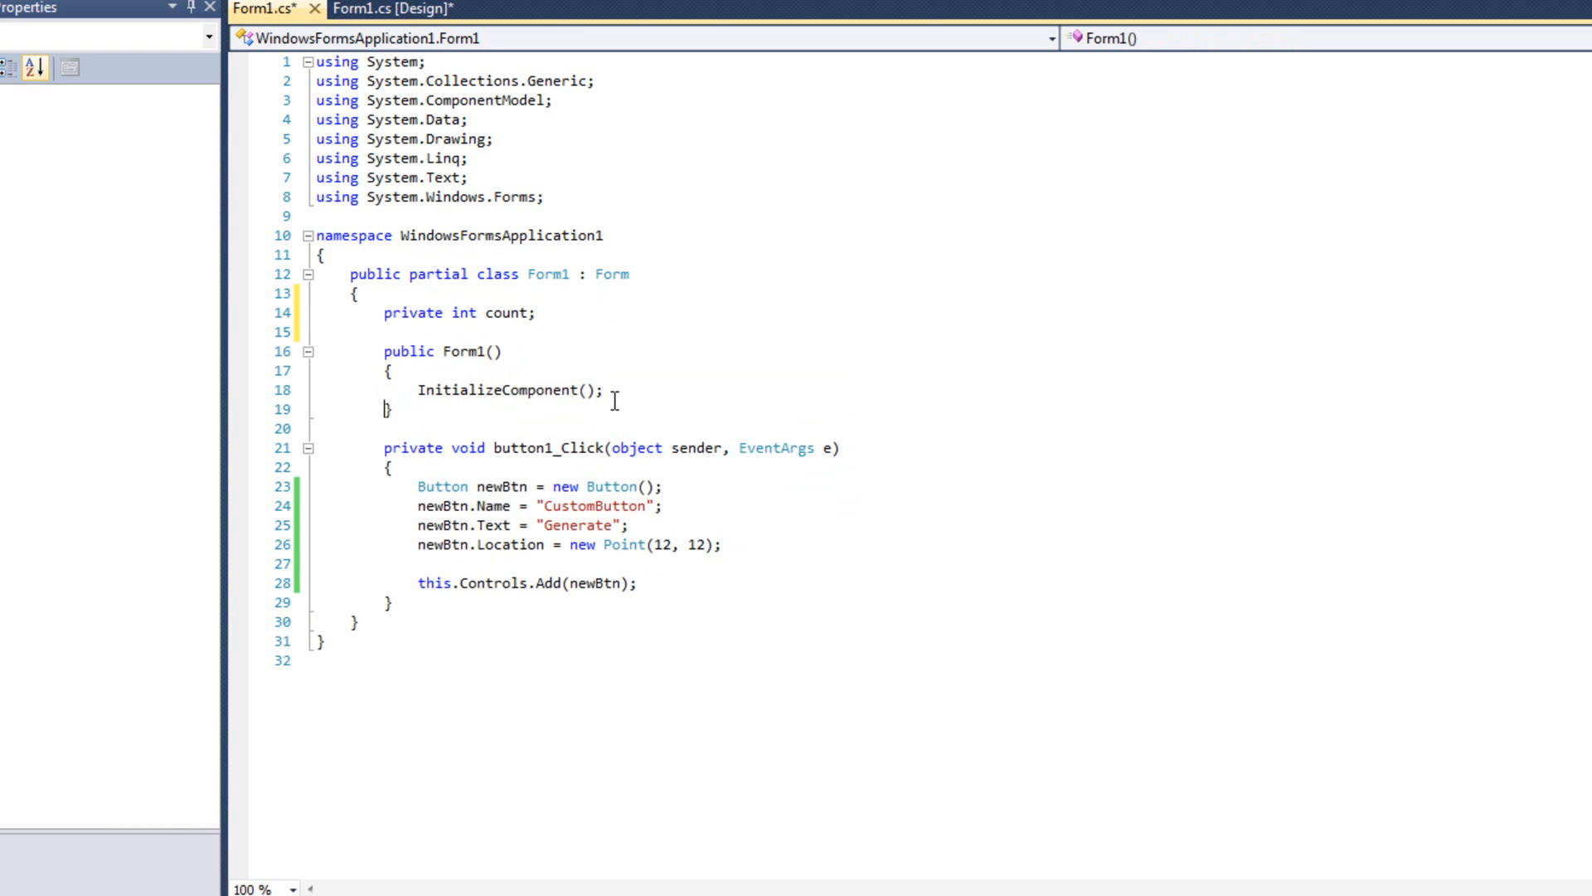
type("count =")
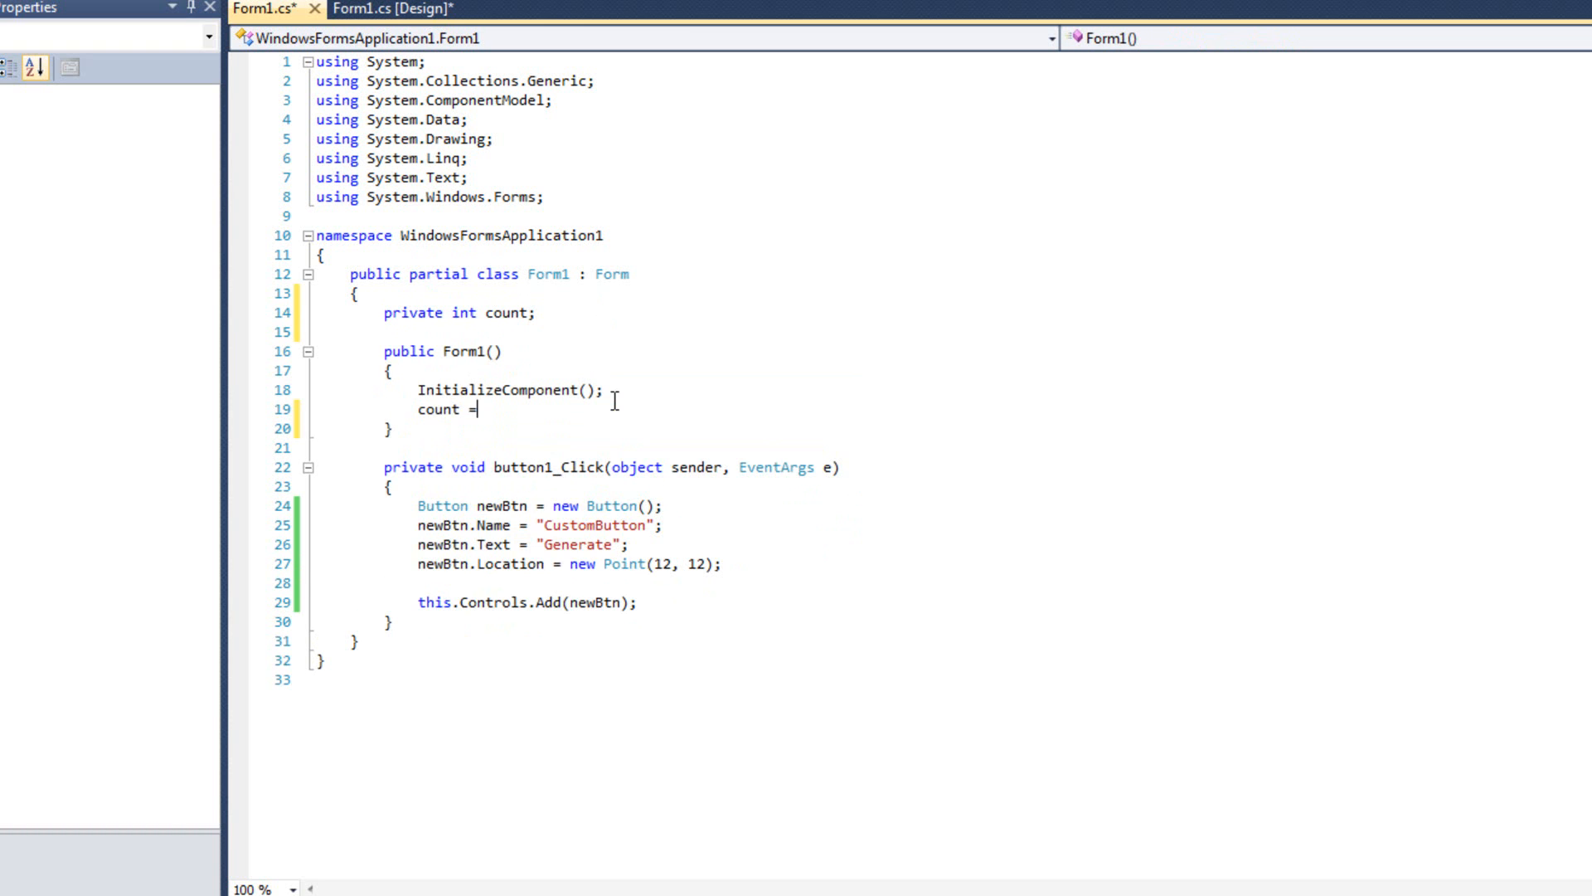
type("0;")
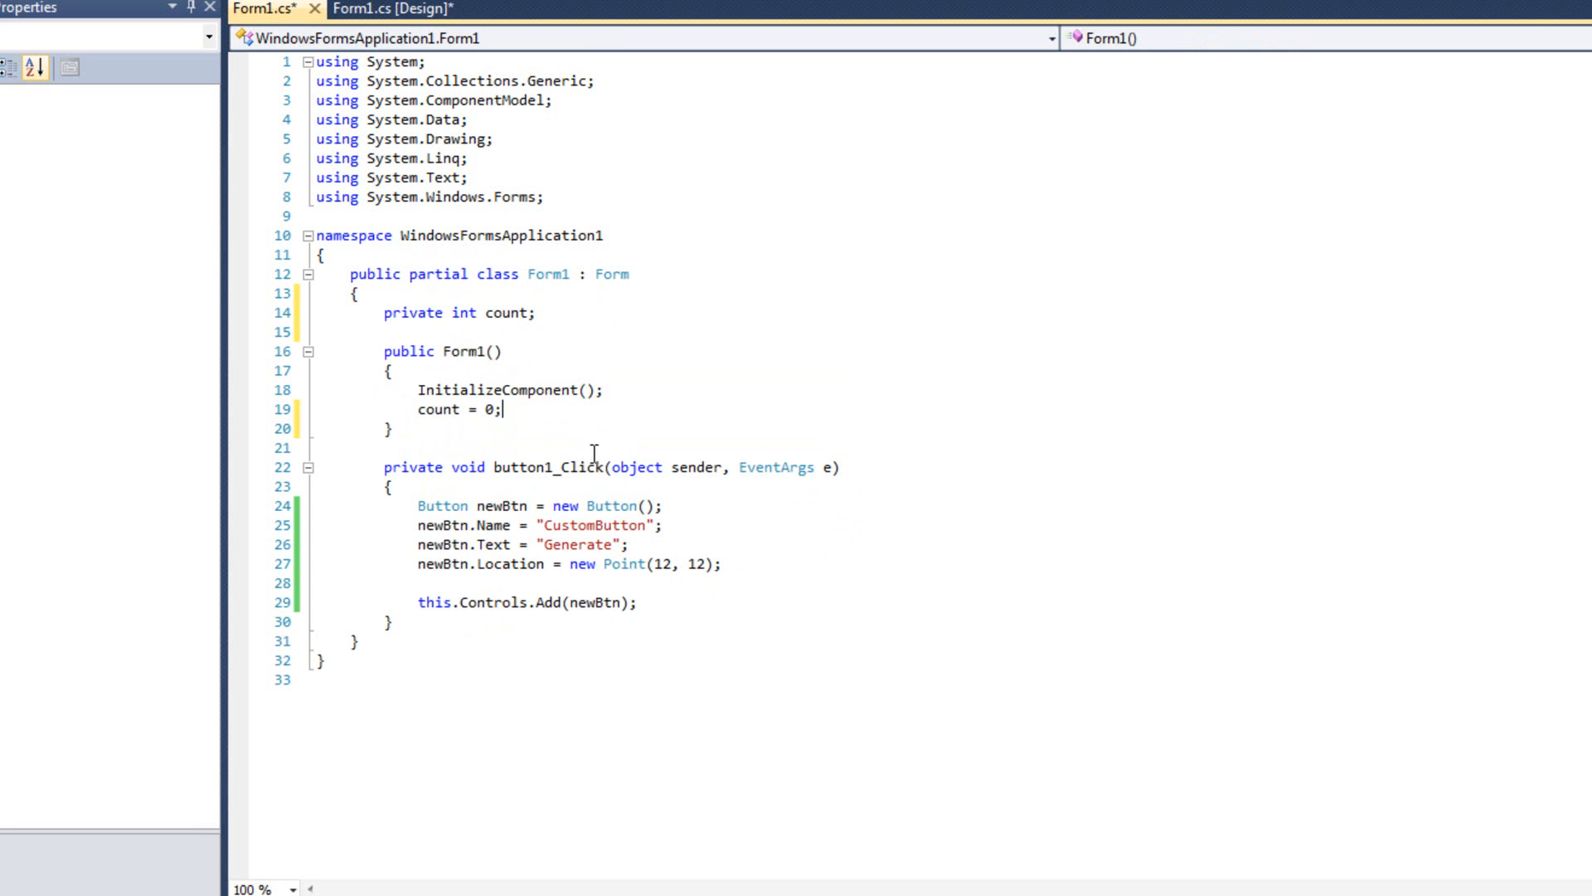
mouse_move(348, 540)
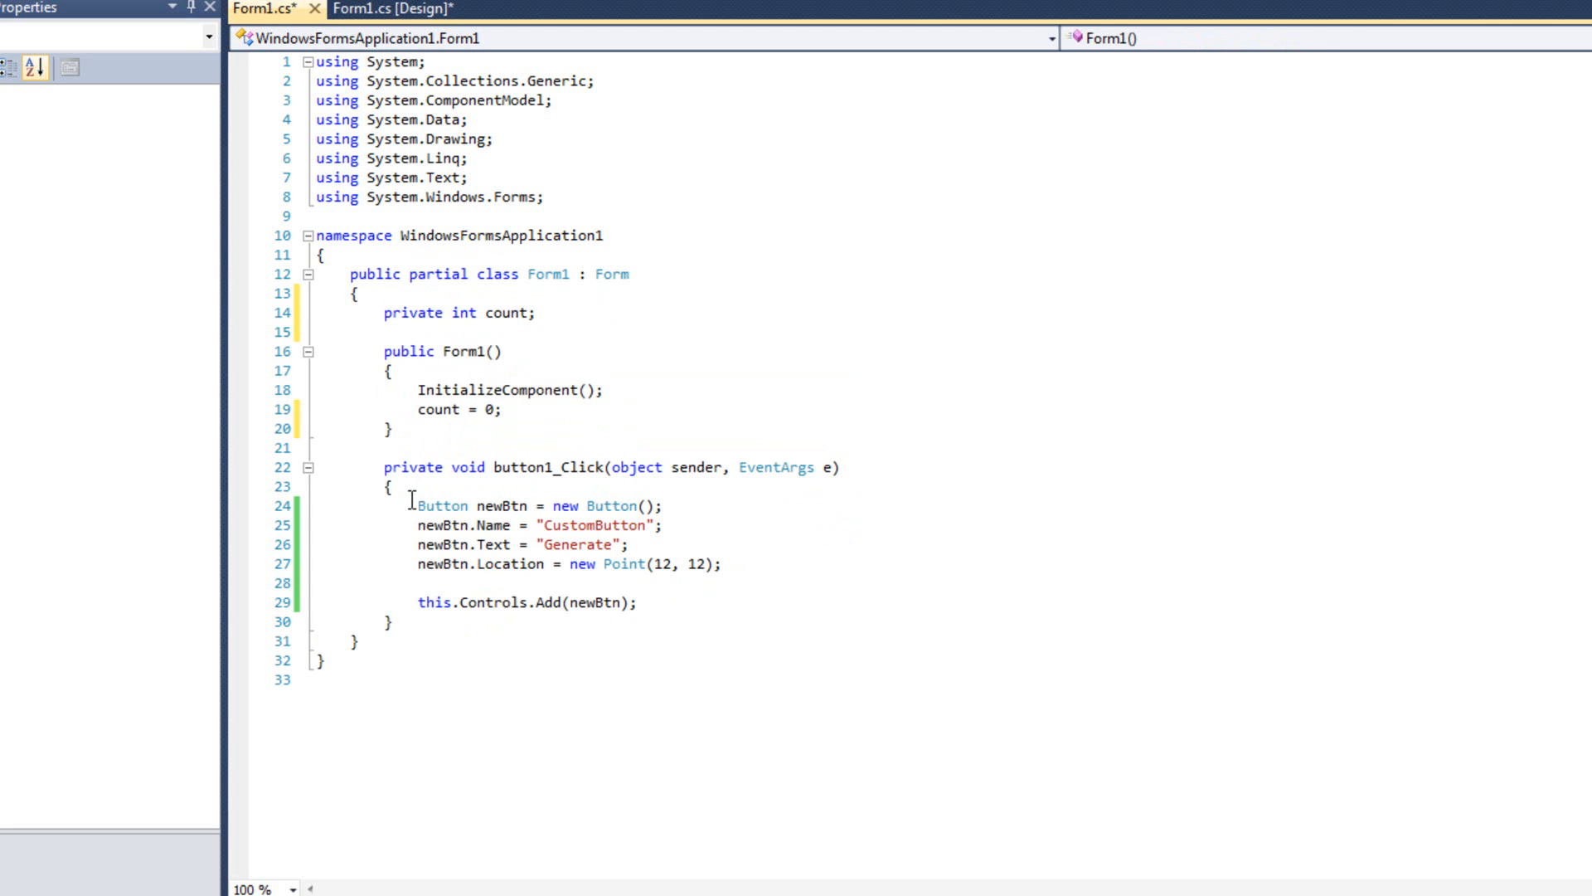
Step: Add count++ in the handler and append count to the CustomButton name, peeking at the designer
type("count++;")
type(" + count")
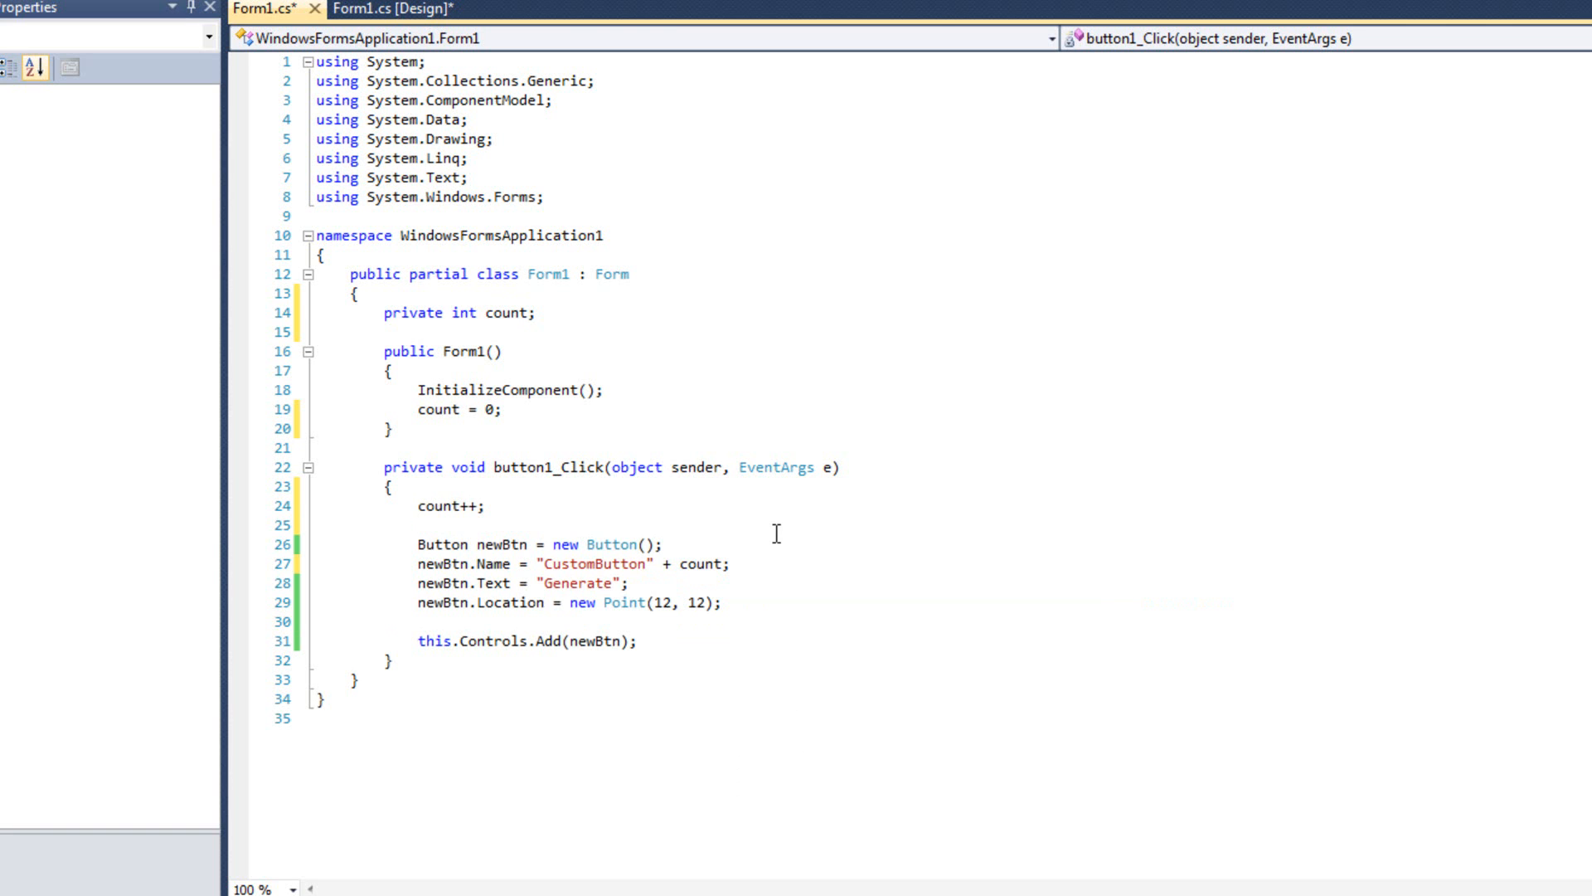
left_click(418, 524)
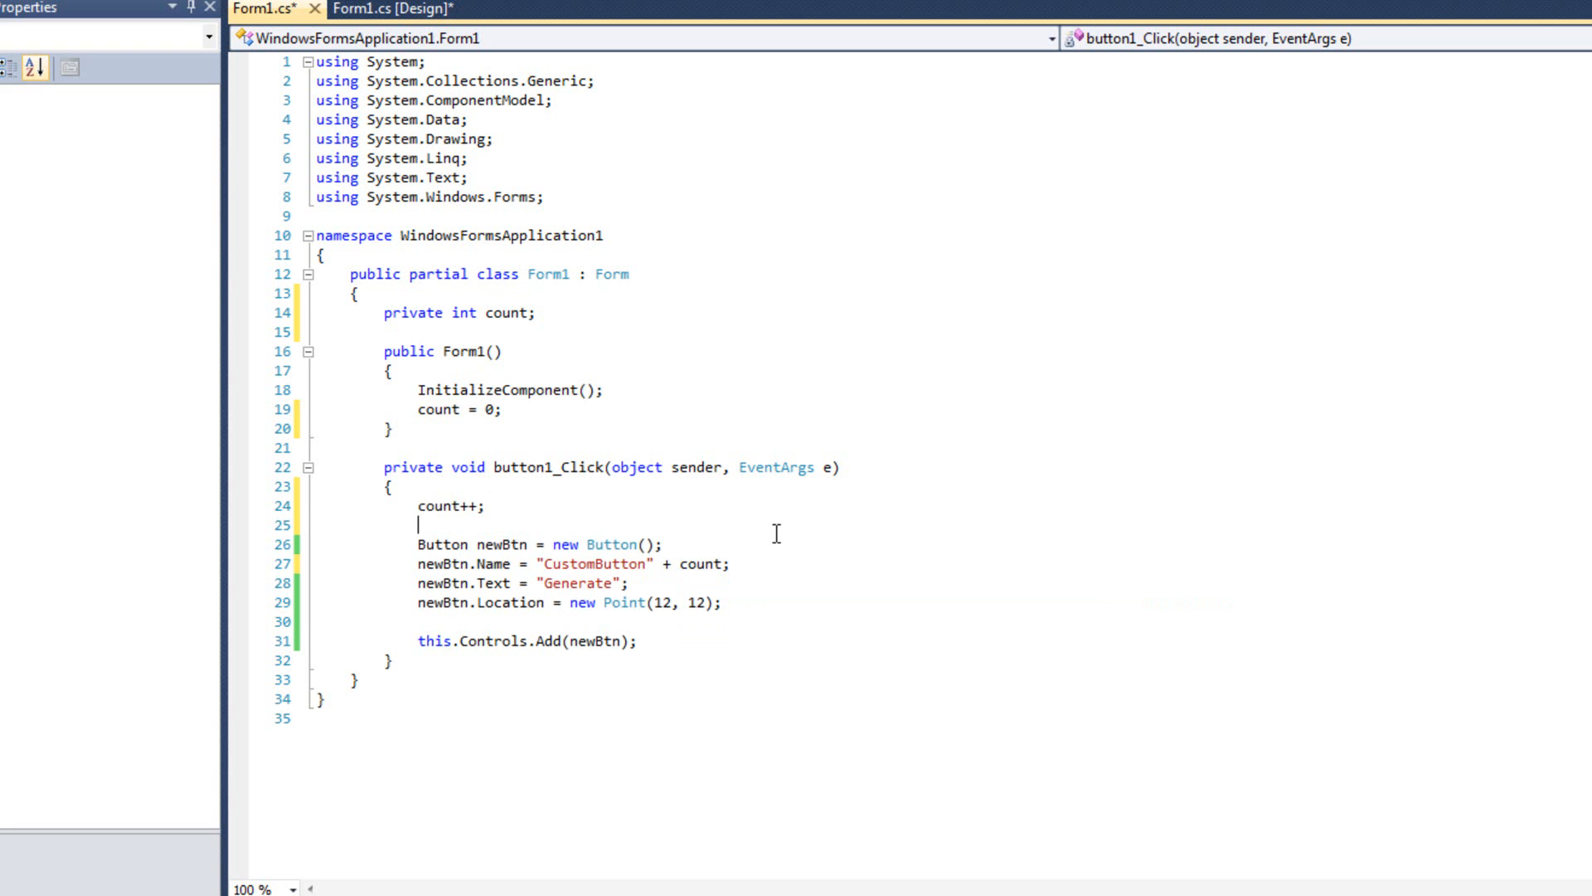
mouse_move(441, 627)
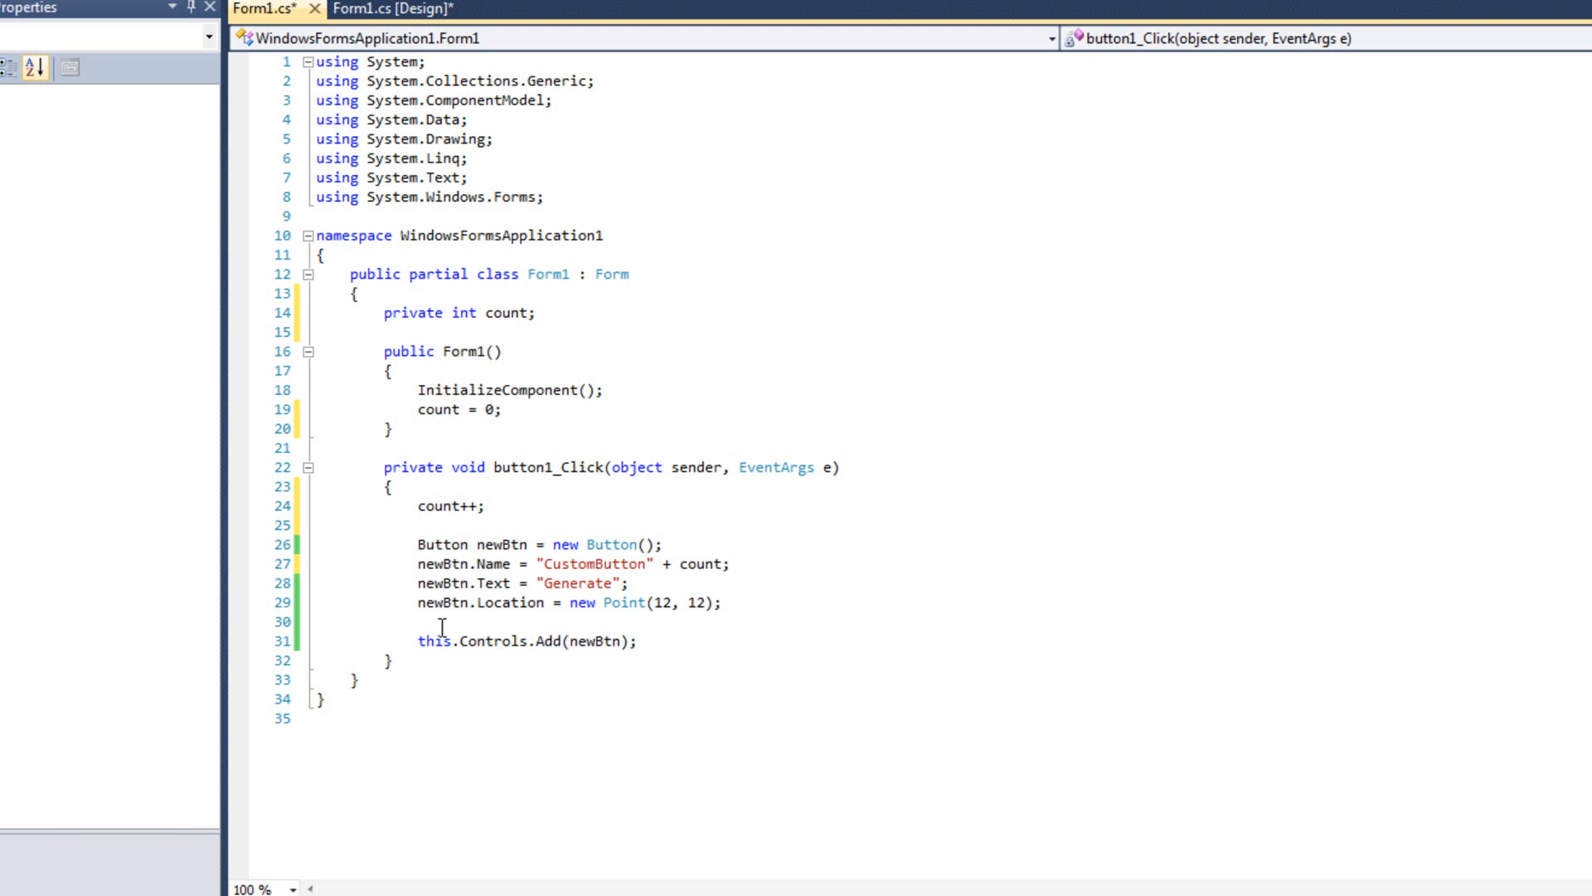
left_click(396, 10)
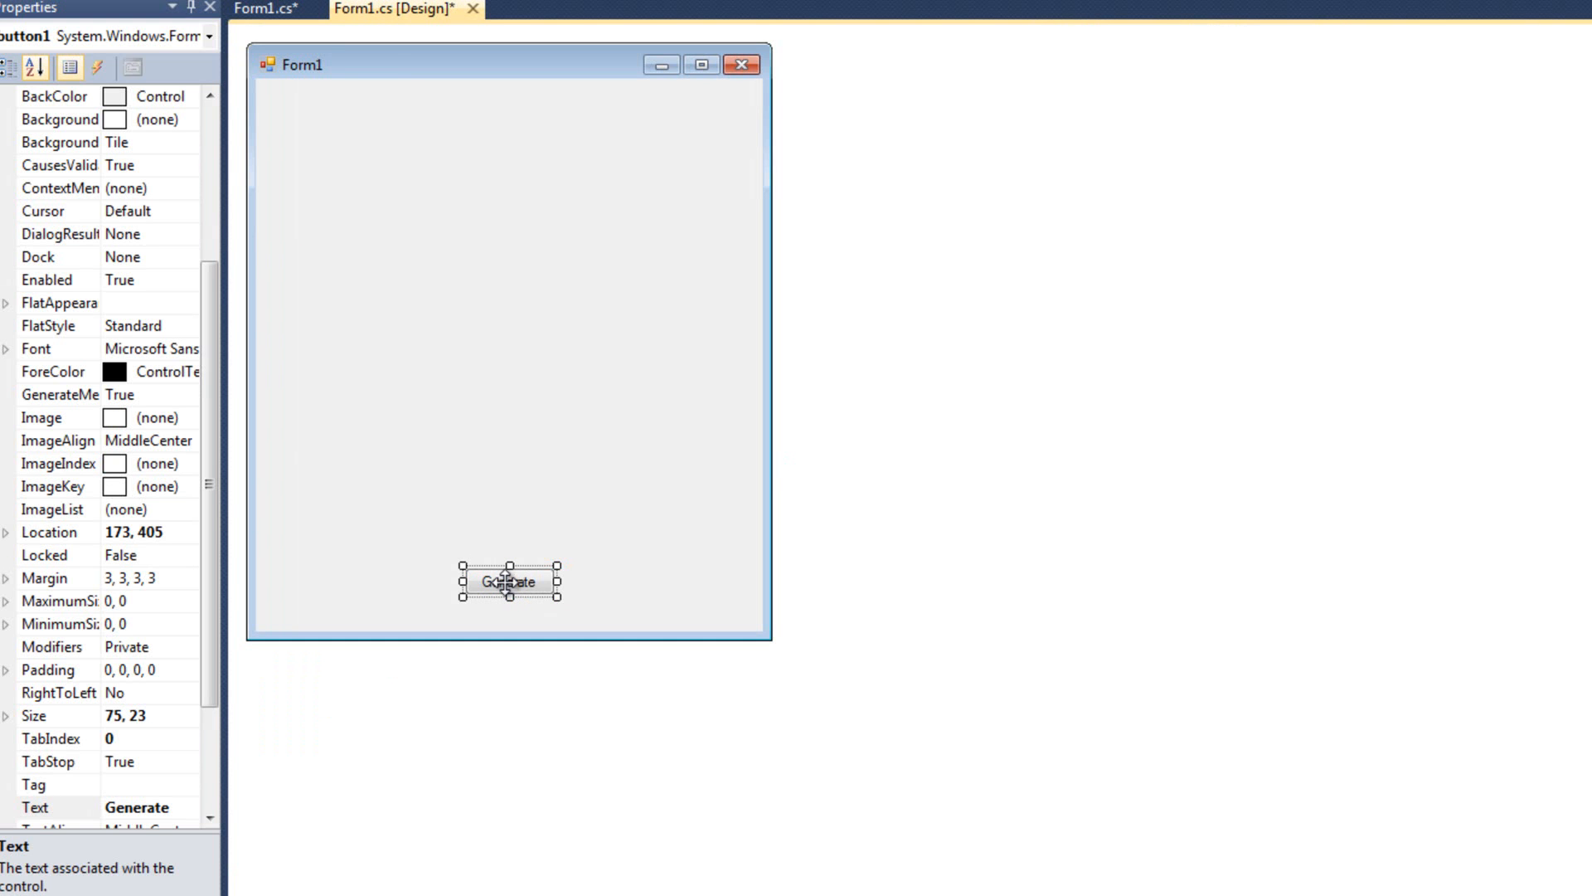
mouse_move(138, 725)
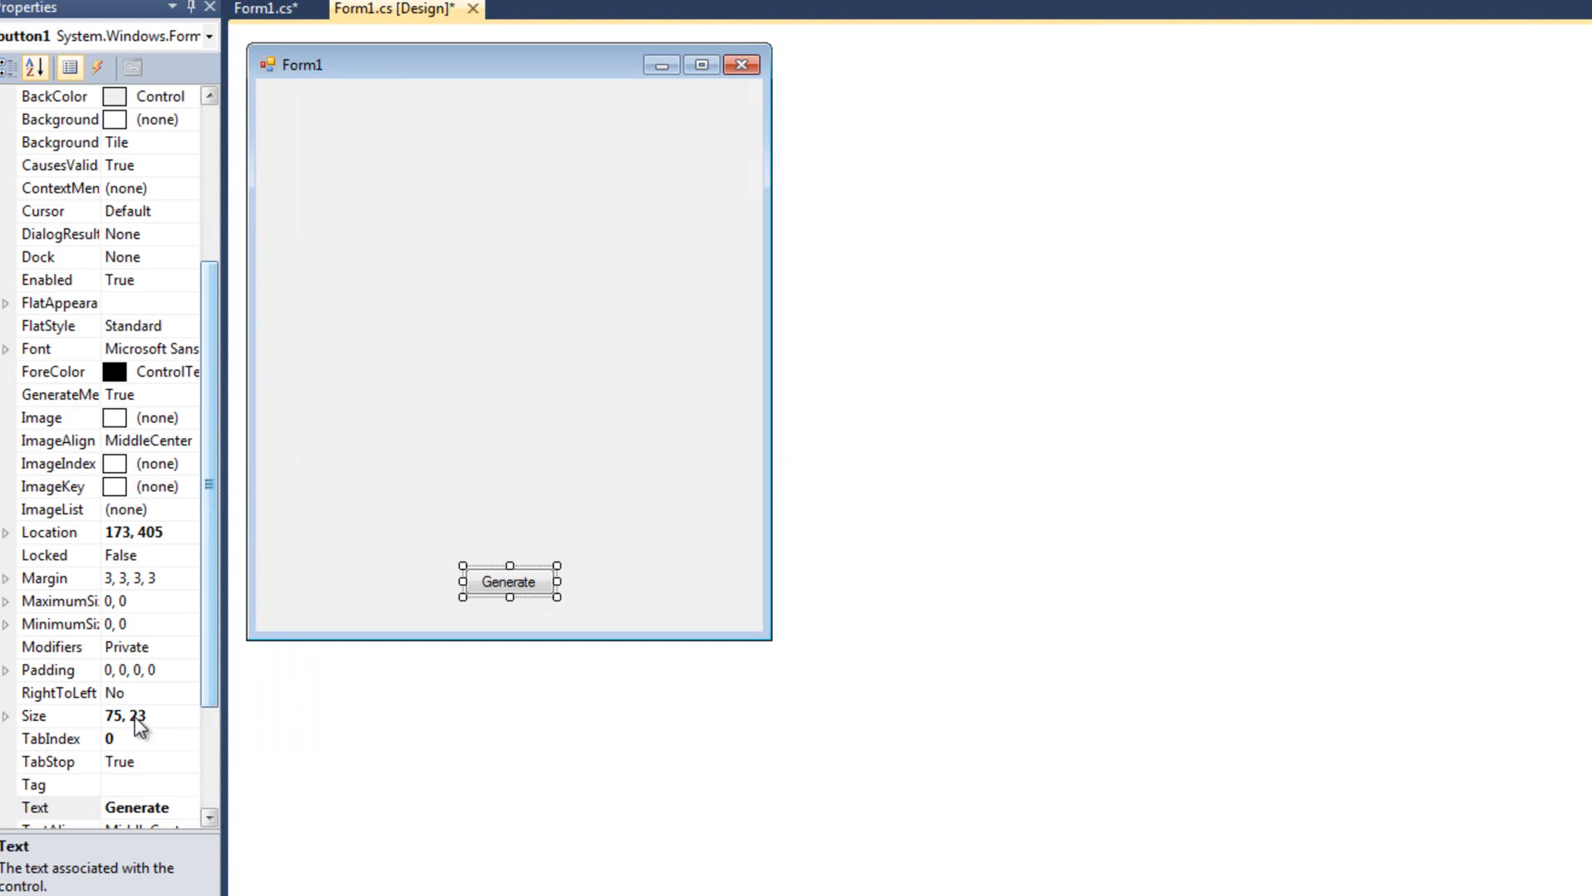
left_click(264, 8)
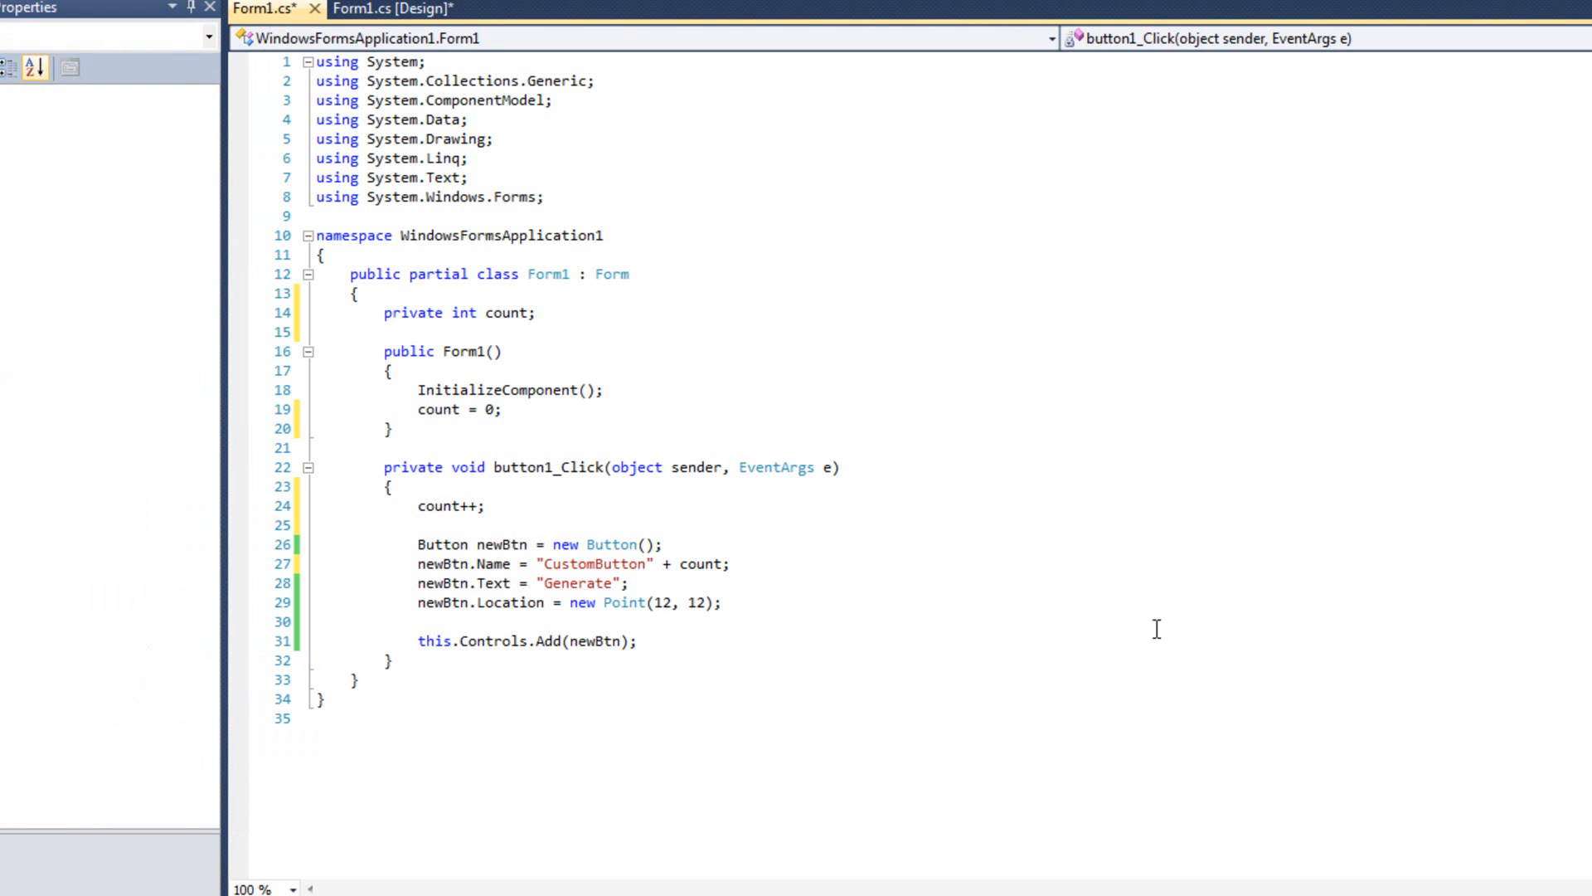
mouse_move(561, 579)
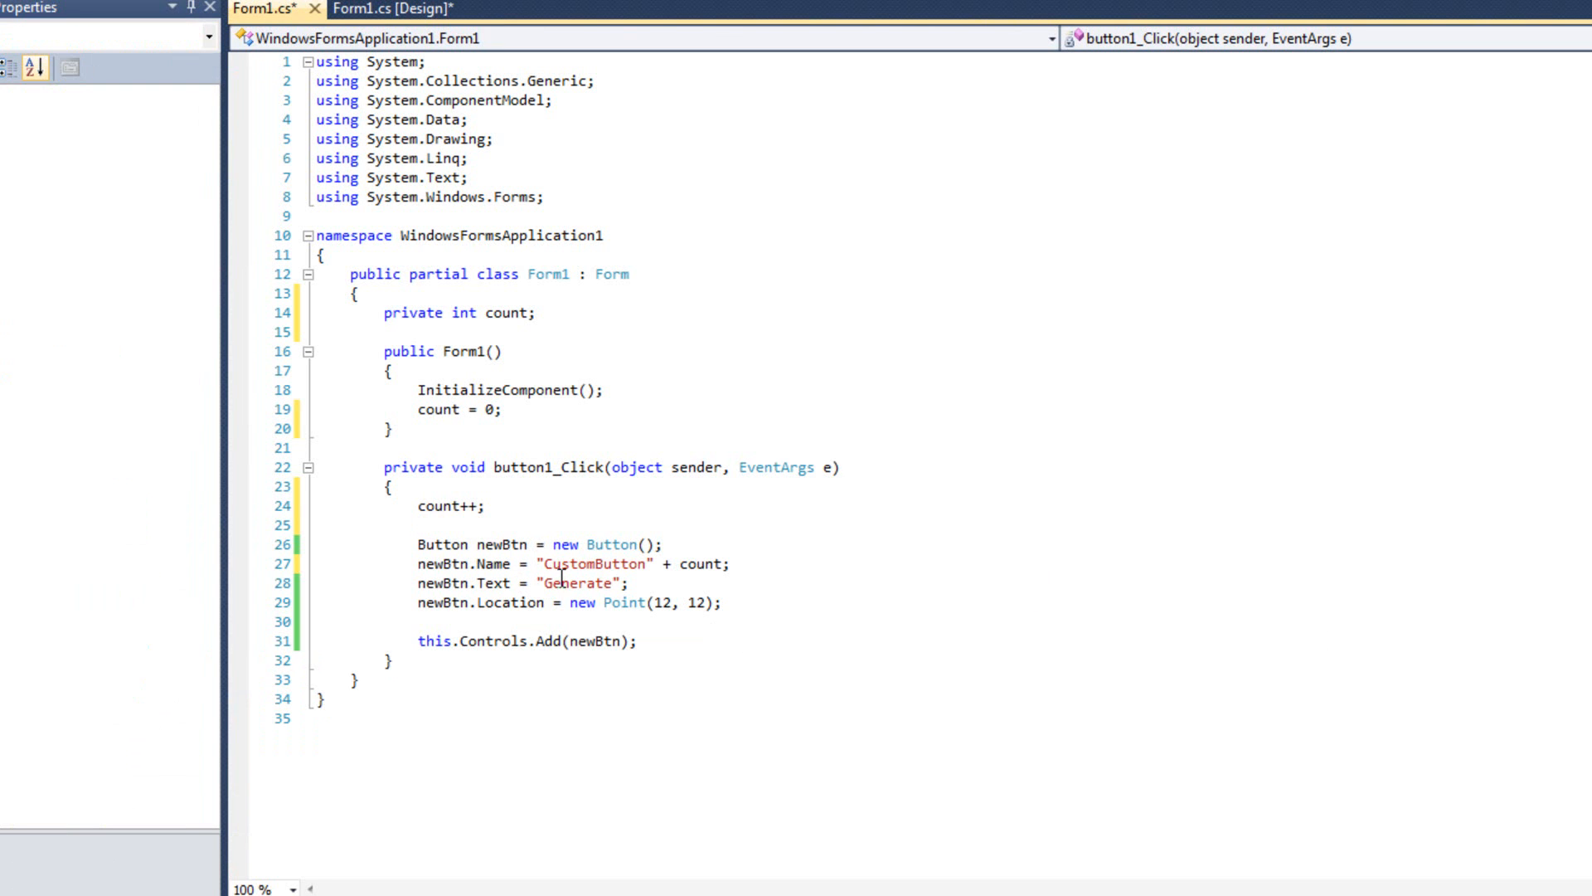
mouse_move(665, 600)
type(" + ")
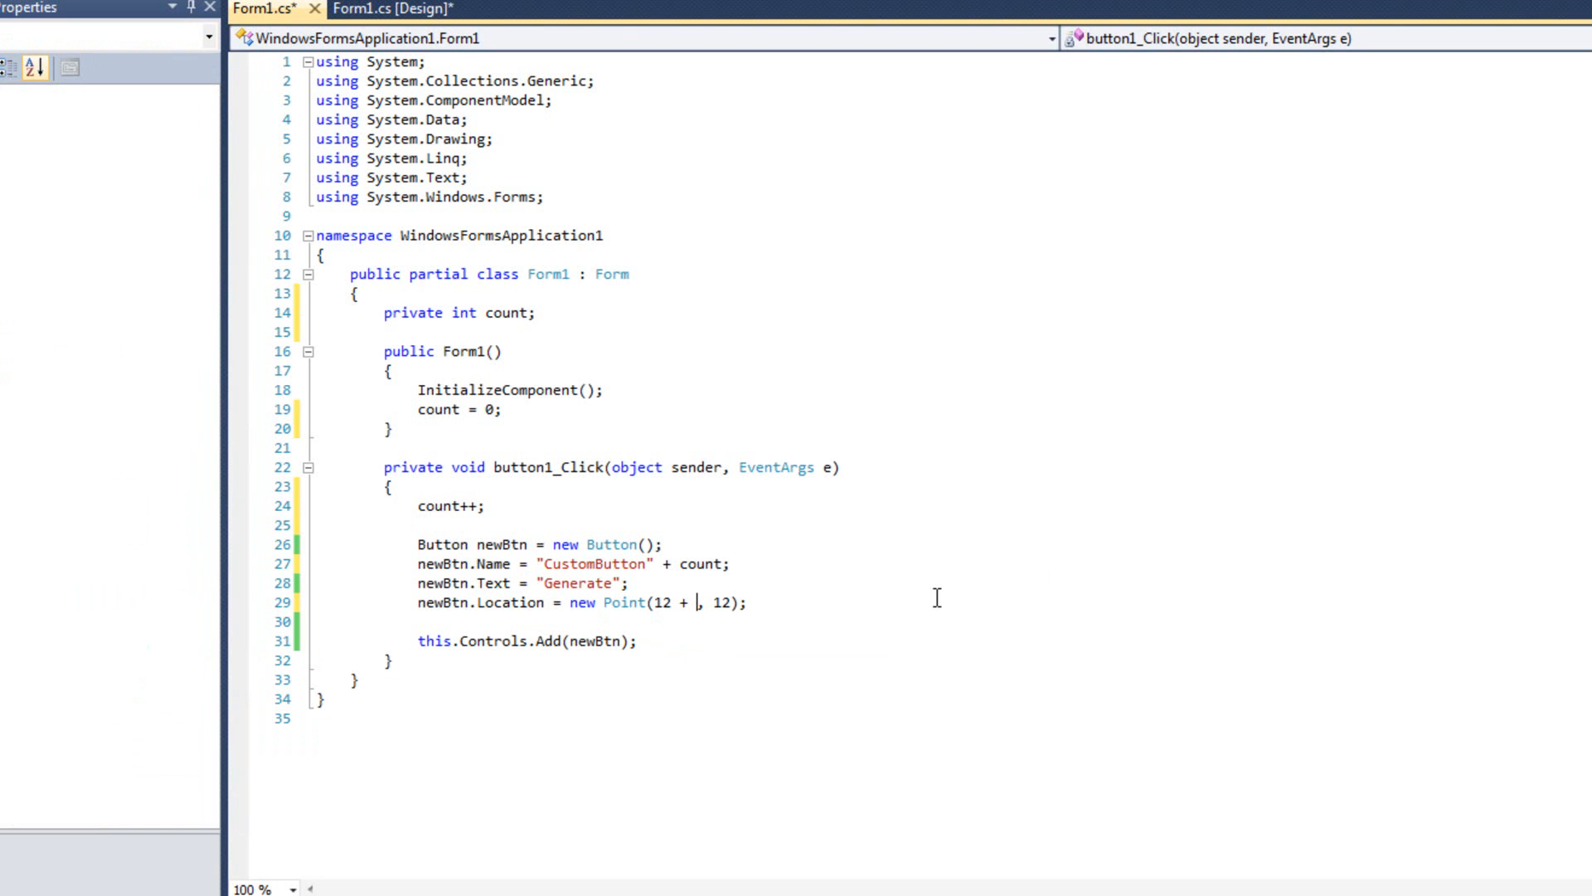
Step: Change the Location to new Point(12 + 75 * (count - 1), 12) so buttons form a row
type("75")
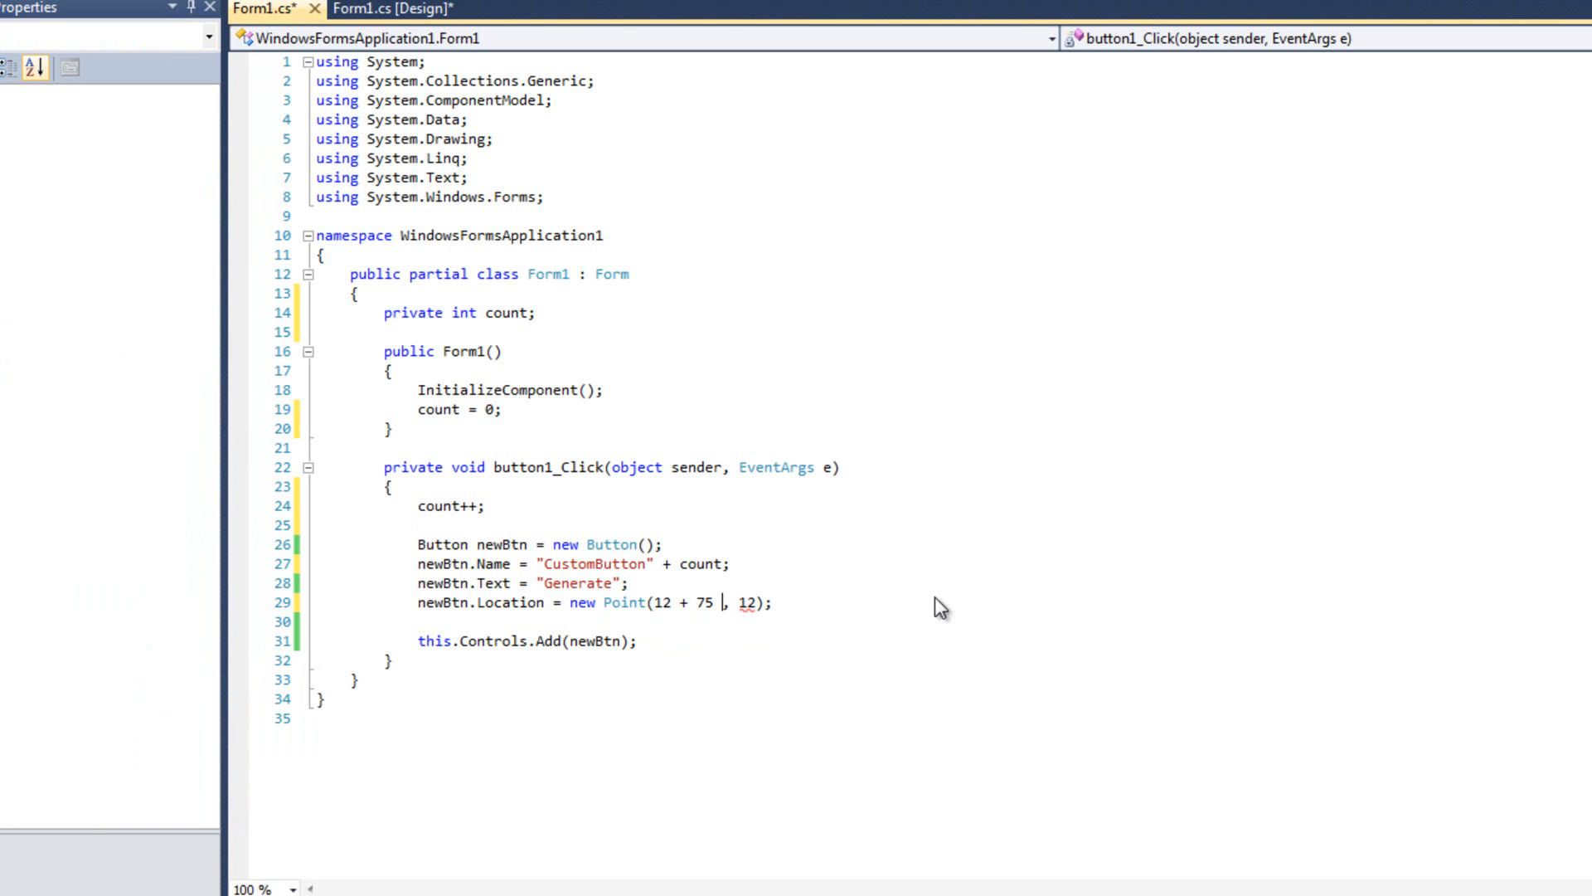
type("* (count")
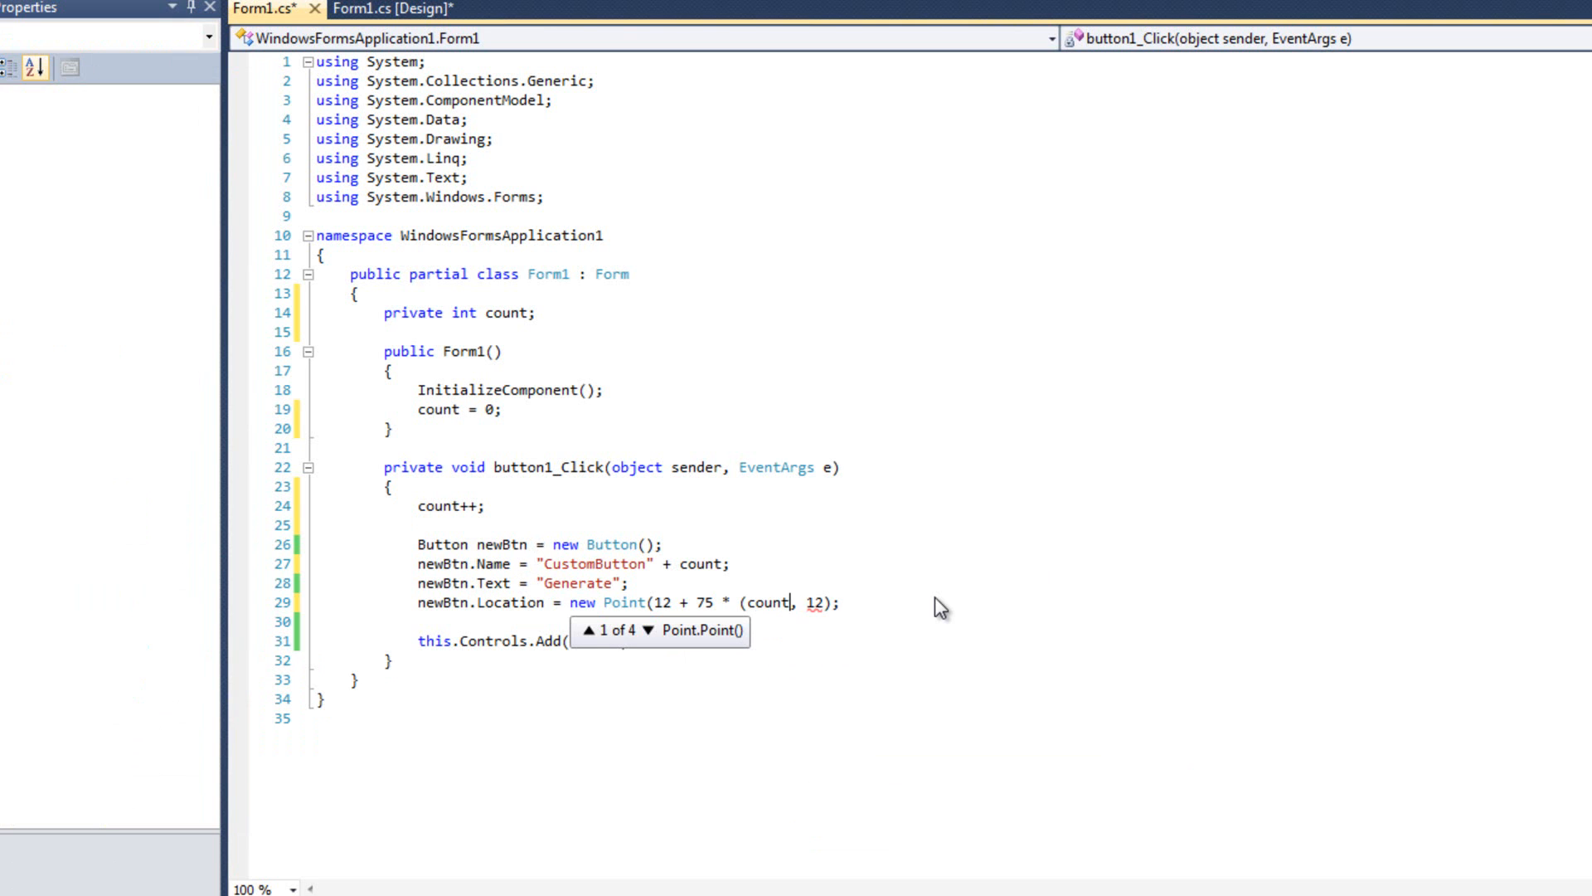
type("- 1)")
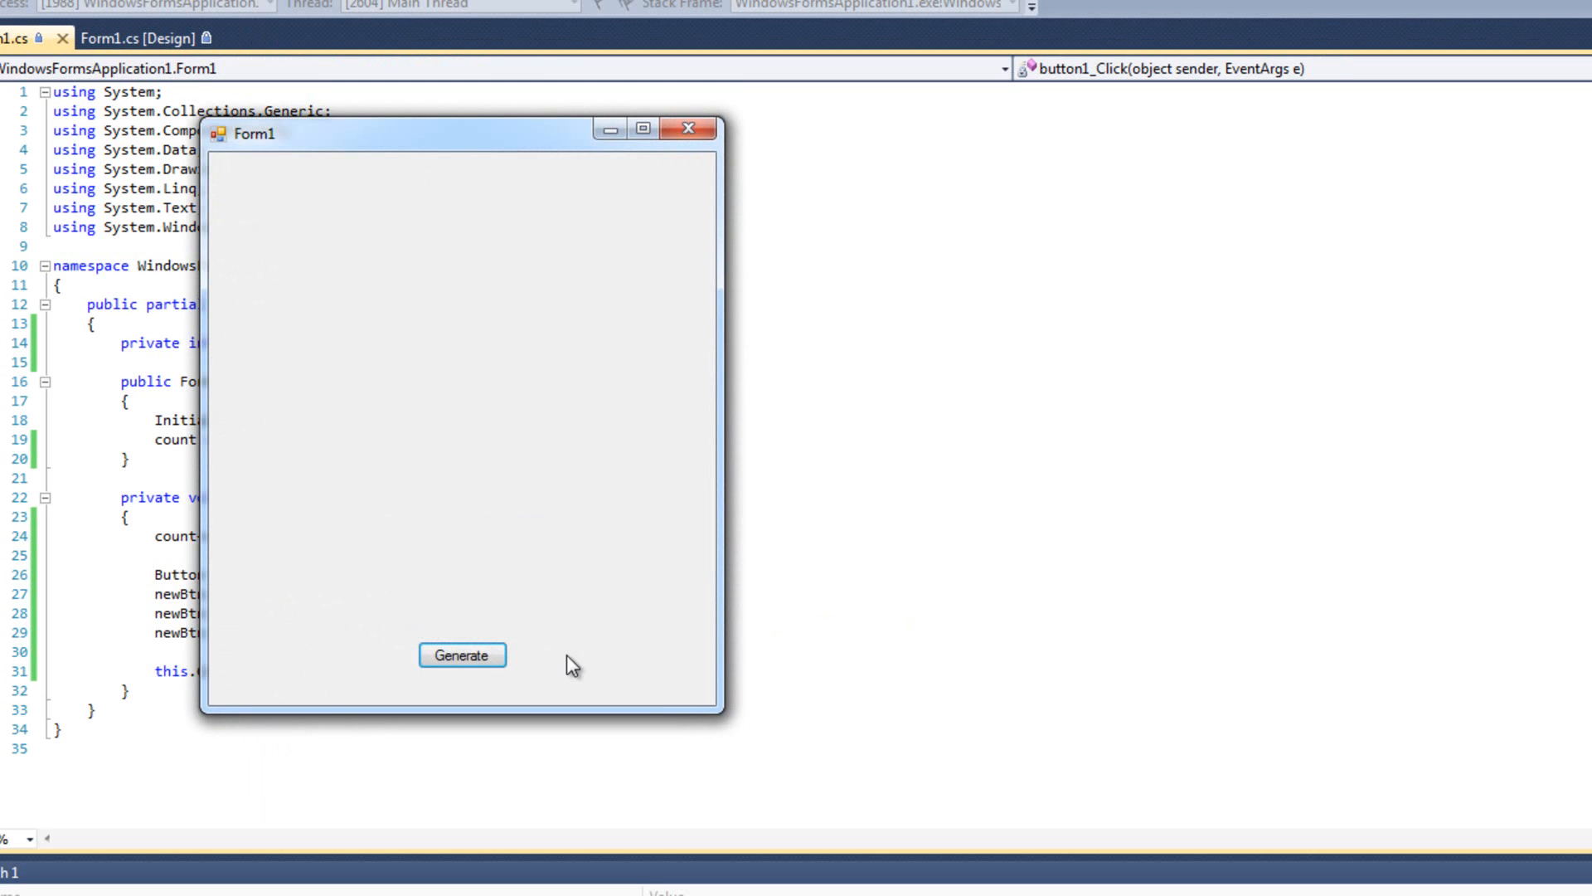
Step: Click Generate repeatedly in the running form to see buttons added along a row
left_click(463, 655)
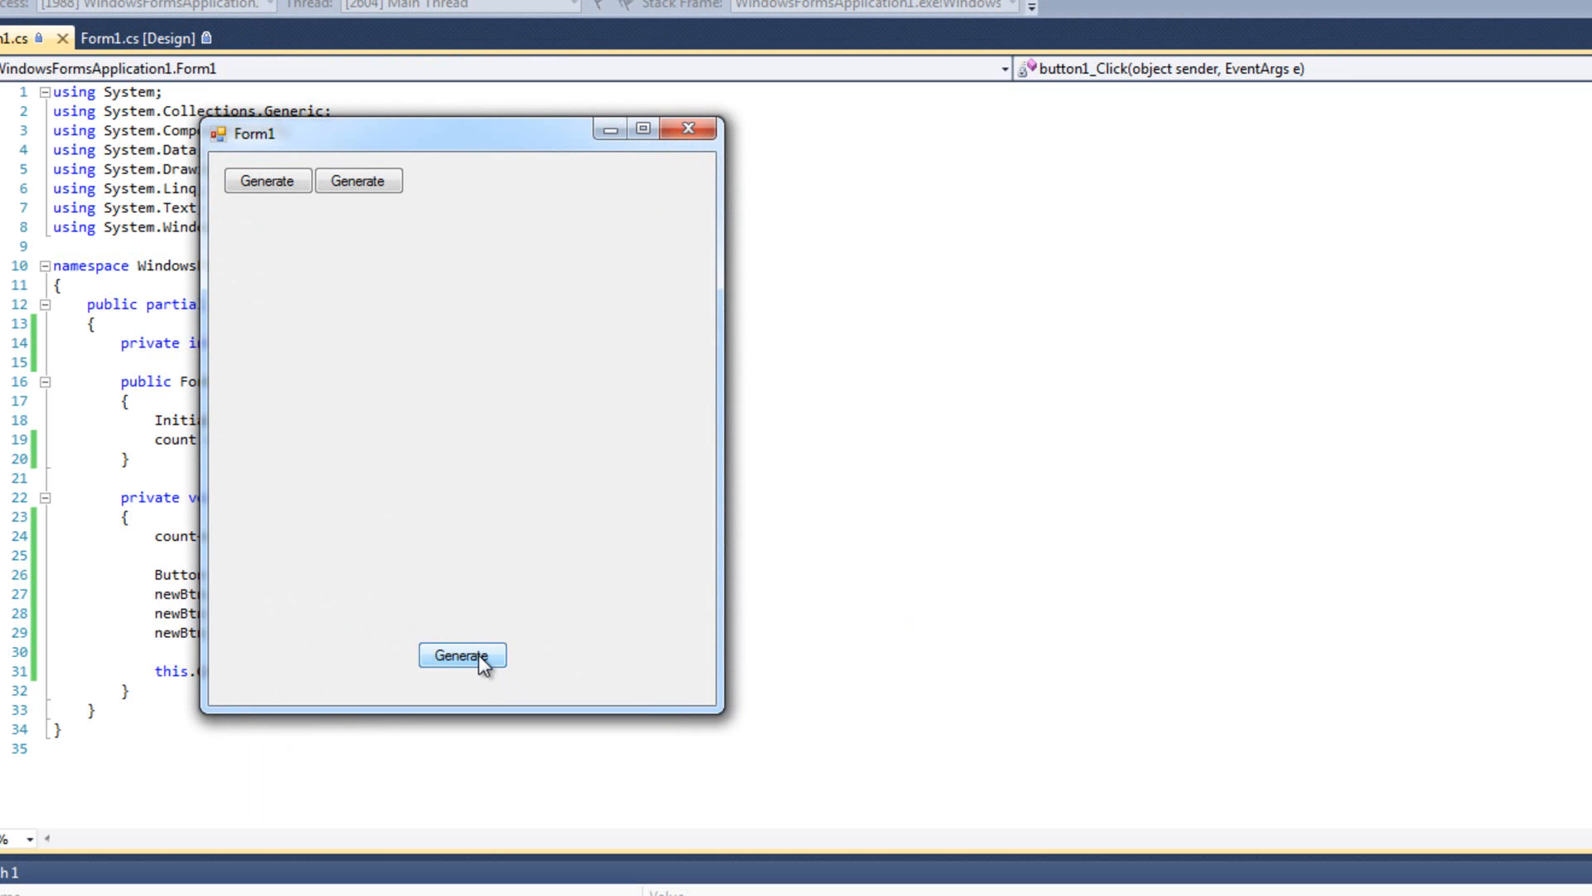
left_click(463, 655)
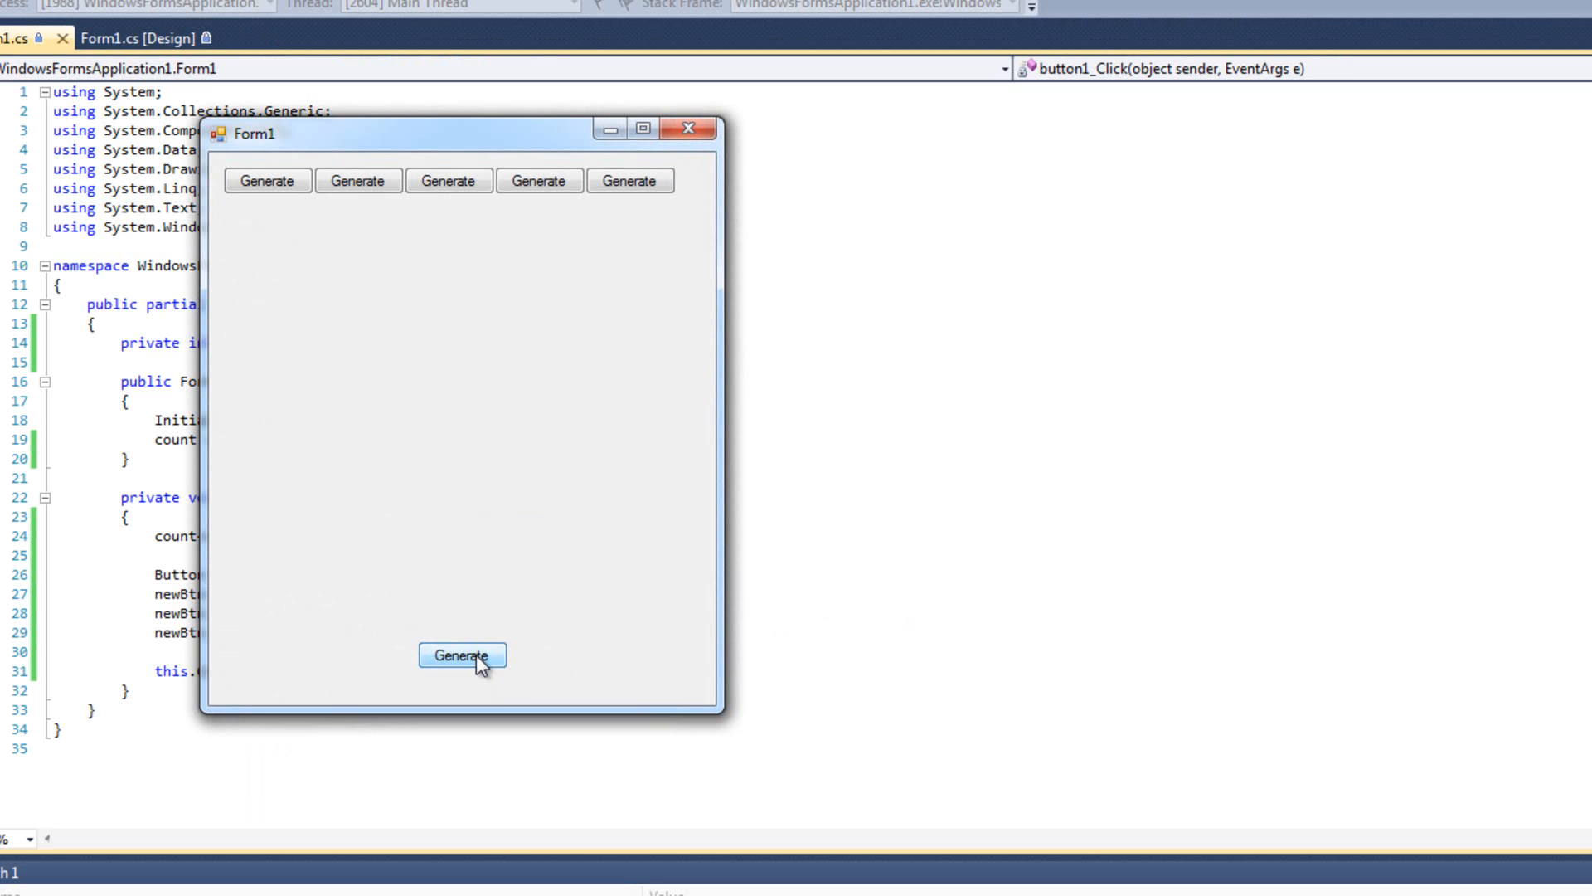
left_click(463, 655)
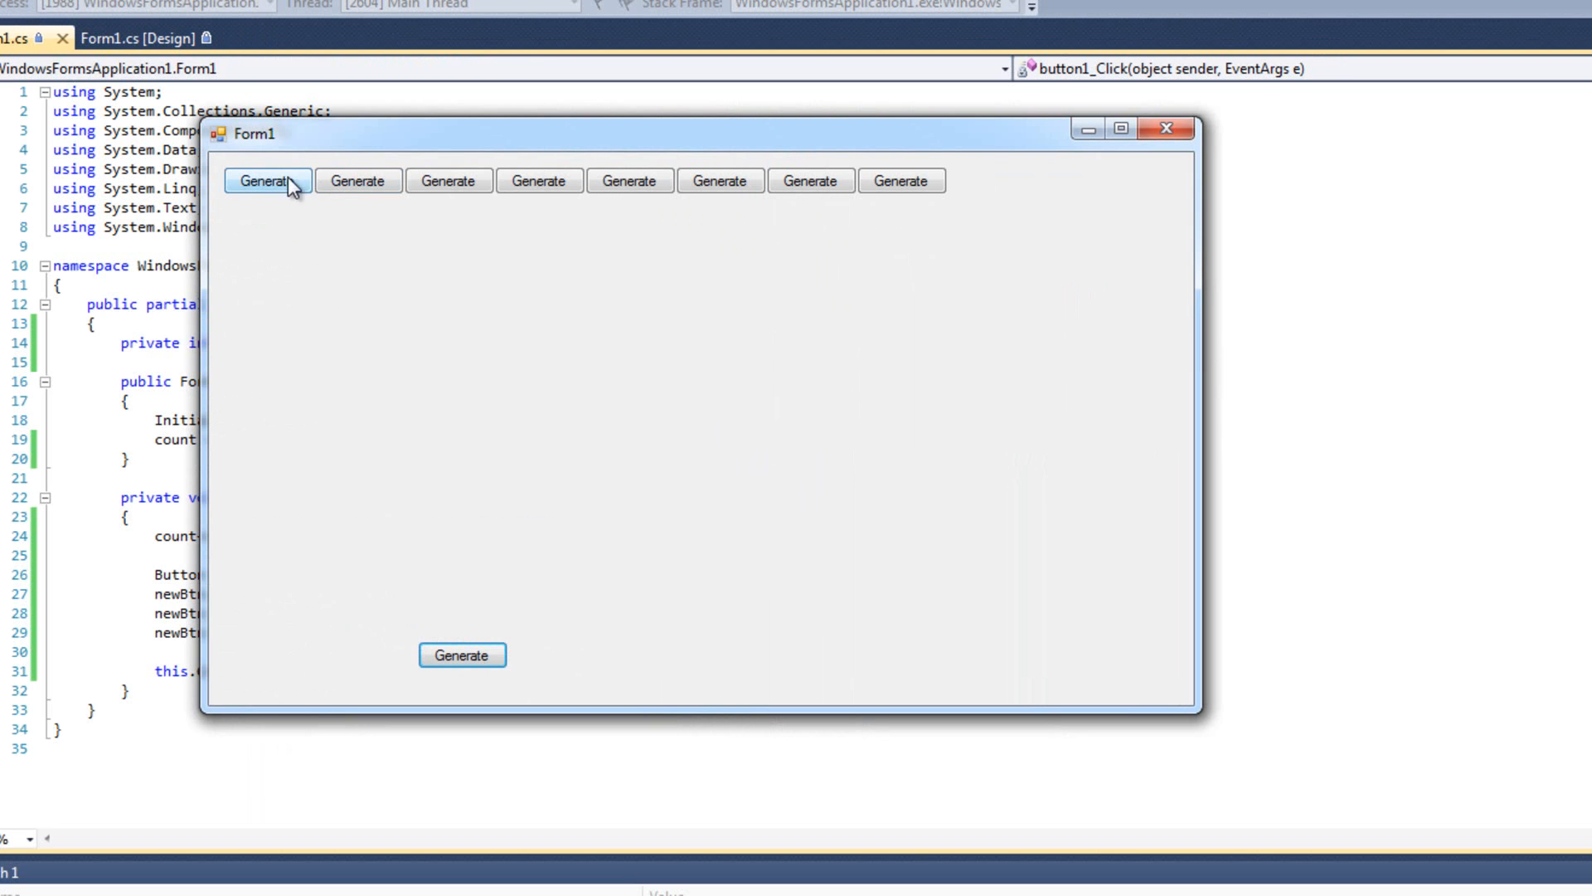
mouse_move(811, 180)
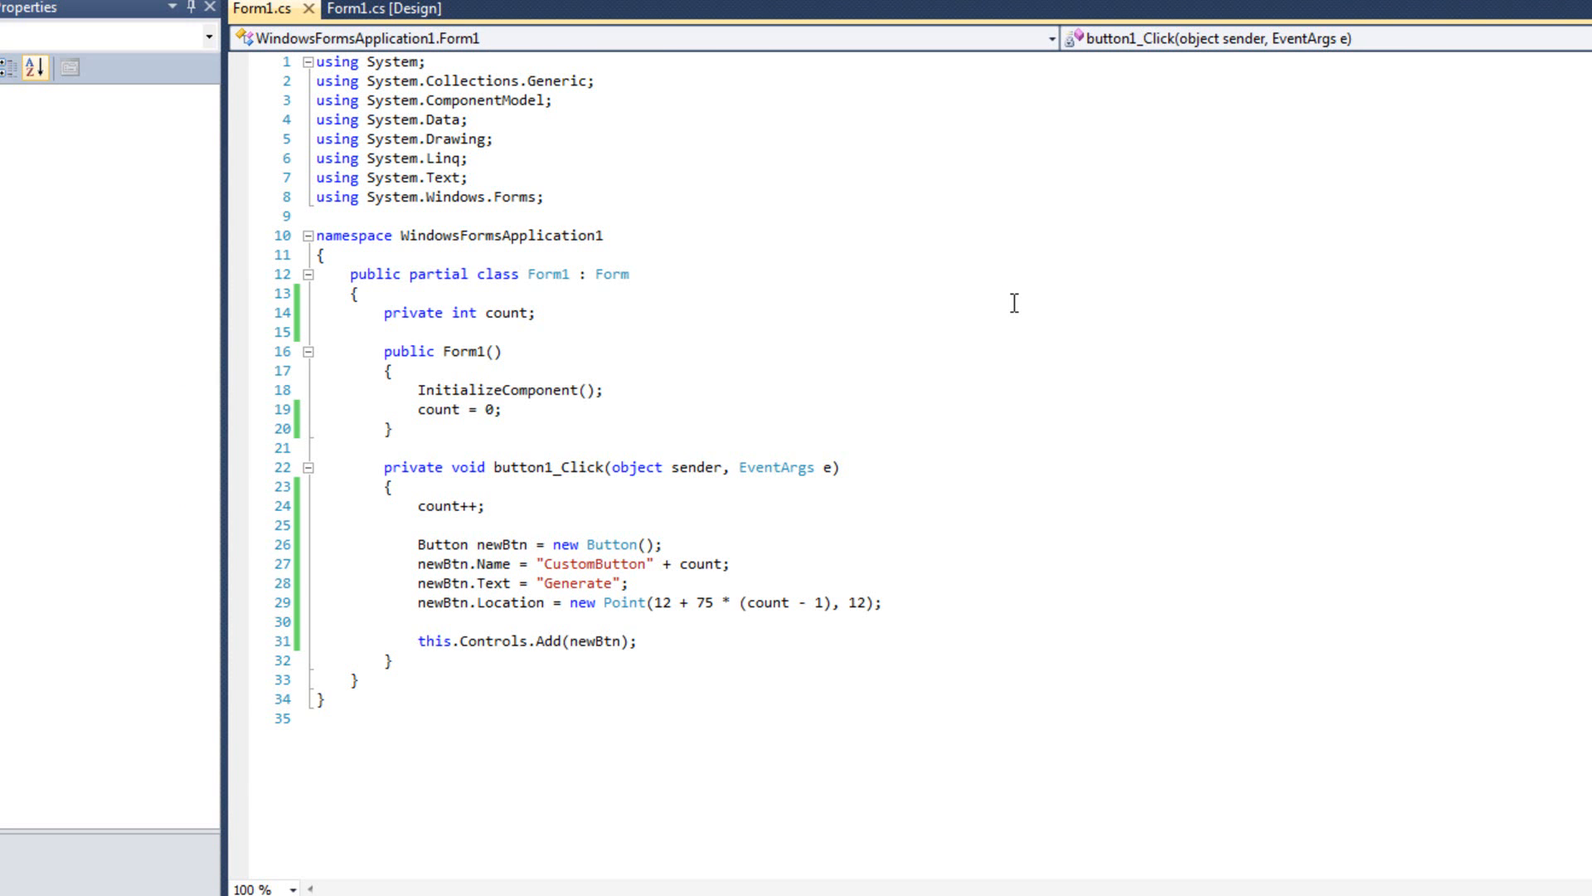
Step: Add newBtn.Click += new EventHandler(...) via IntelliSense completion after the location line
left_click(882, 602)
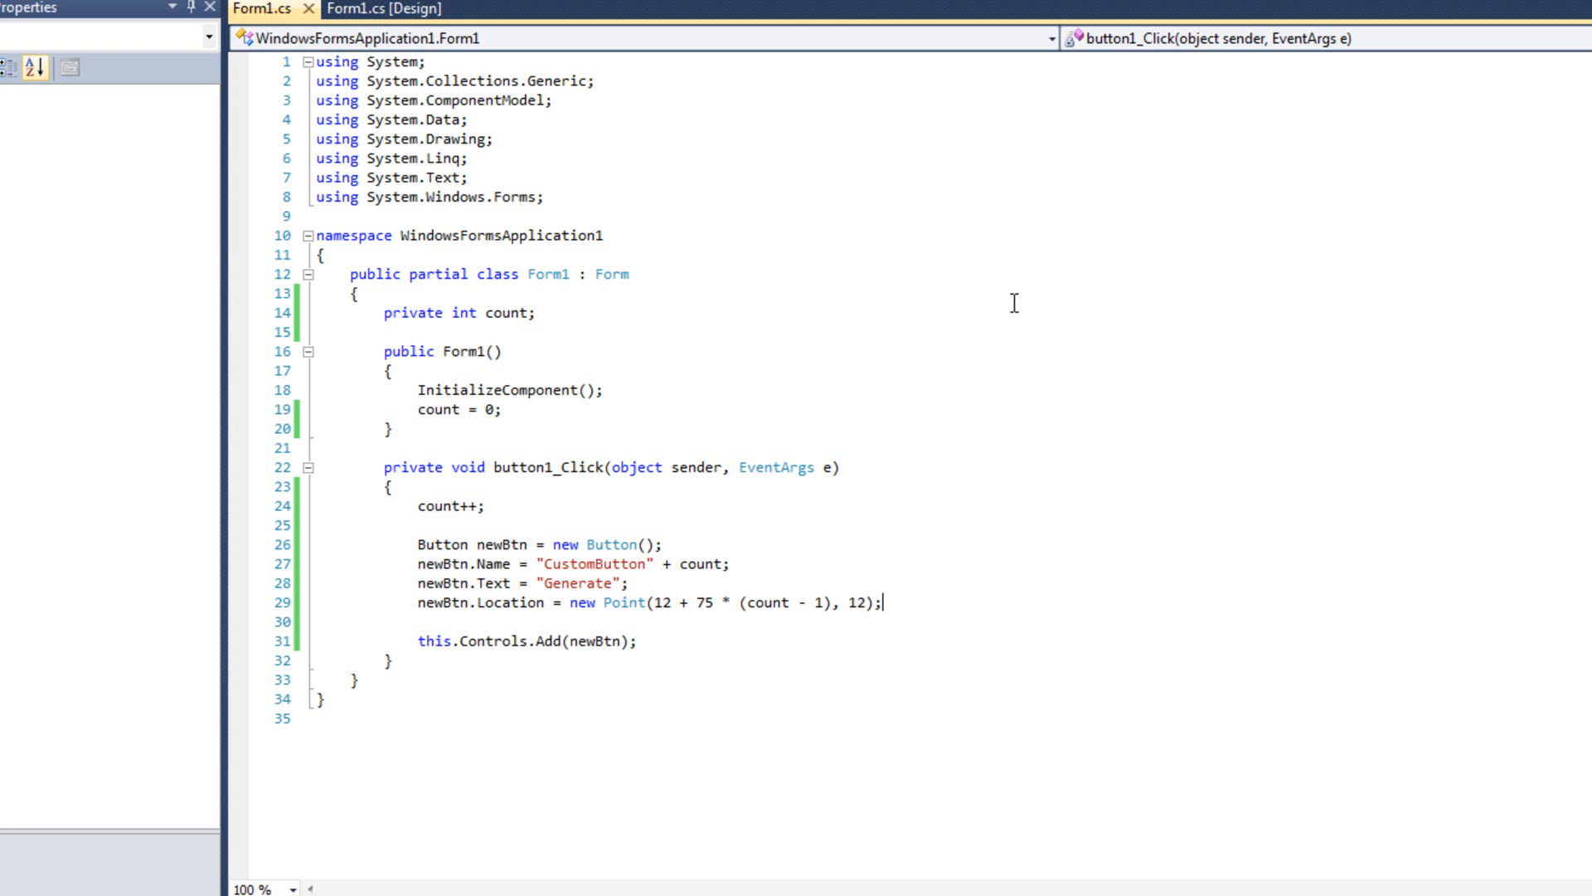
mouse_move(1057, 572)
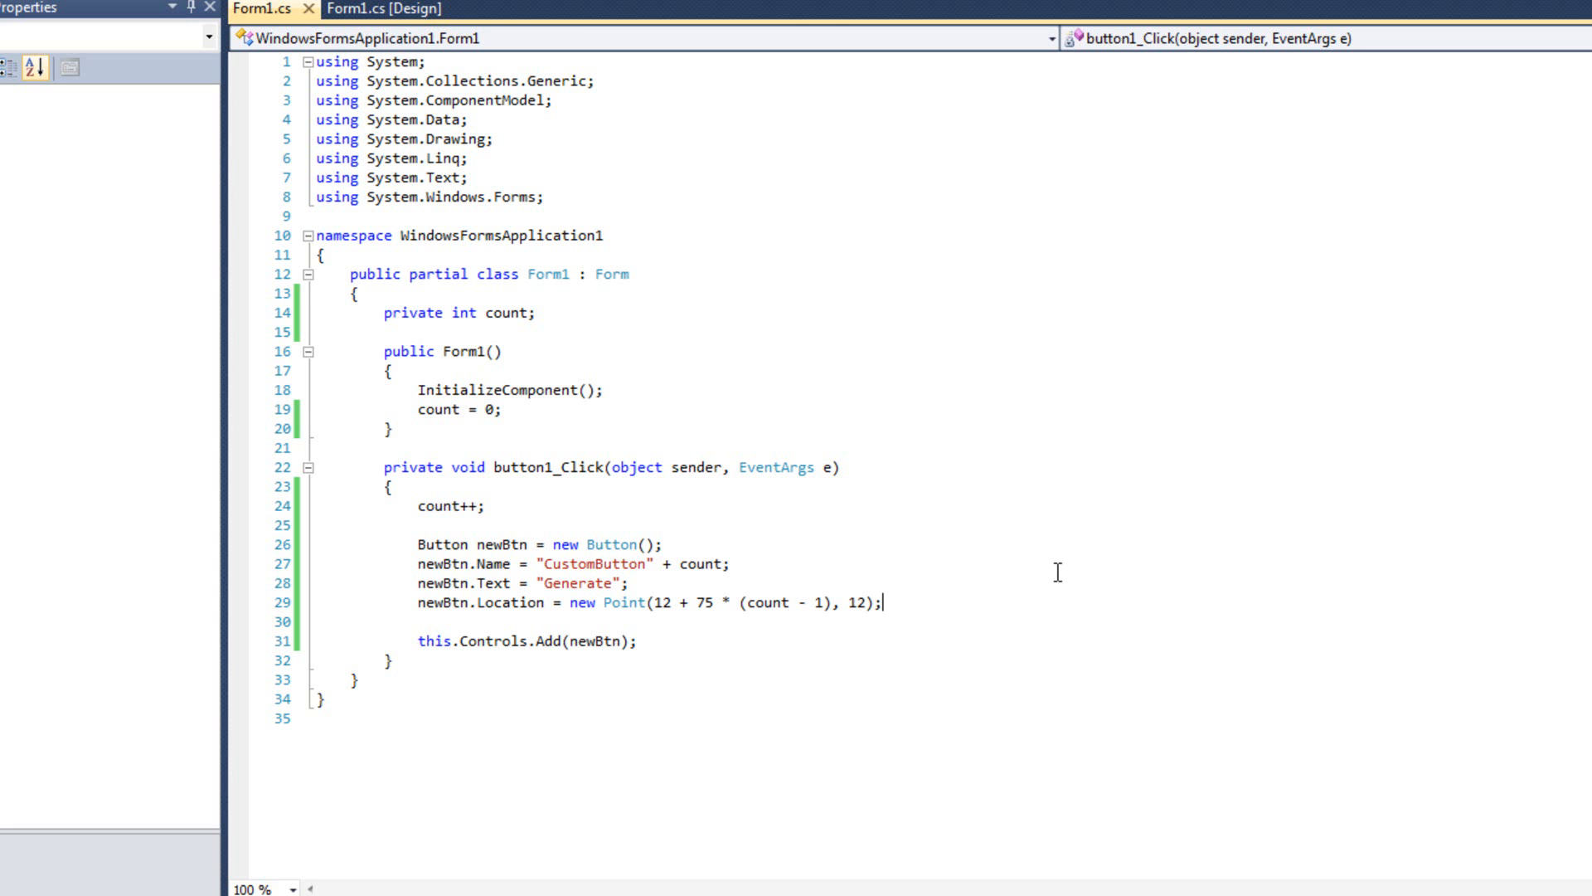
type("newT")
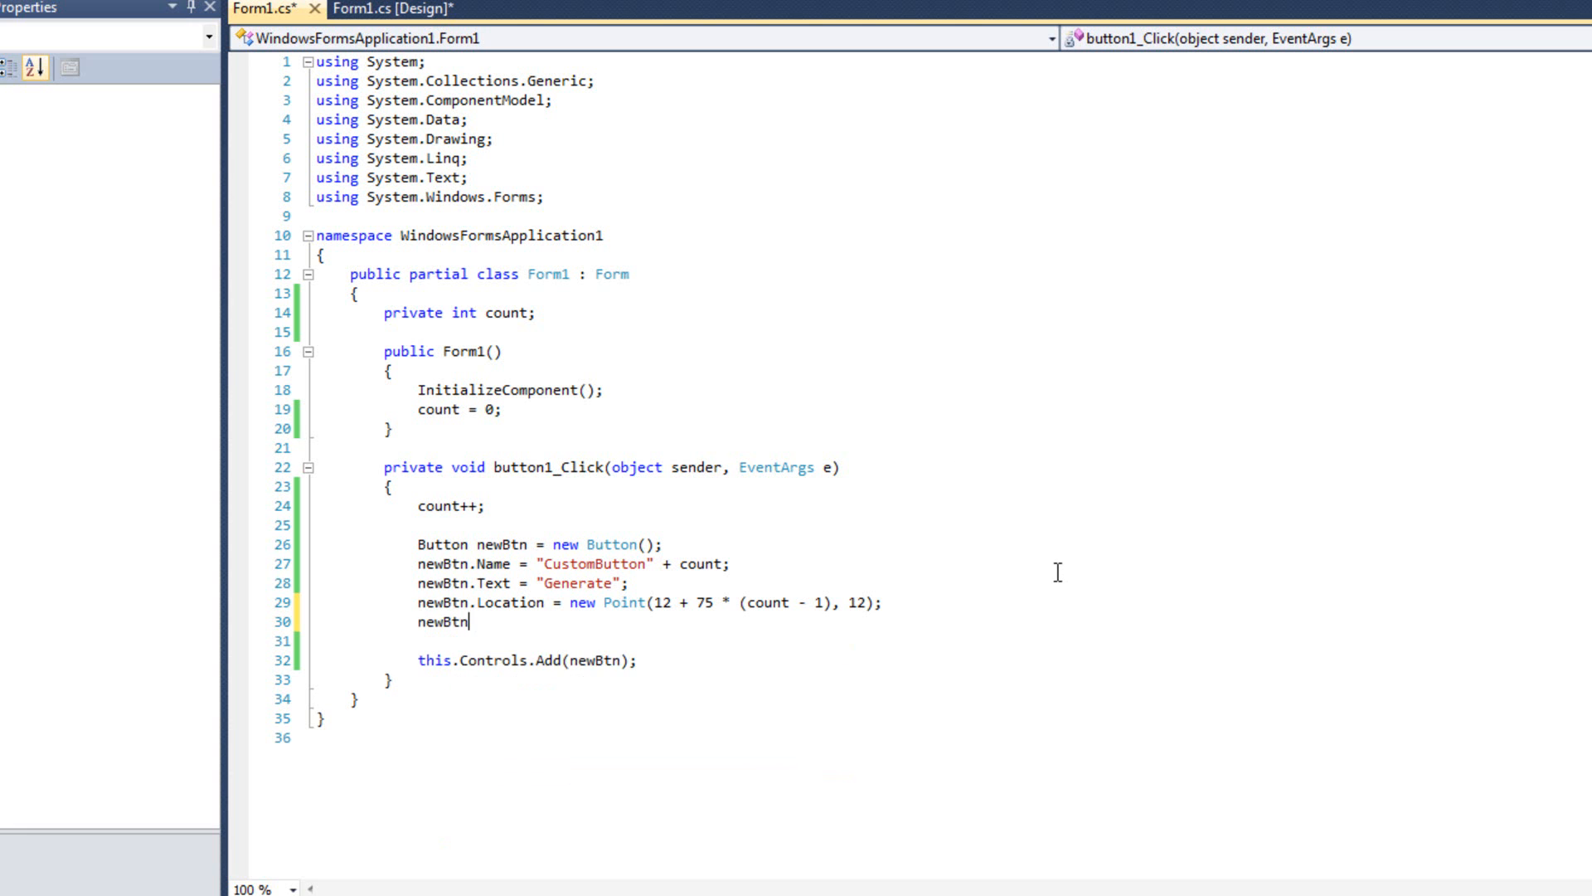
type(".Click")
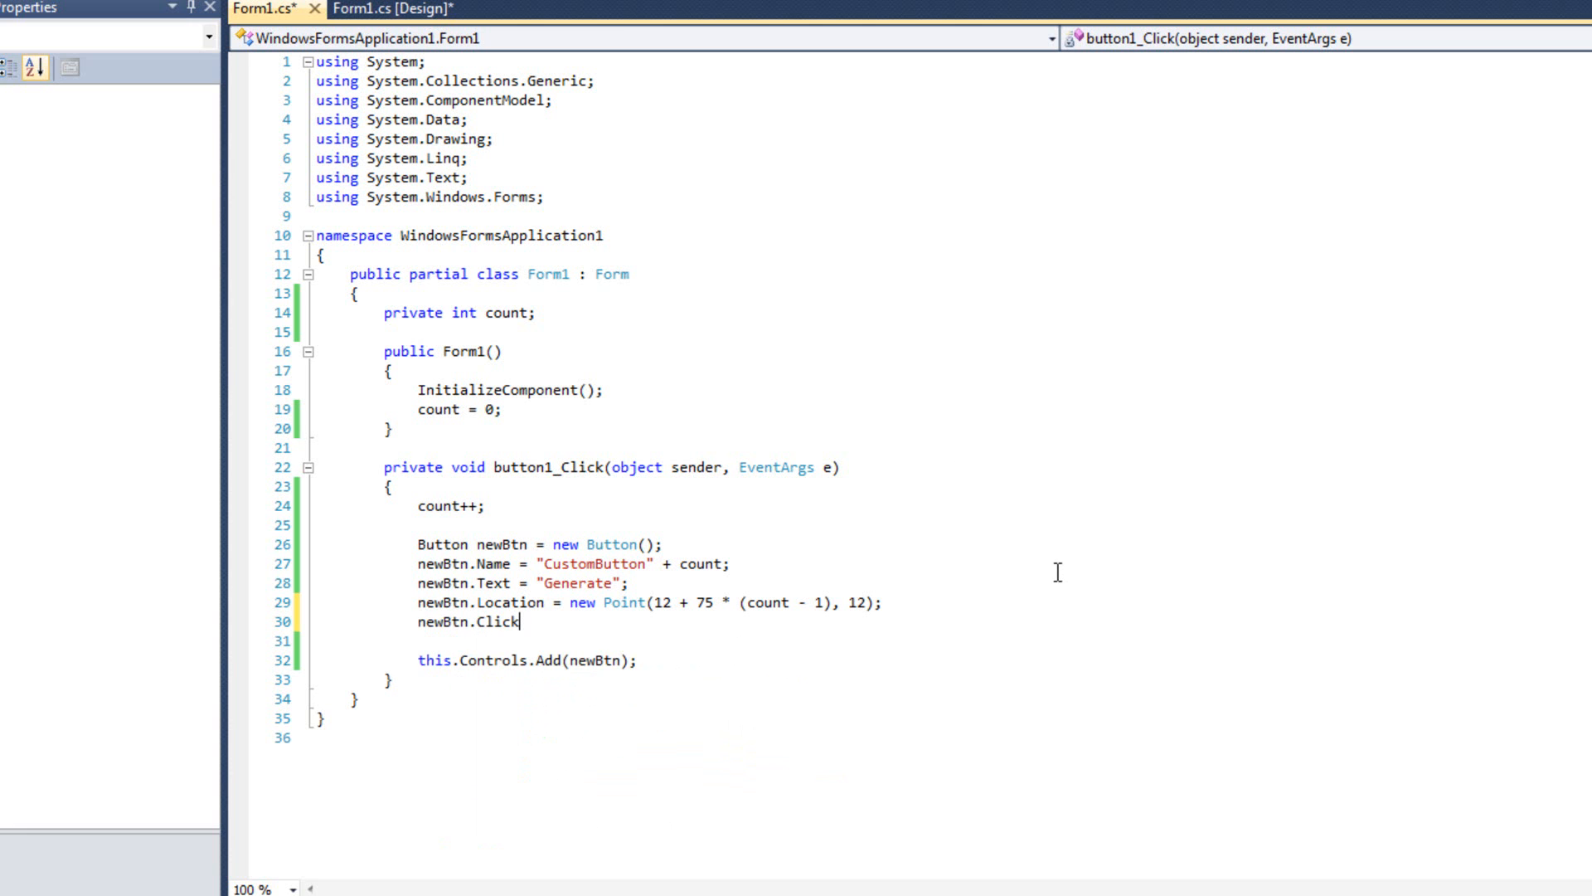
mouse_move(1060, 582)
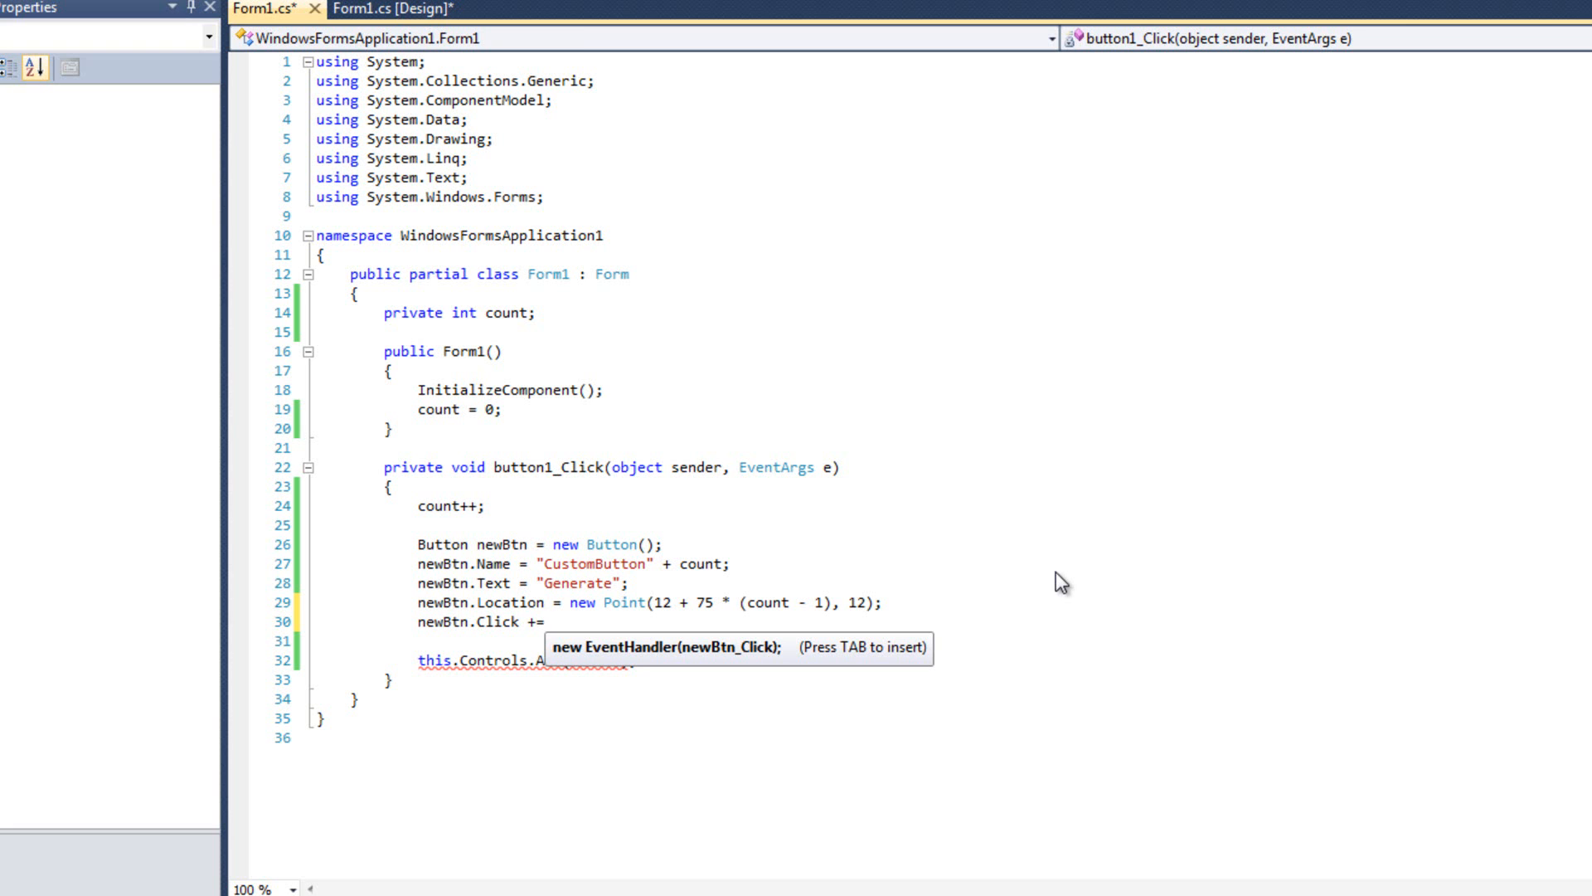
key("Tab")
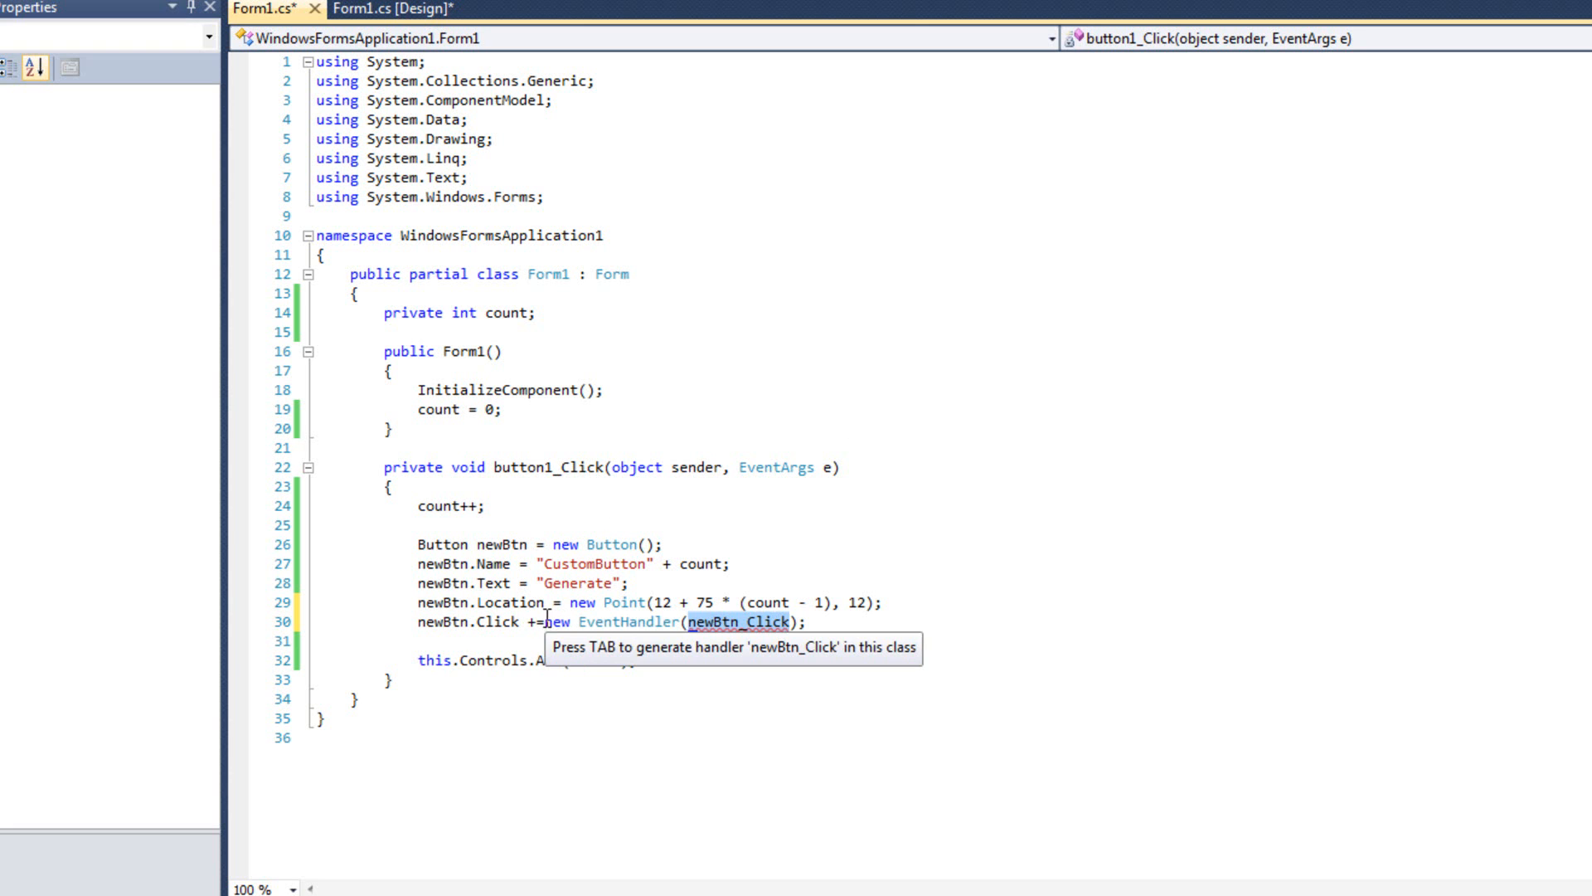
mouse_move(709, 630)
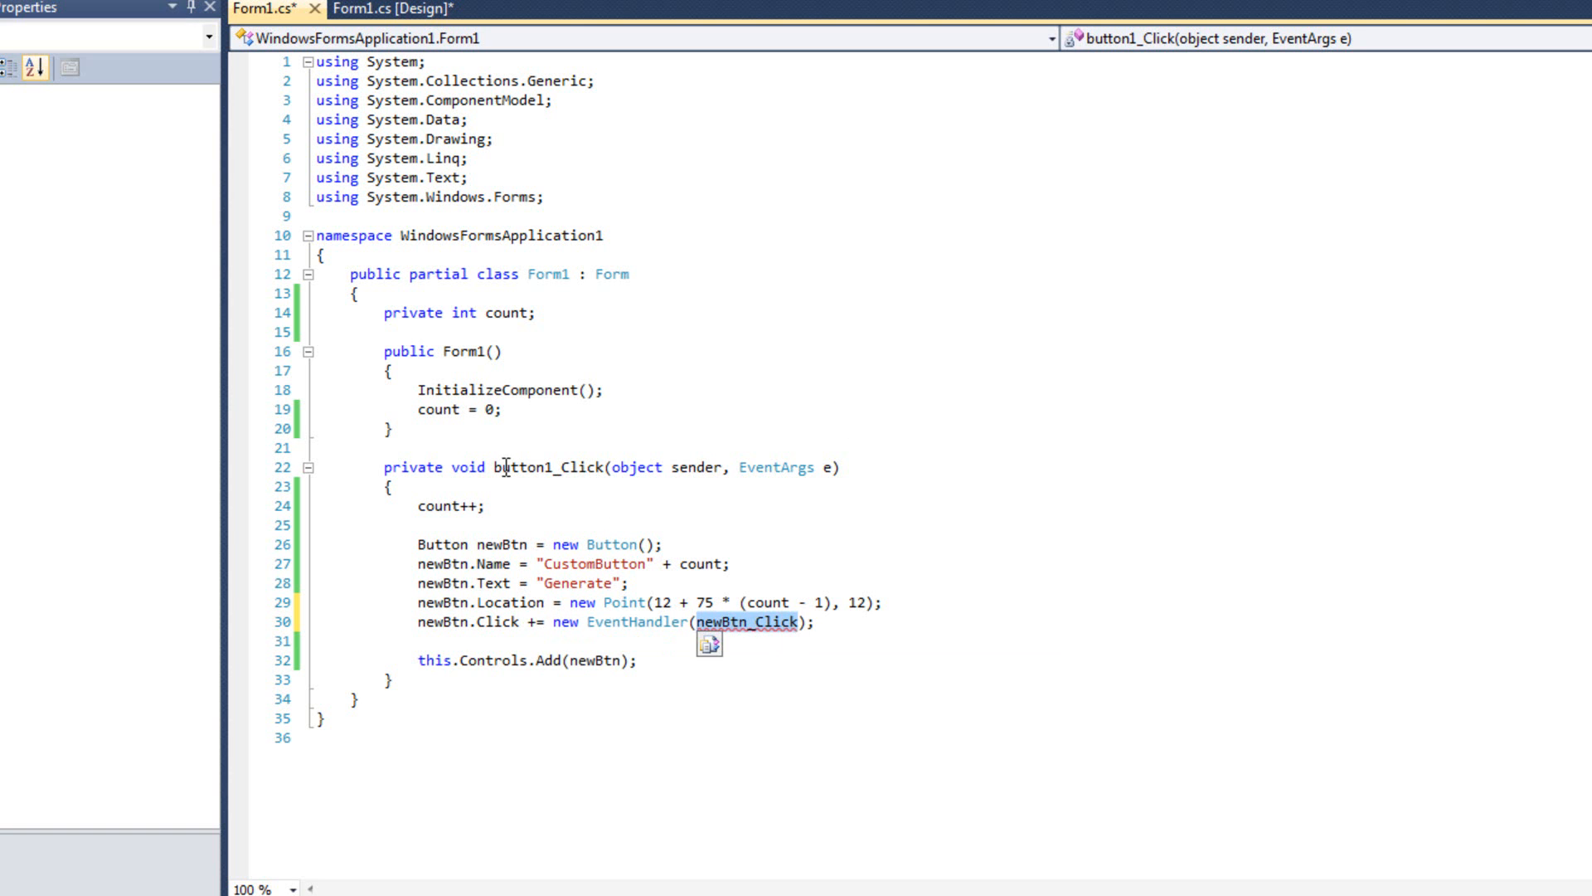
Step: Replace the generated handler name with button1_Click inside the EventHandler
left_click(743, 622)
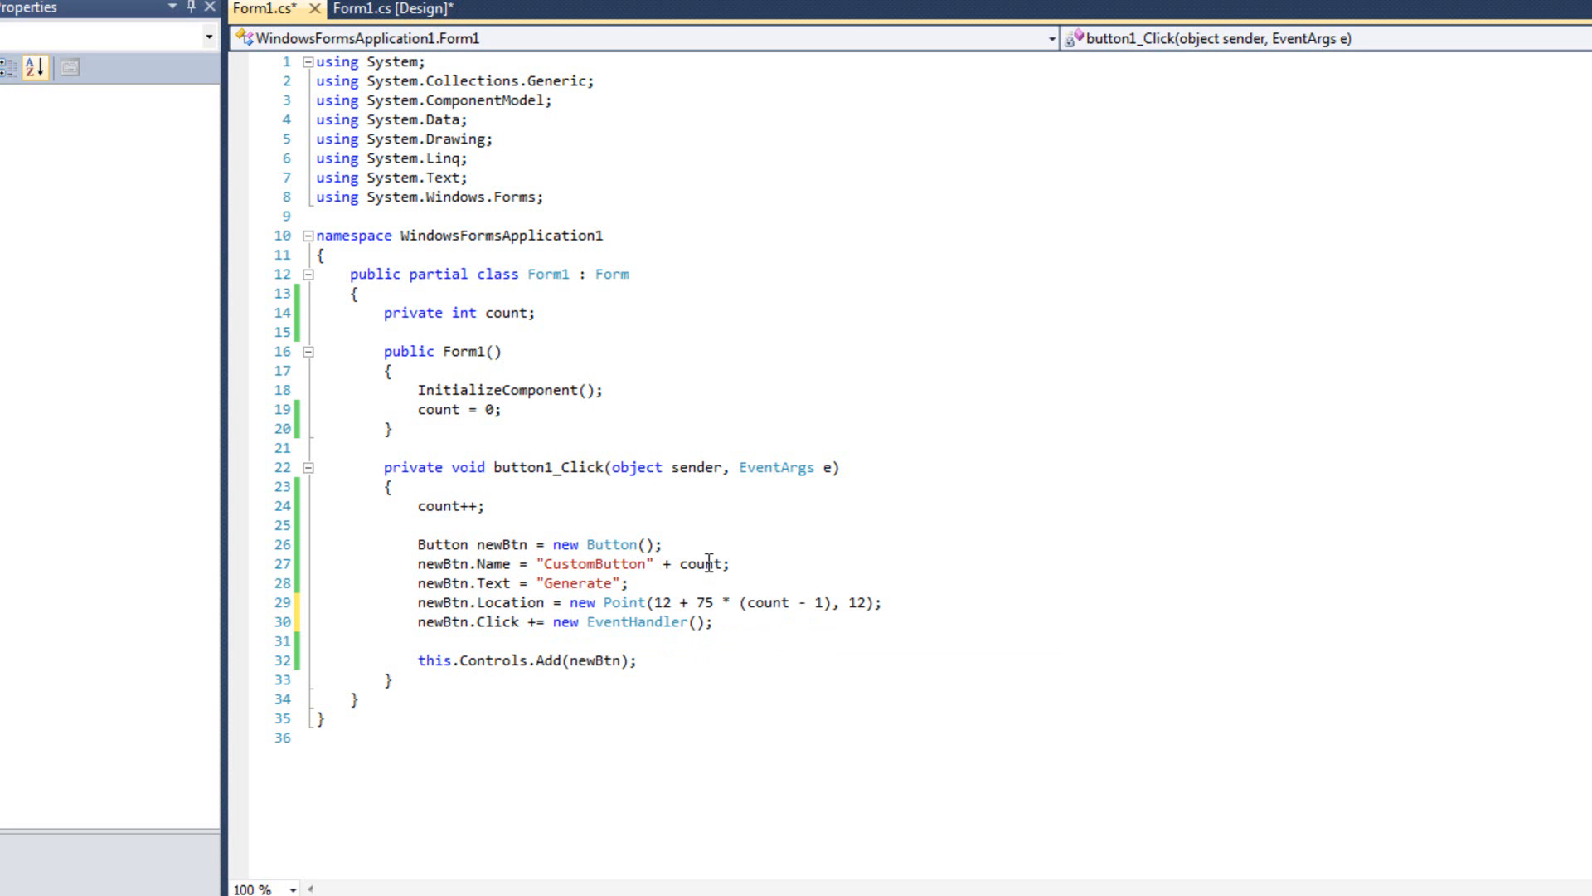
type("button1_Click")
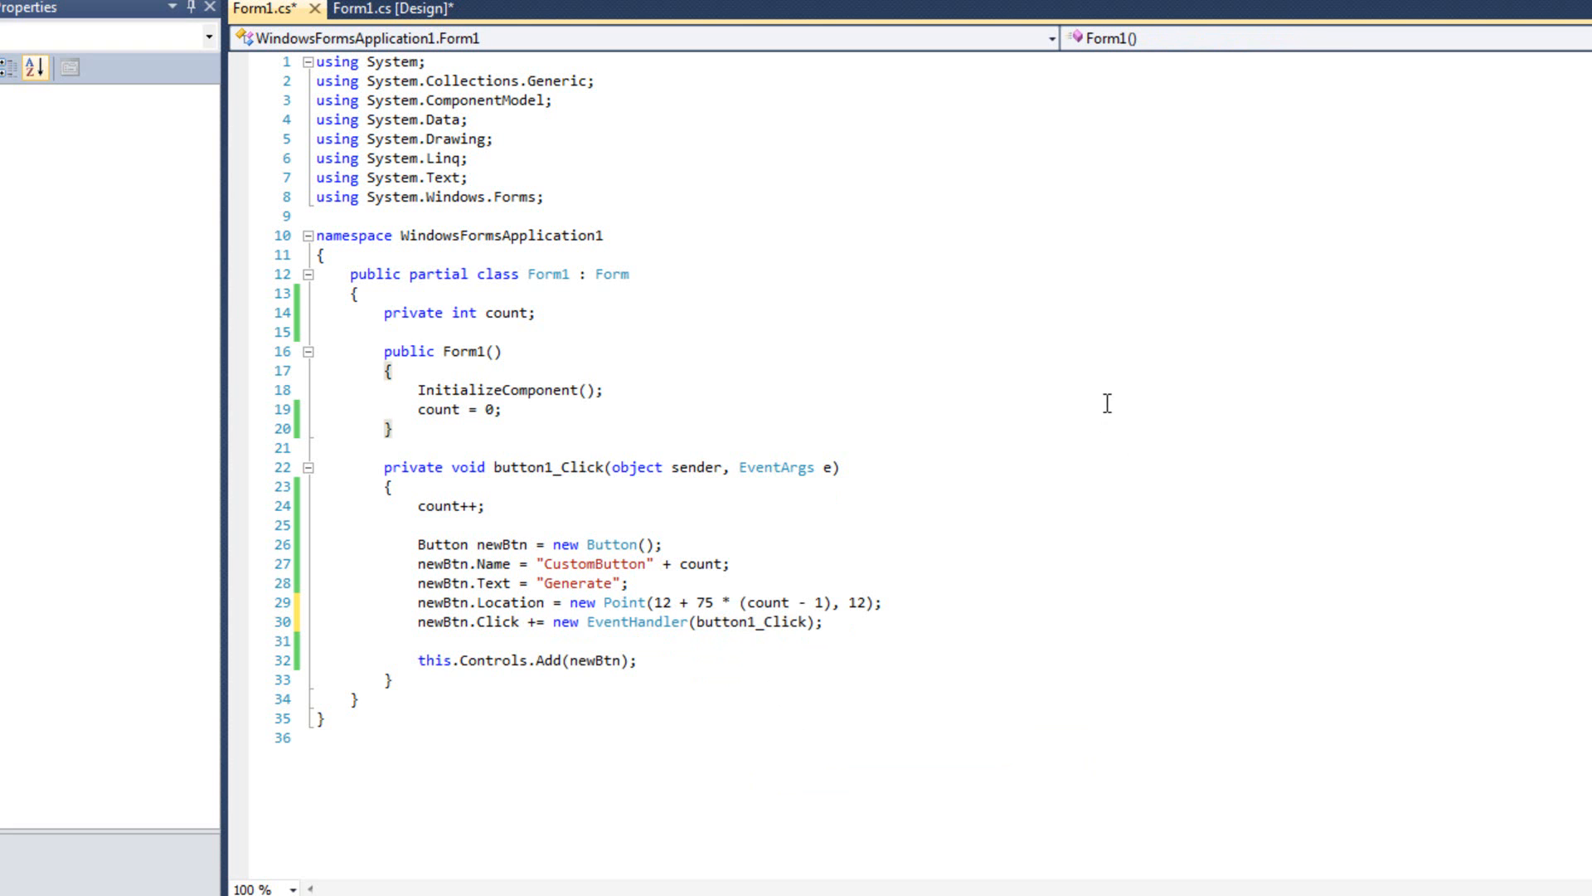
left_click(818, 622)
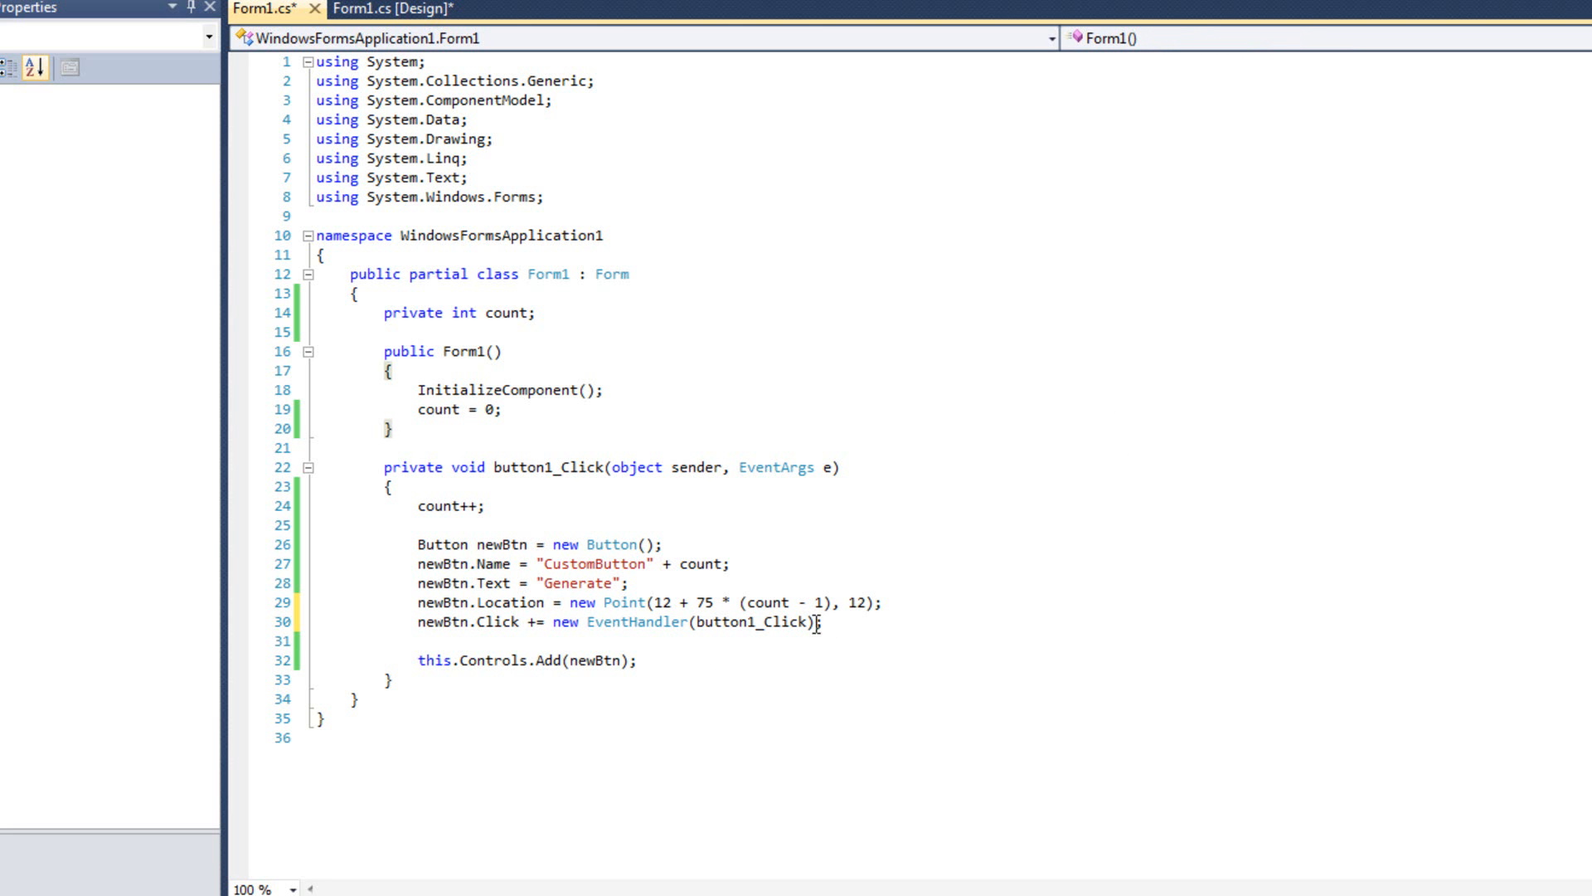
double_click(748, 622)
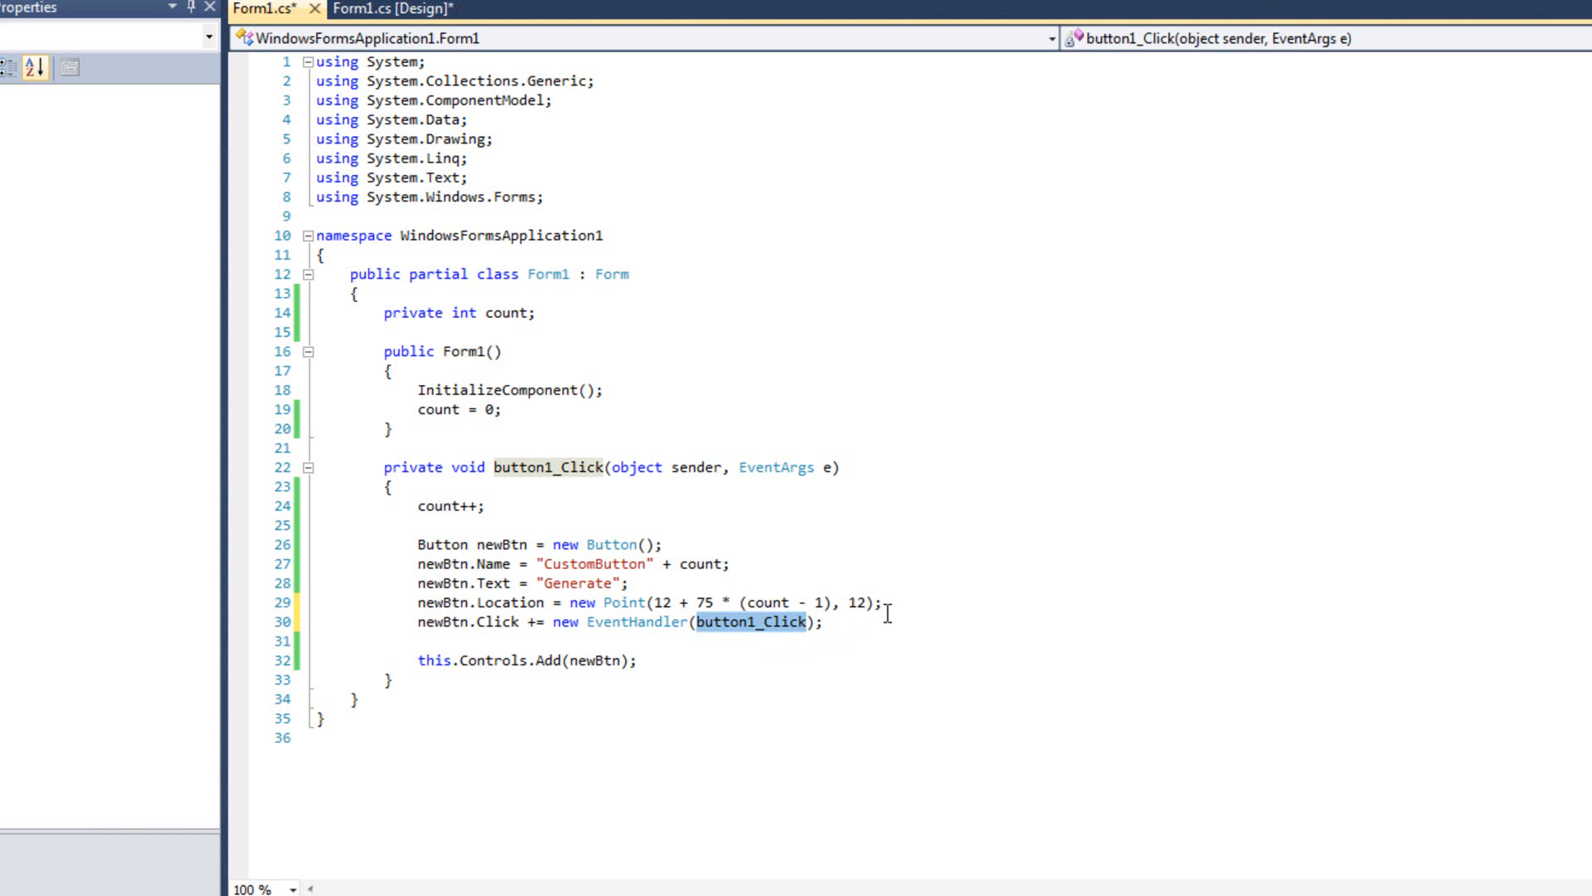
mouse_move(909, 589)
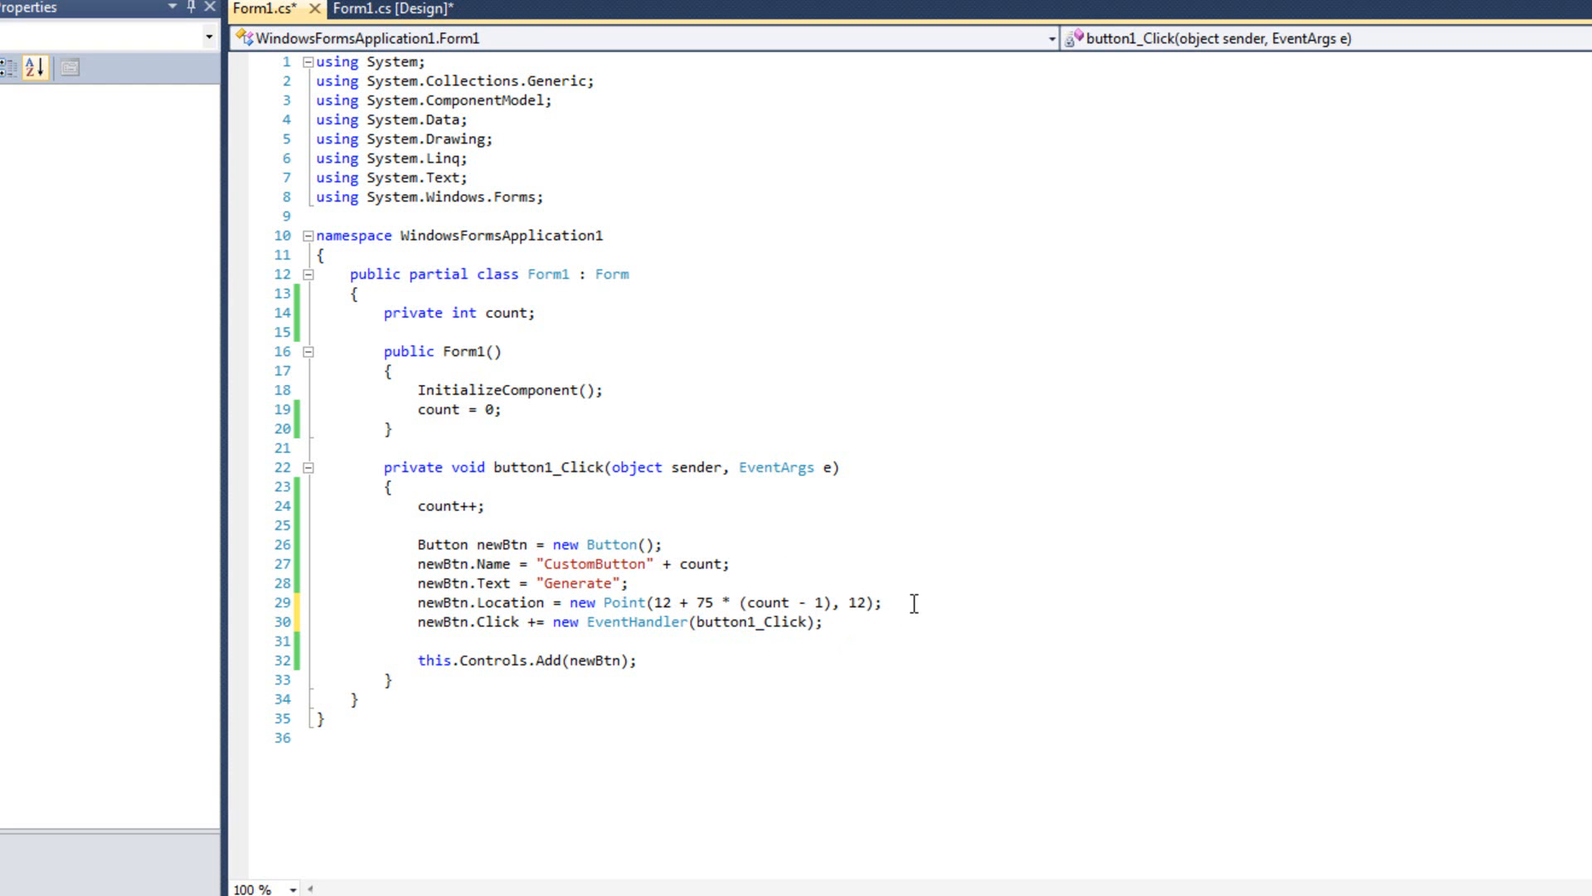
mouse_move(857, 445)
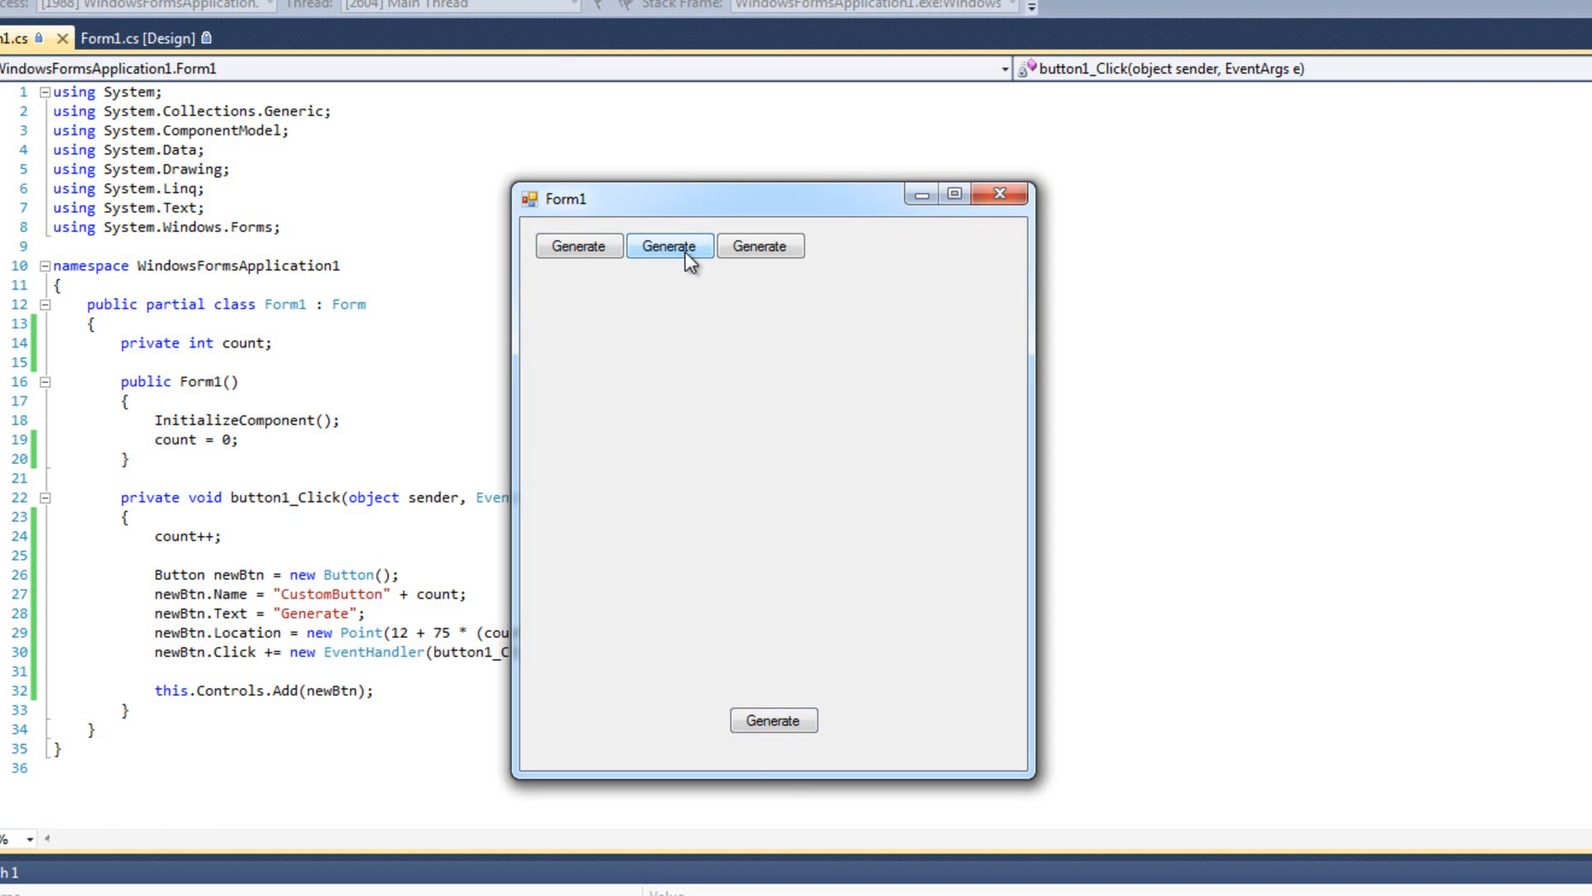
Step: Click a generated button in the running form to confirm it also spawns more buttons
left_click(669, 246)
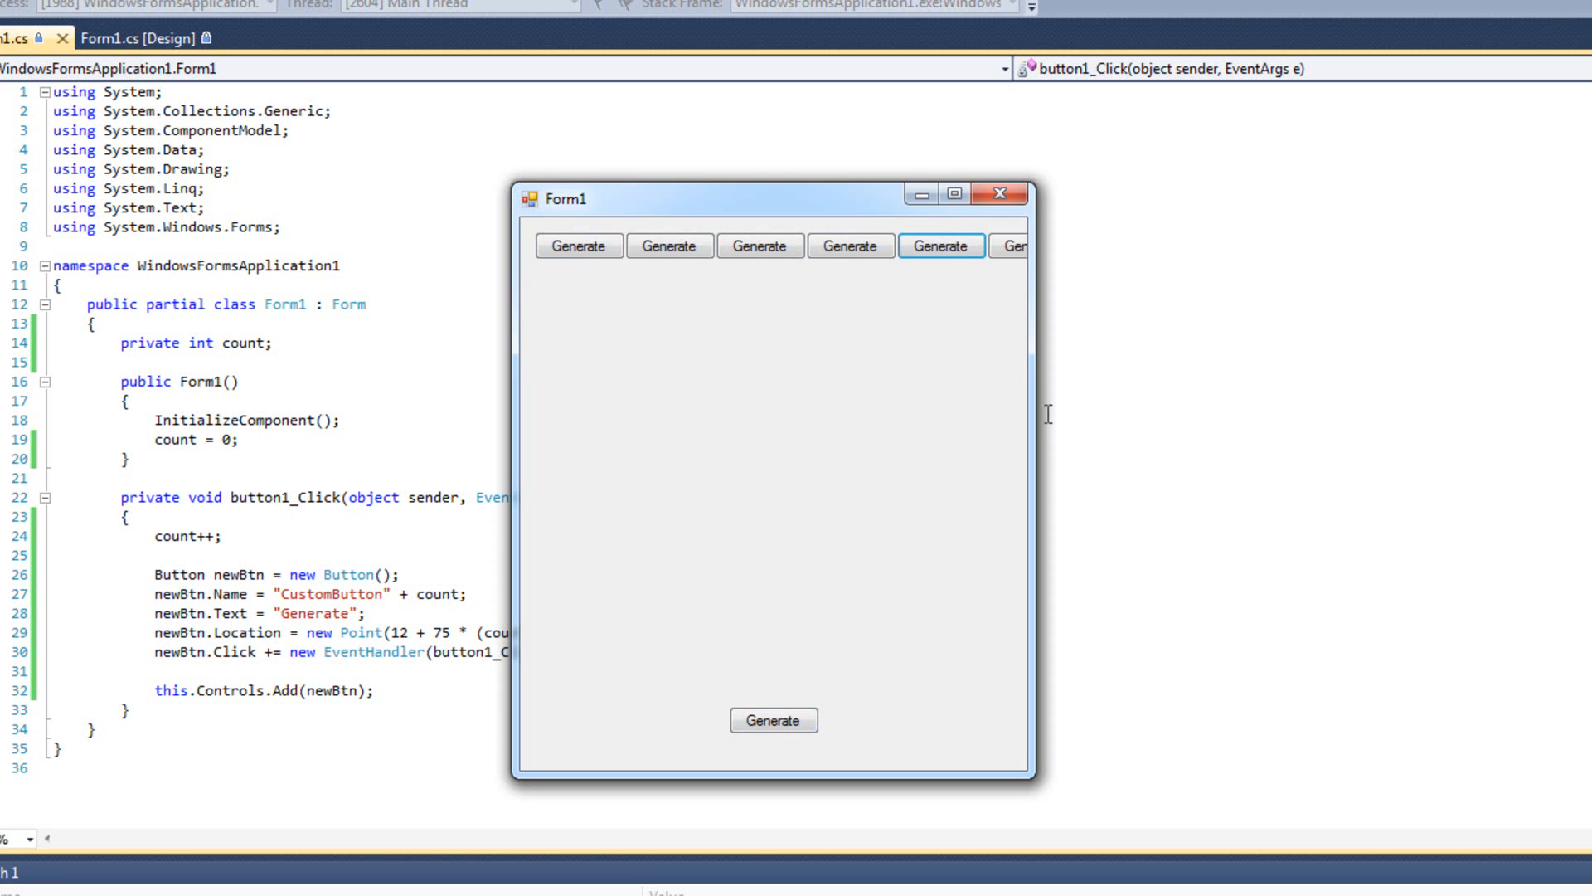
mouse_move(1058, 481)
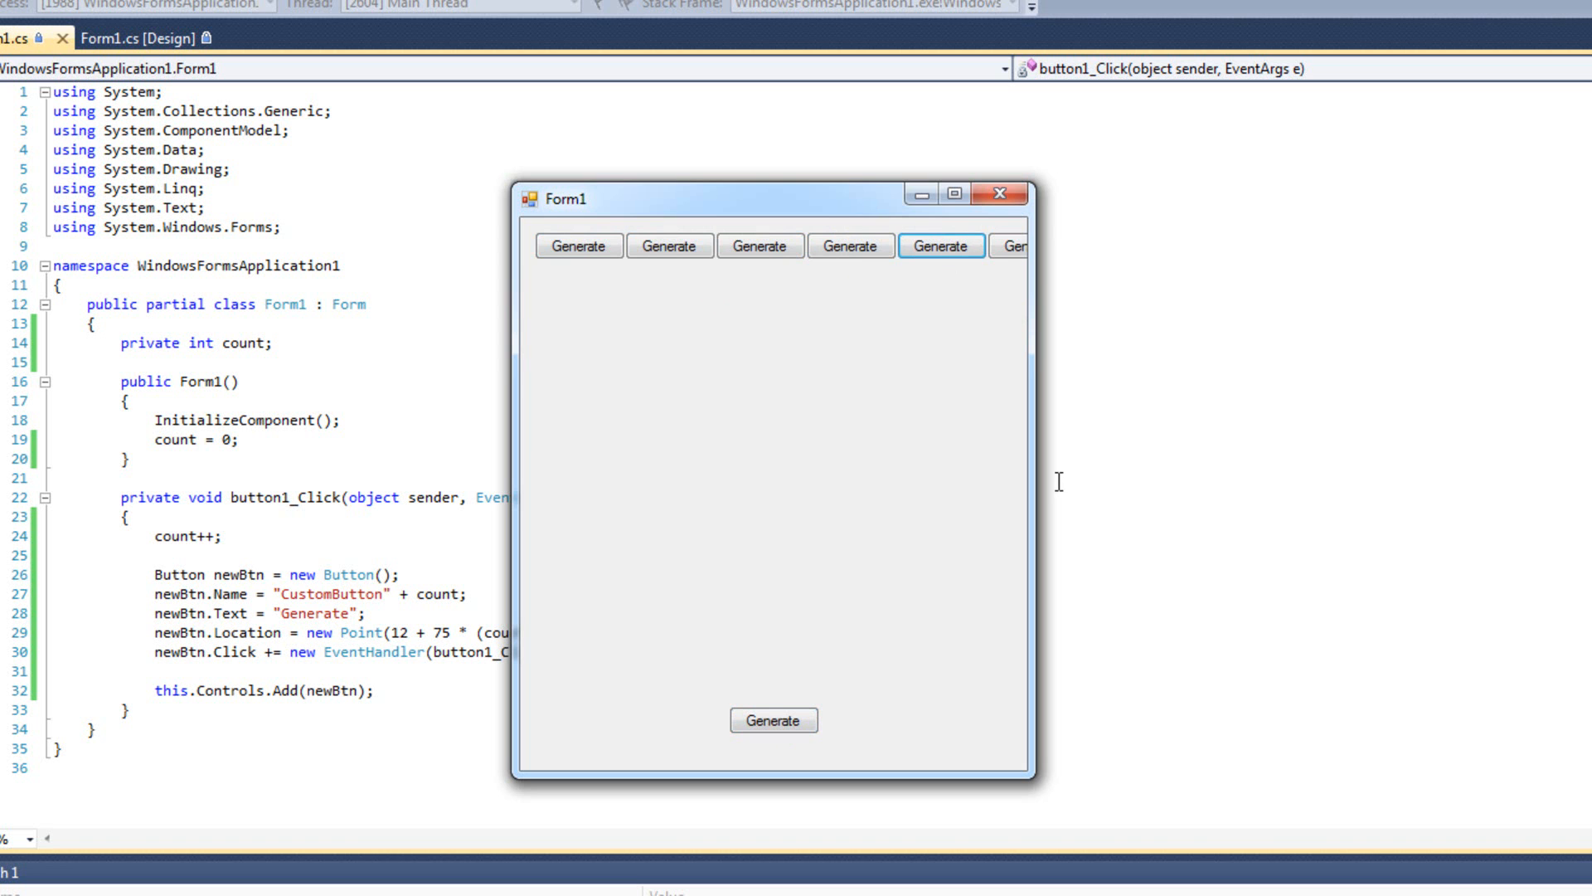
mouse_move(797, 319)
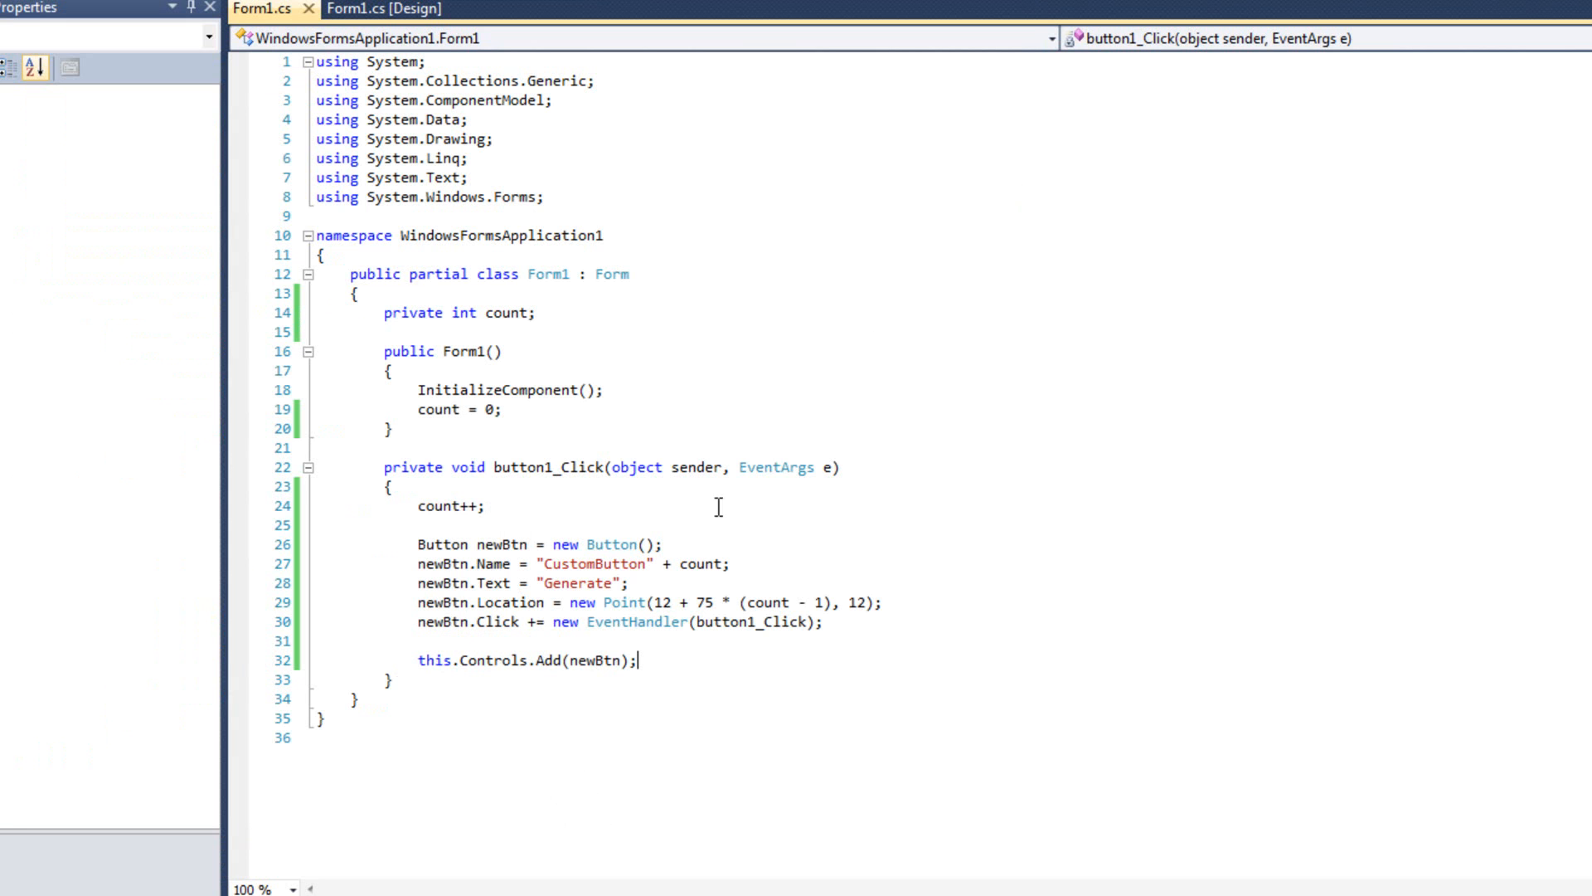
mouse_move(748, 685)
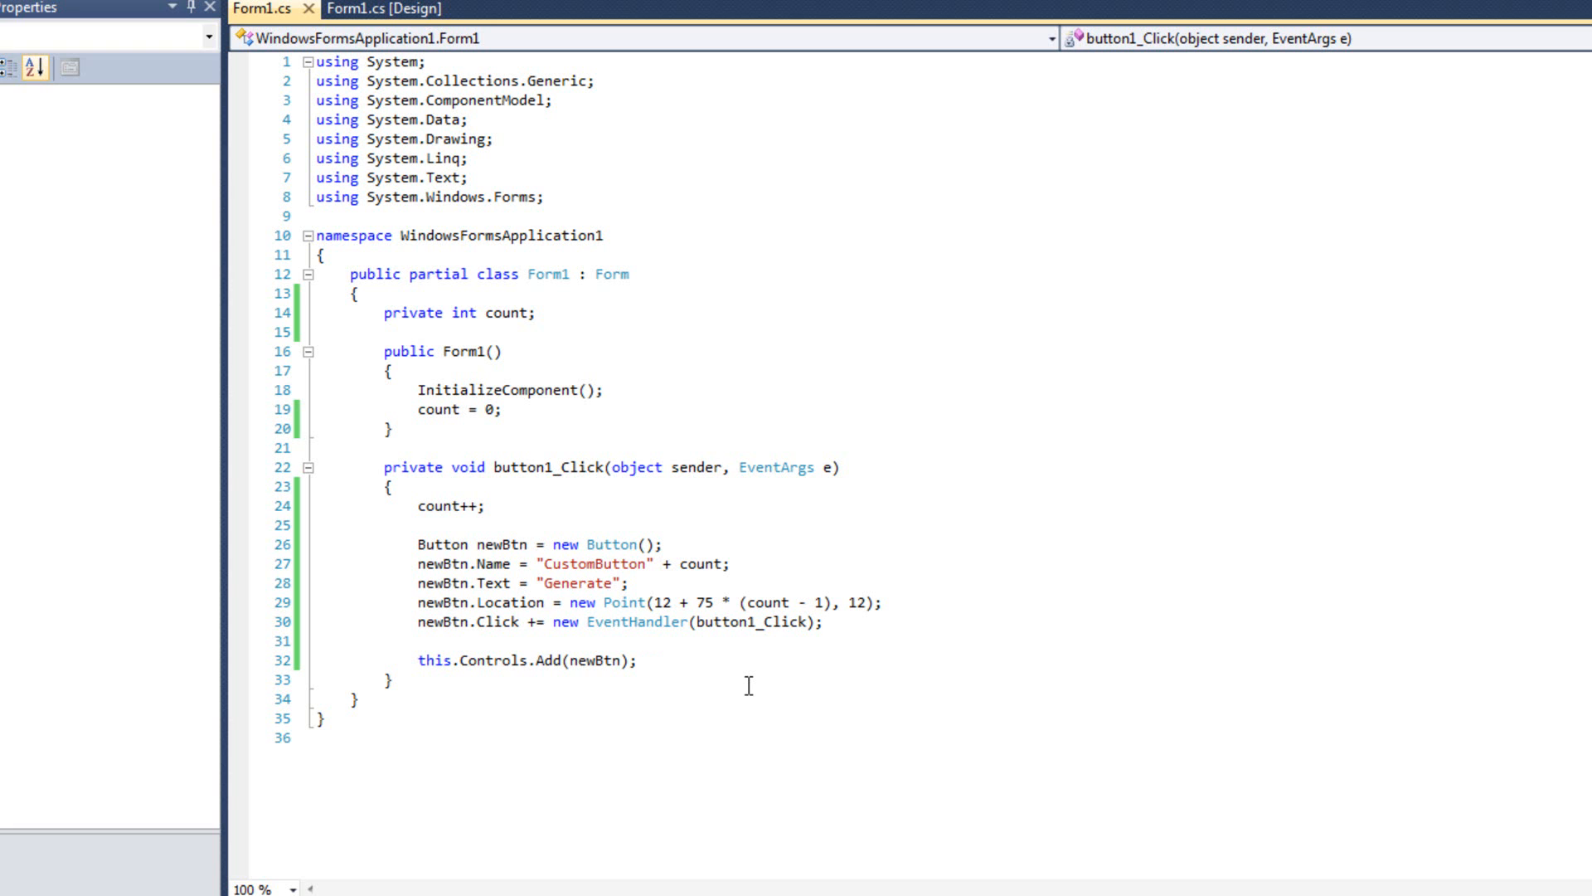
left_click(639, 660)
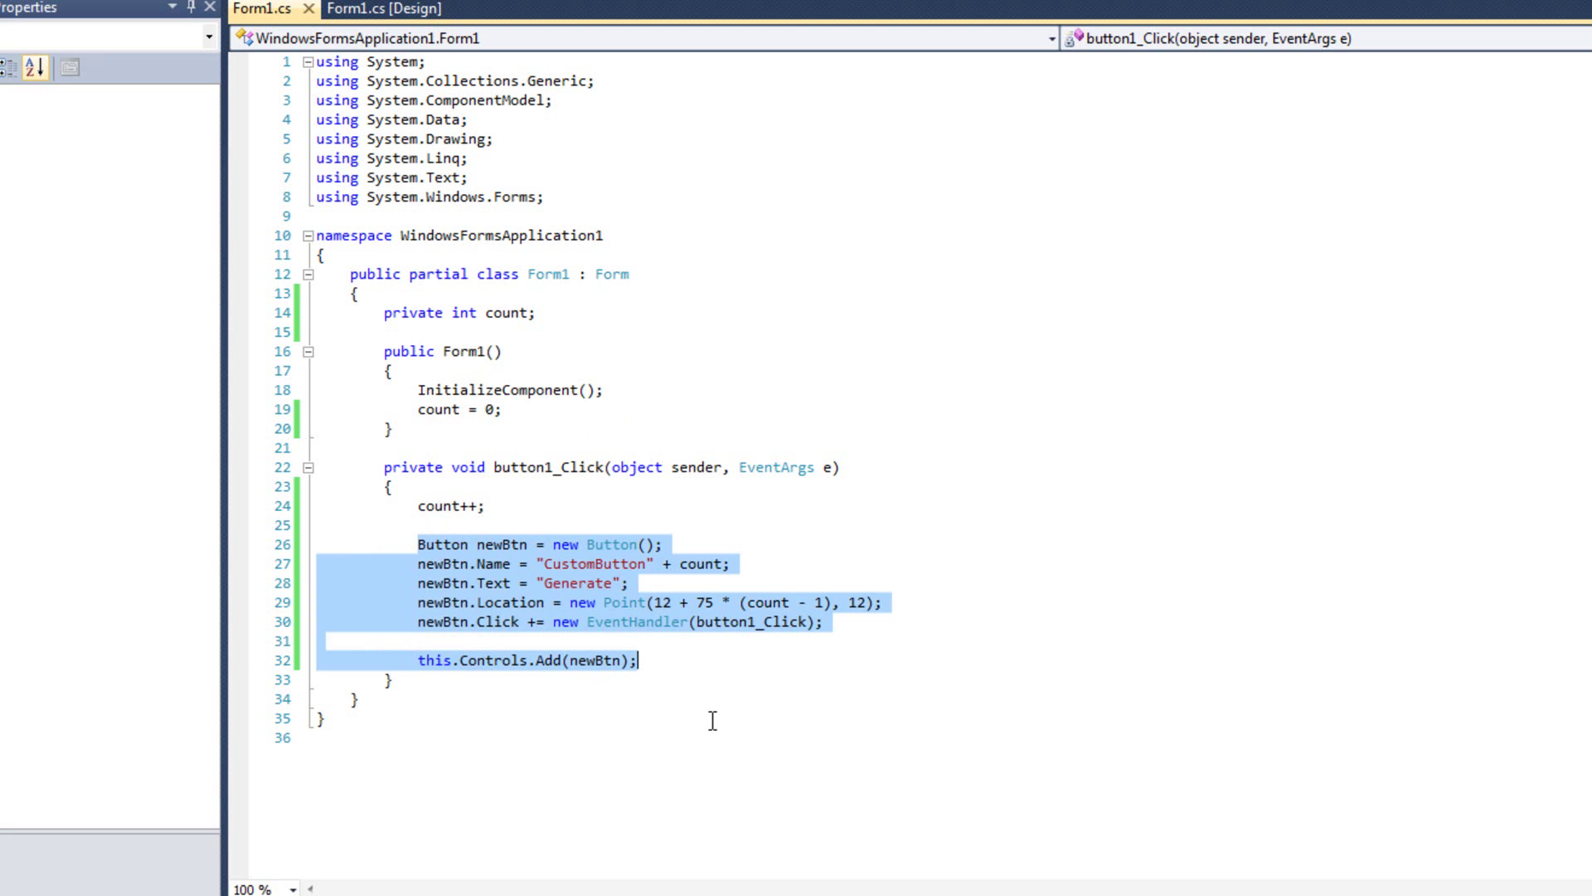
left_click(699, 564)
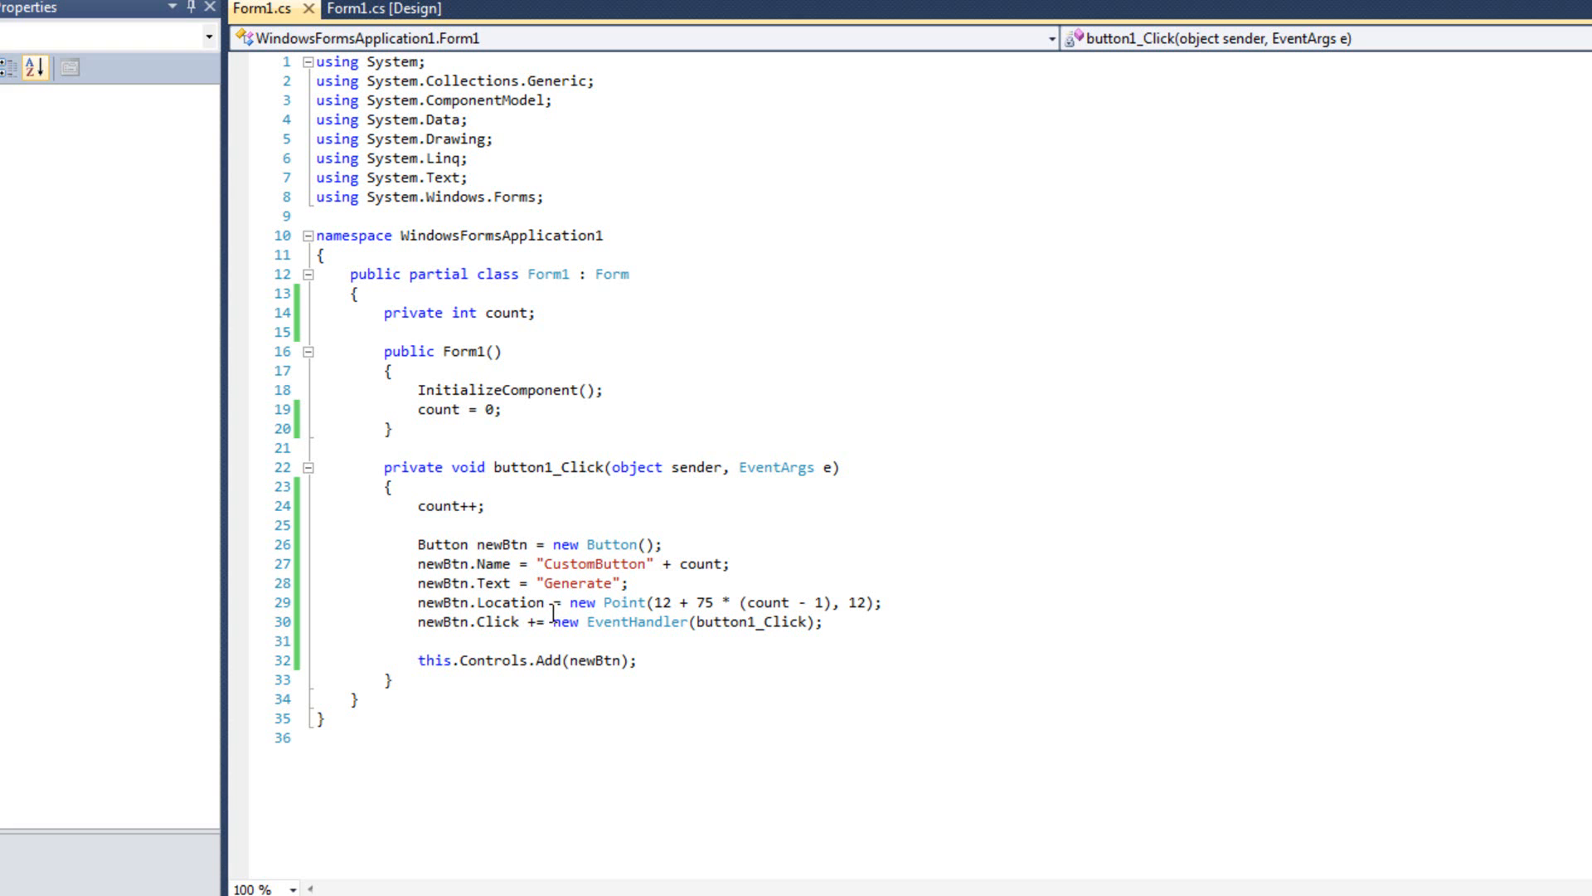
left_click(537, 564)
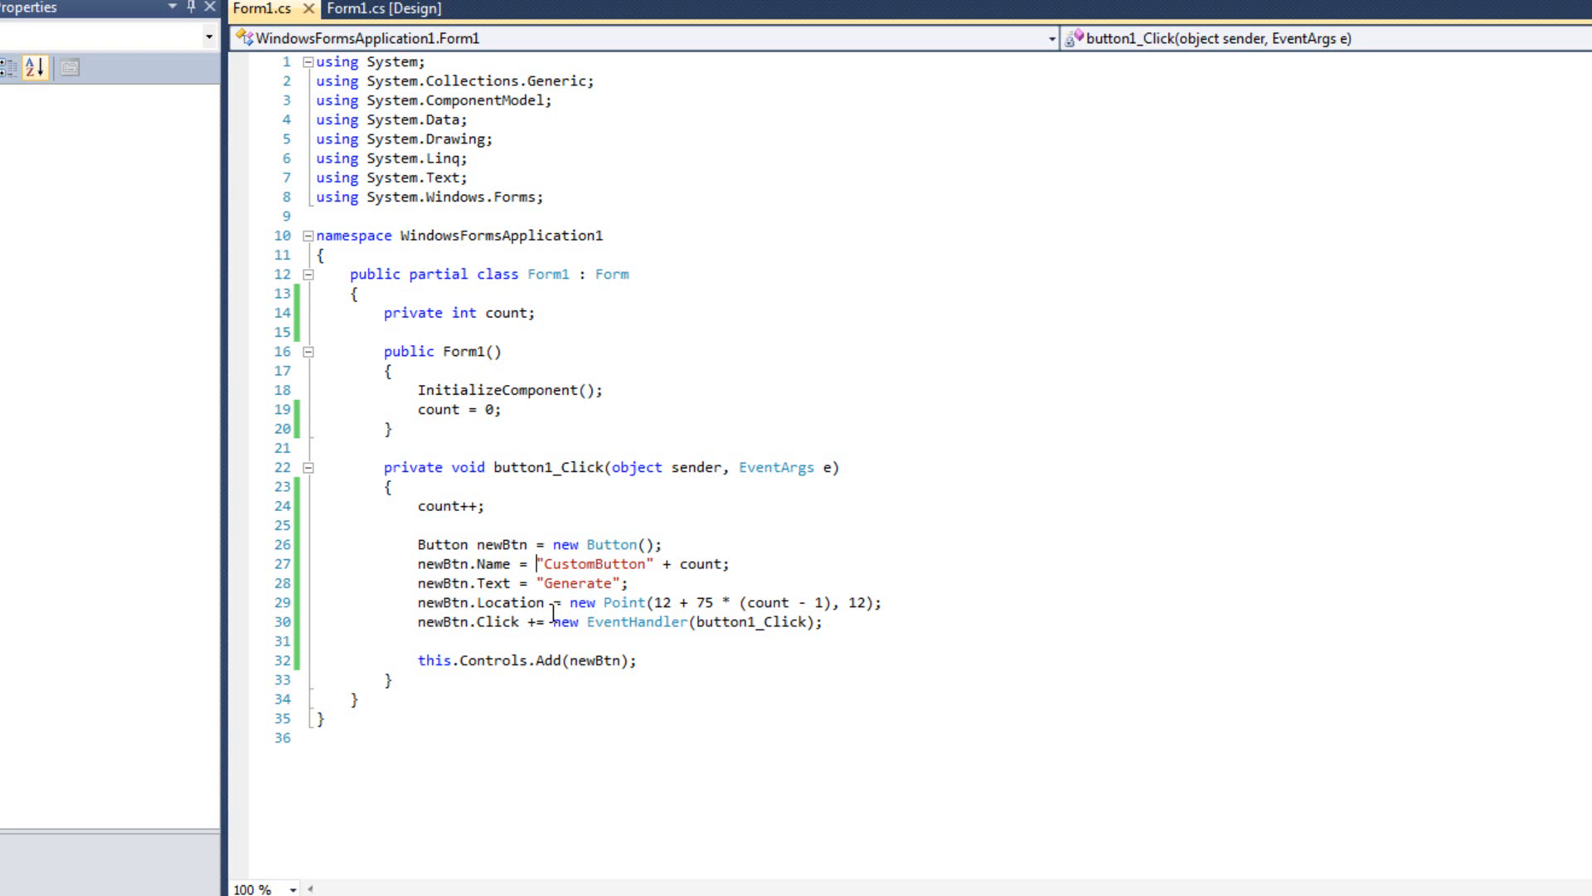
mouse_move(483, 379)
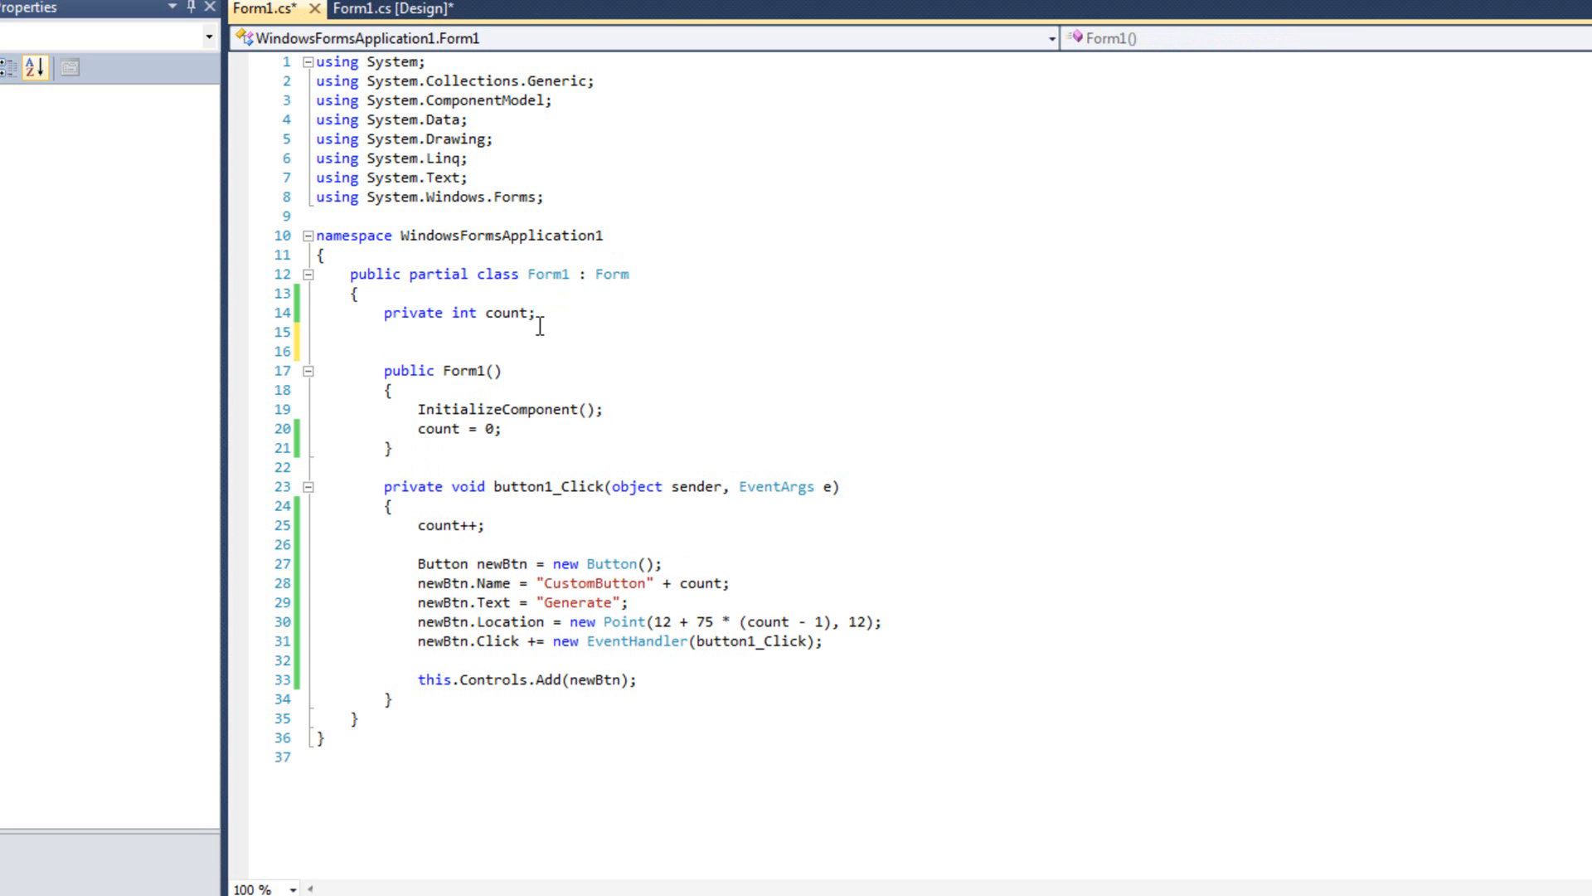
Step: Declare the fields private Button[] myButtons; and private int size; in Form1
type("private Button[] my")
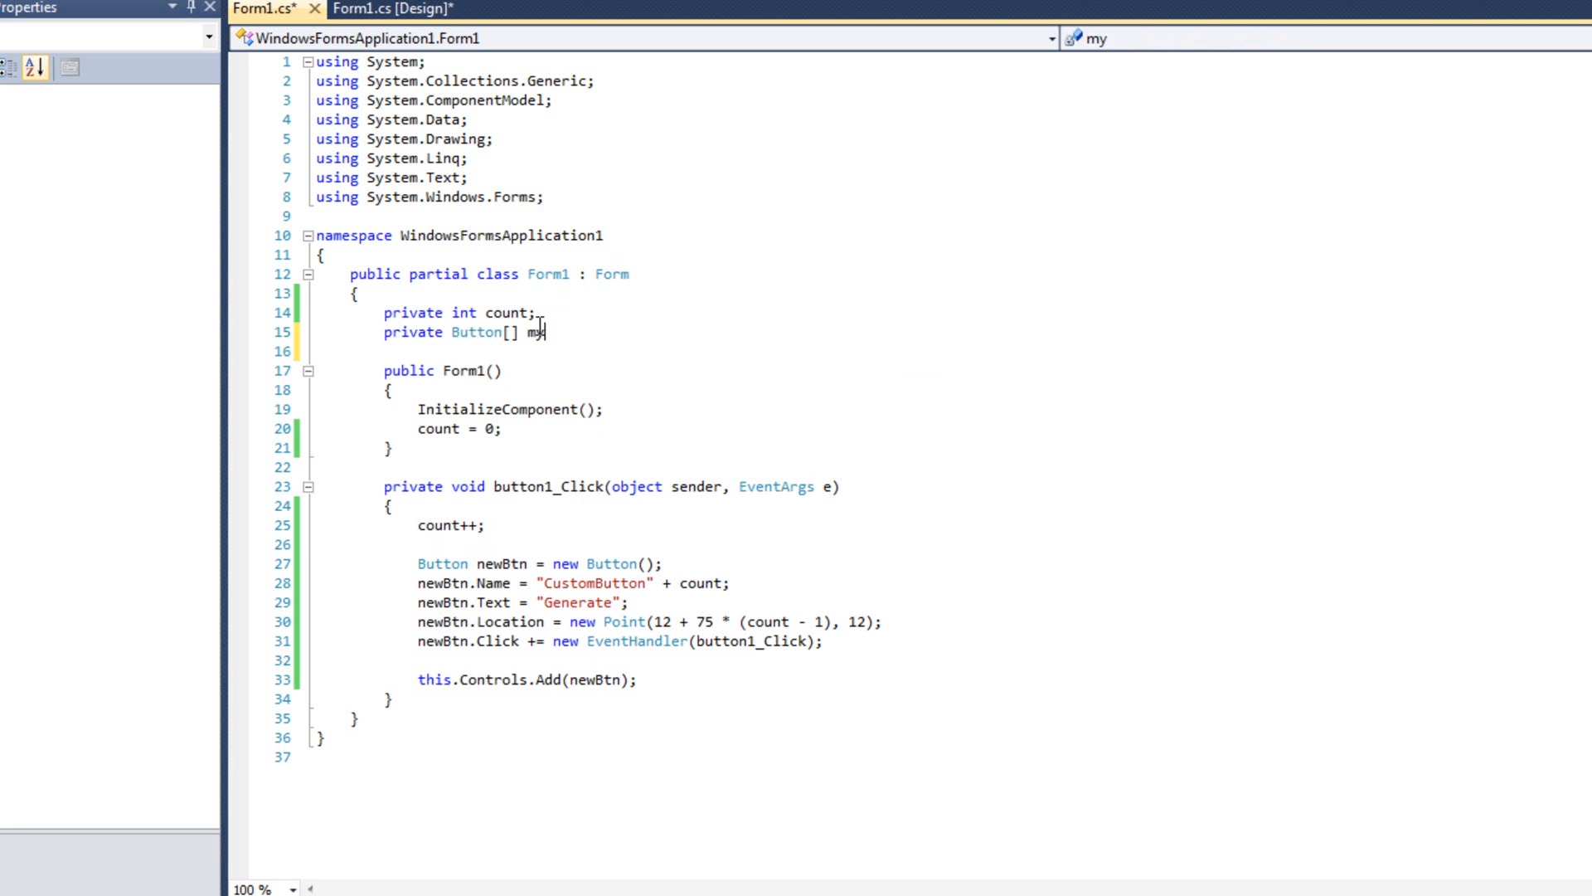
type("Buttons;")
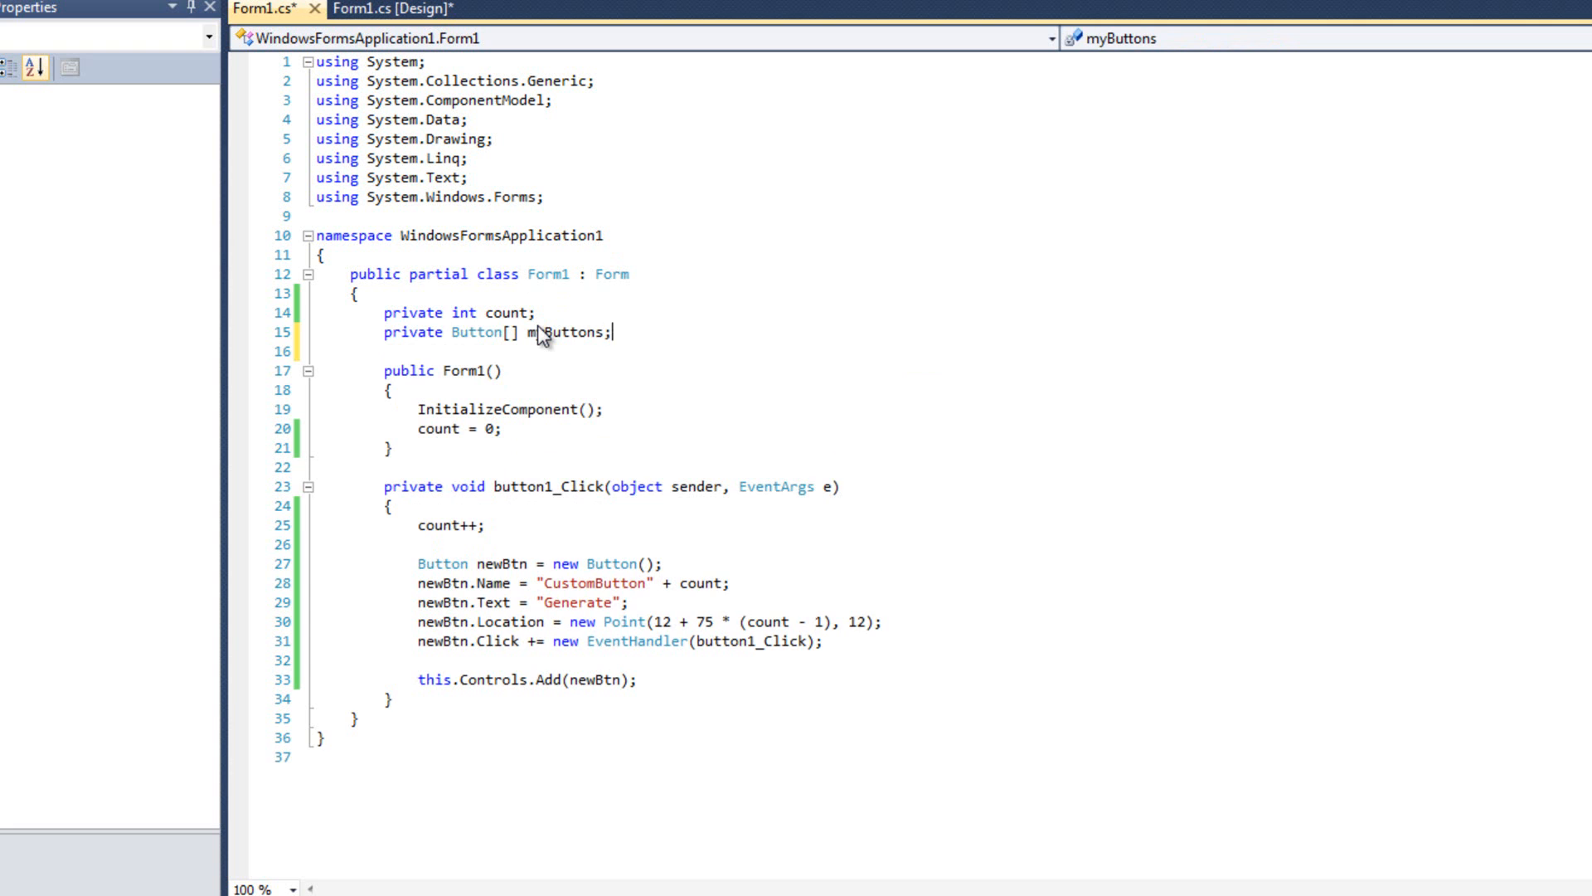
type("private")
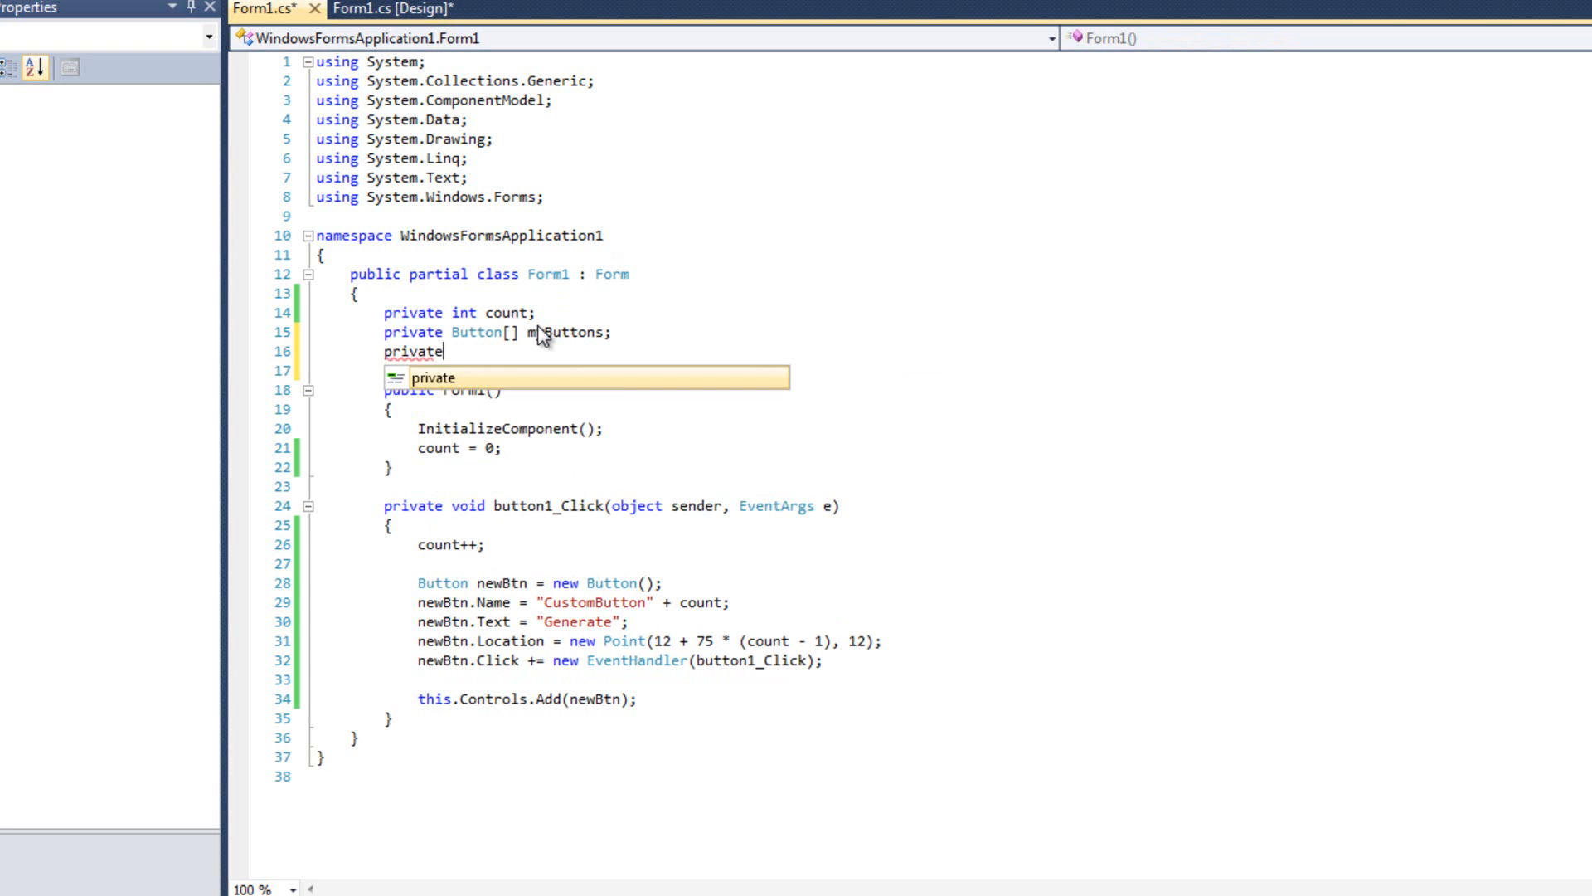
type("int size")
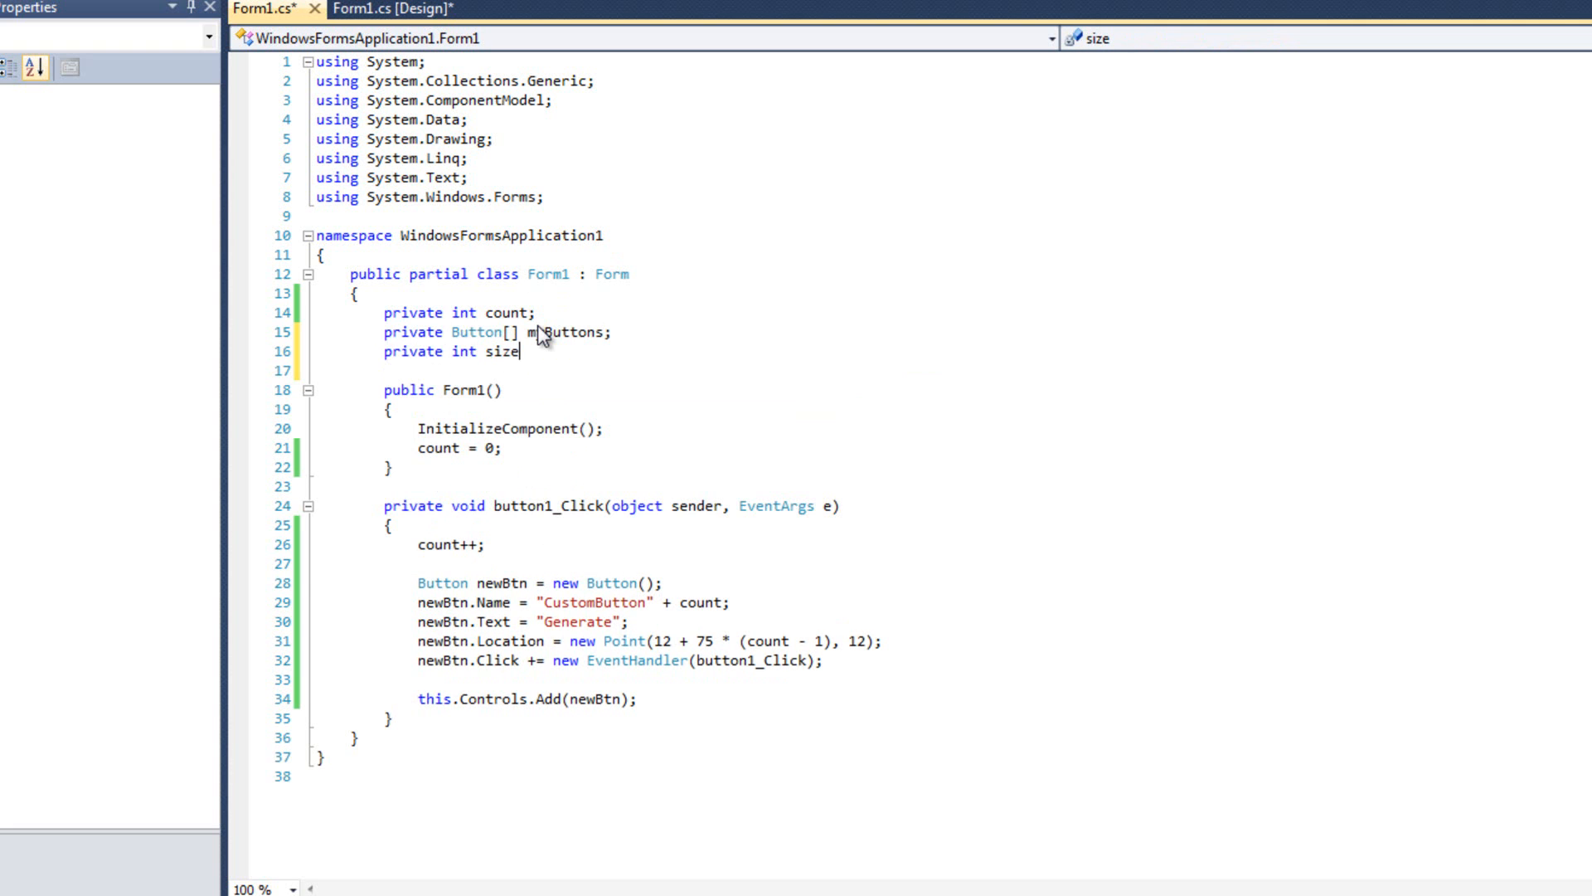
type(";")
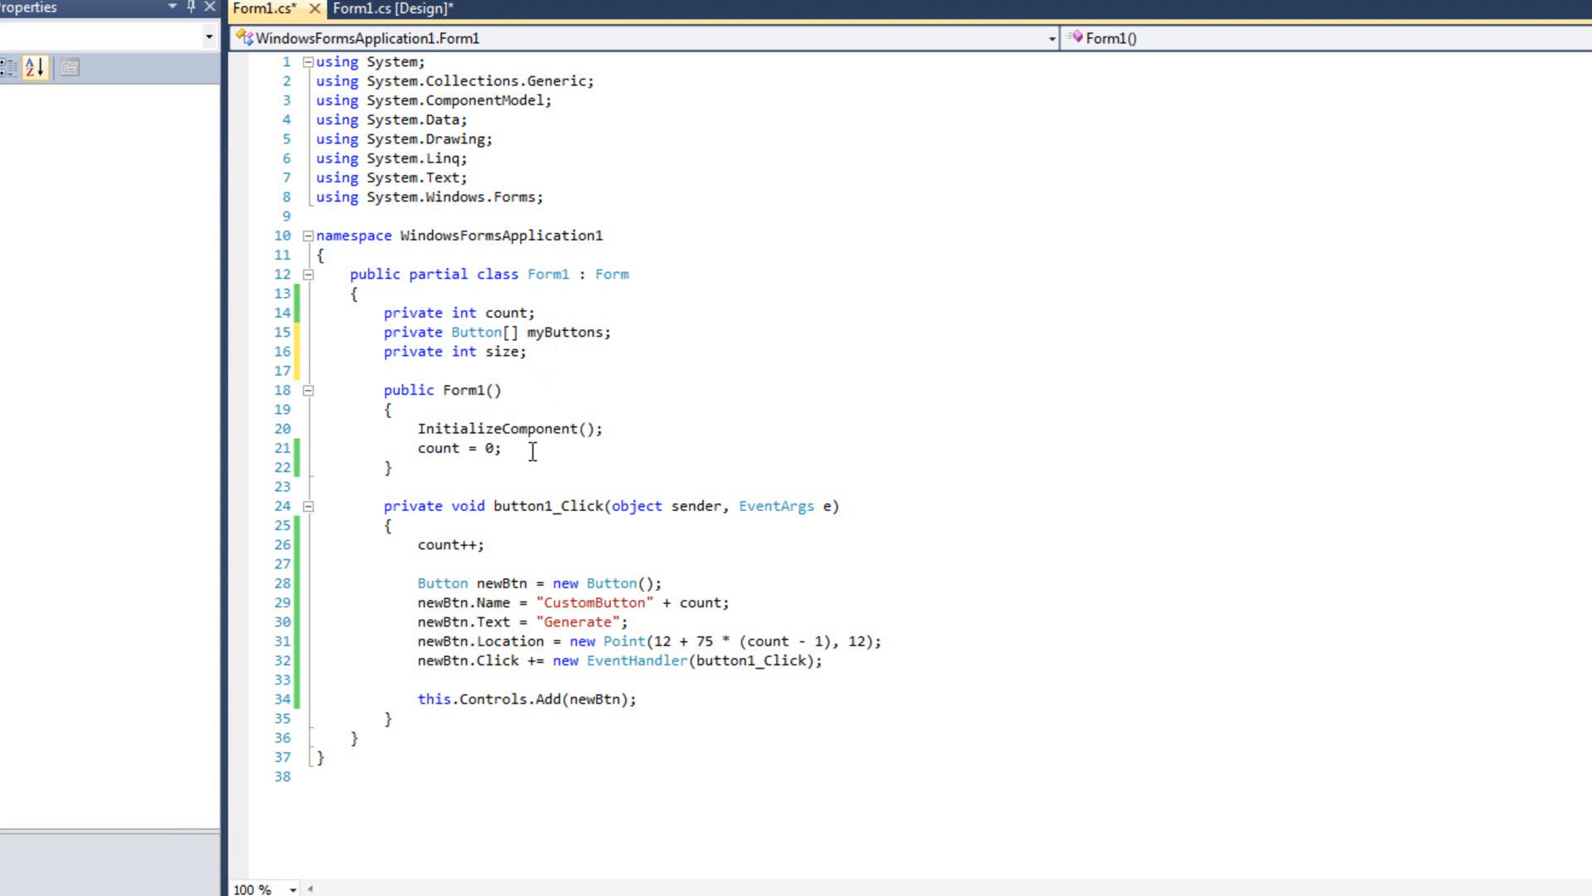
Step: Initialise size = 4; in the Form1 constructor
type("size =")
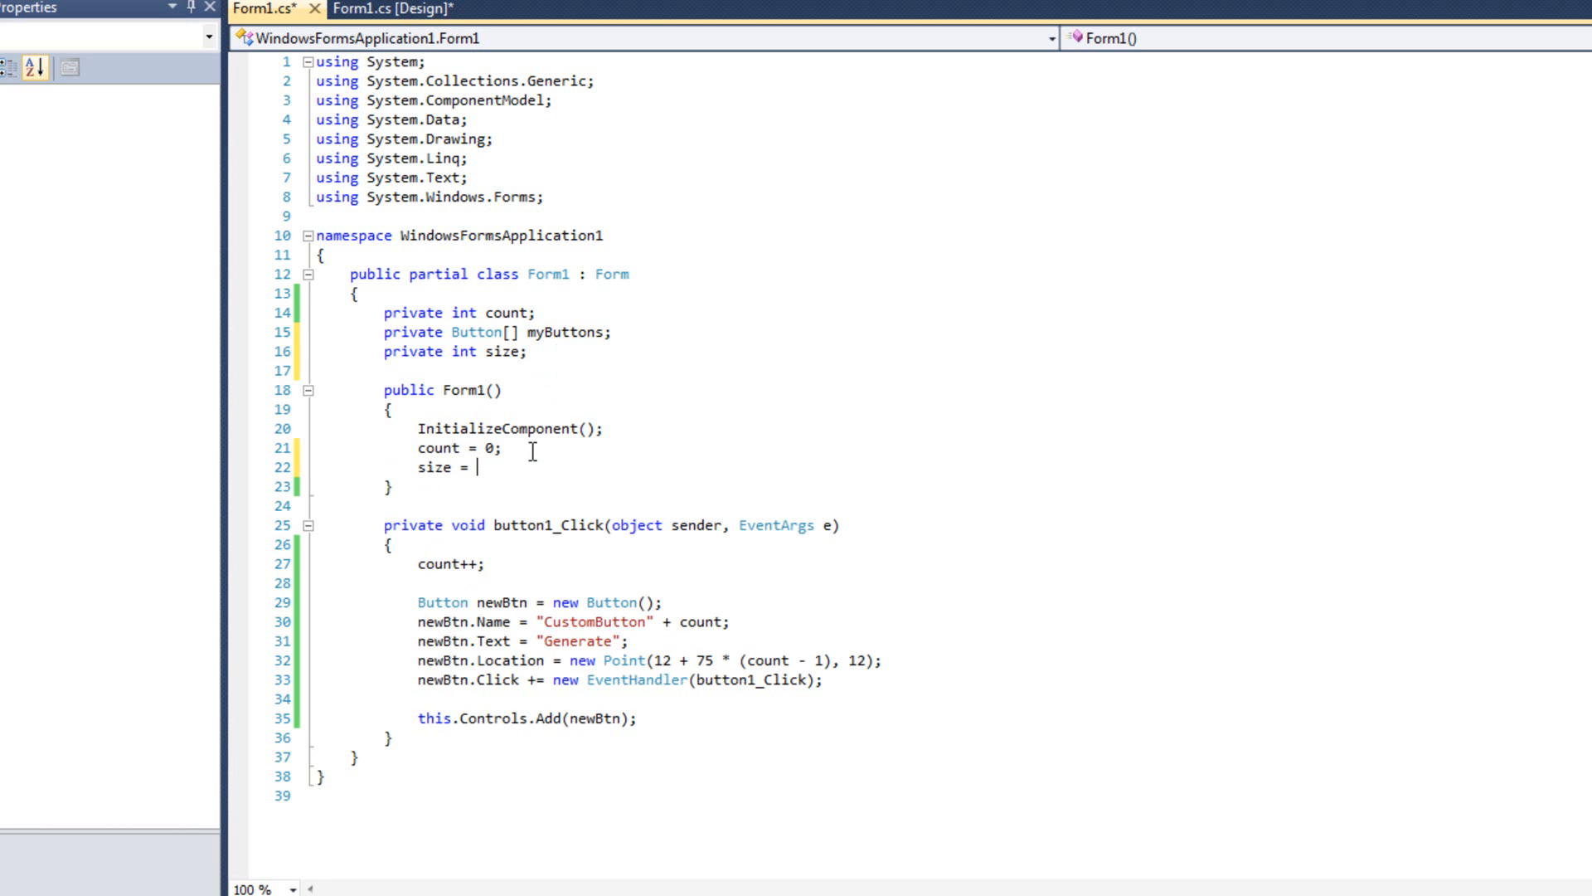
type("4;")
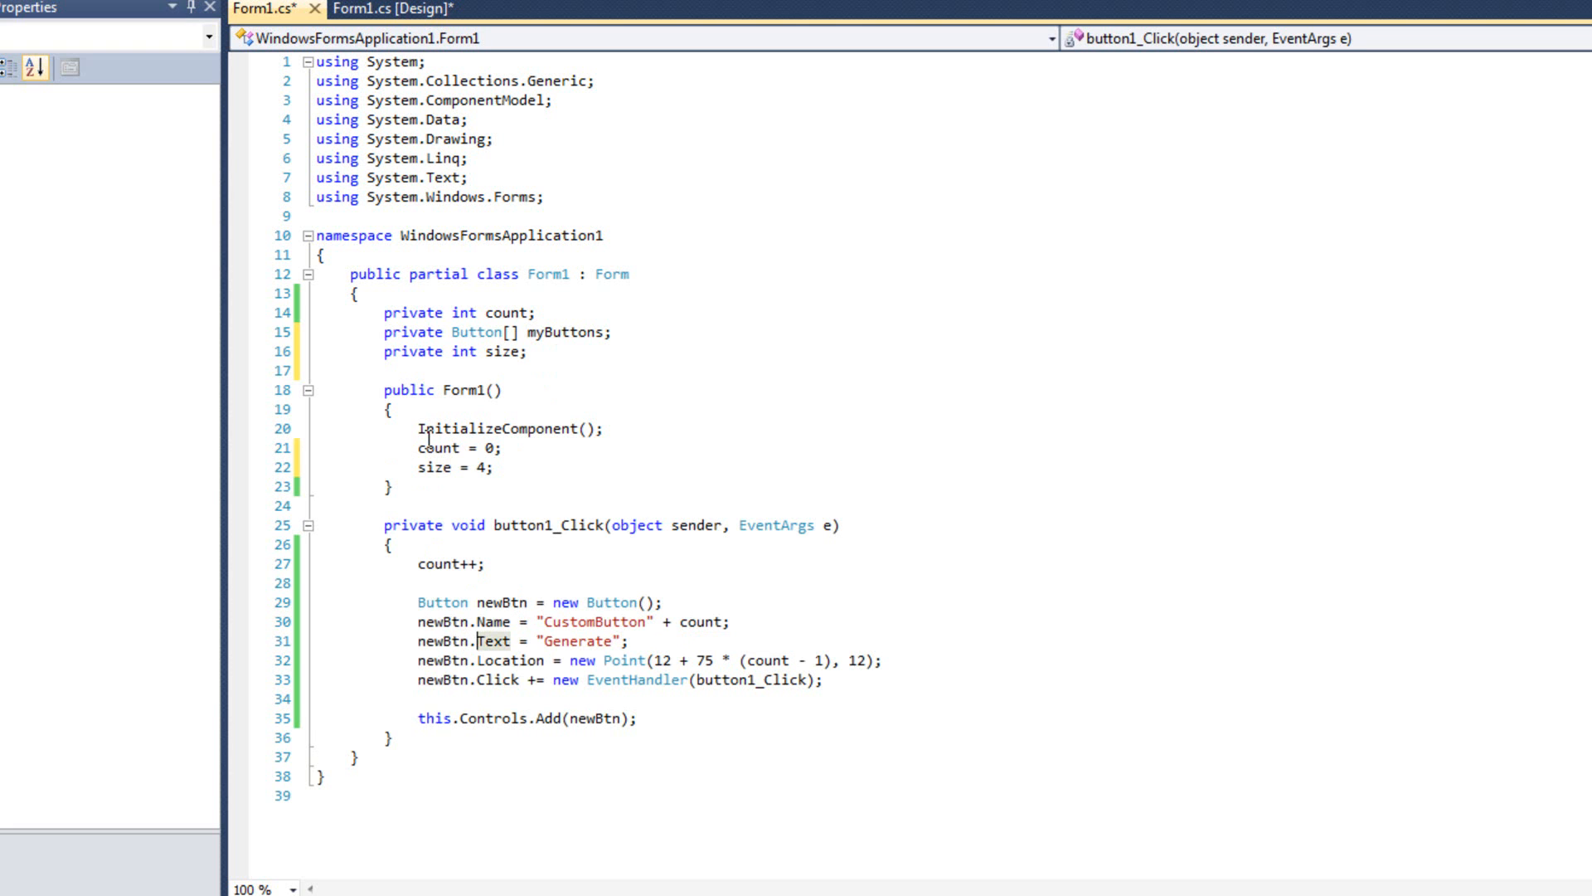
mouse_move(686, 659)
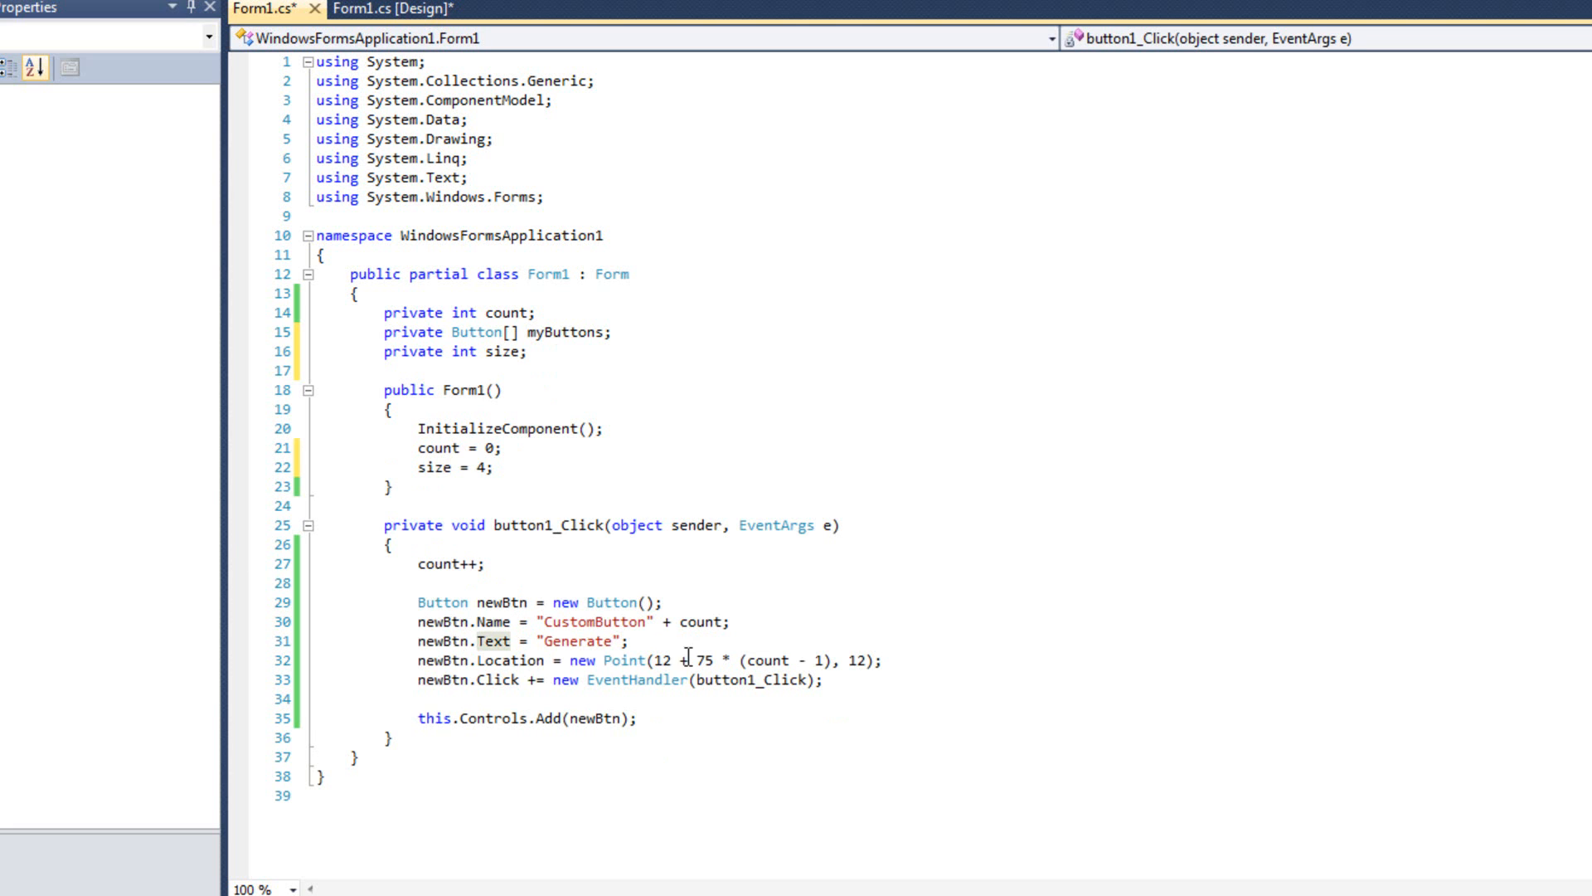
mouse_move(597, 566)
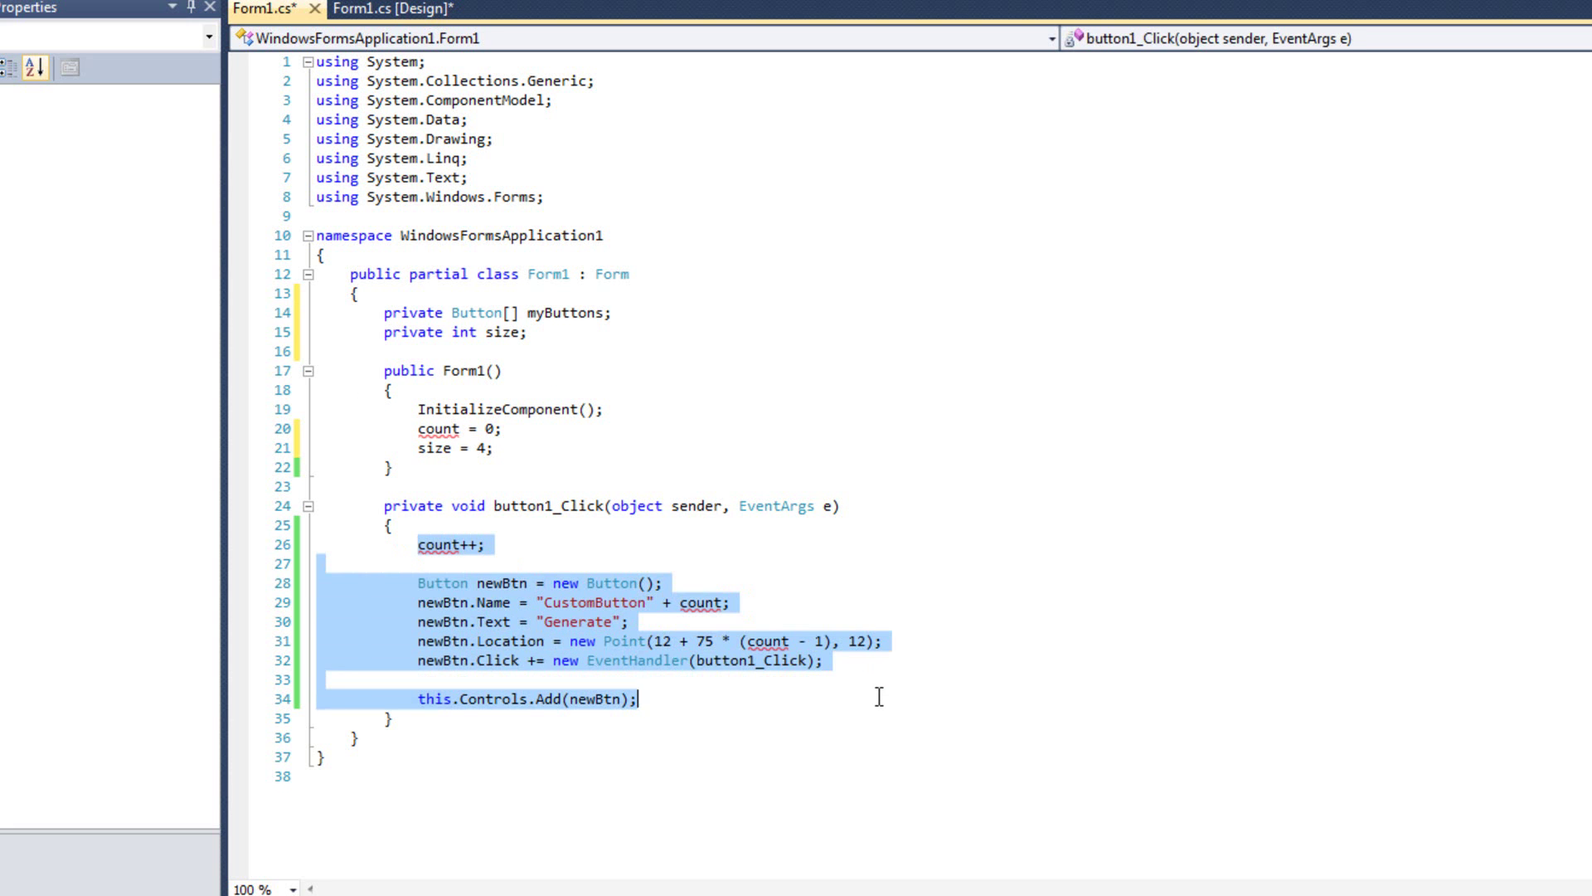
Step: Delete the old single-button creation code, leaving button1_Click empty
key("Delete")
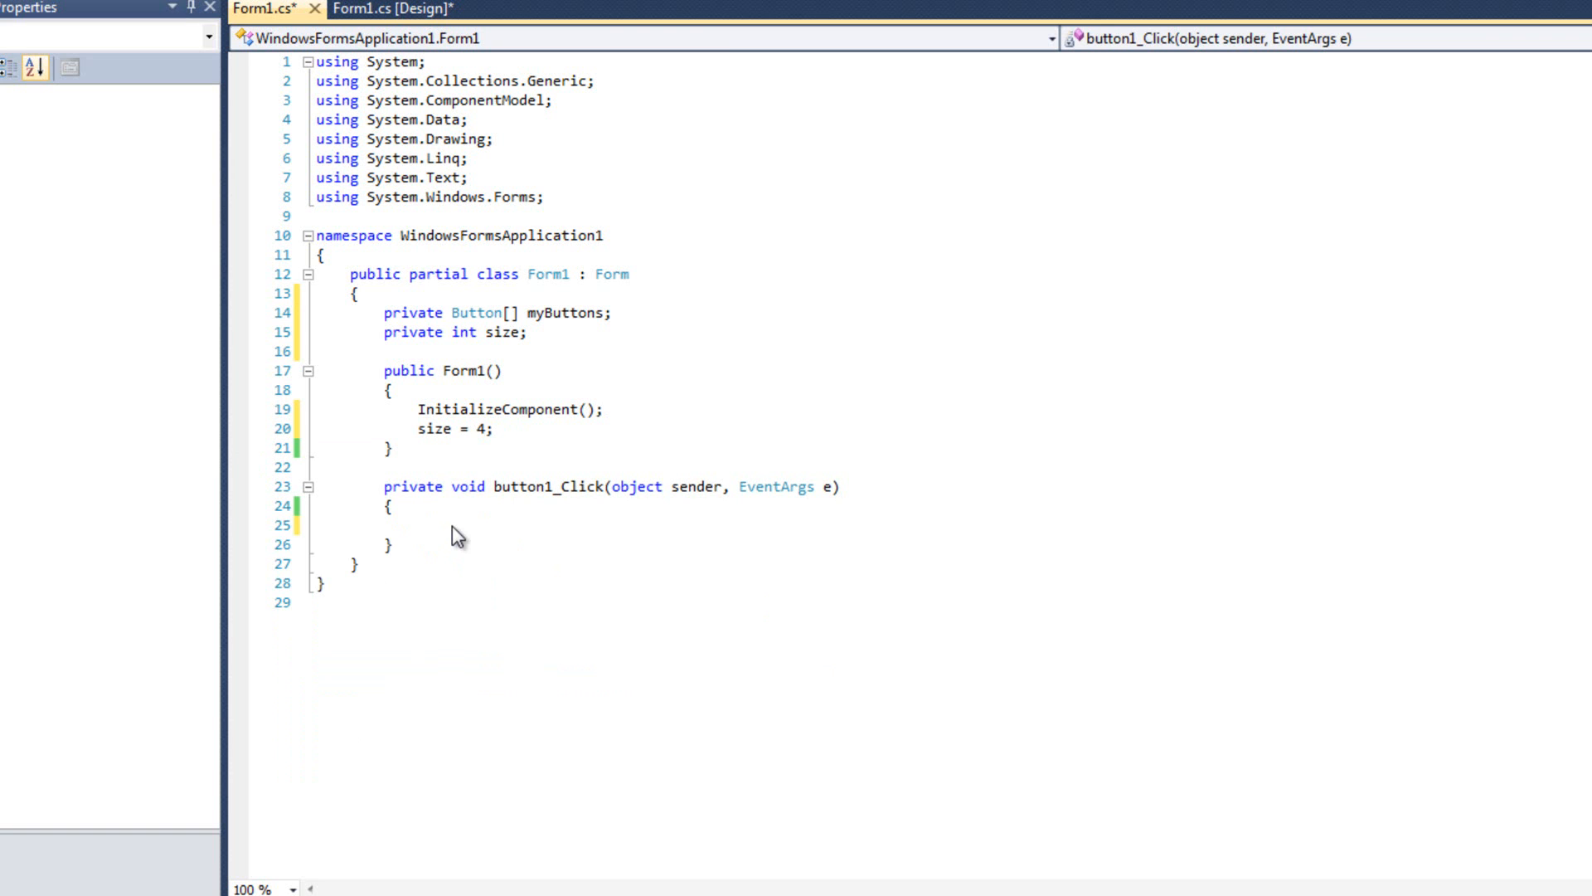
Step: Allocate myButtons = new Button[size * size]; in button1_Click
type("for")
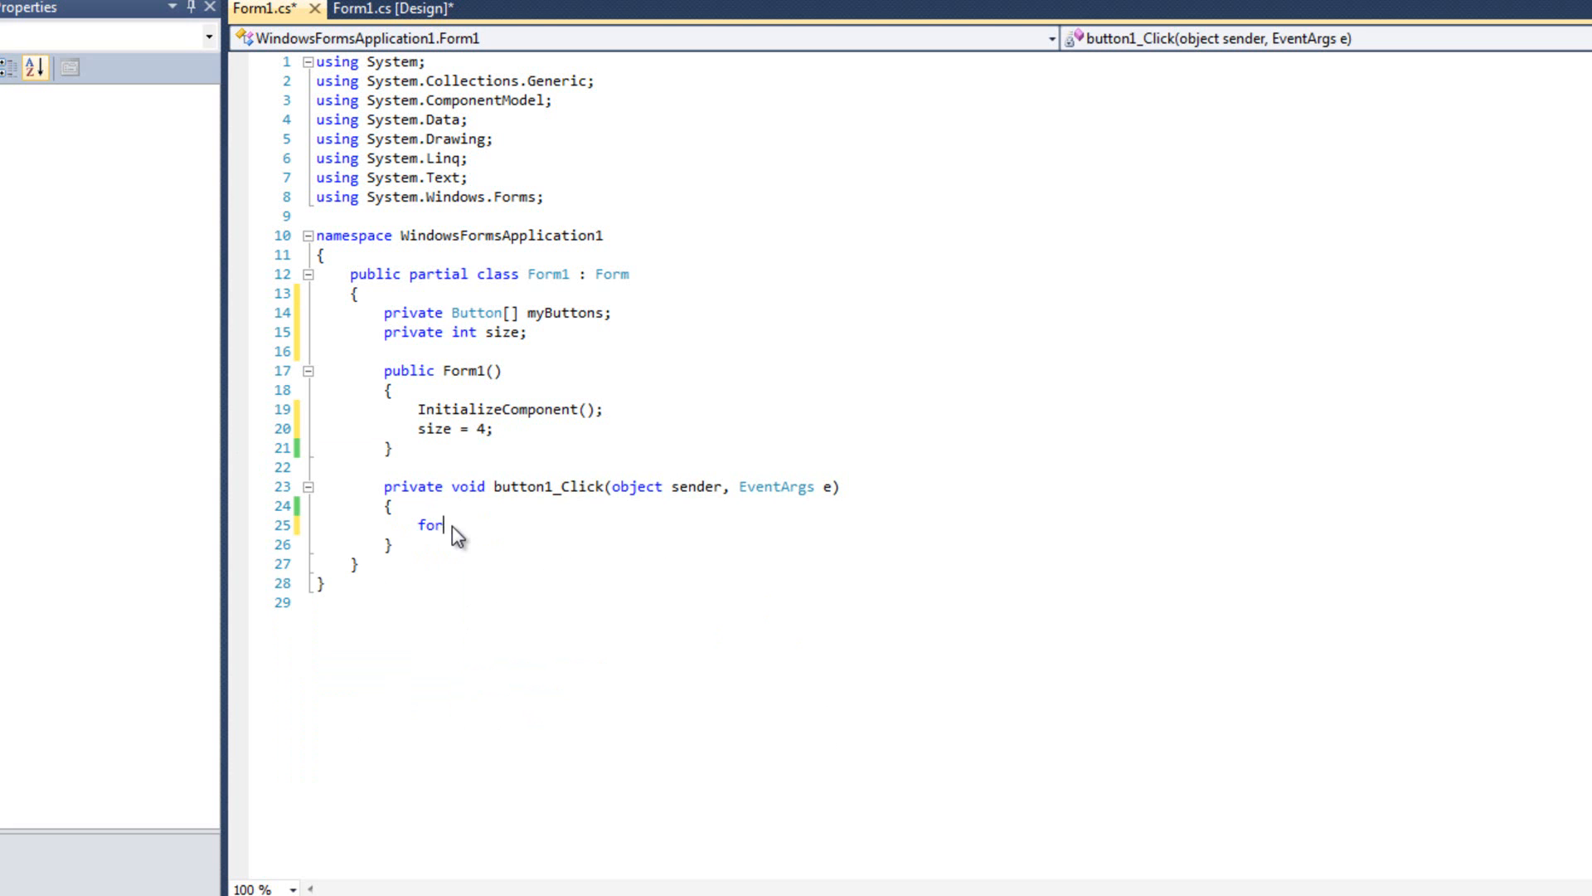
type("my")
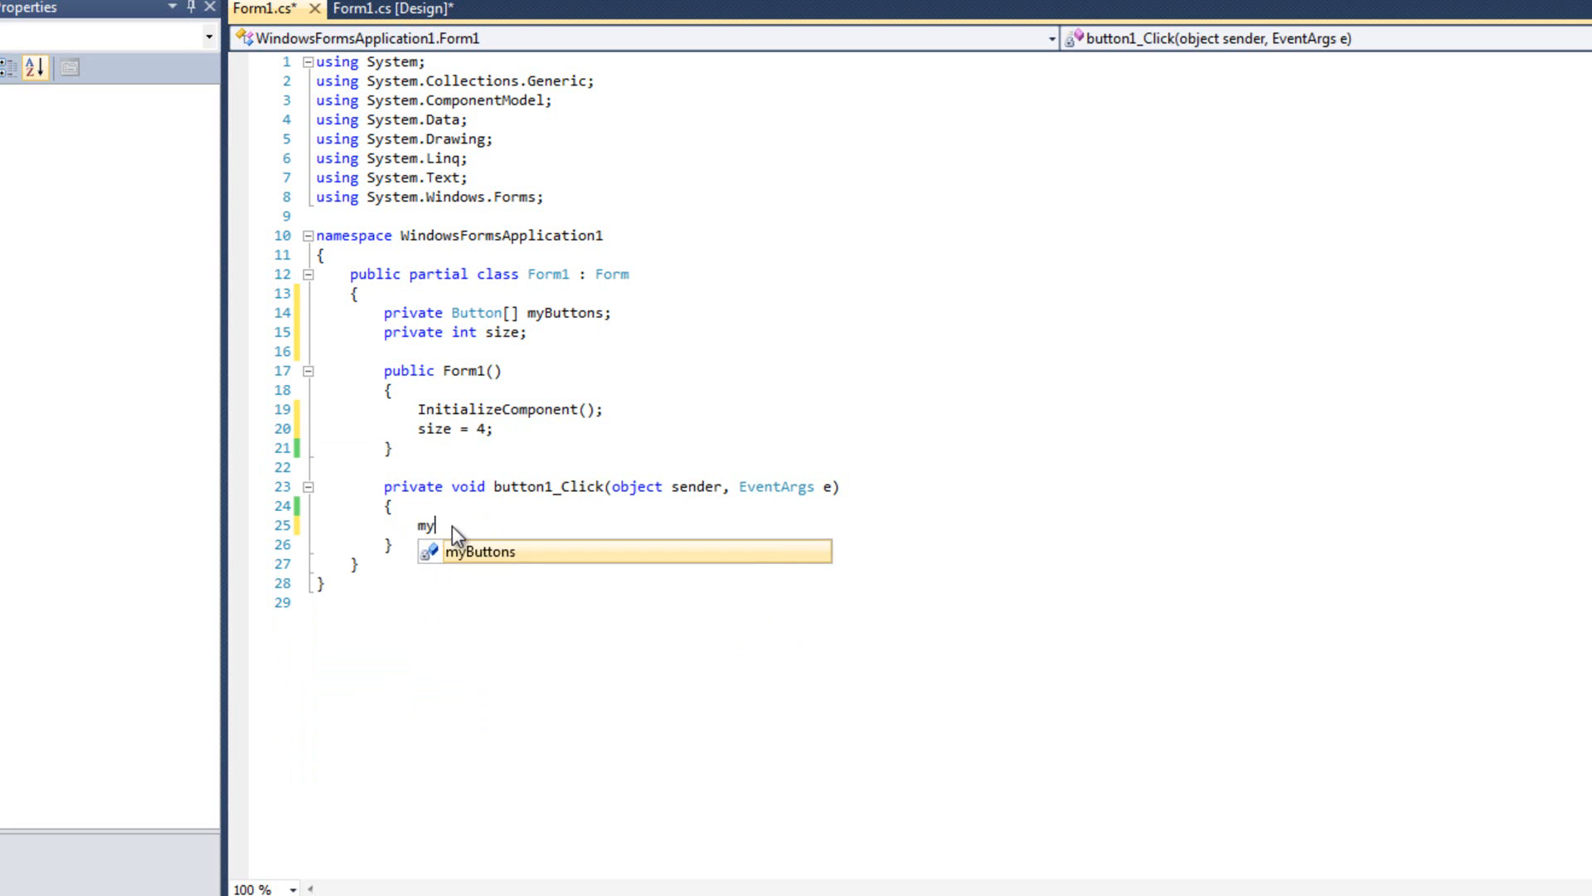
type("Buttons = new")
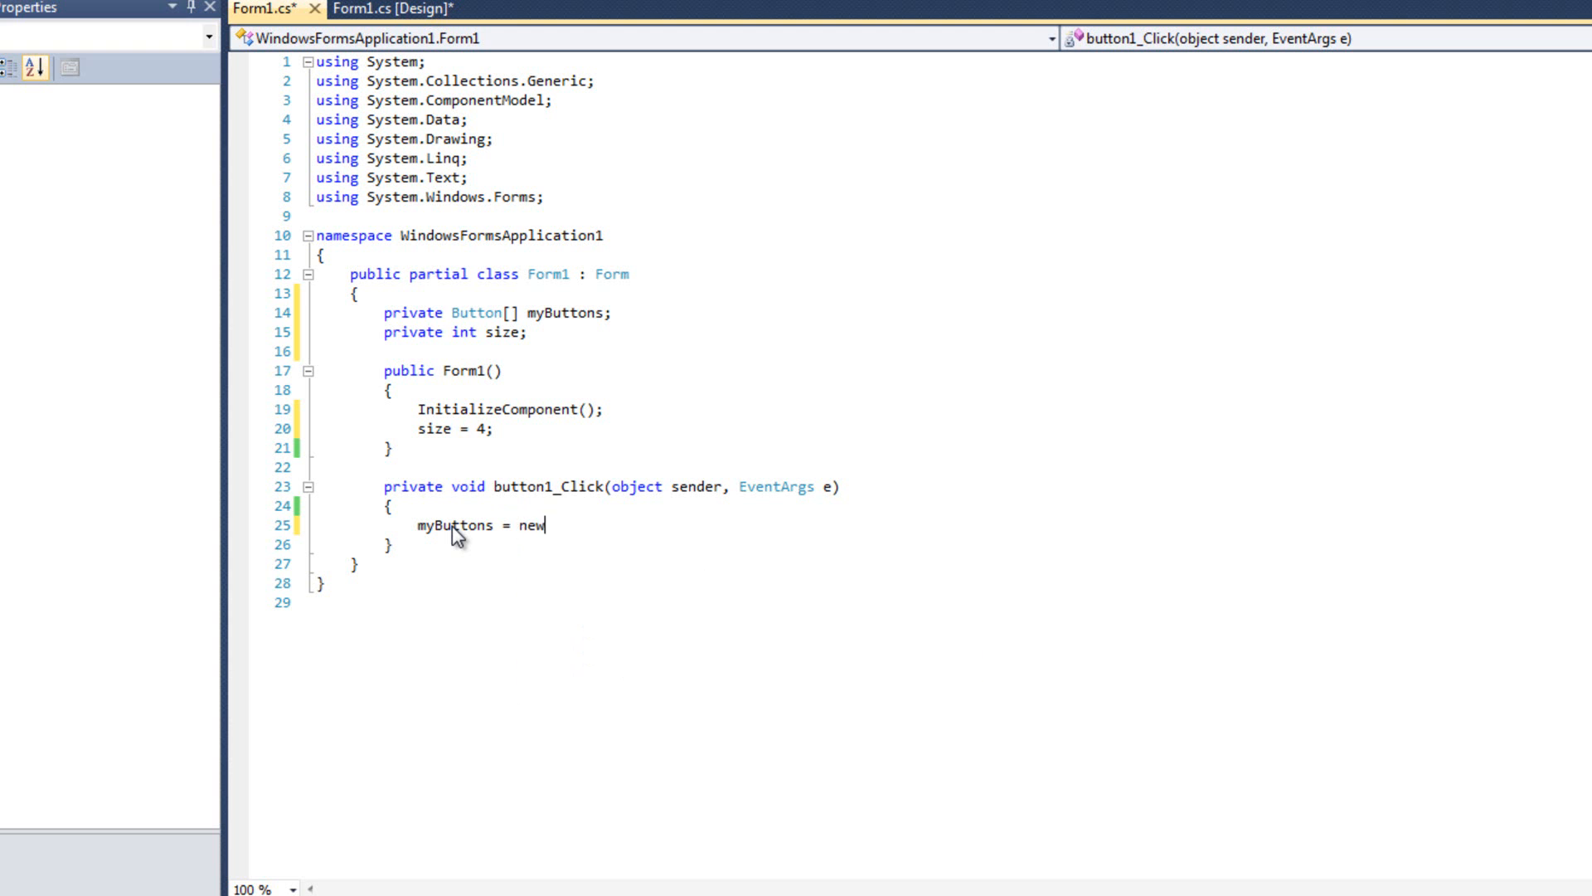
type("But")
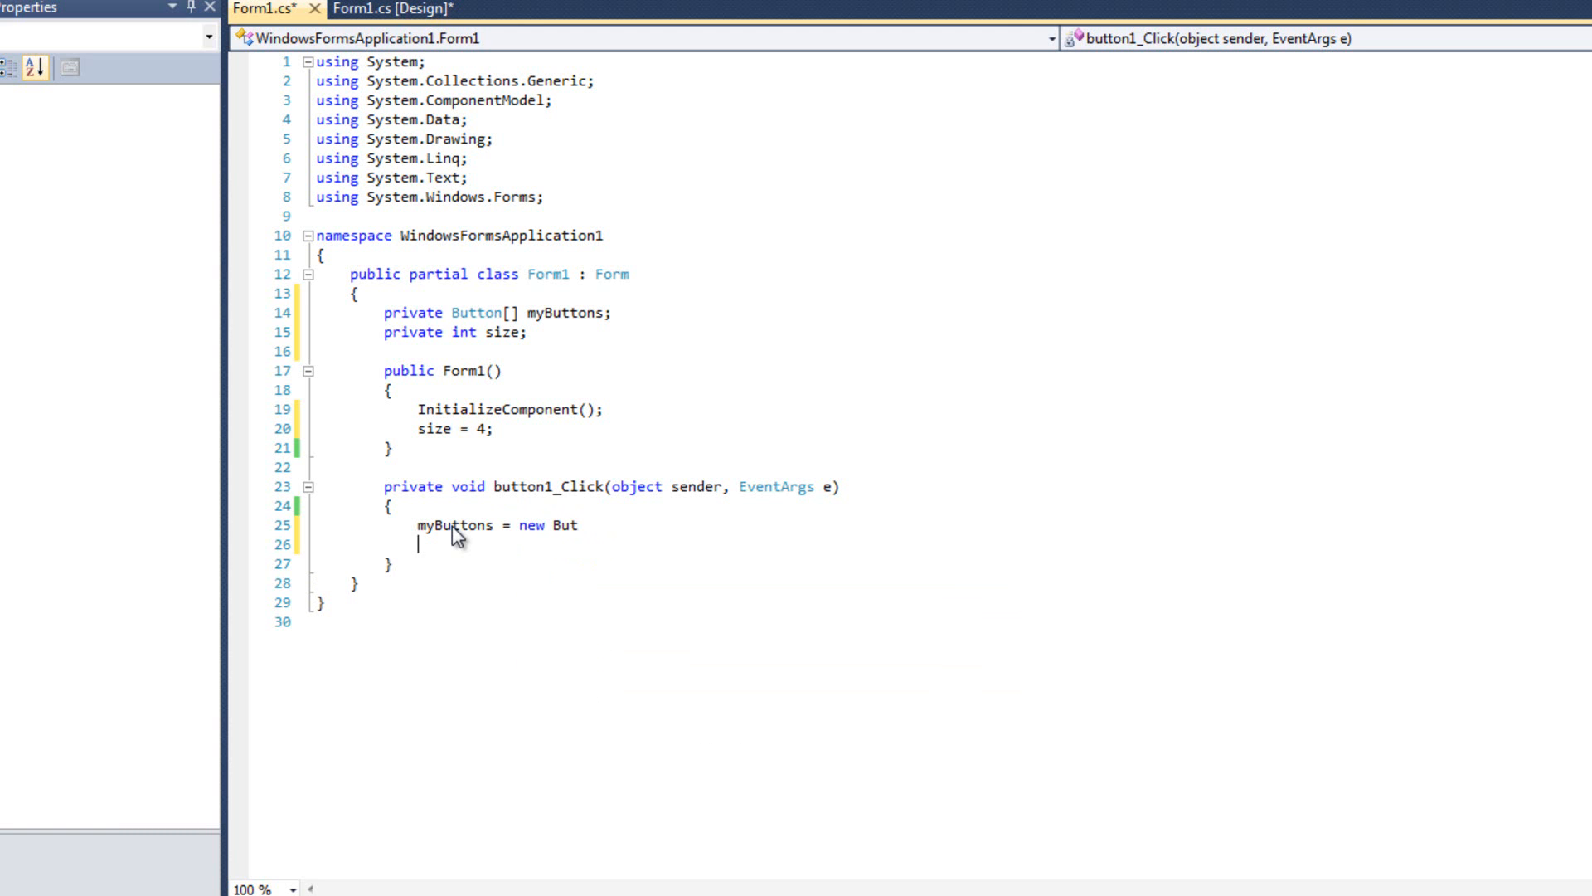
type("[size * size")
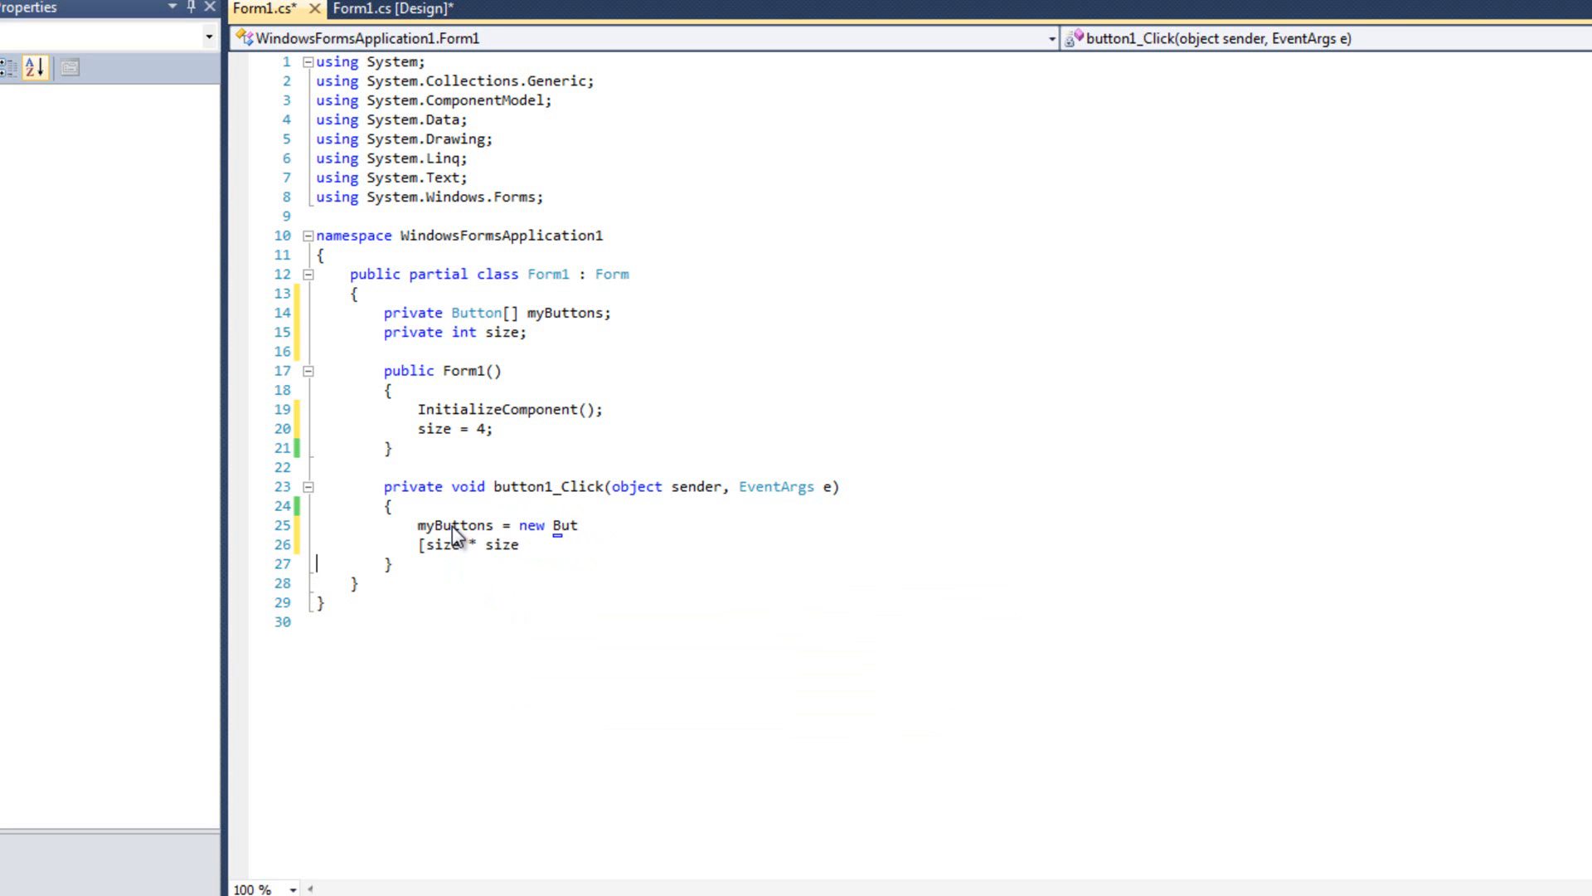
type("ton[size * size")
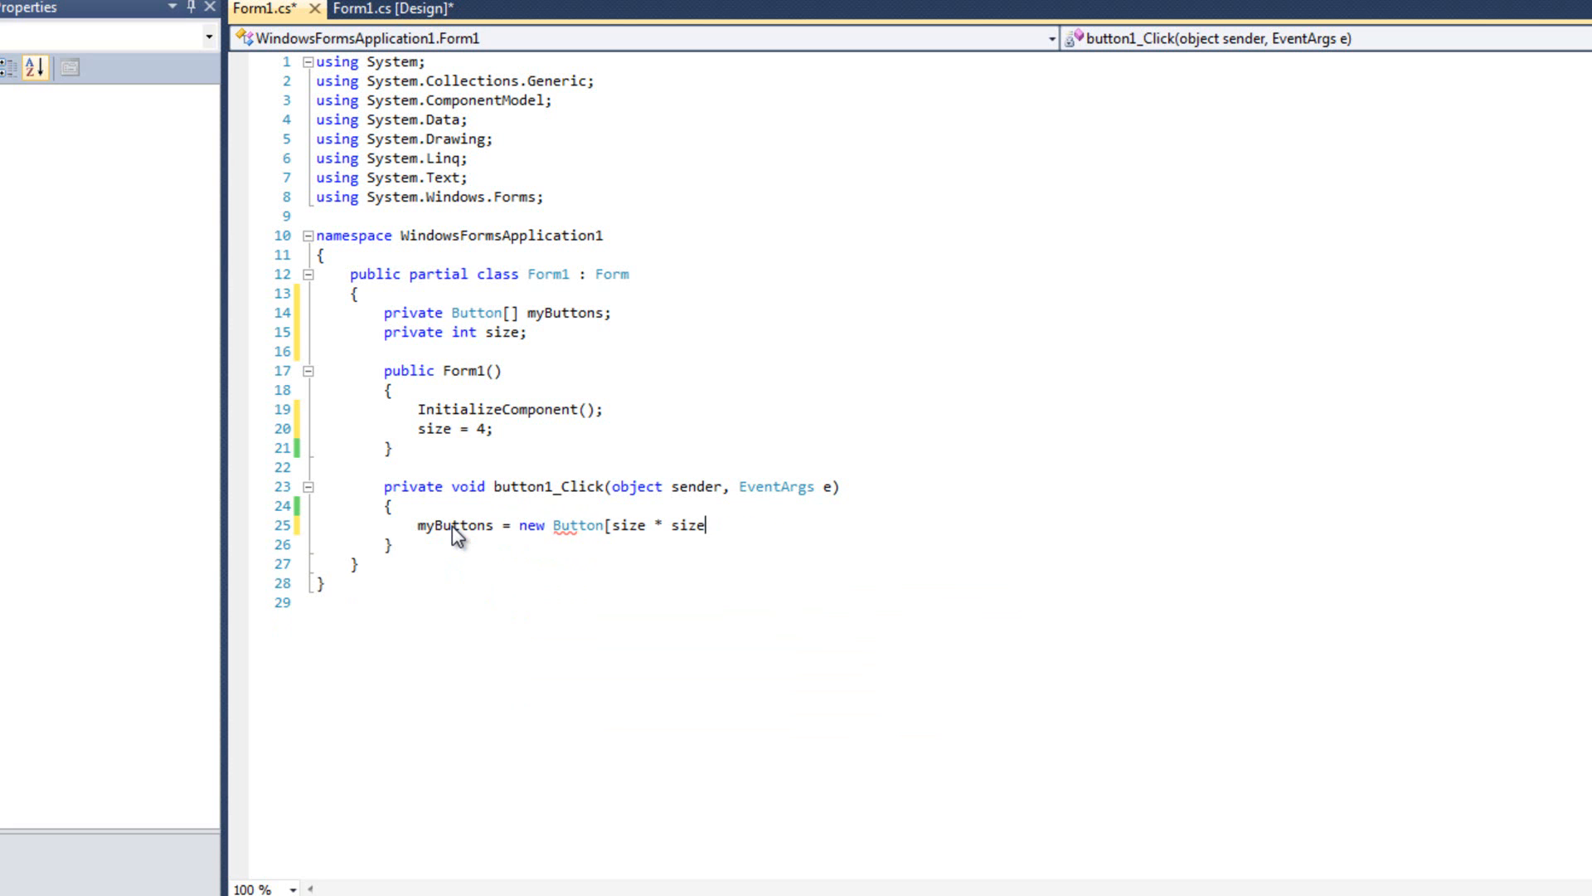
type("]")
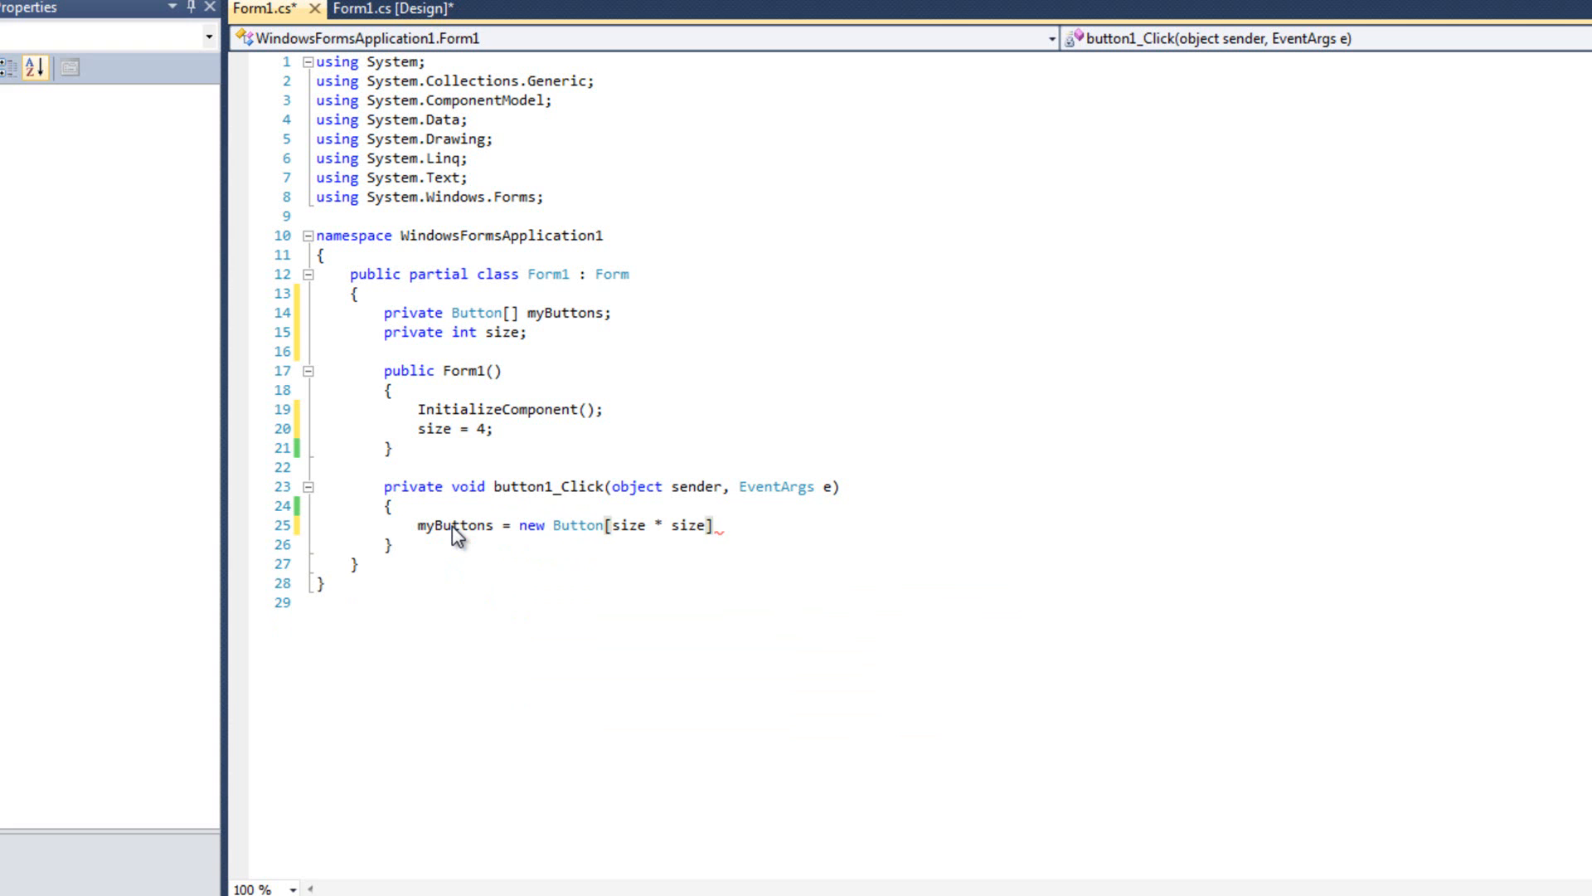
type(";")
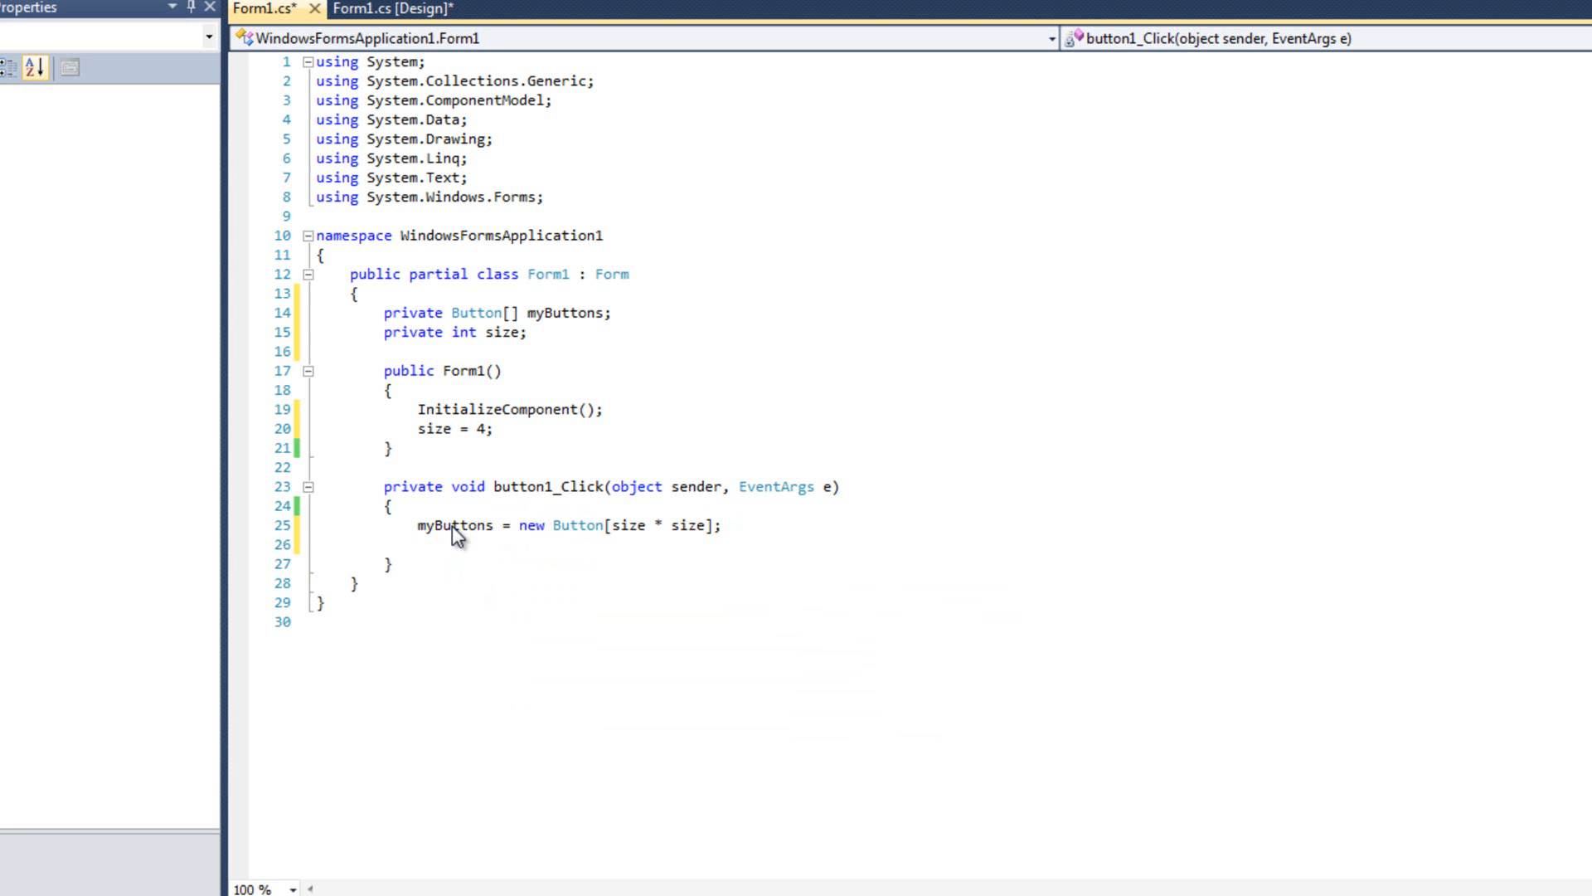
Step: Start a for loop over size*size assigning myButtons[i] = new Button()
type("for(int i = 0; i <")
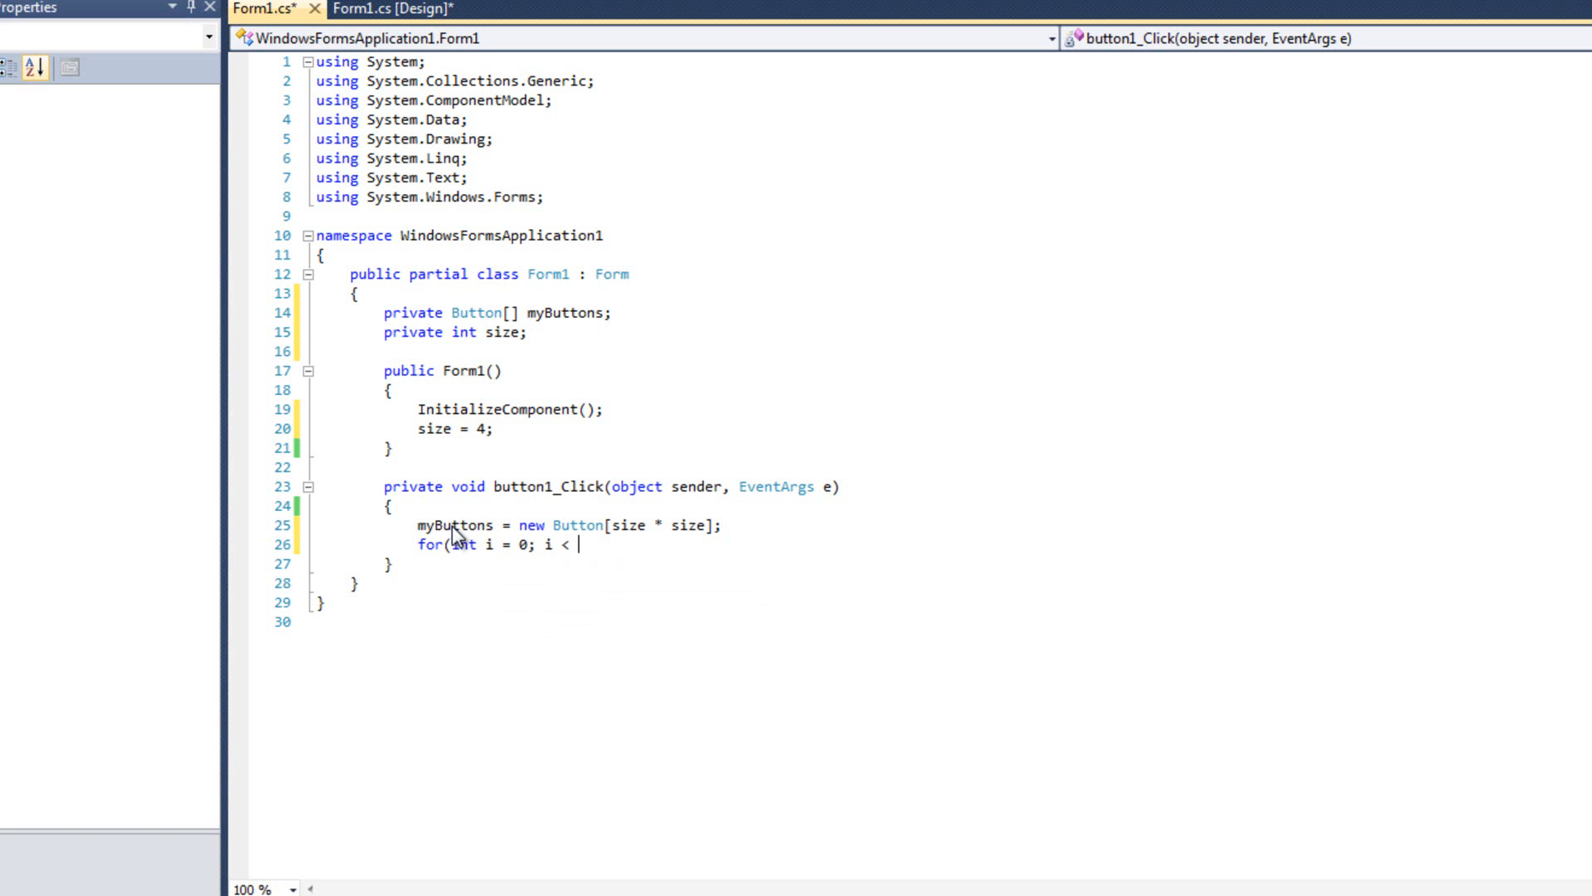
type("size * size; i++")
type("{")
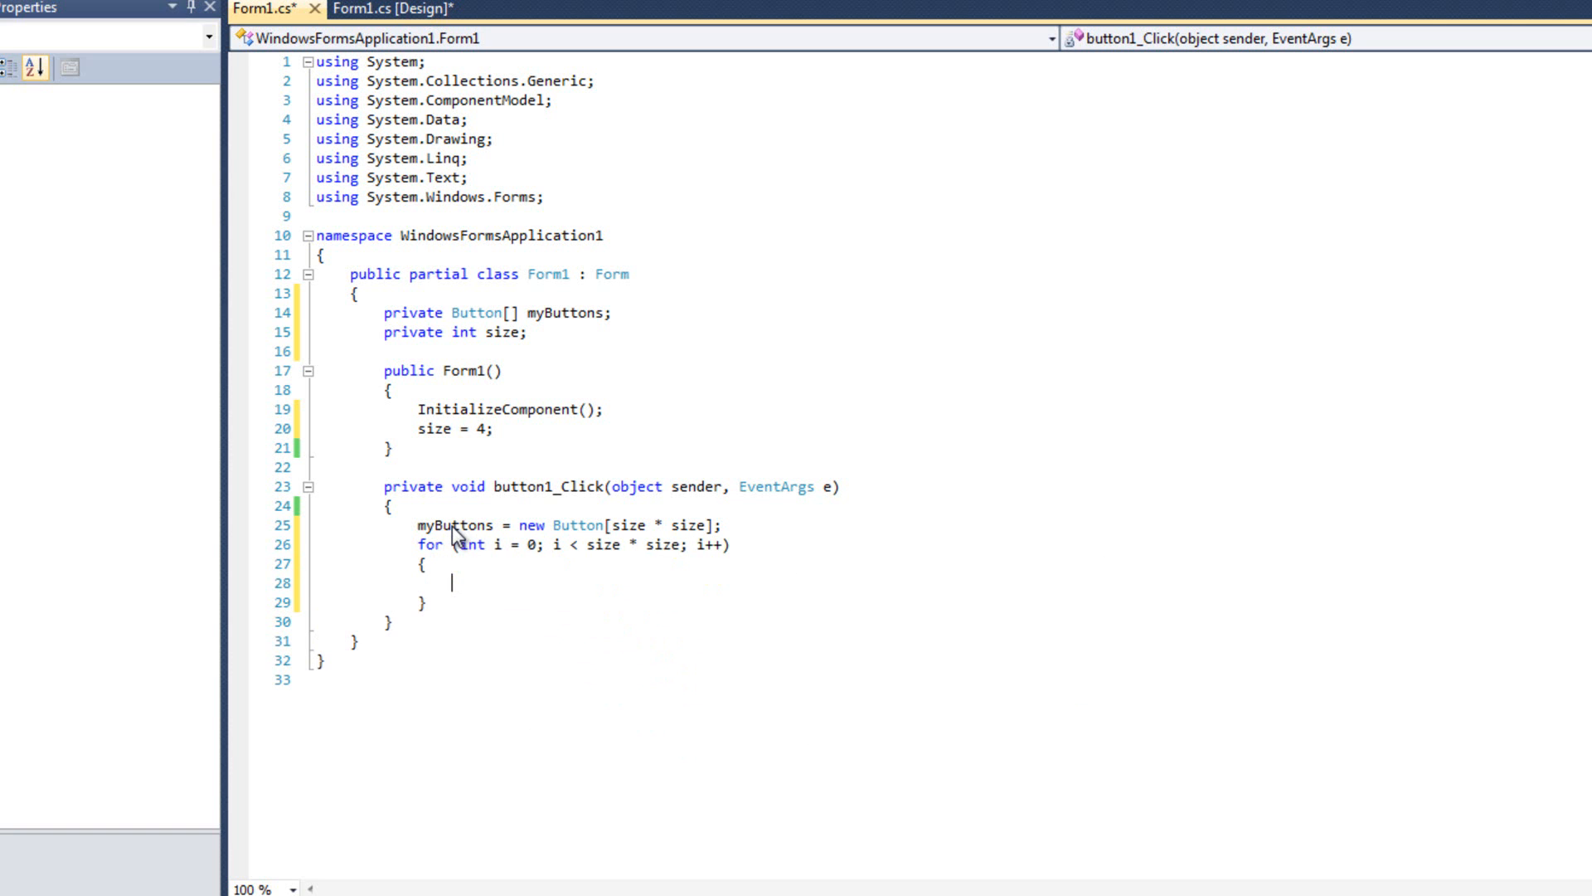
type("buttonState[i")
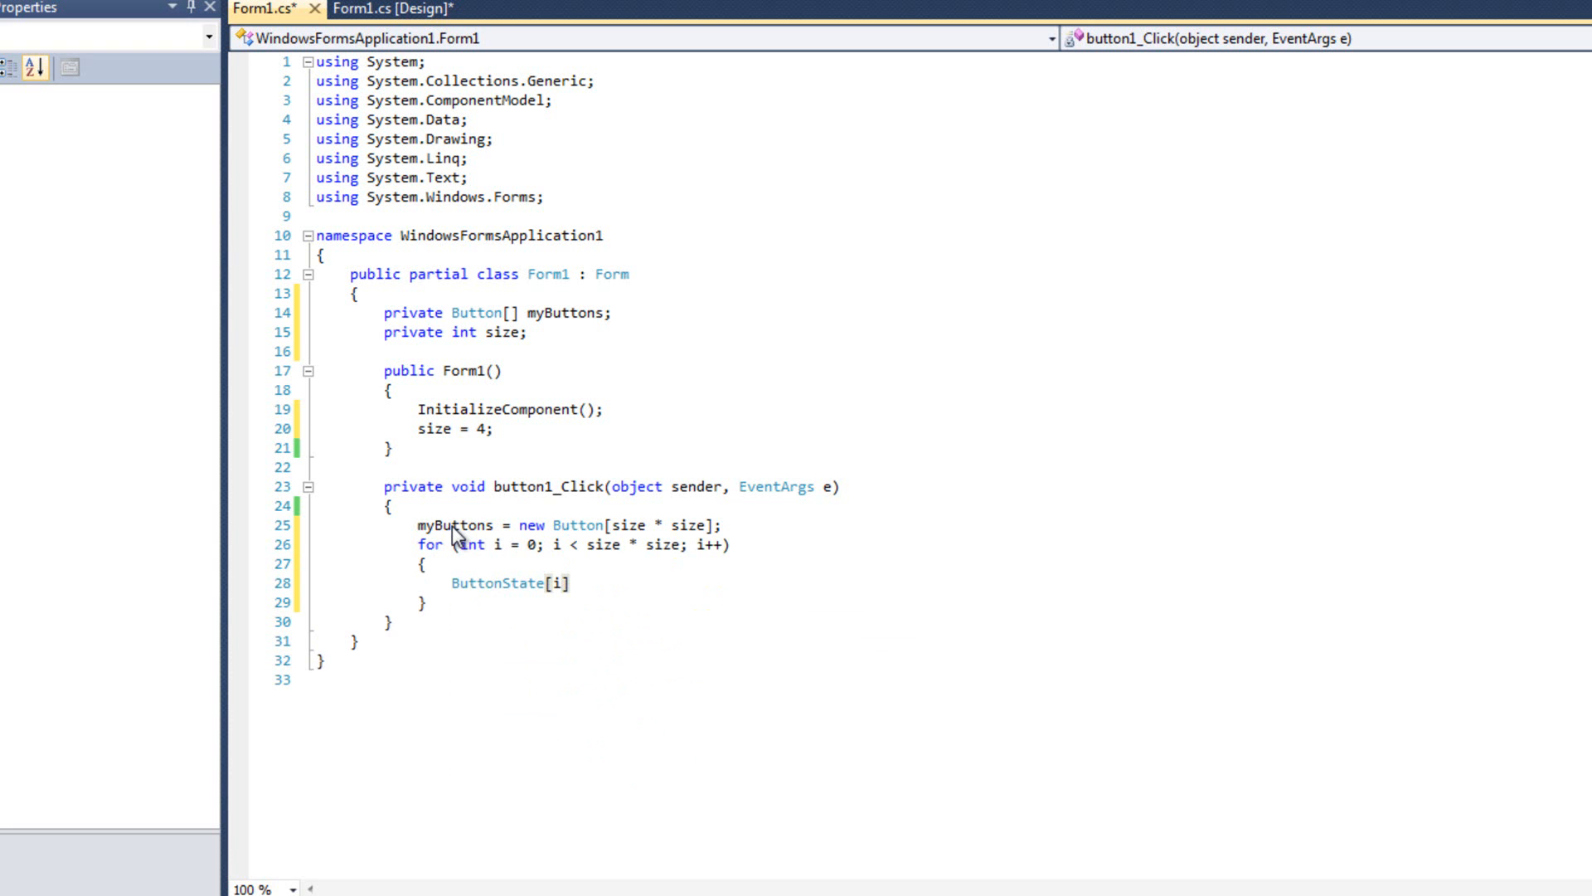
type("my")
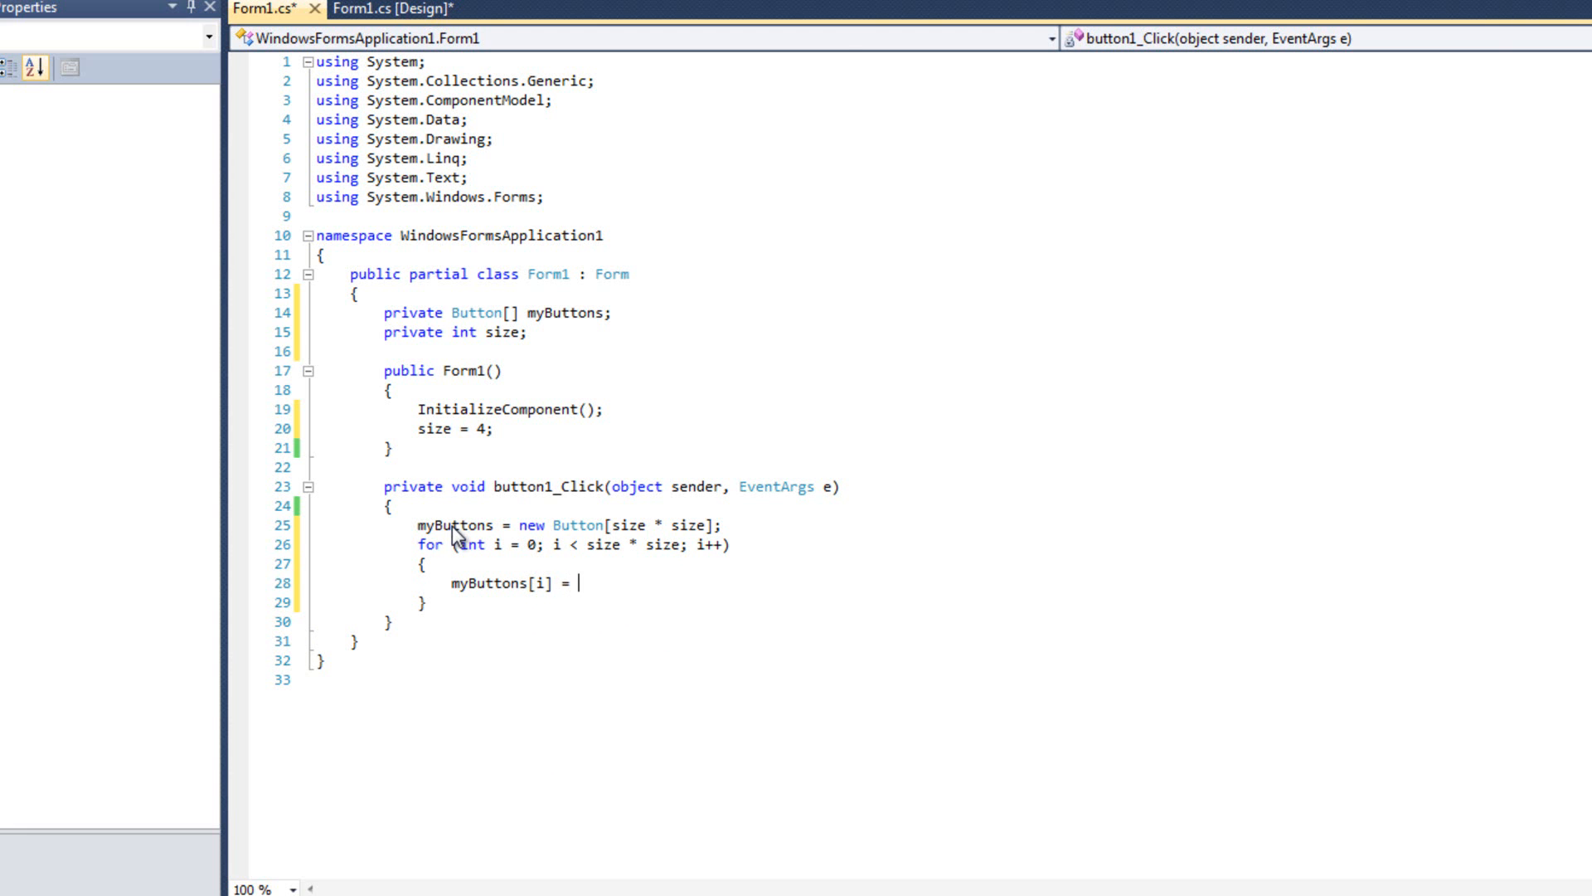
type("new Button();")
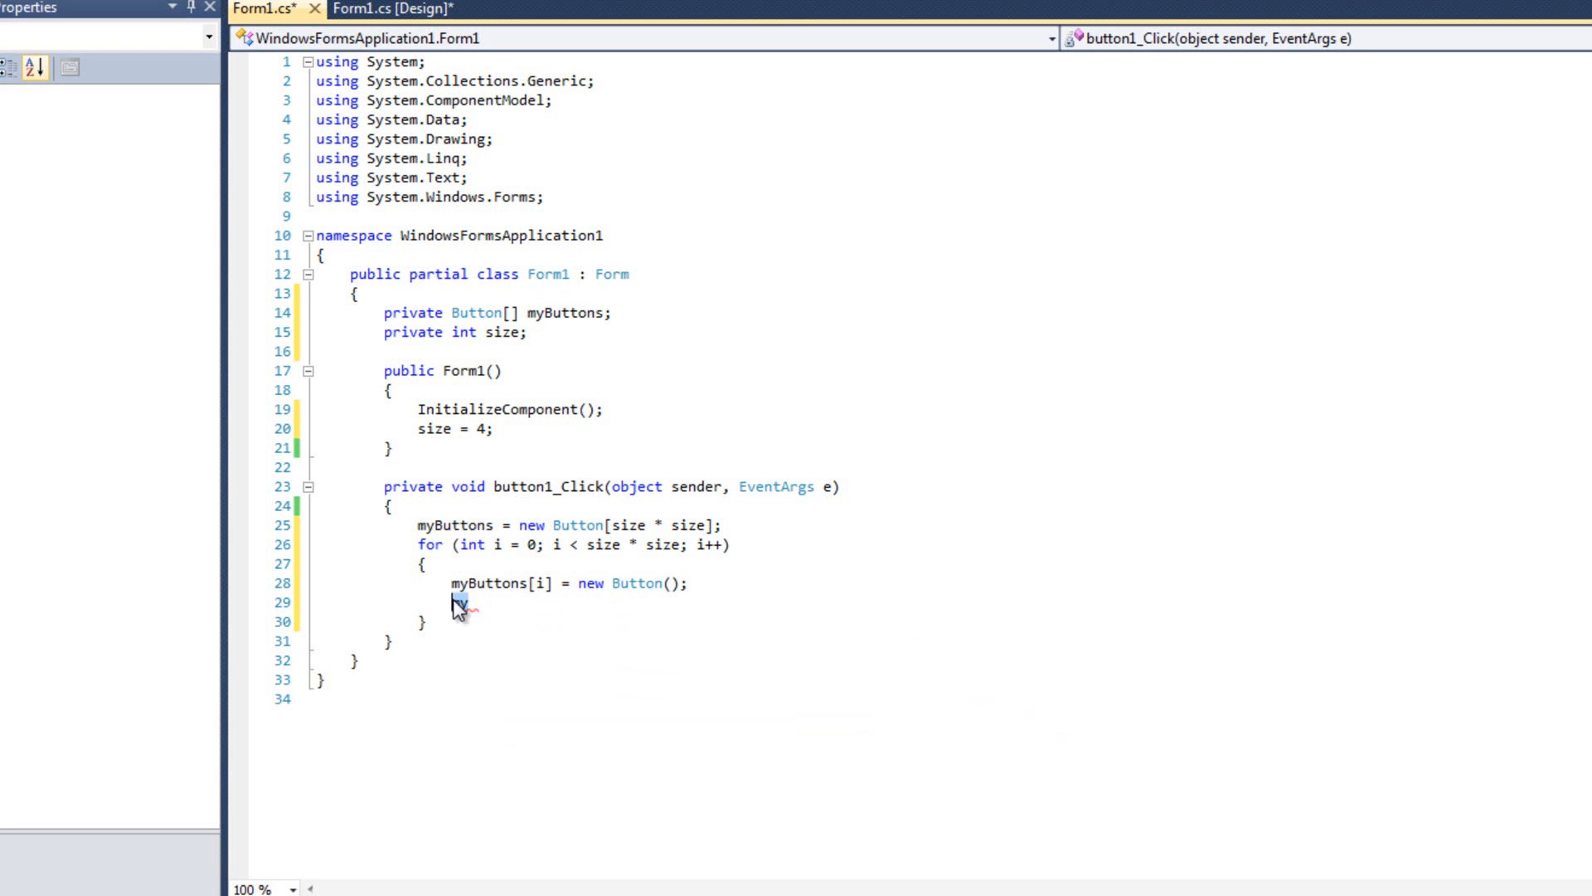
Step: Set myButtons[i].Name = i.ToString(); inside the loop
type("myButtons[i]")
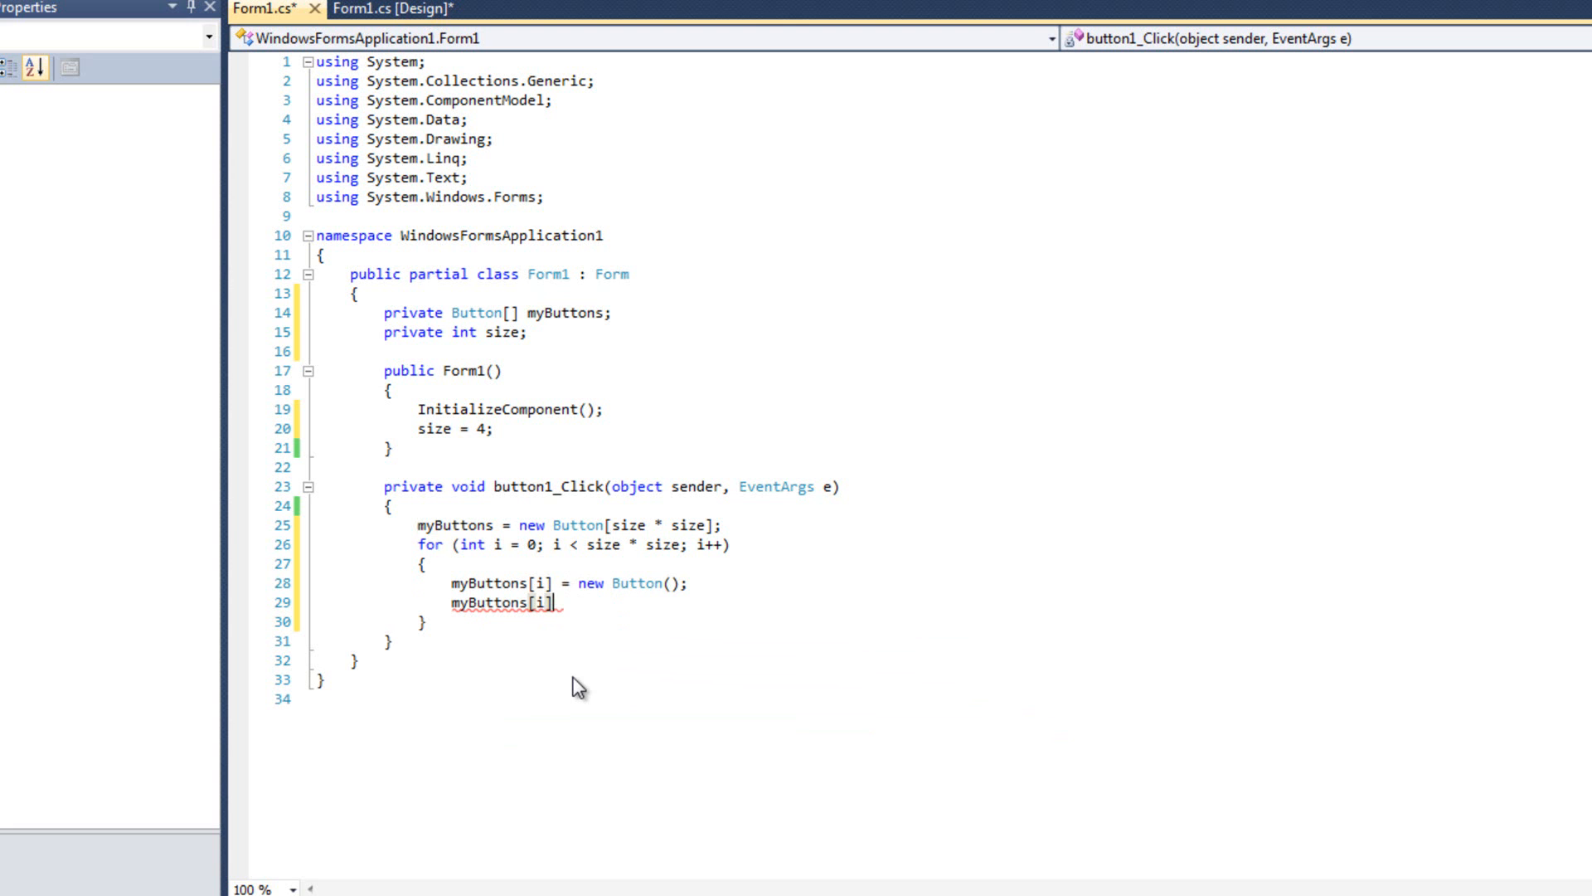
type(".Name =")
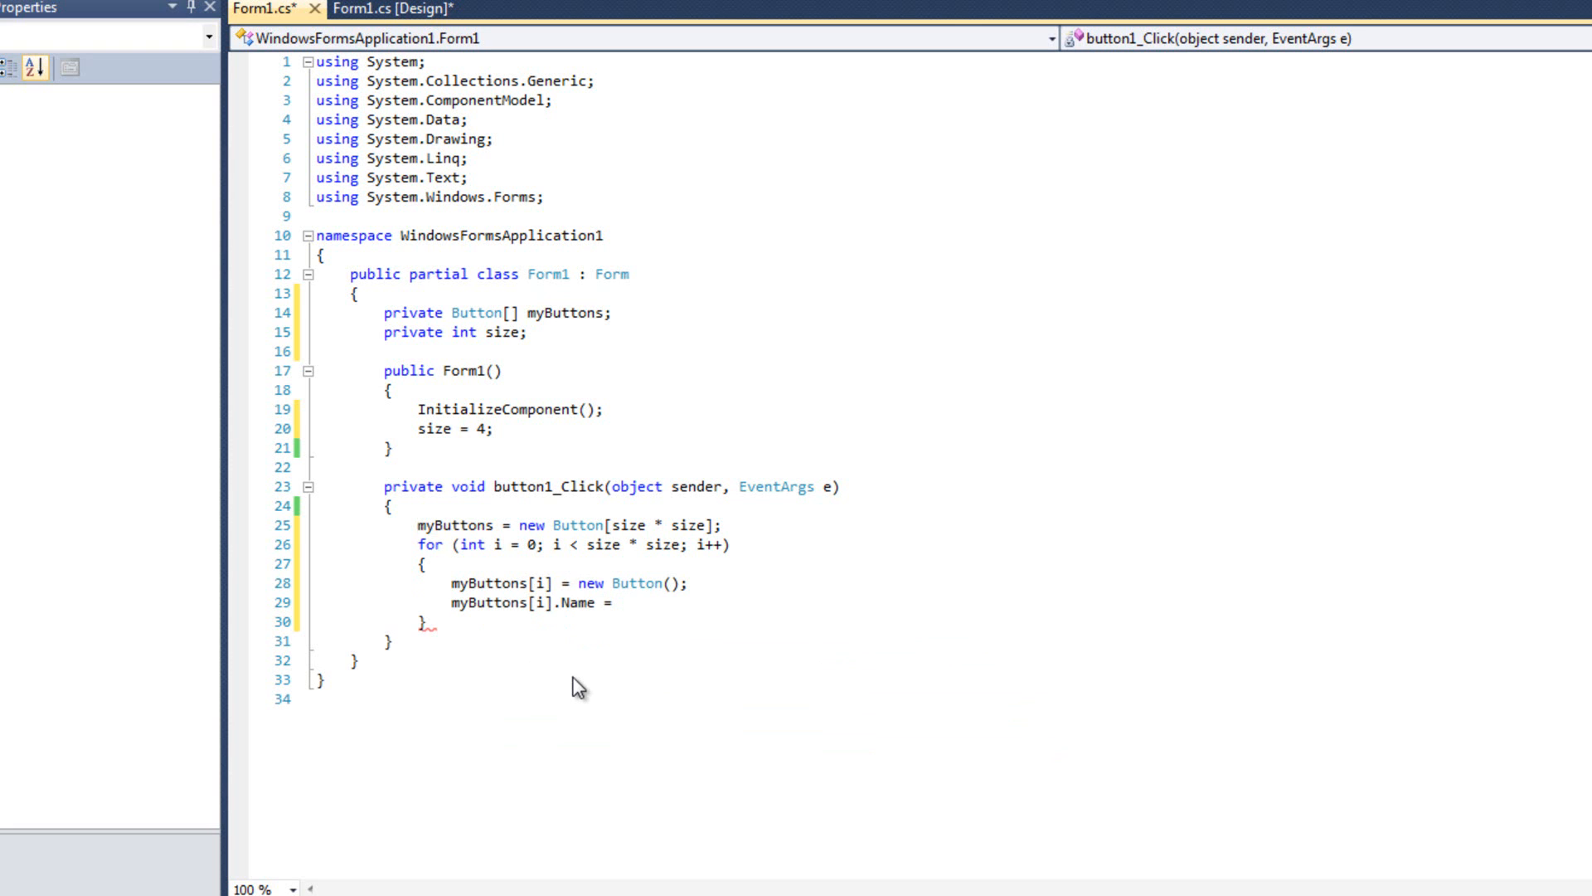
type("i.ToString")
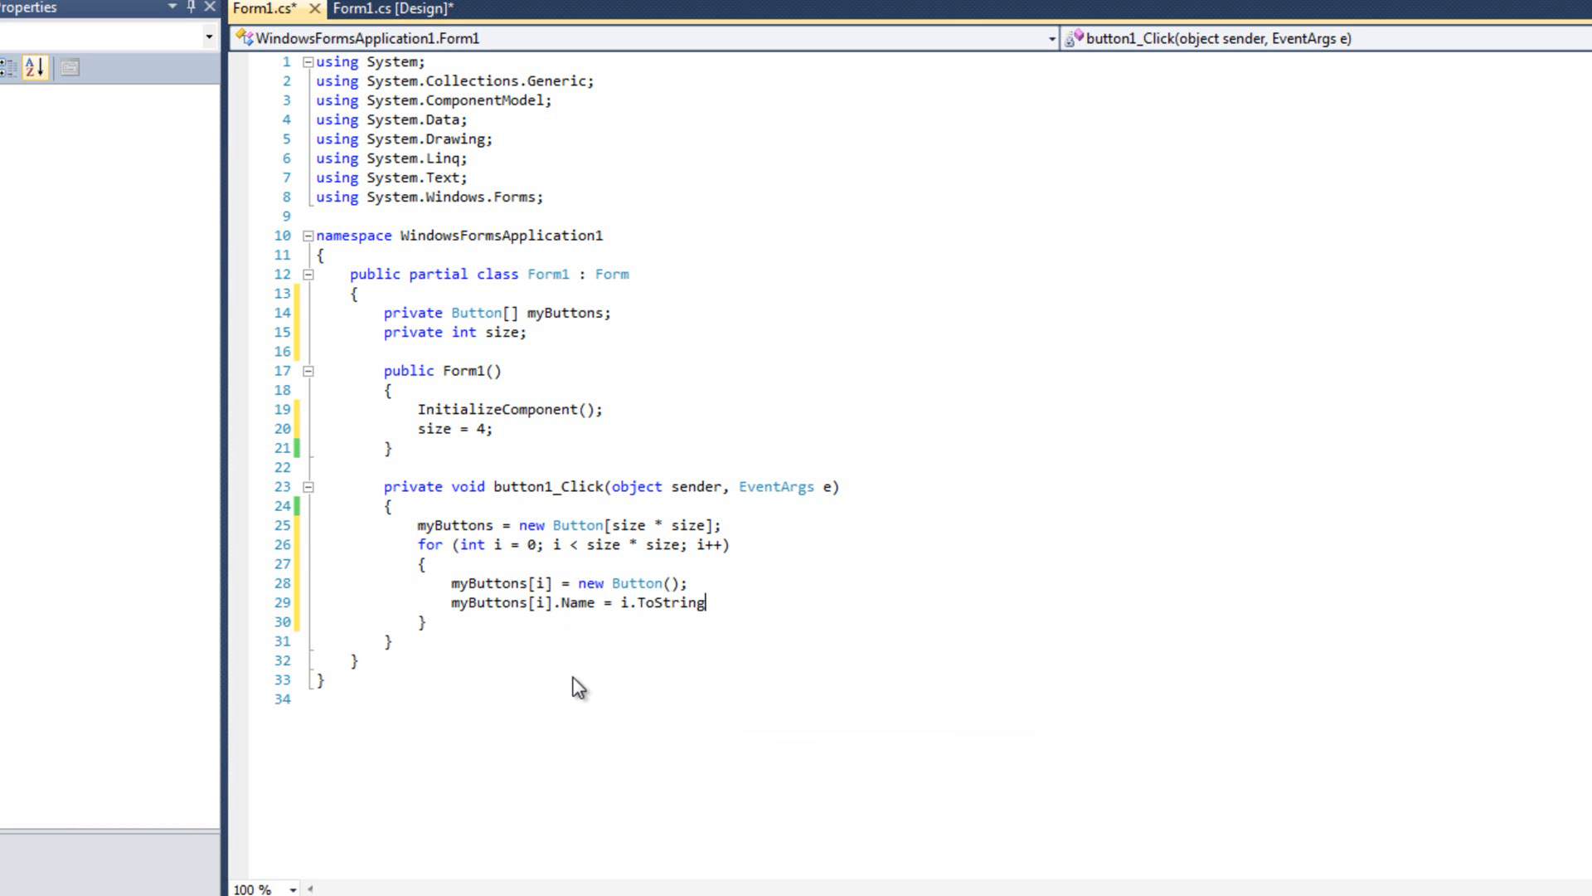
type("();")
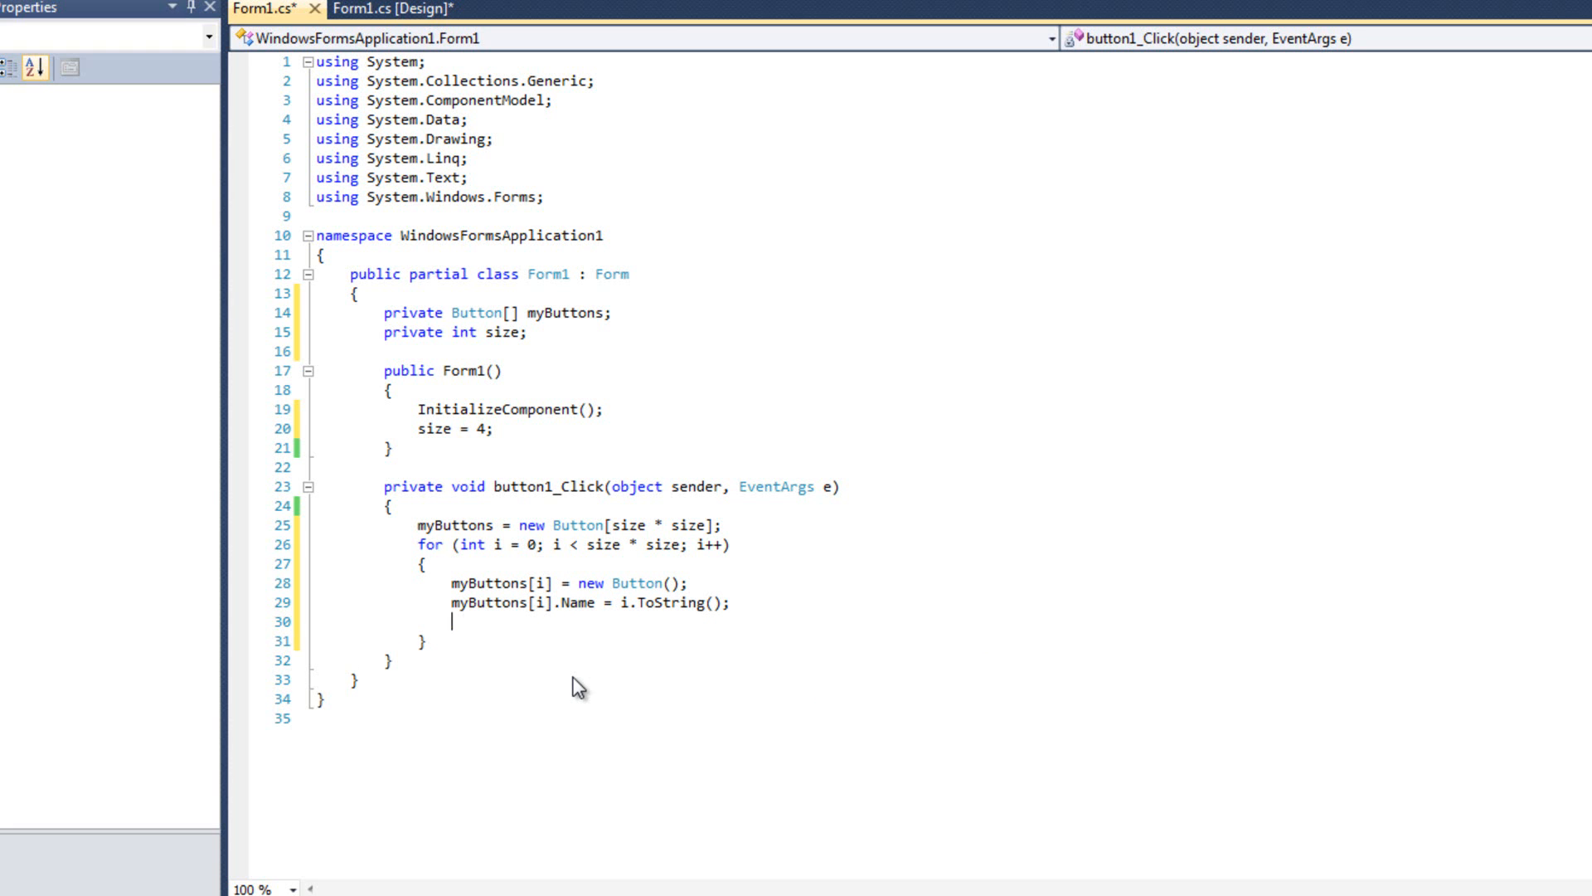
Step: Set myButtons[i].Size = new Size(50, 50); and begin the next line
type("myButtons[i]")
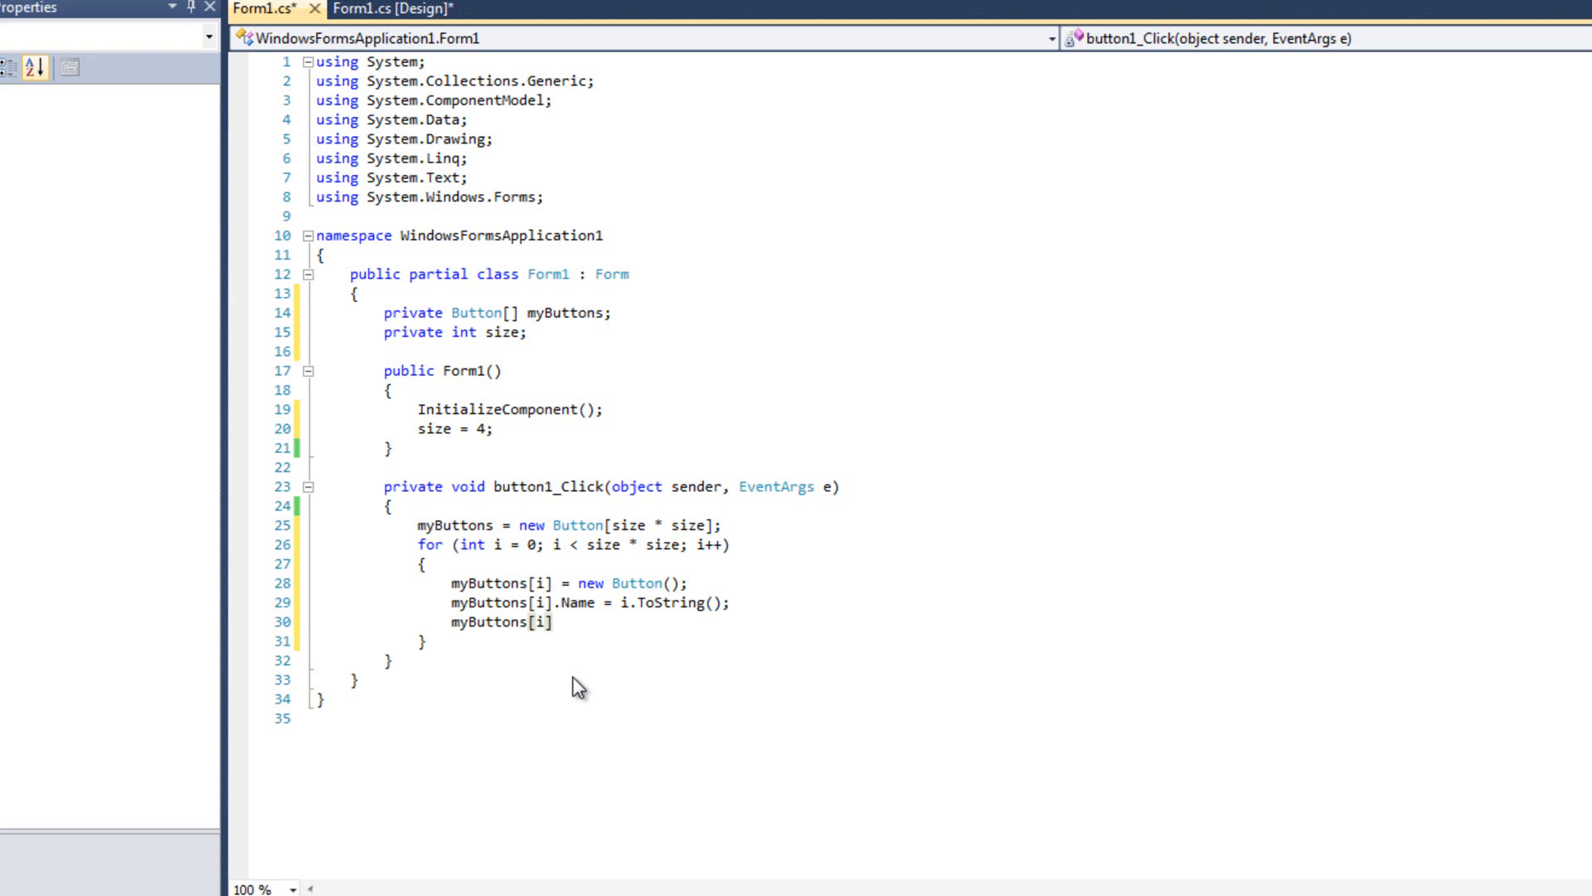
type(".Size")
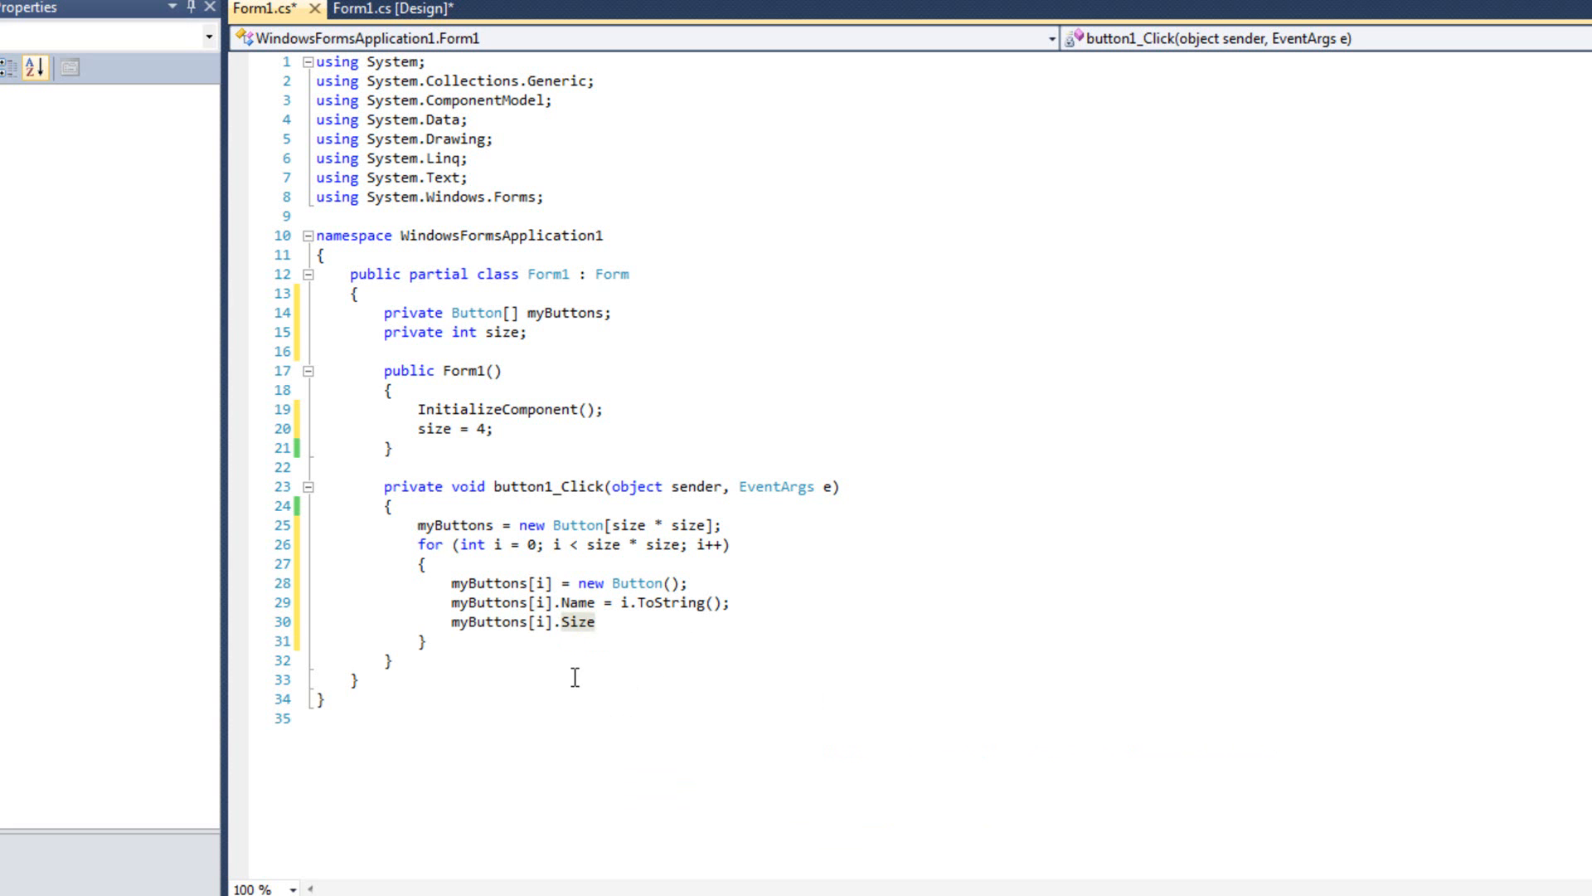
type("= new")
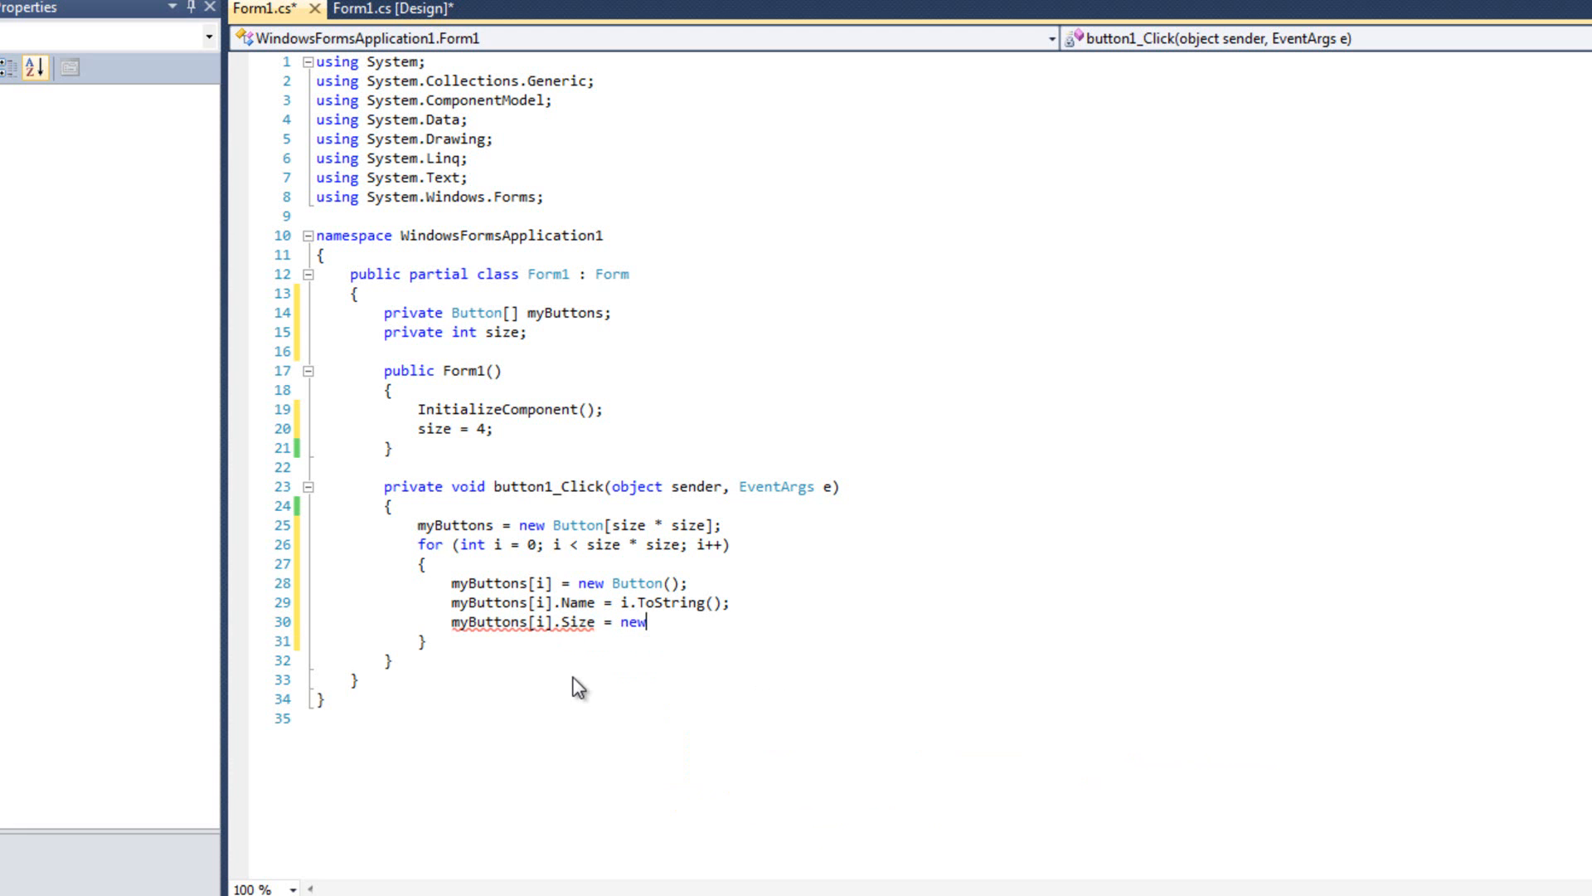
type("Size(")
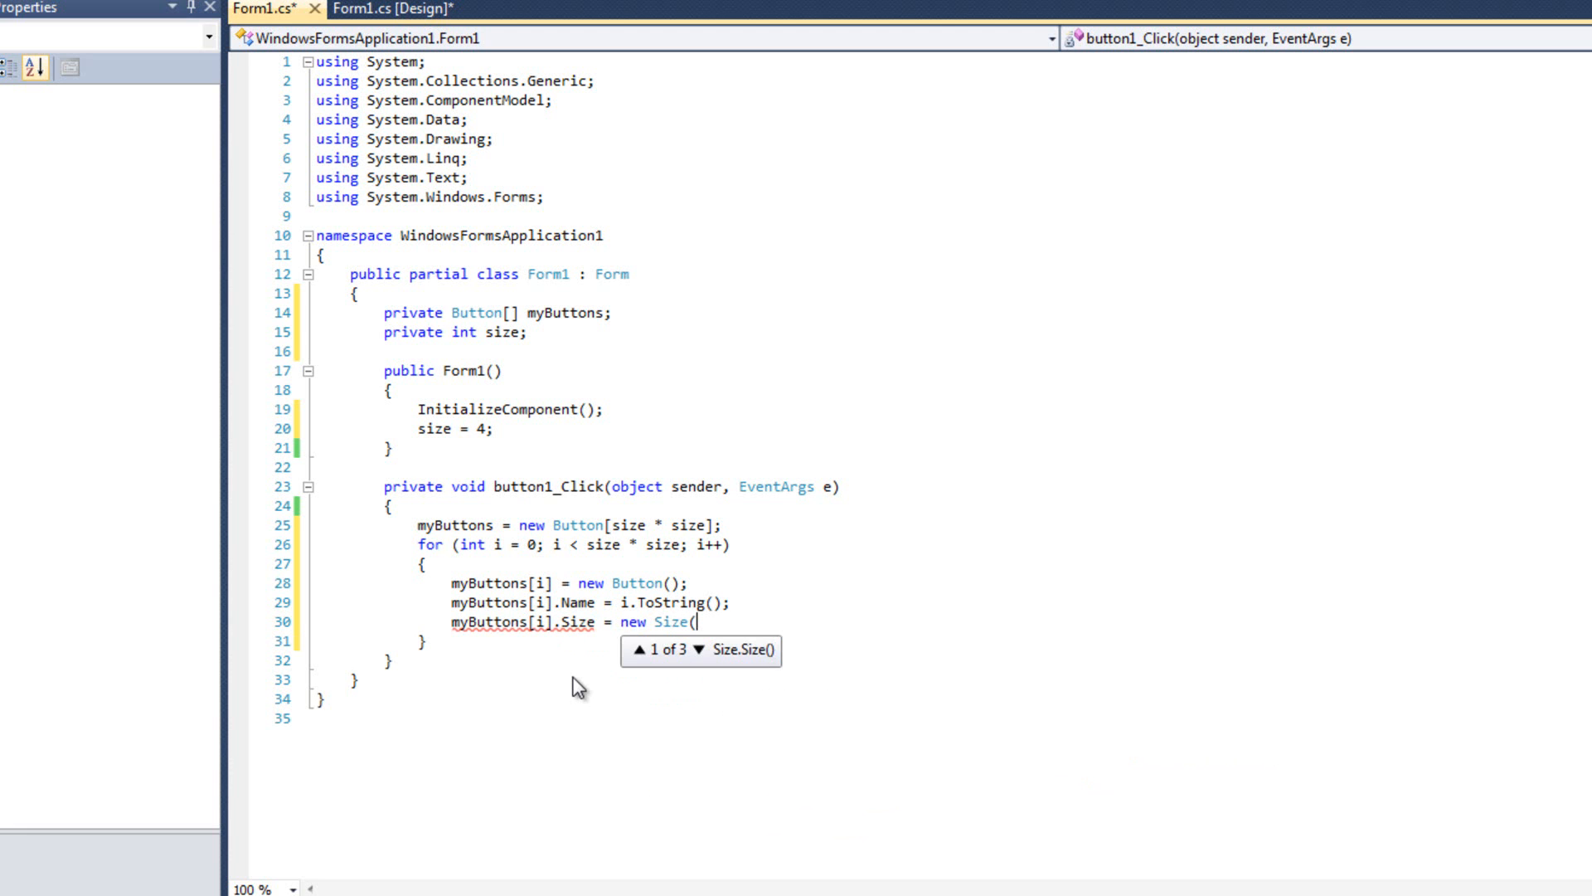
type("50, 50);")
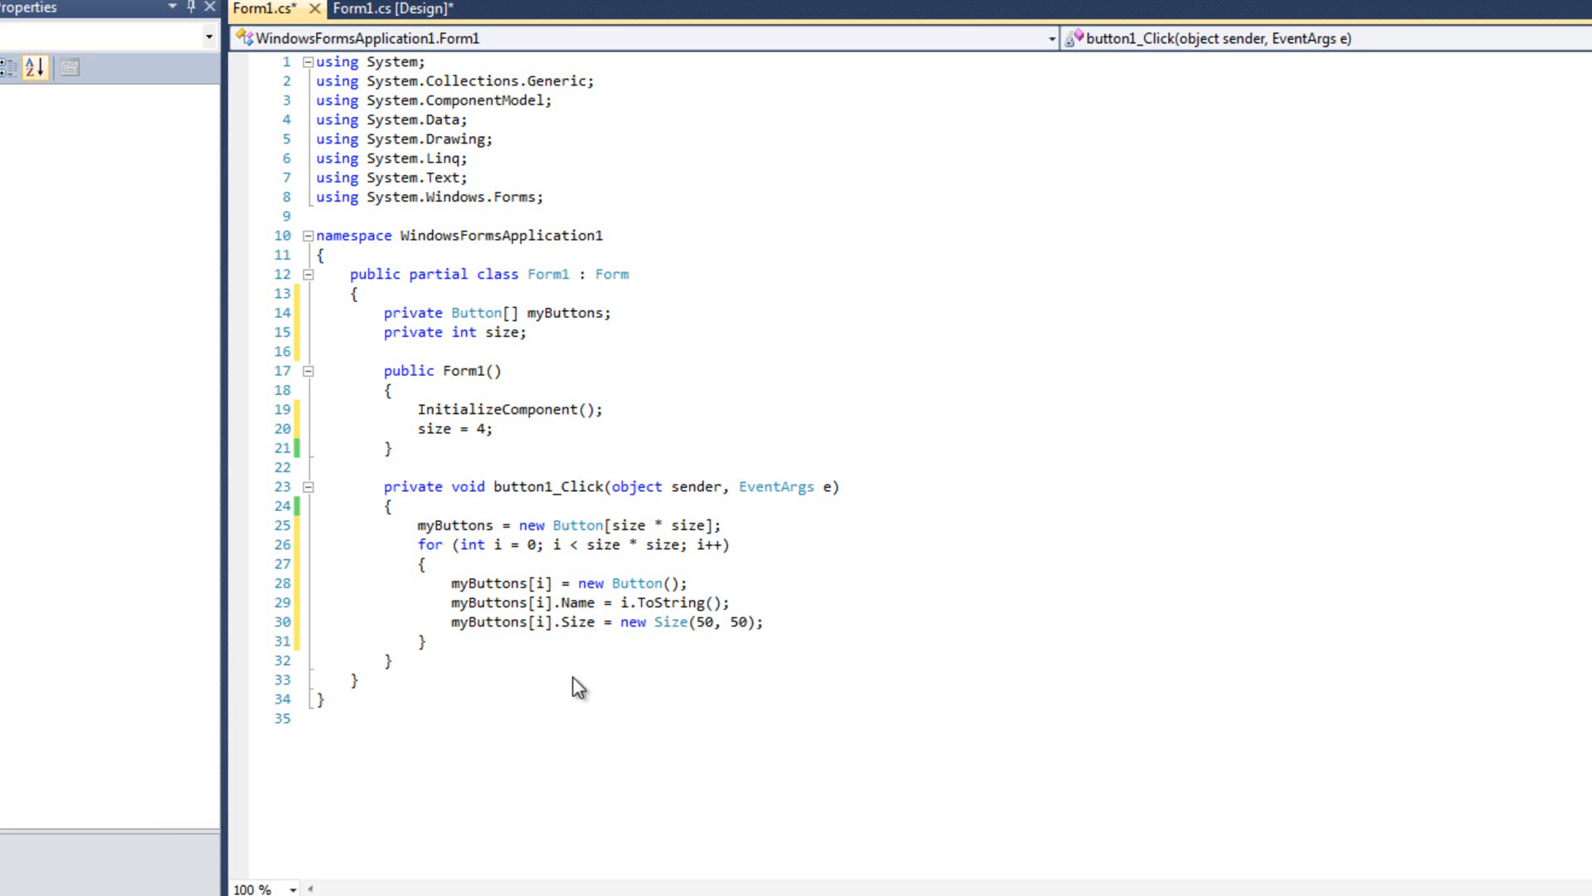
key("enter")
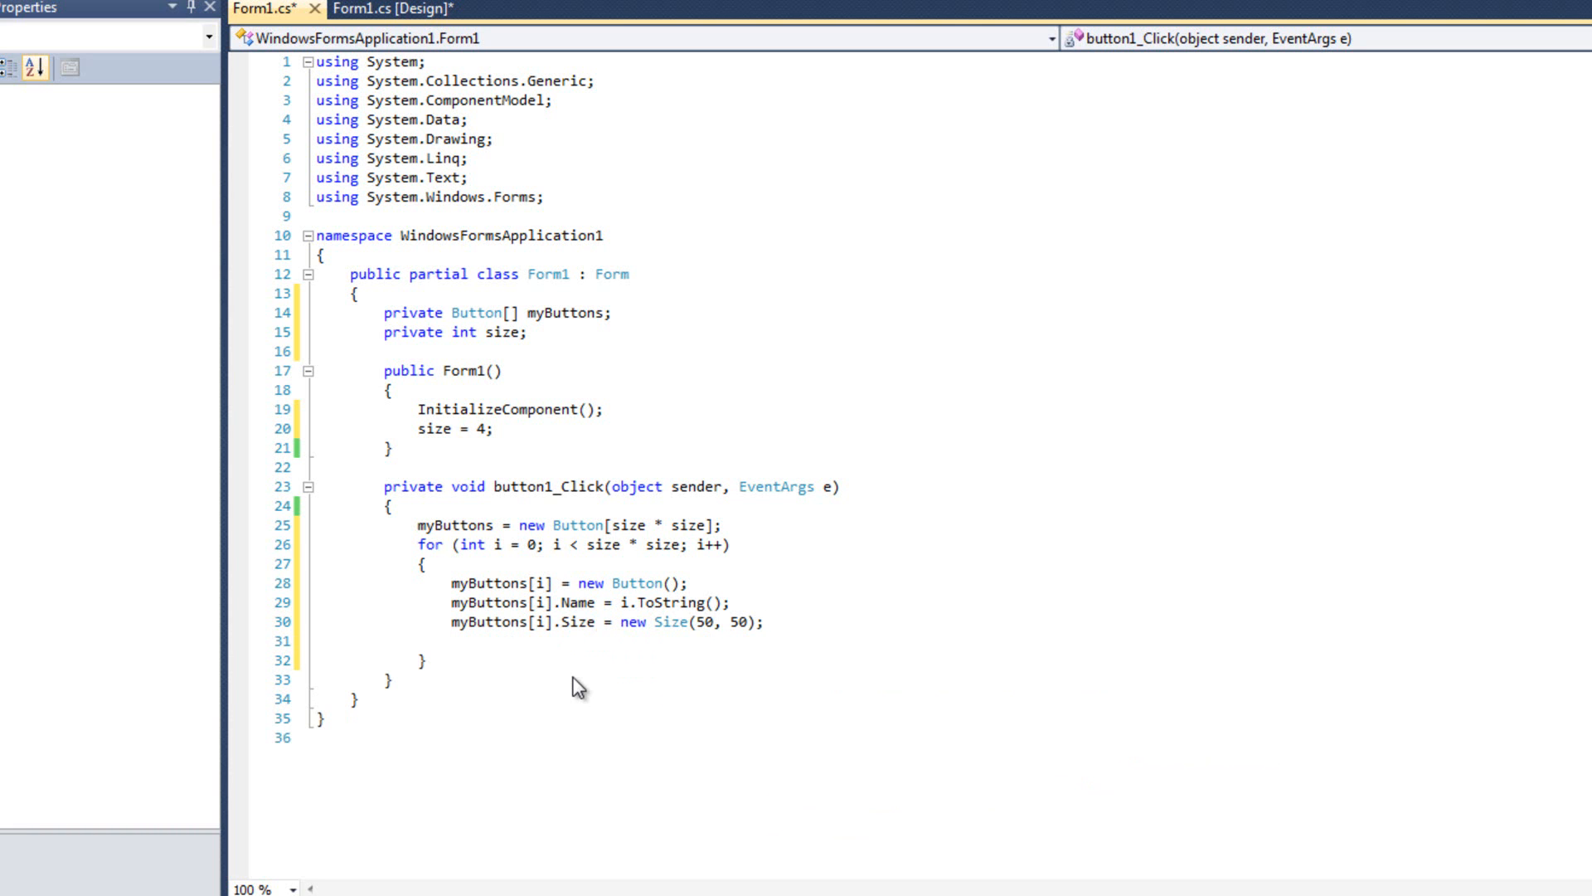
type("but")
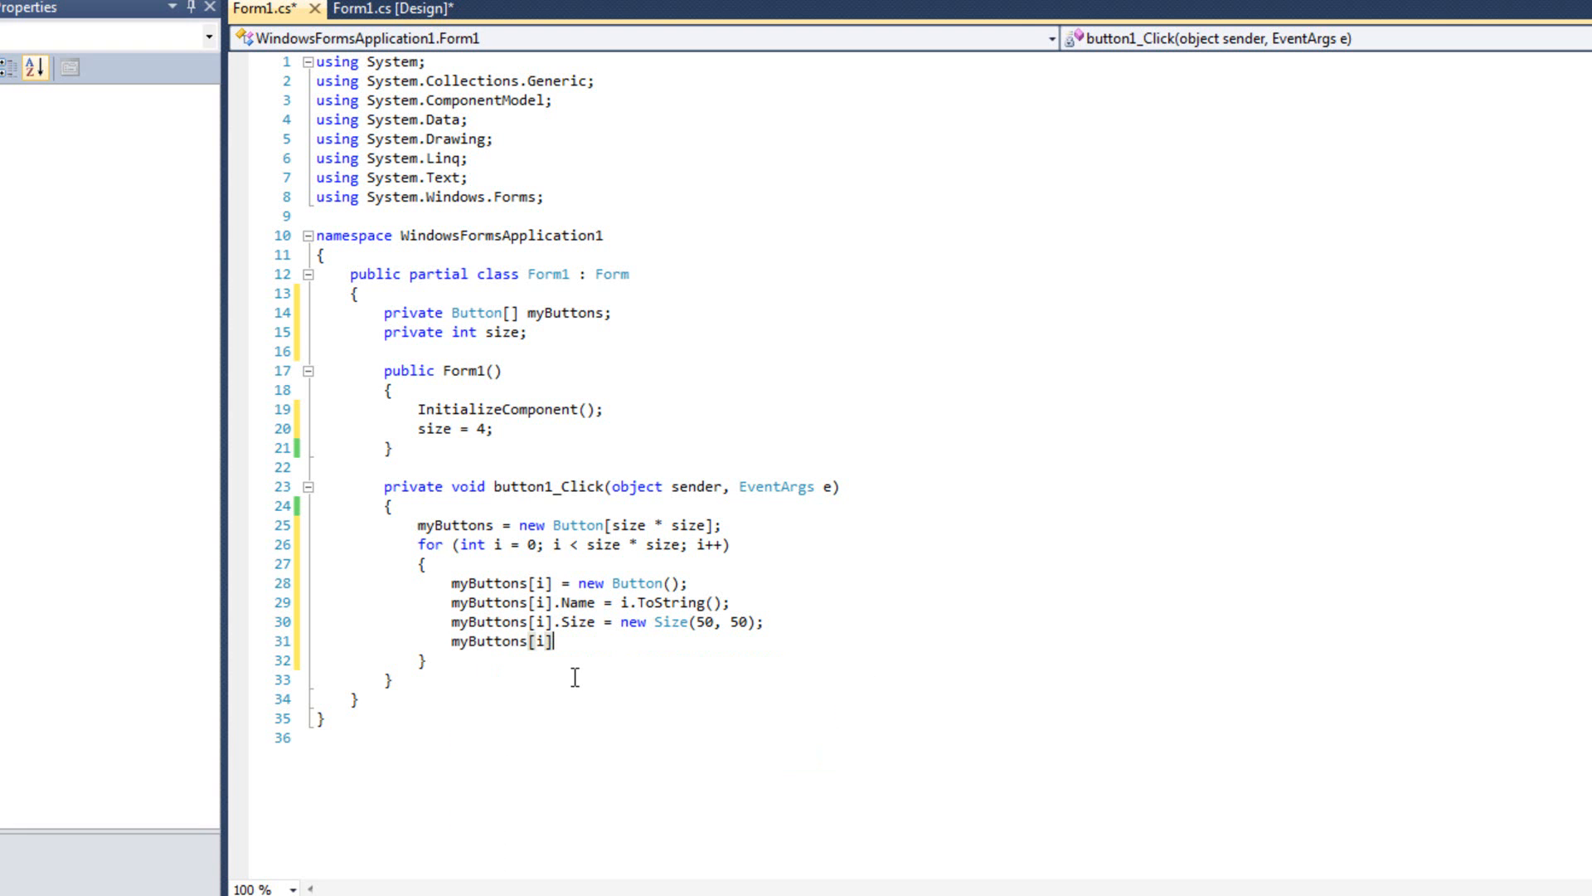
Step: Set the location's X to 10 + 50 * (i % size) in a new Point
type(".Location")
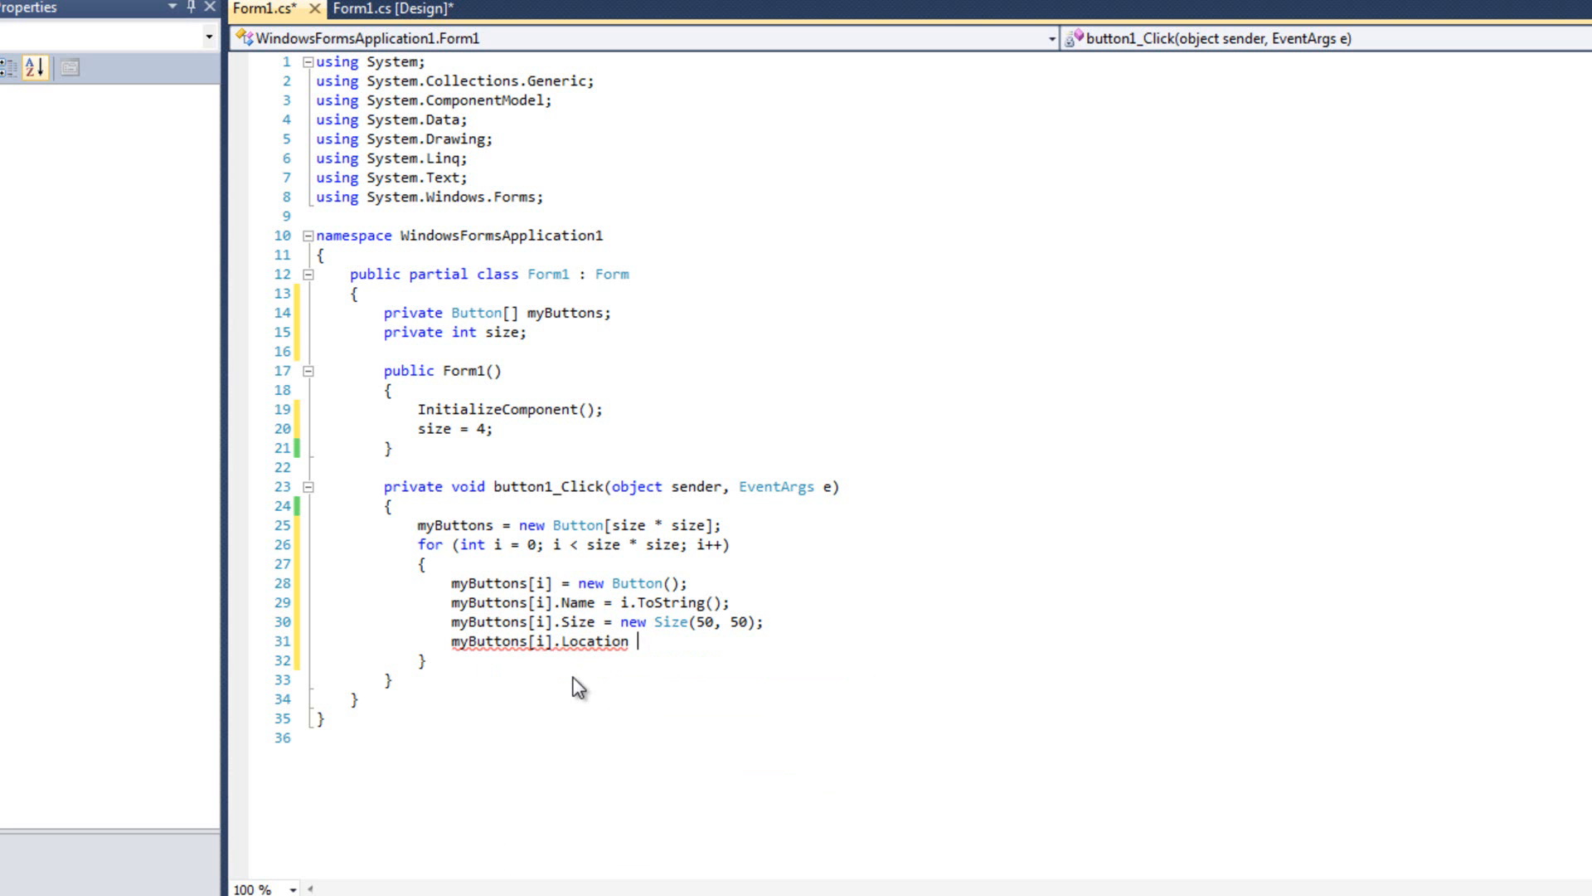
type("= new Point(")
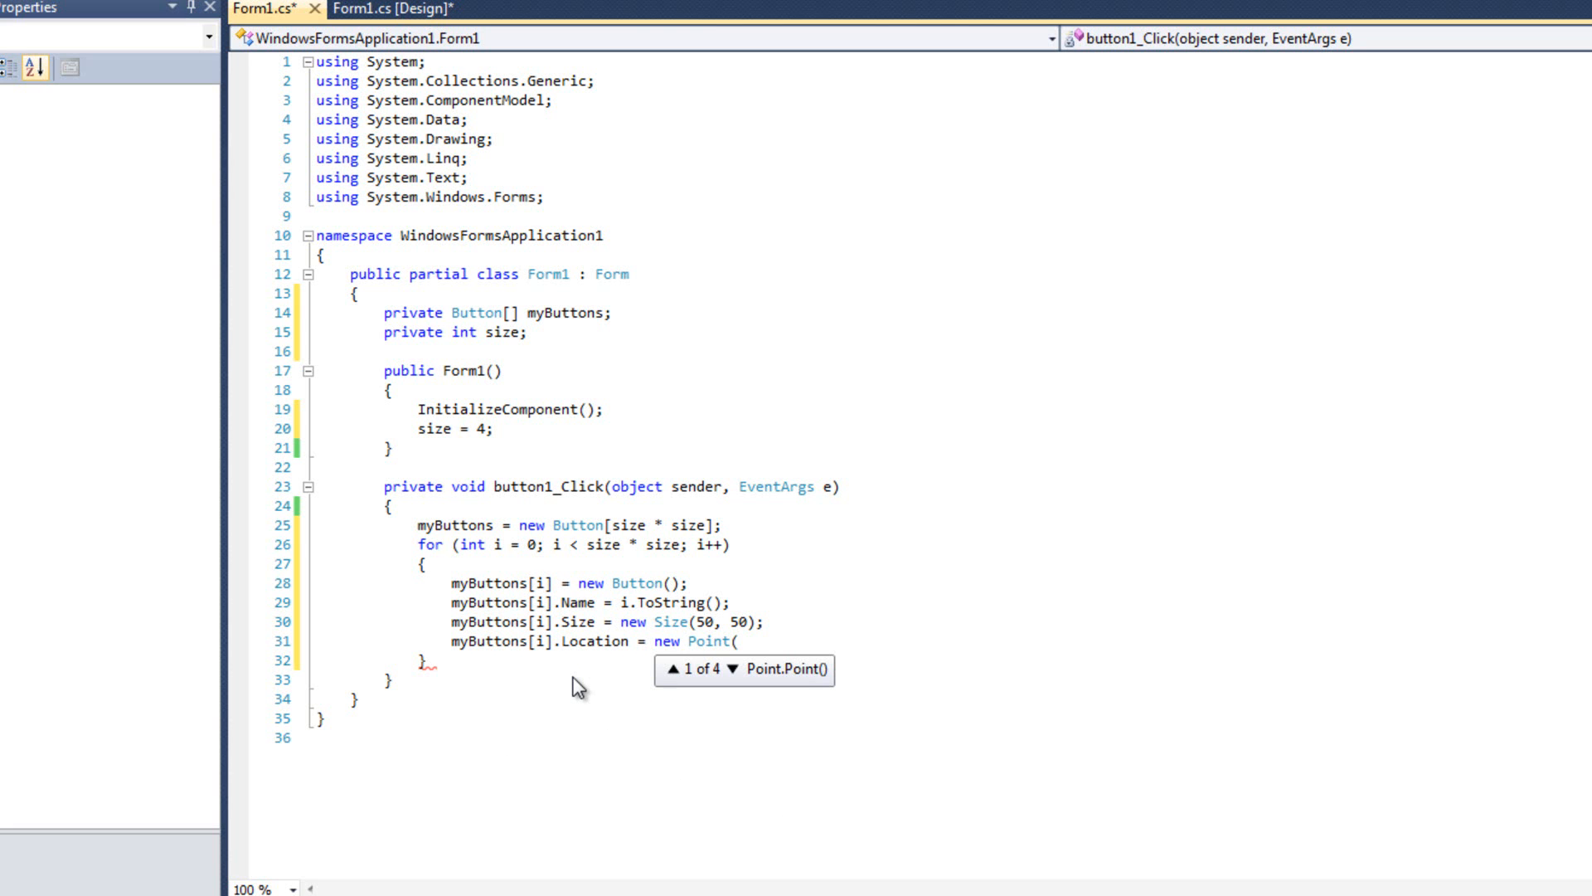
type("10")
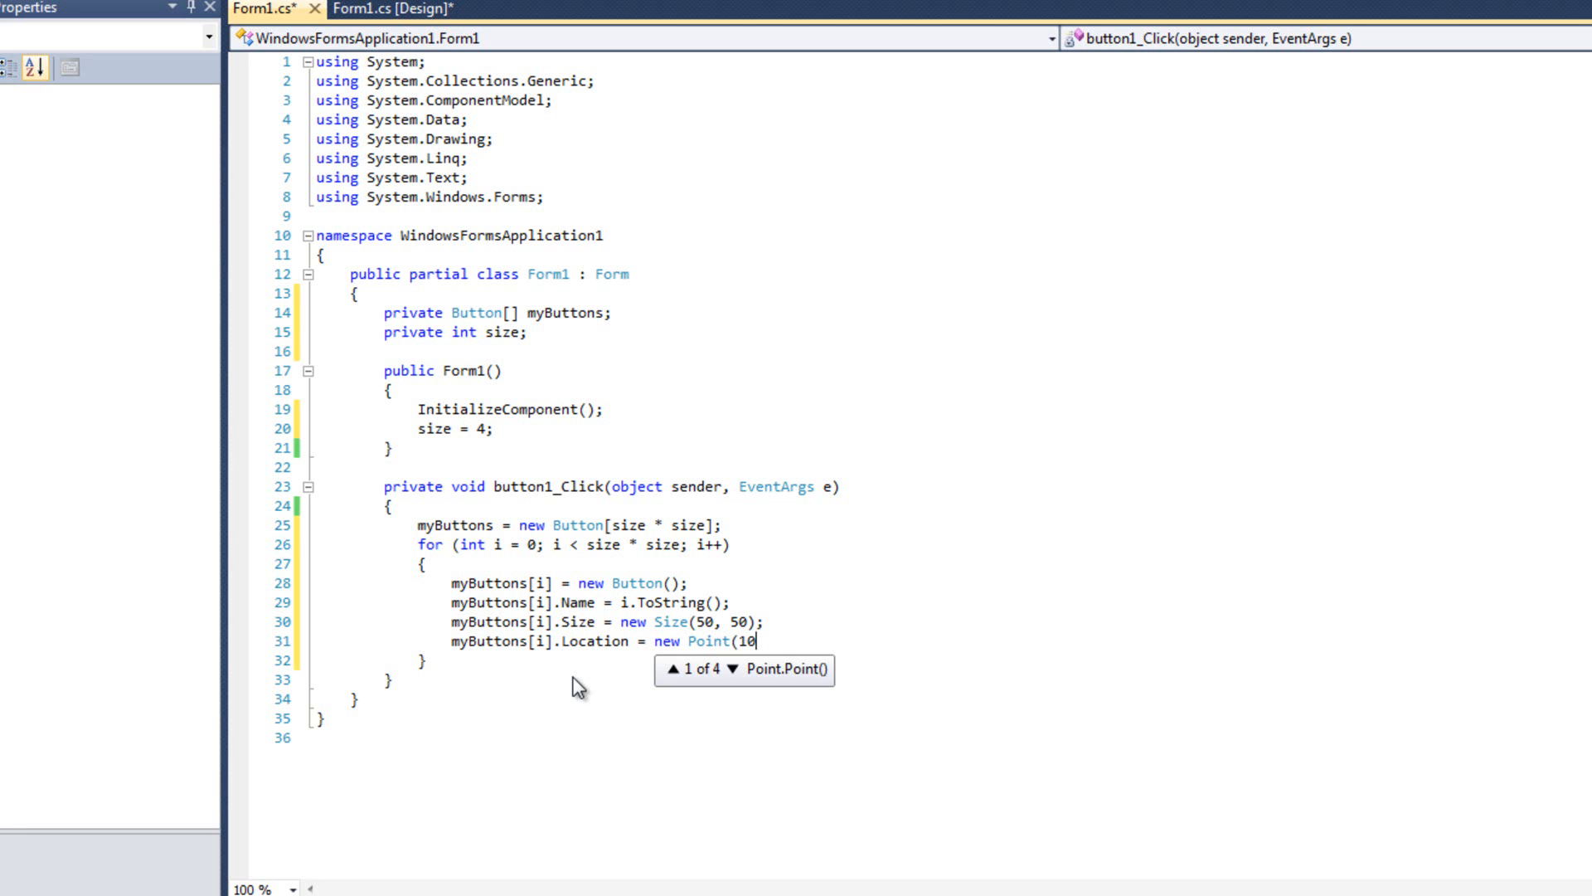
type("+ 50 *")
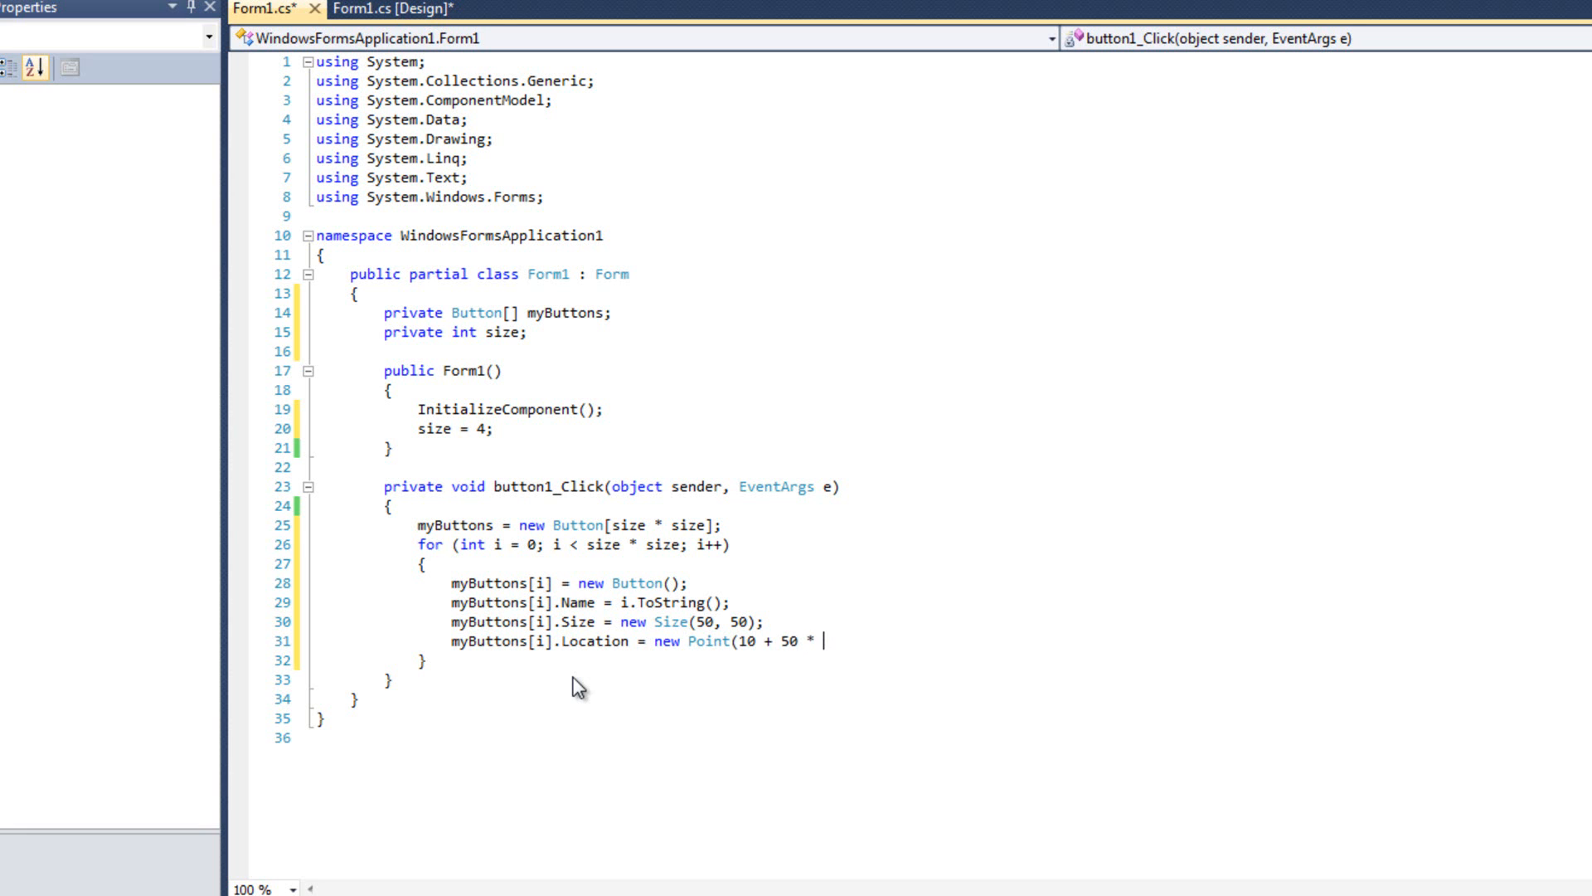
type("(i")
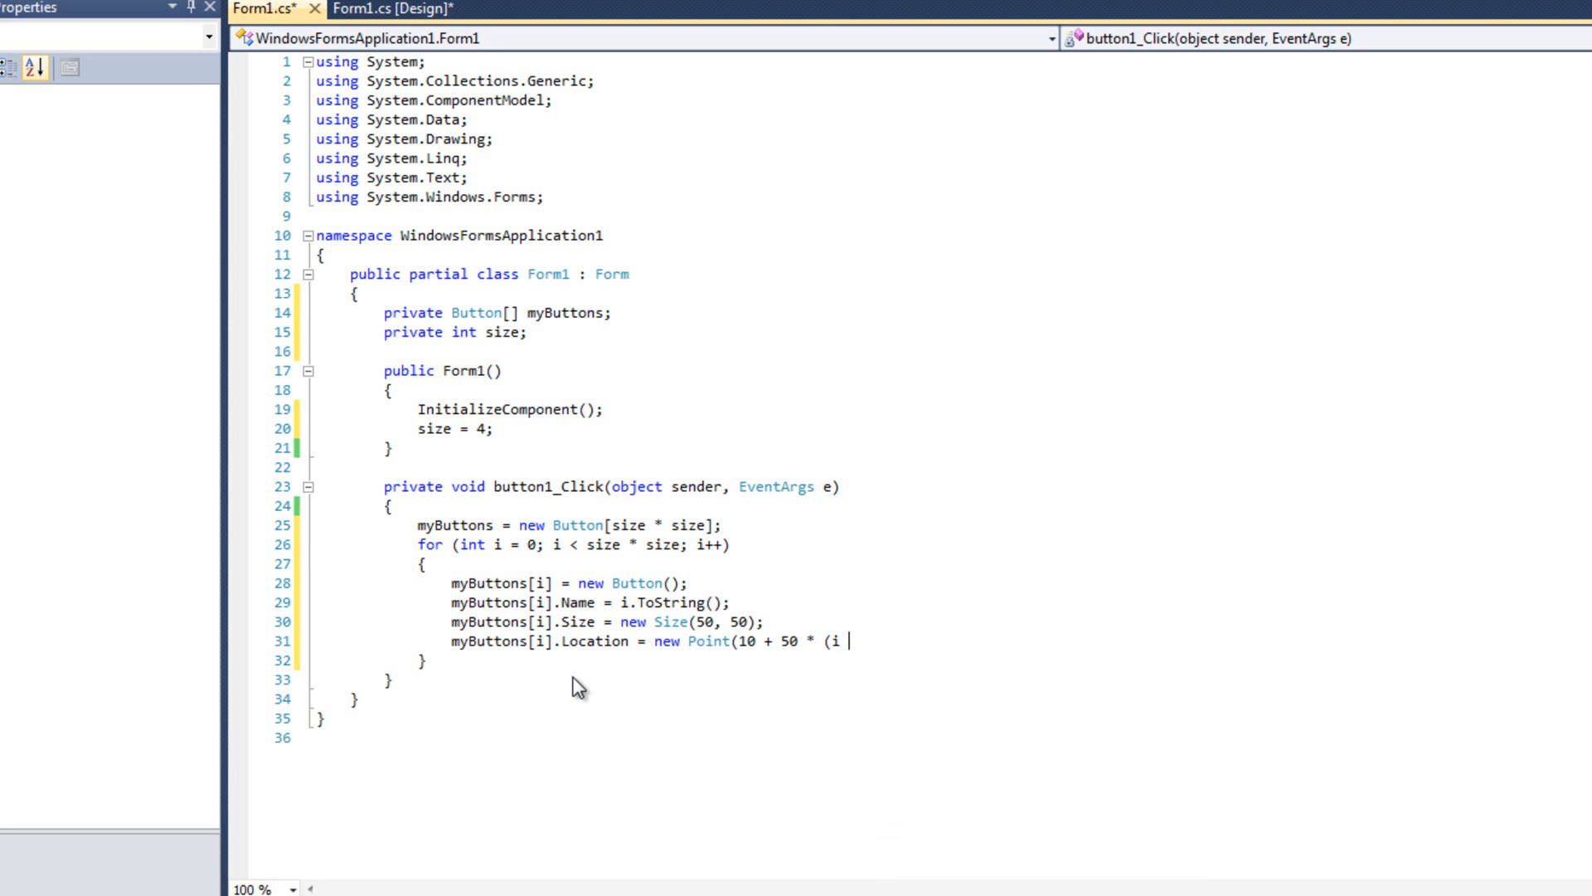
type("% size")
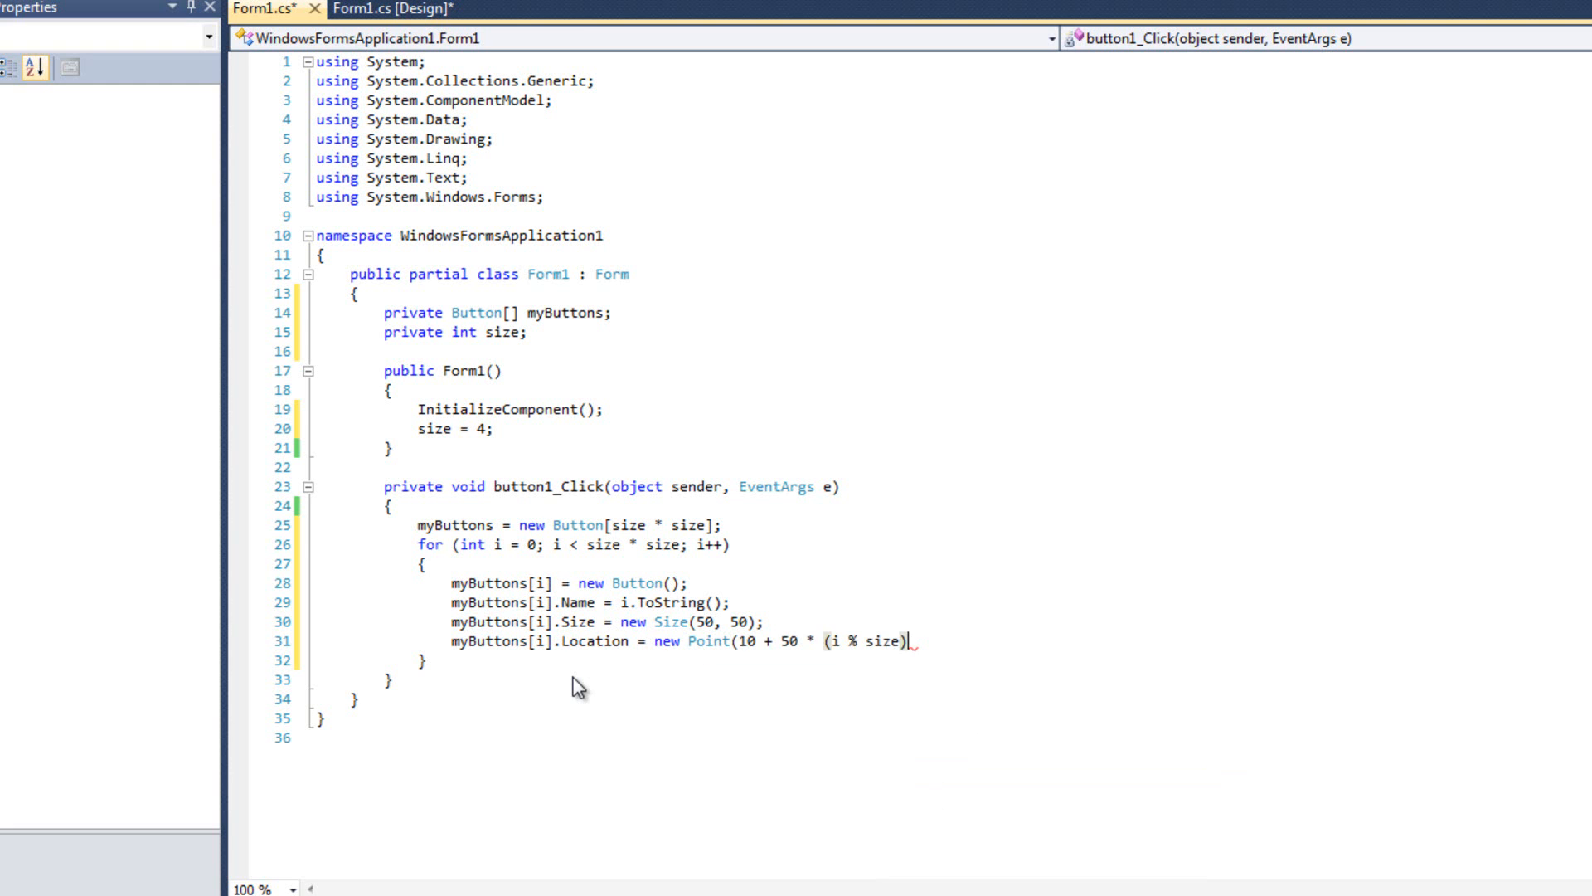
type(",")
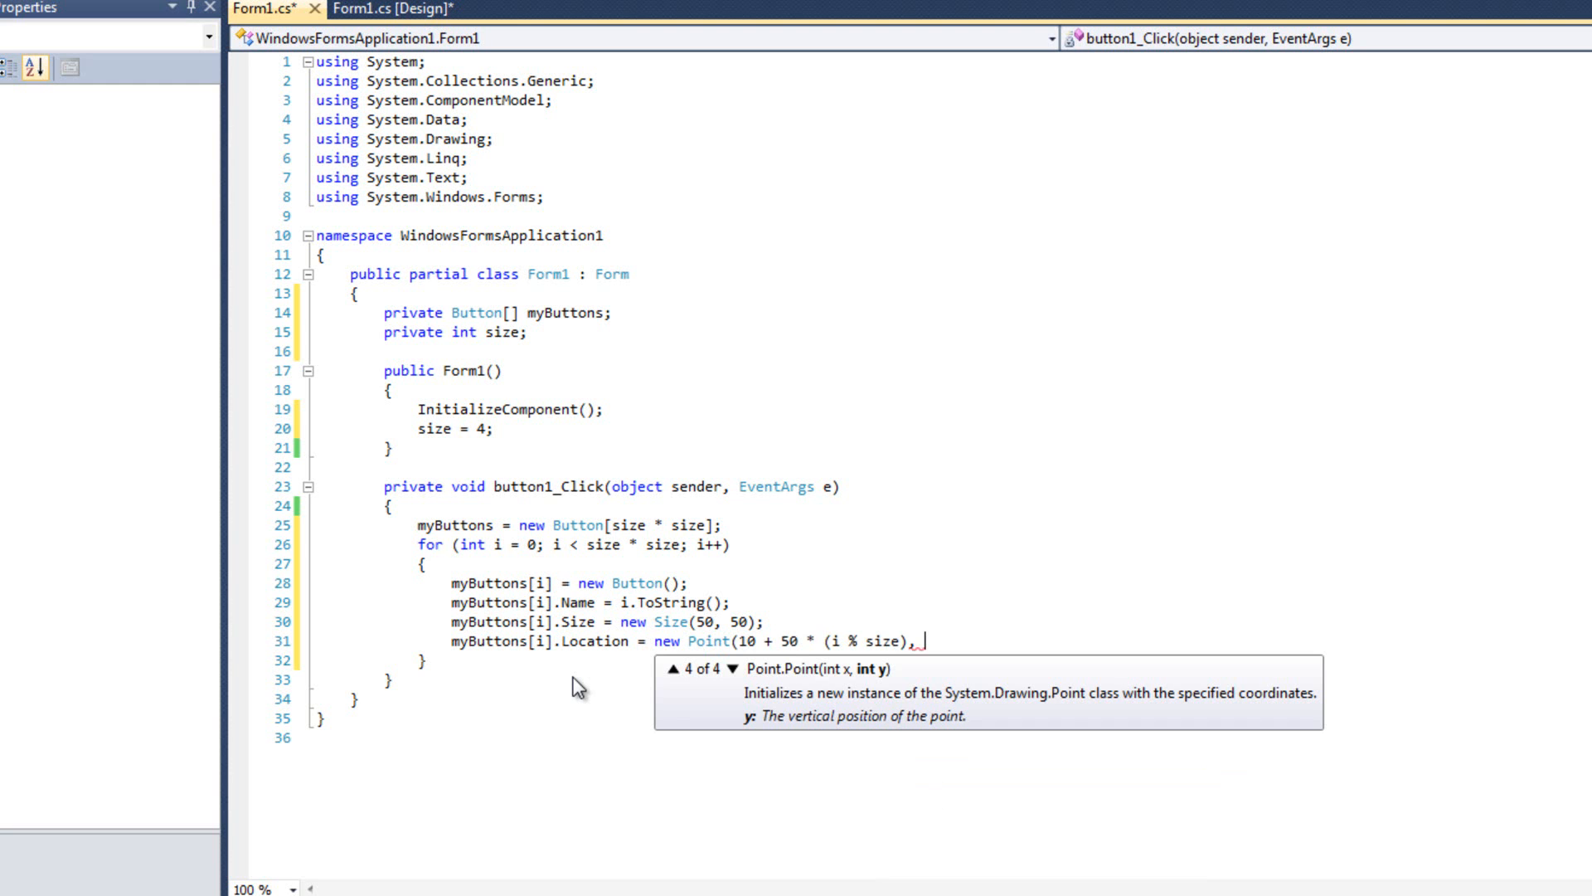
Step: Complete the Point with Y as 30 + 50 * (i / size)
key("enter")
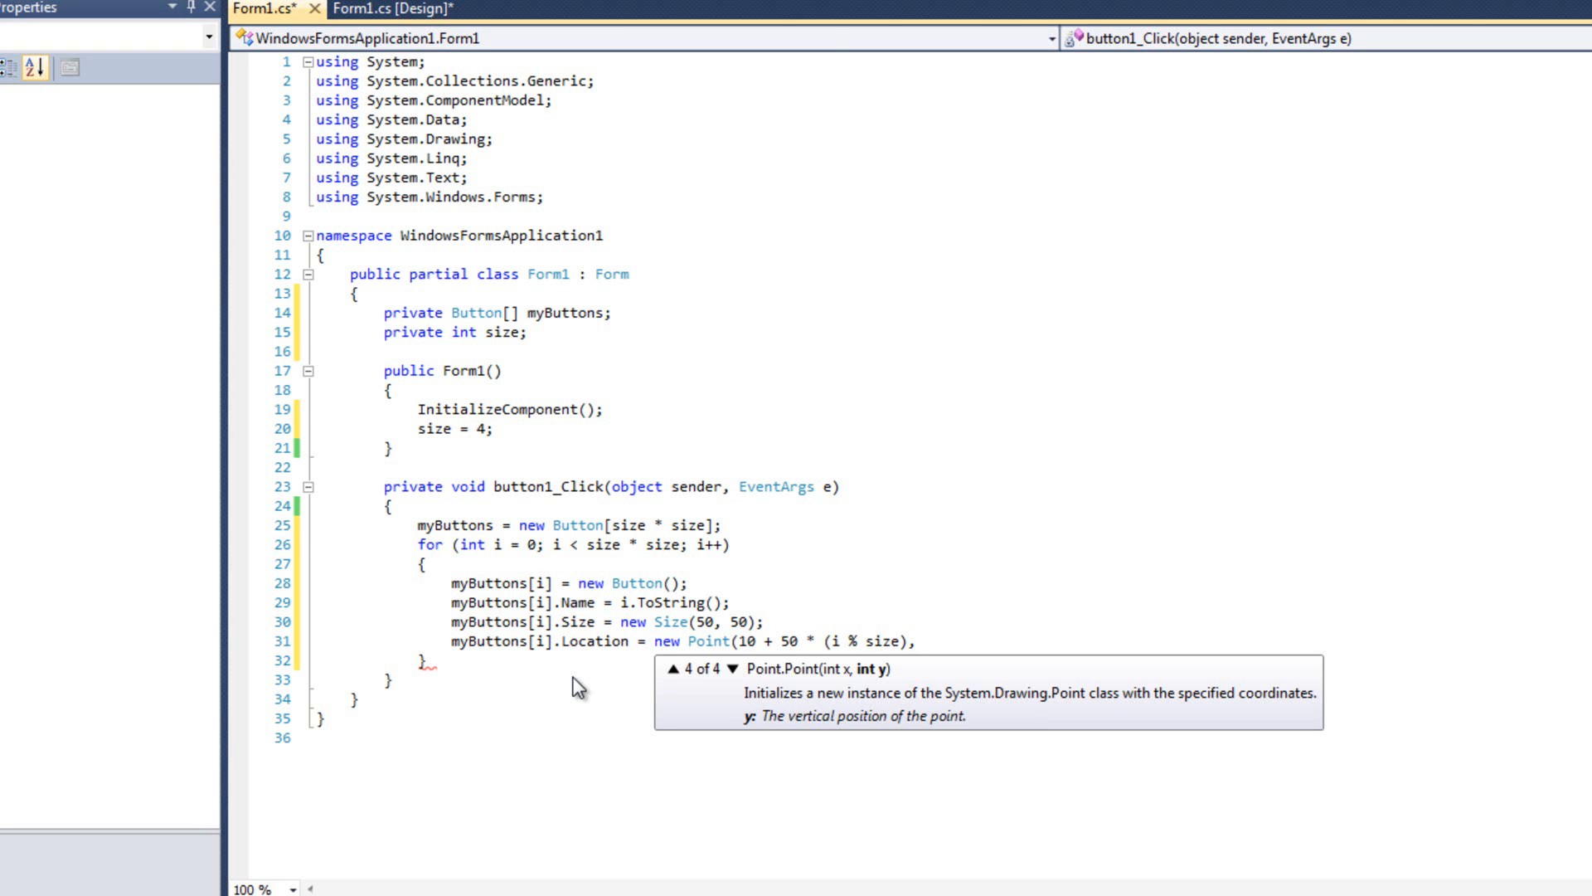
type("30 +")
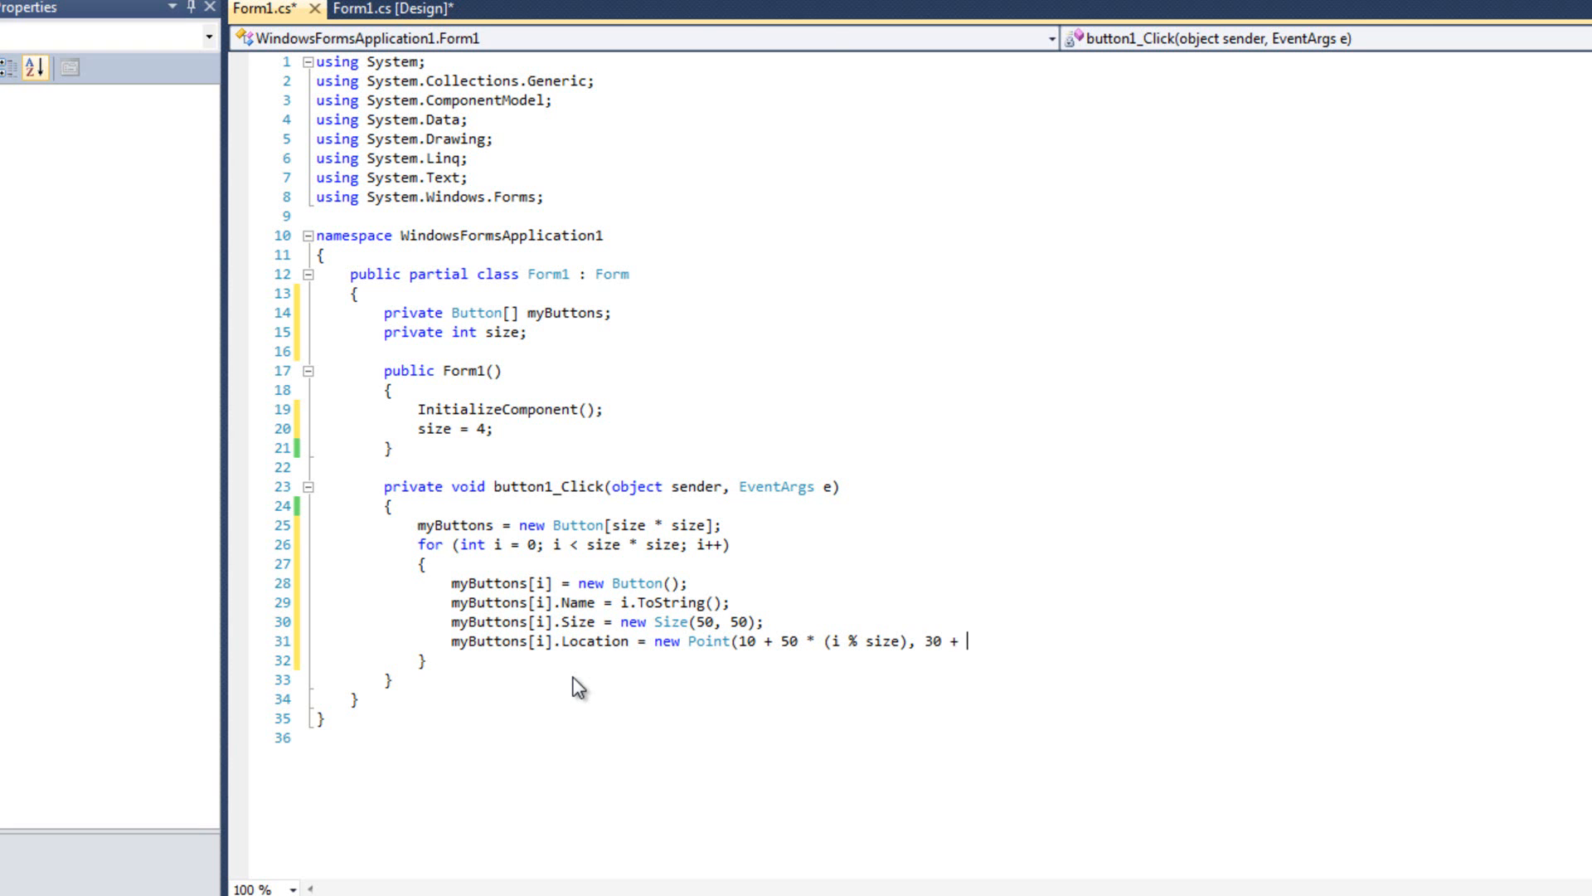
type("50 *")
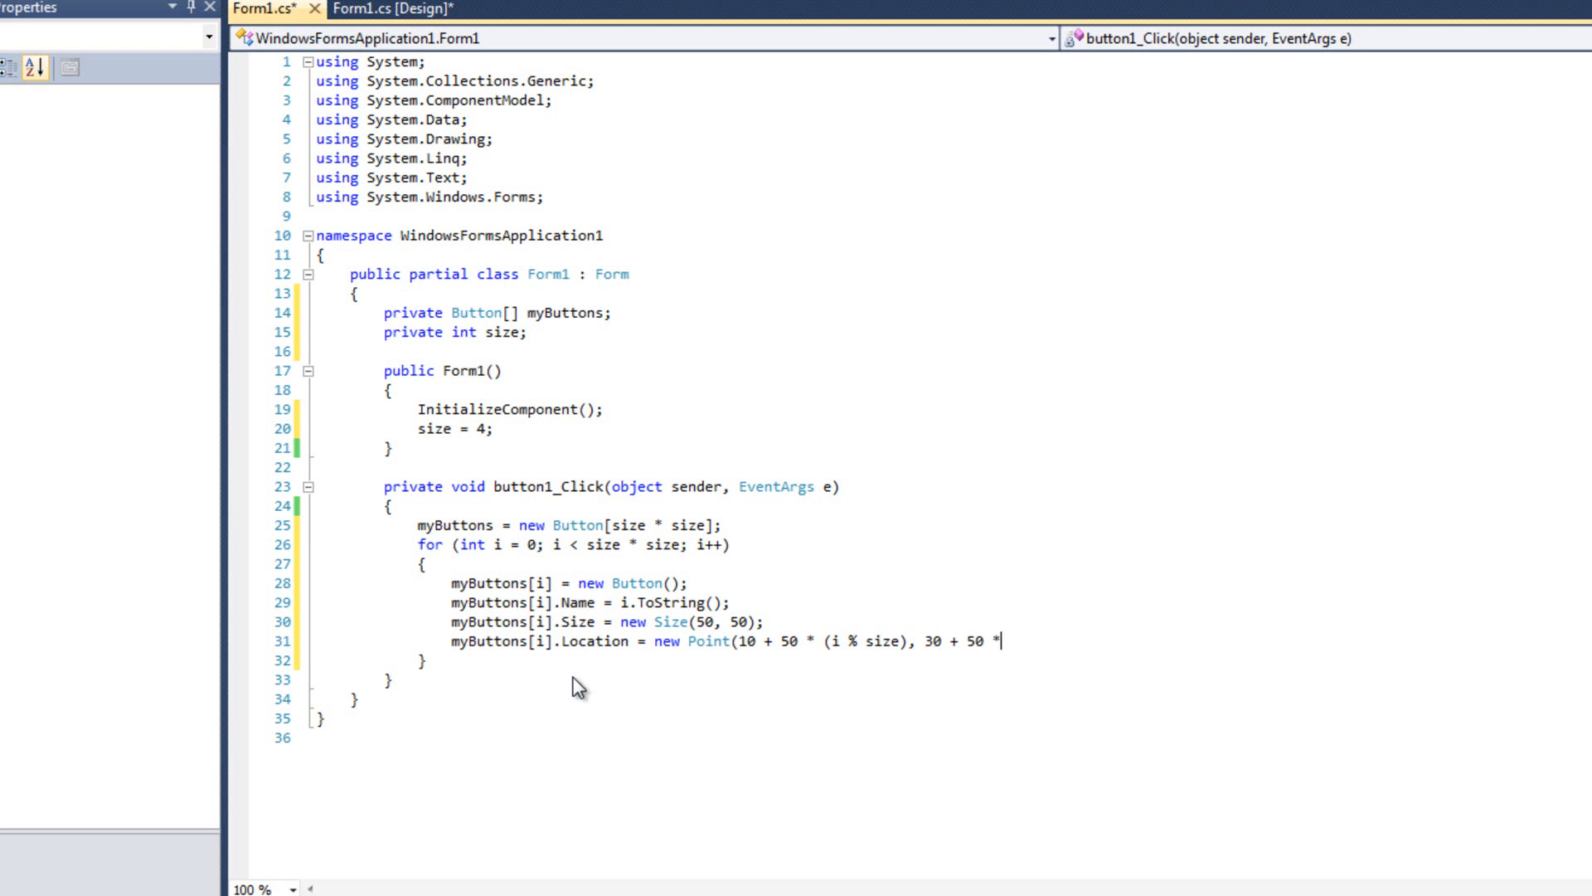
type("(i /")
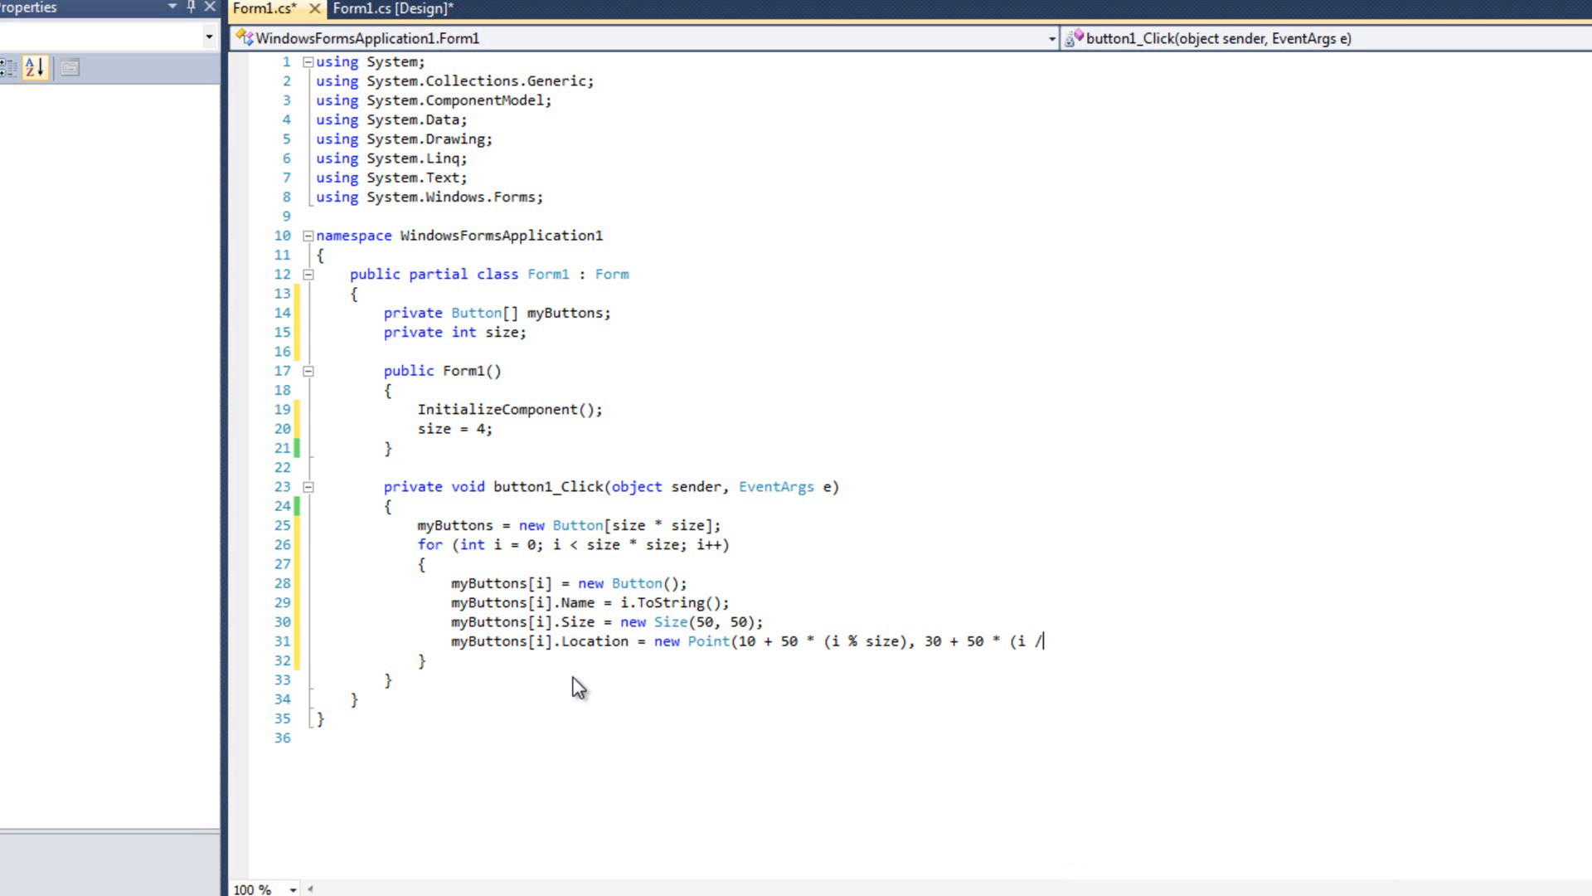
type("size))")
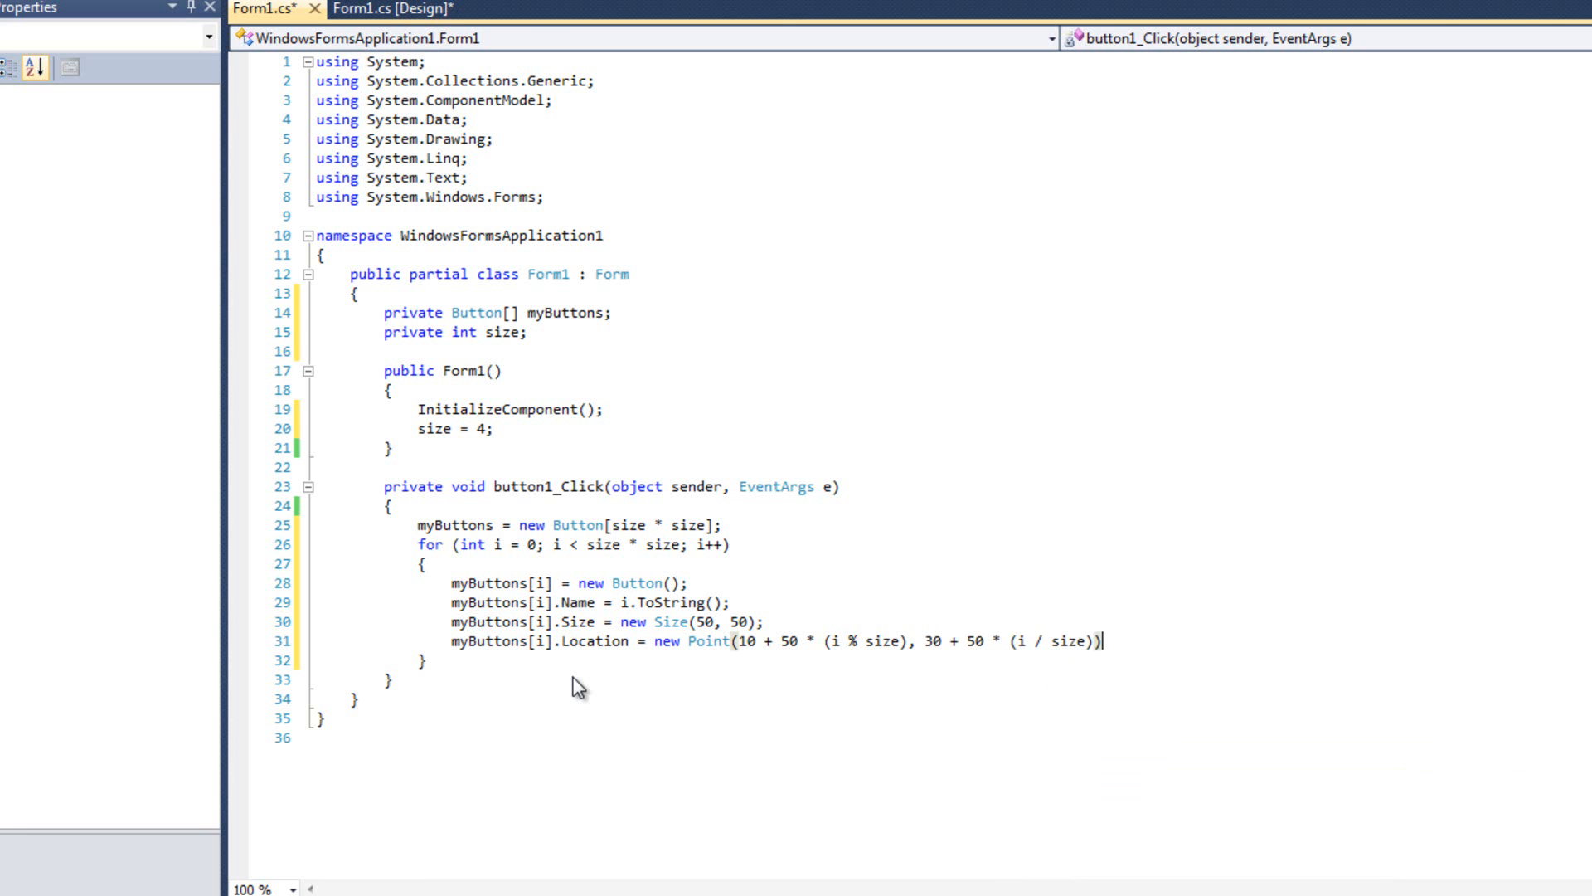
type(";")
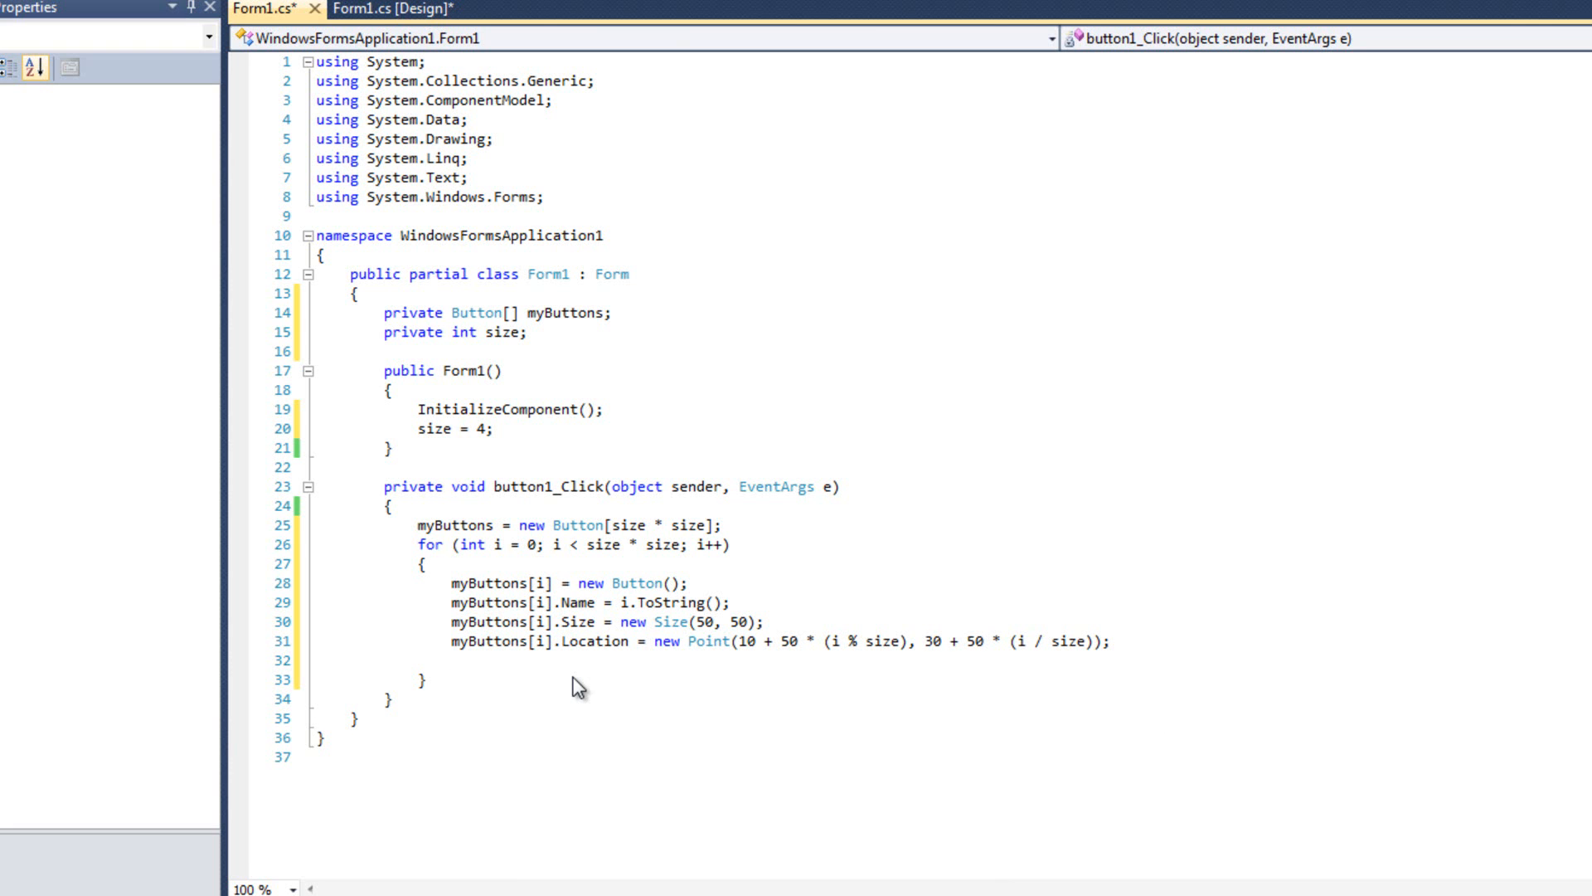
Step: Wire myButtons[i].Click to ButtonClick and add the button via this.Controls.Add(myButtons[i])
type("myButtons[i].Click += new EventHandler();")
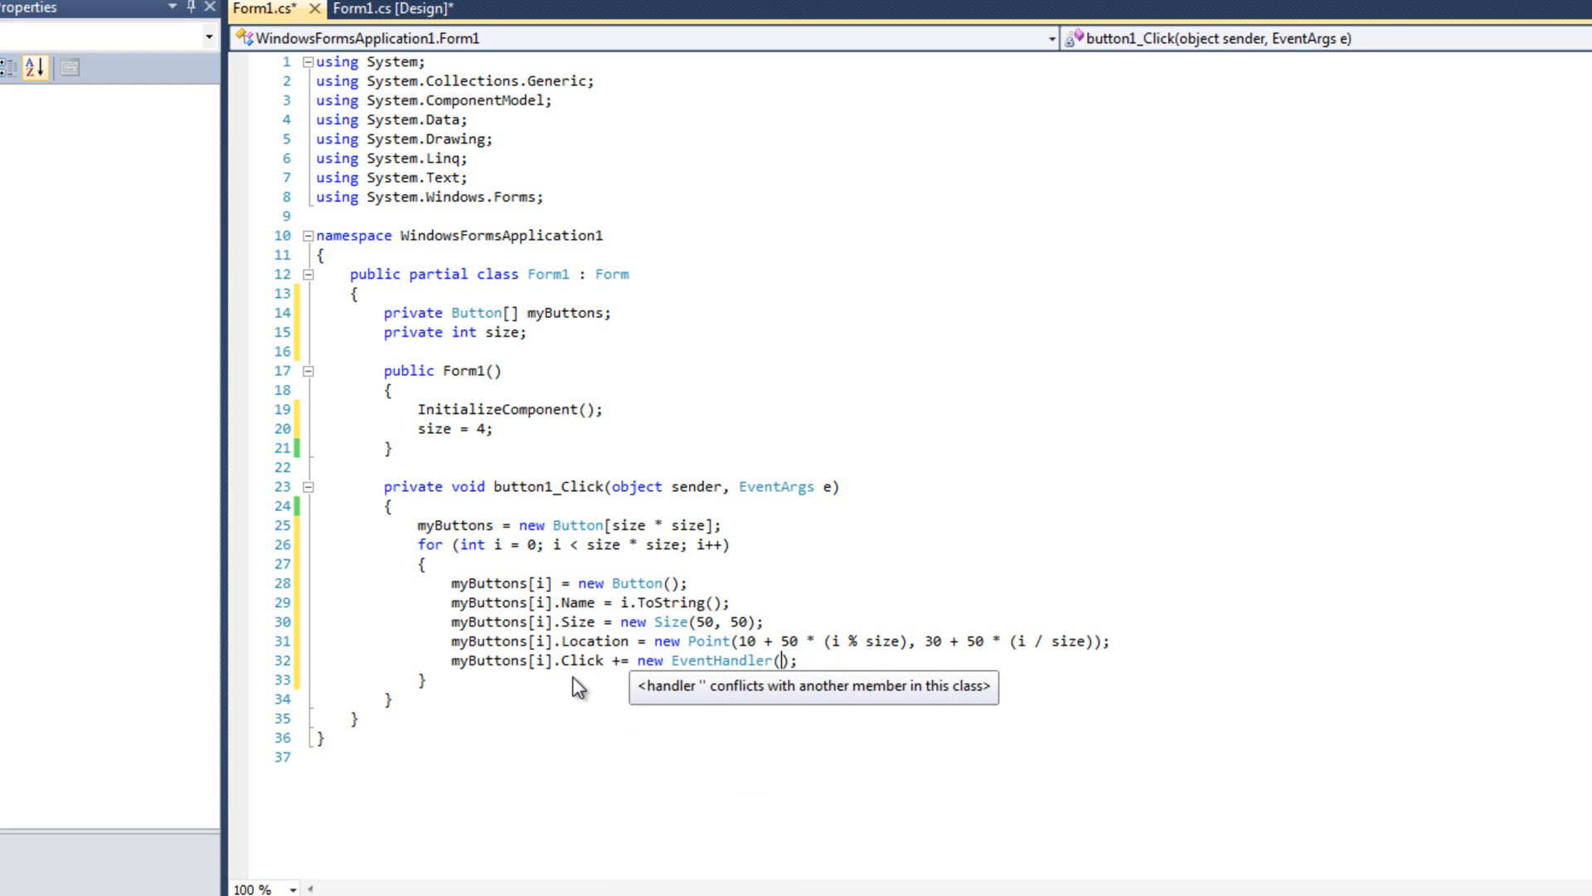
type("ButtonCl")
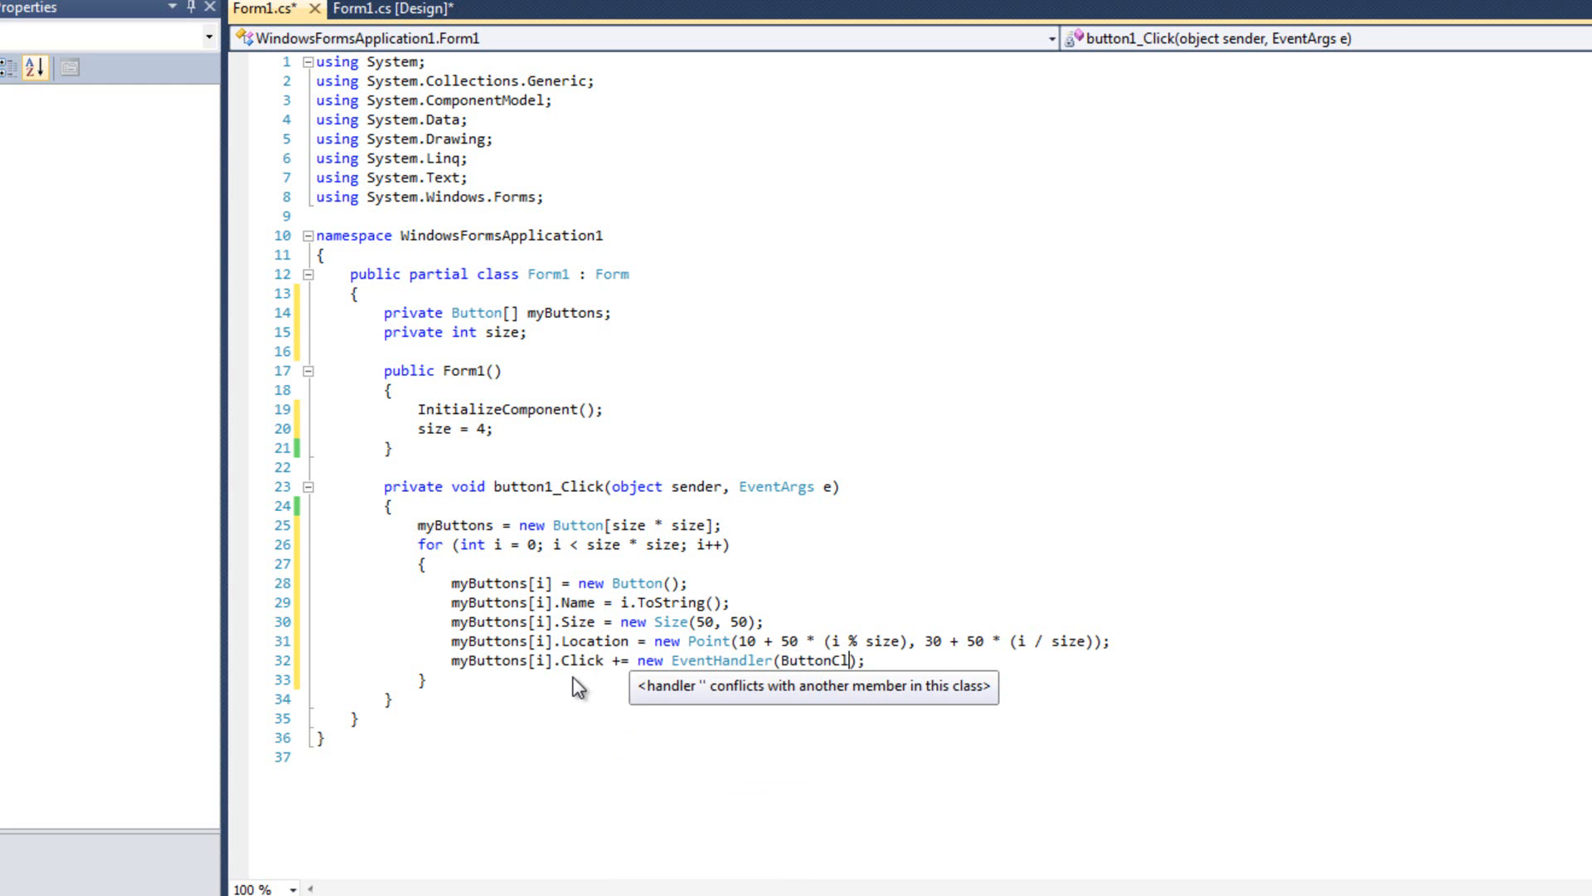
type("ick);")
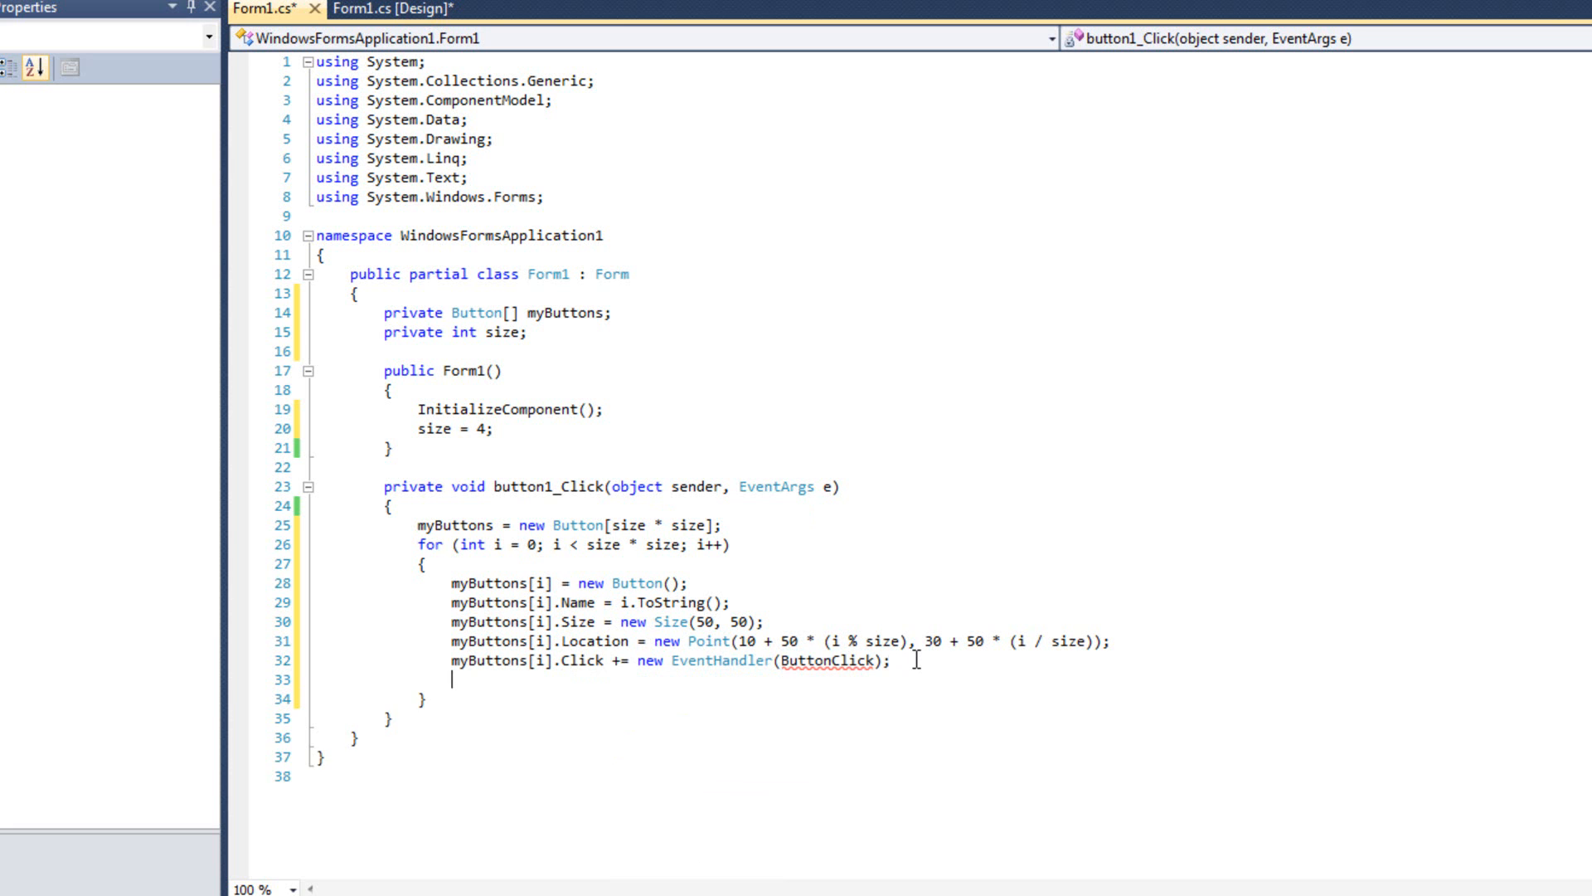
type("this.Controls.Add")
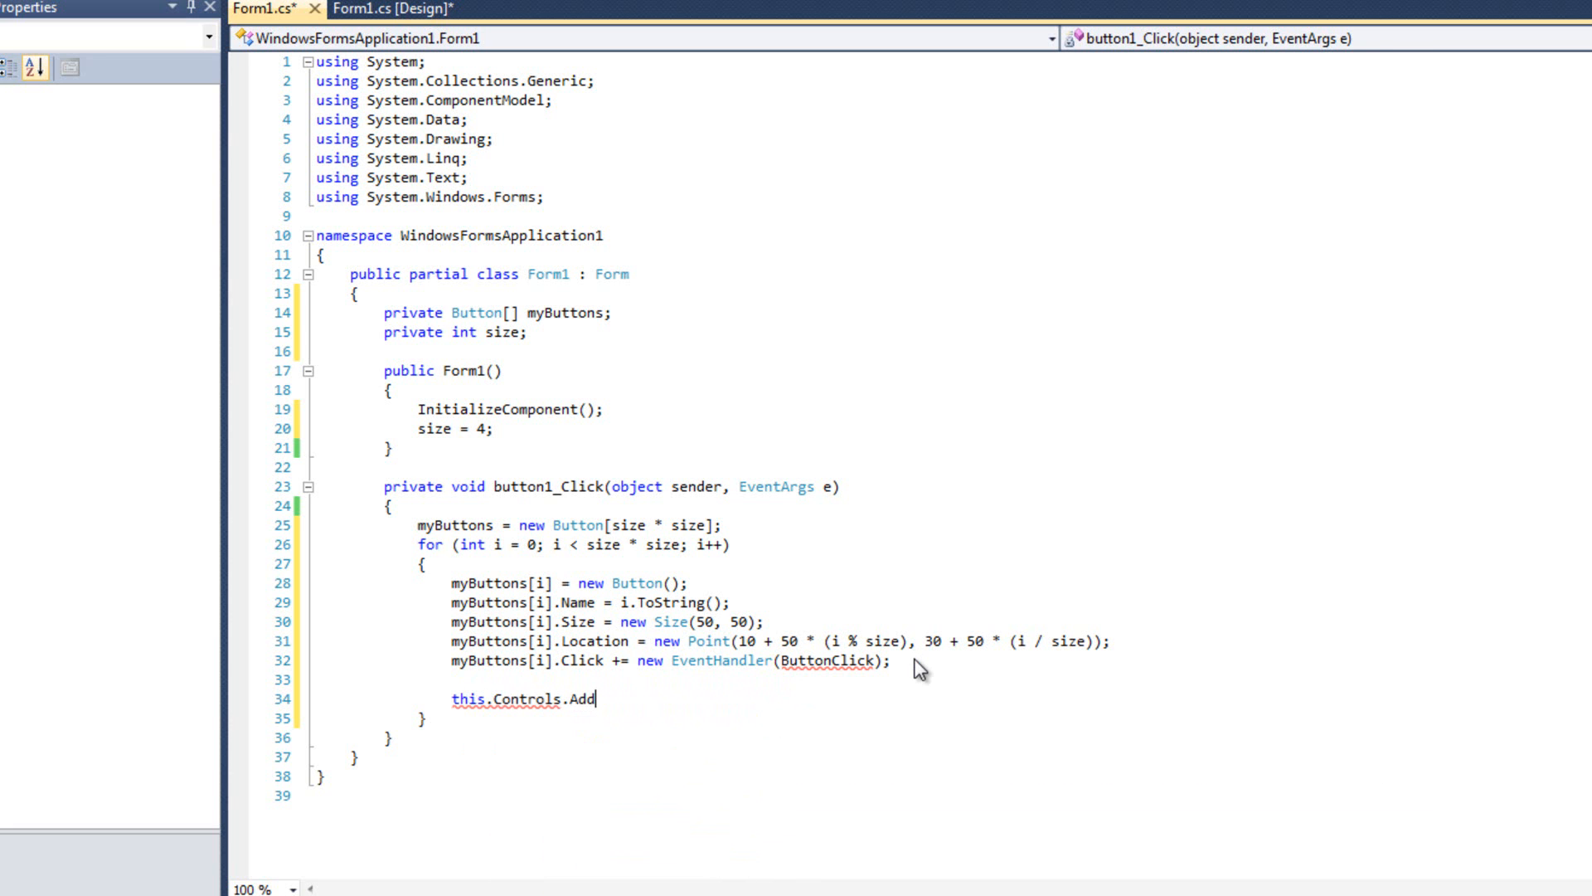
type("(myButtons[i]);")
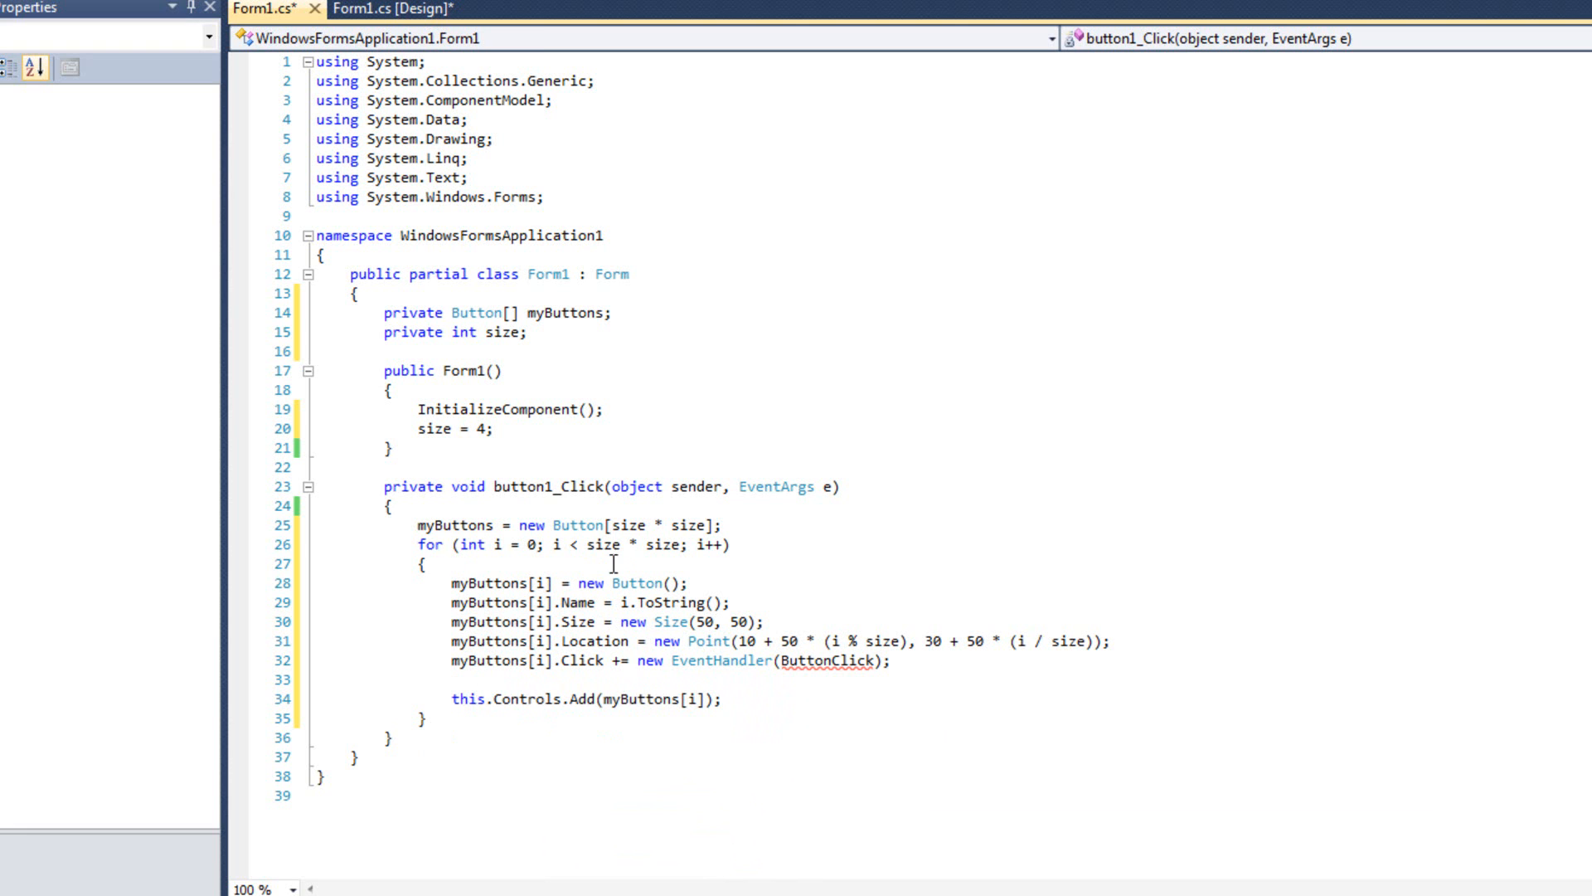
mouse_move(695, 662)
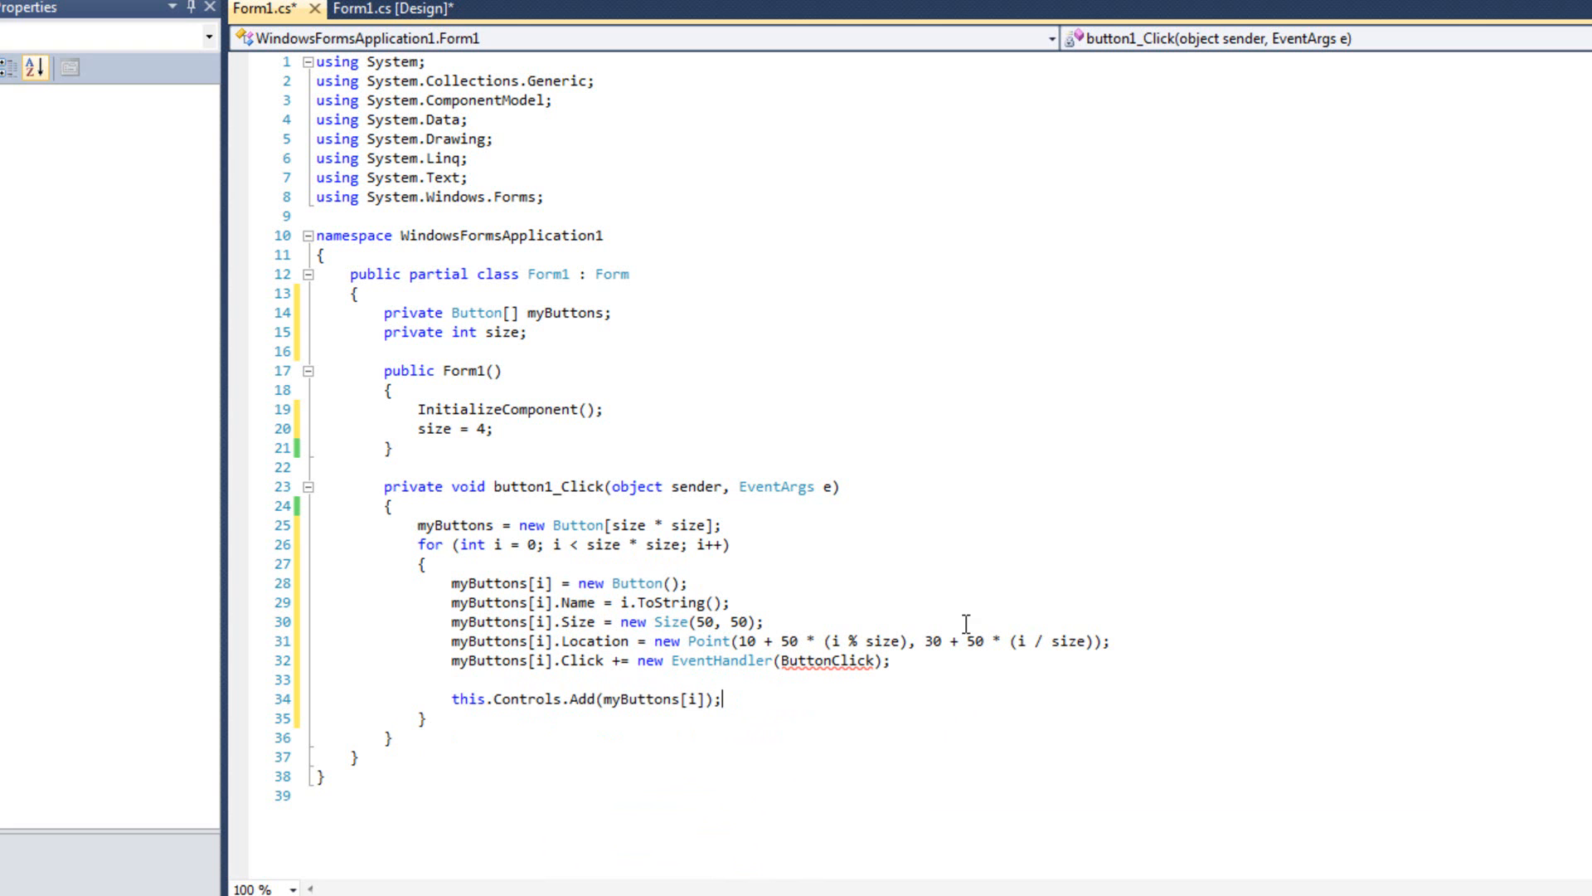
mouse_move(839, 640)
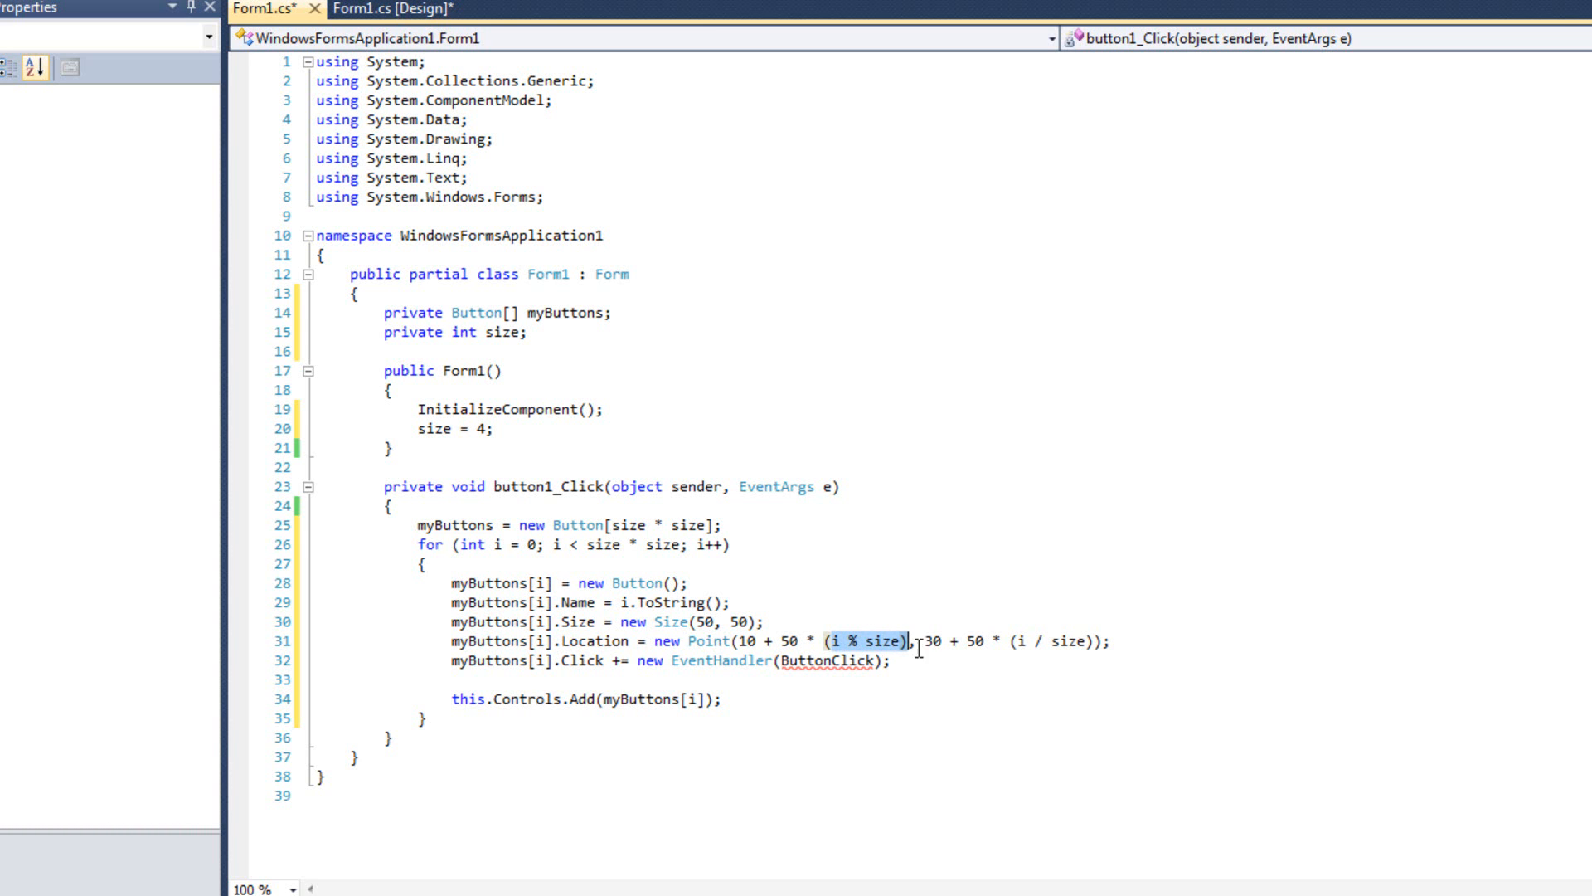
mouse_move(864, 660)
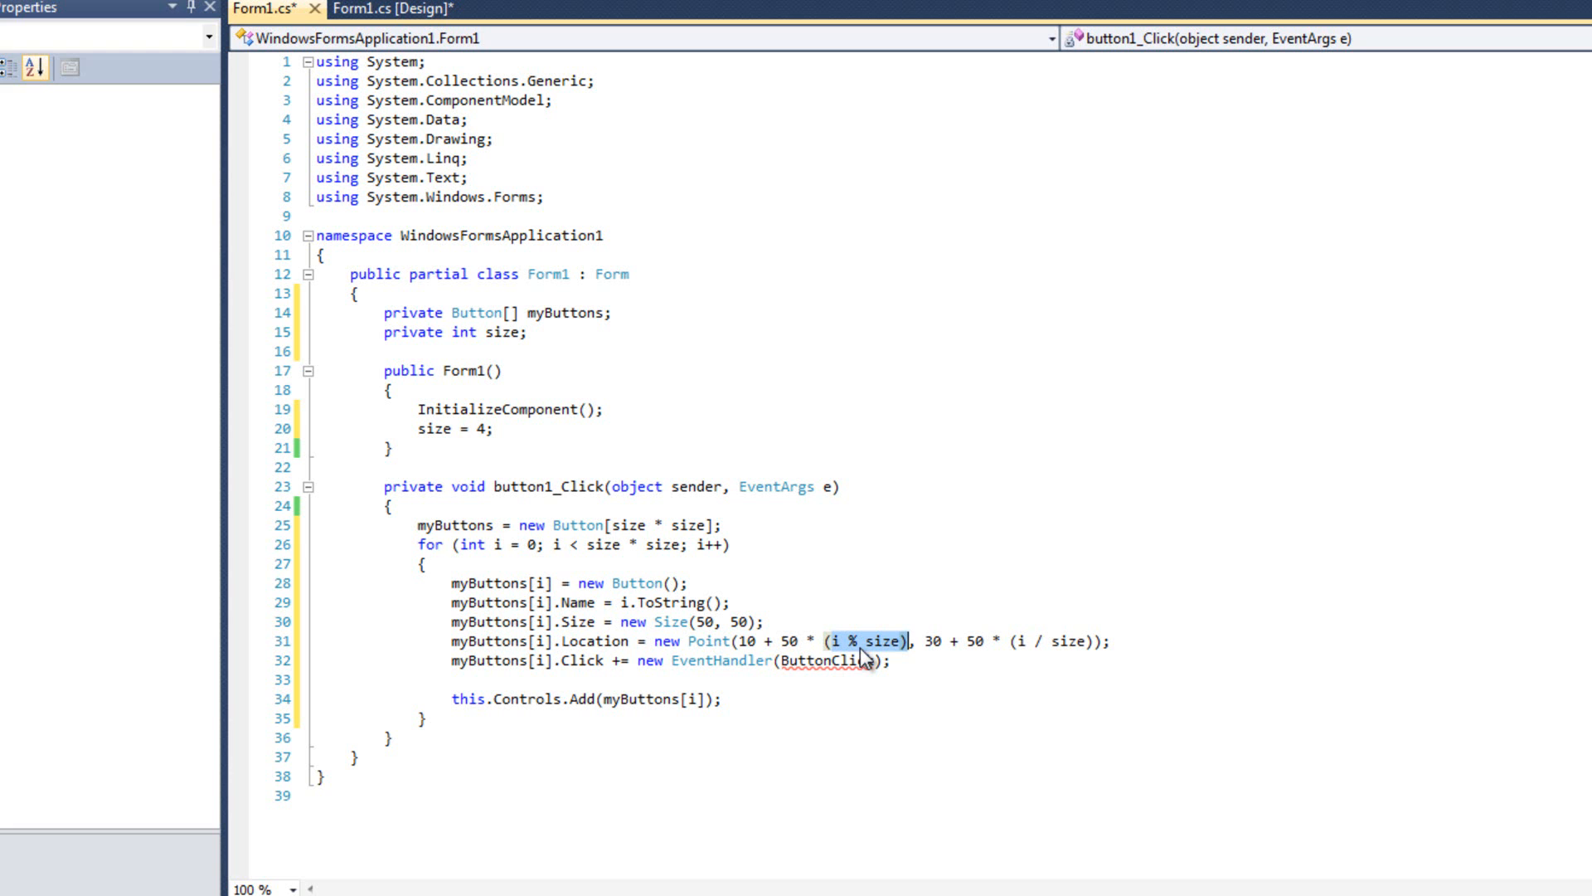
mouse_move(922, 637)
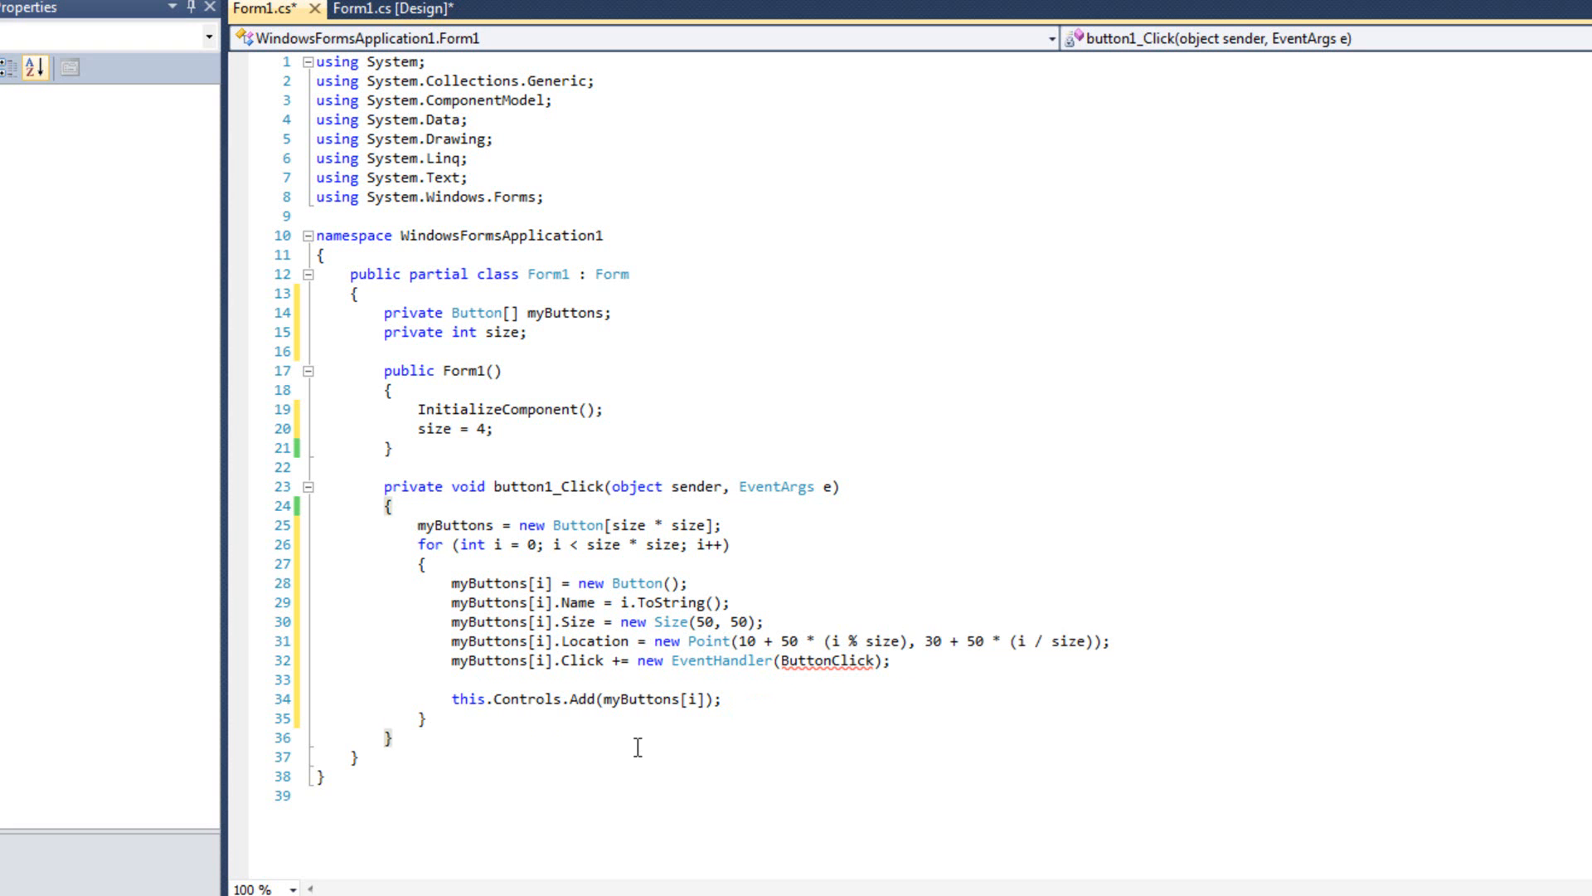
Step: Declare private void ButtonClick(object sender, EventArgs e)
type("privat")
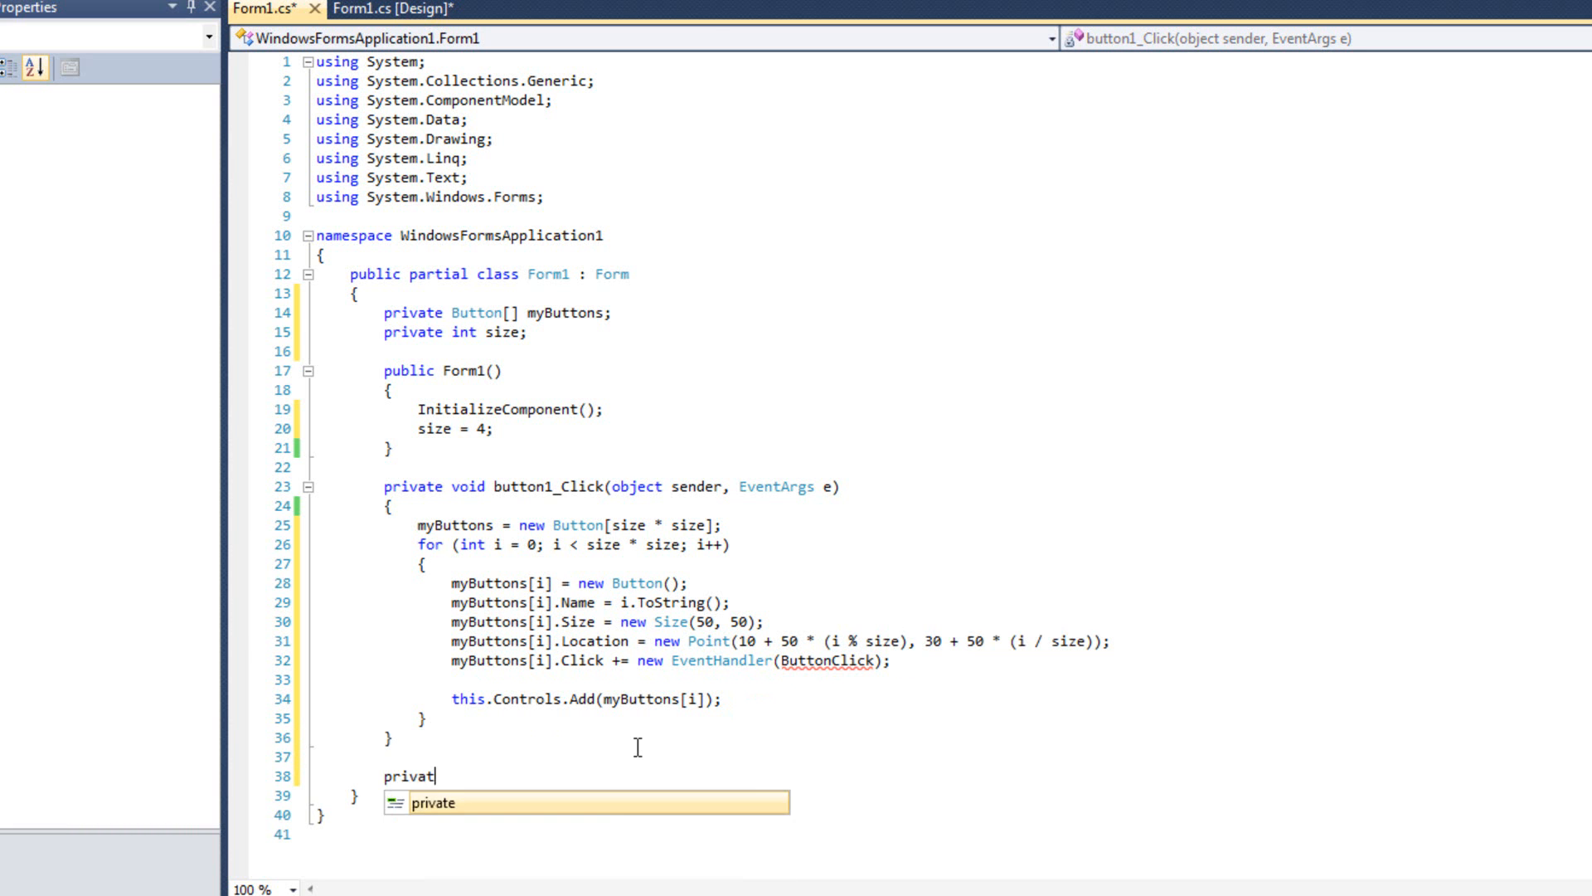
type("e void Bu")
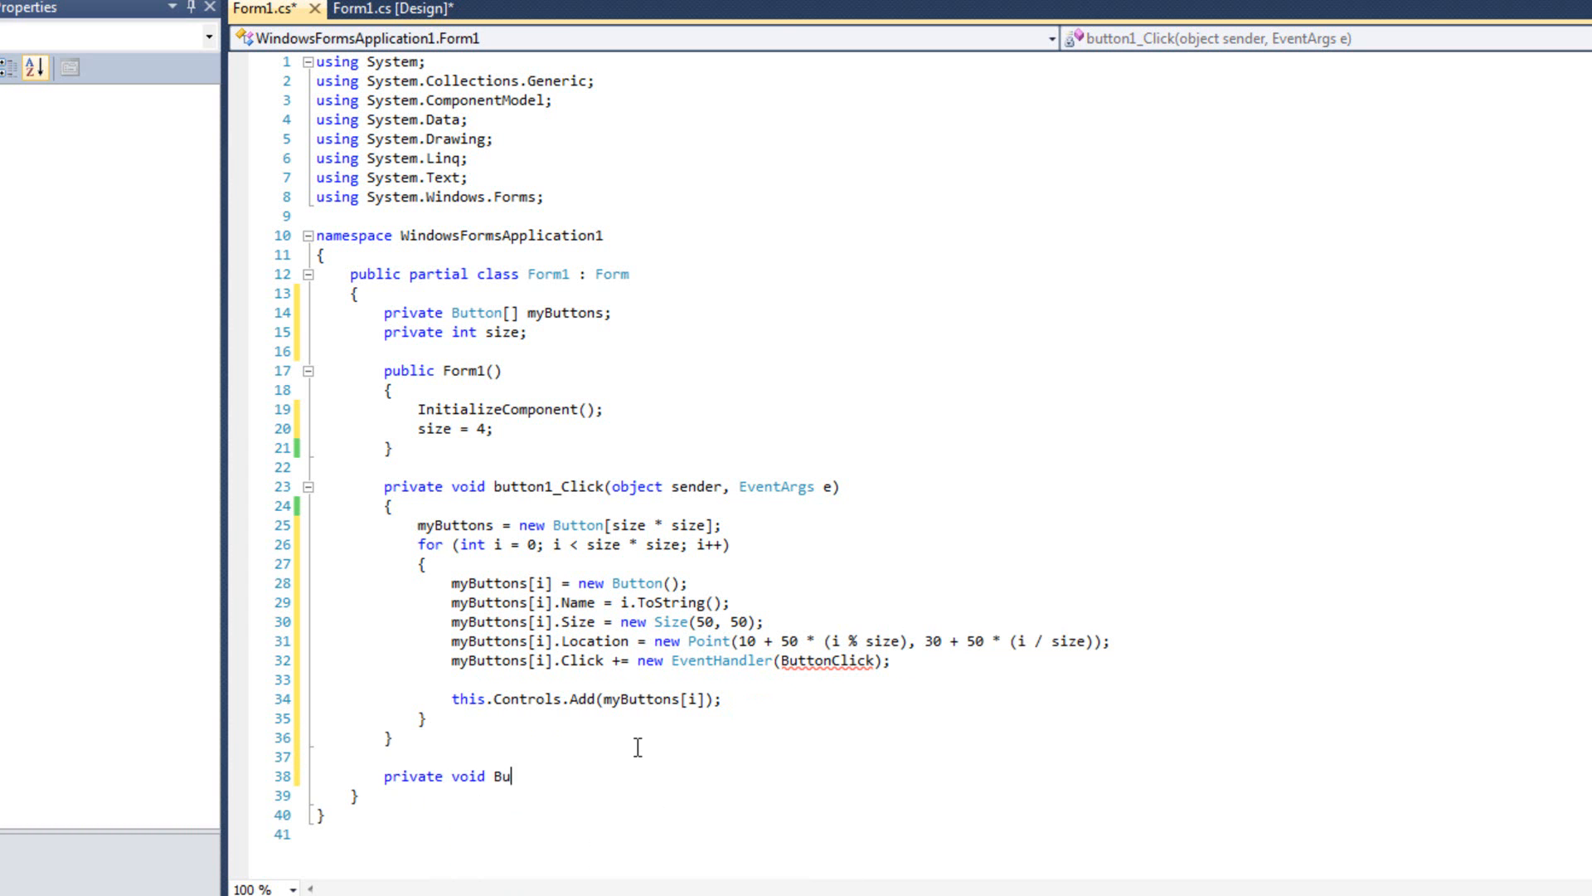
type("ttonClick(")
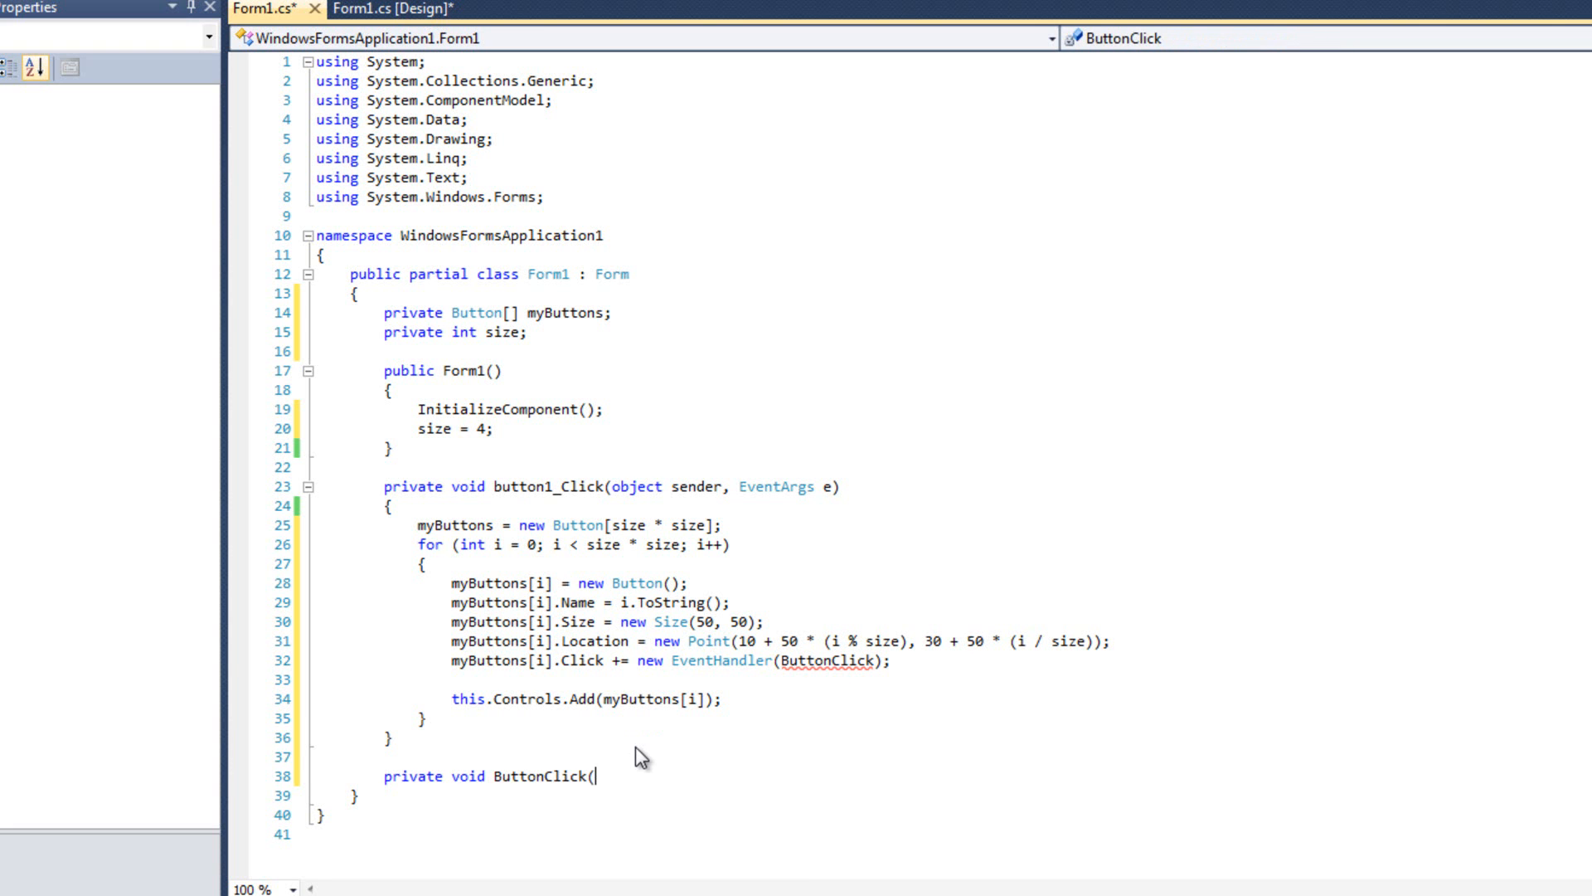
type("object send")
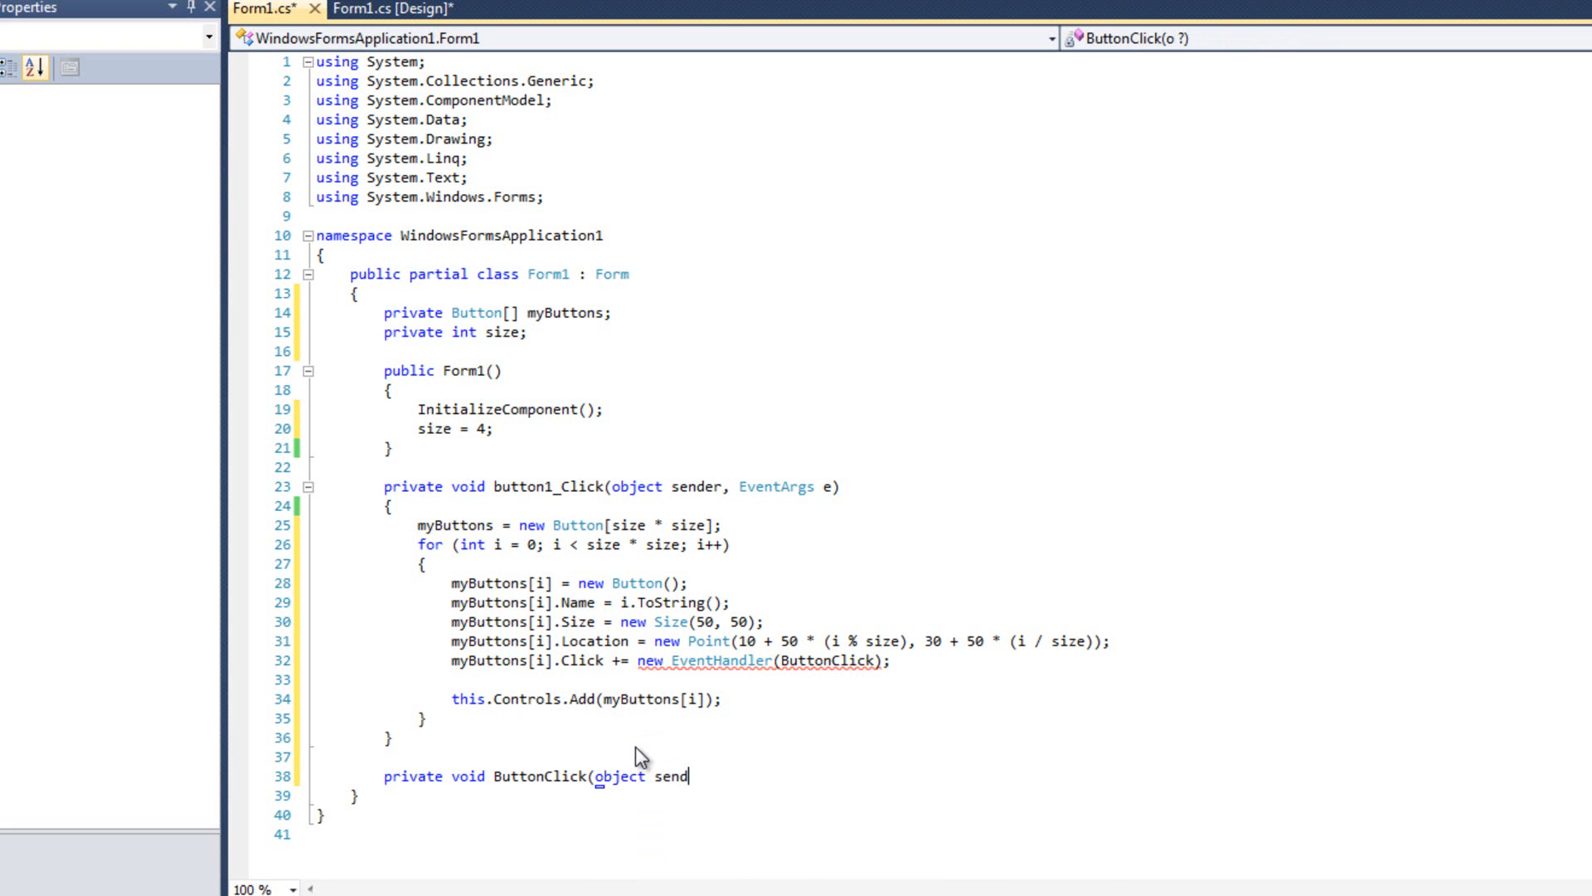
type("er, EventArgs e")
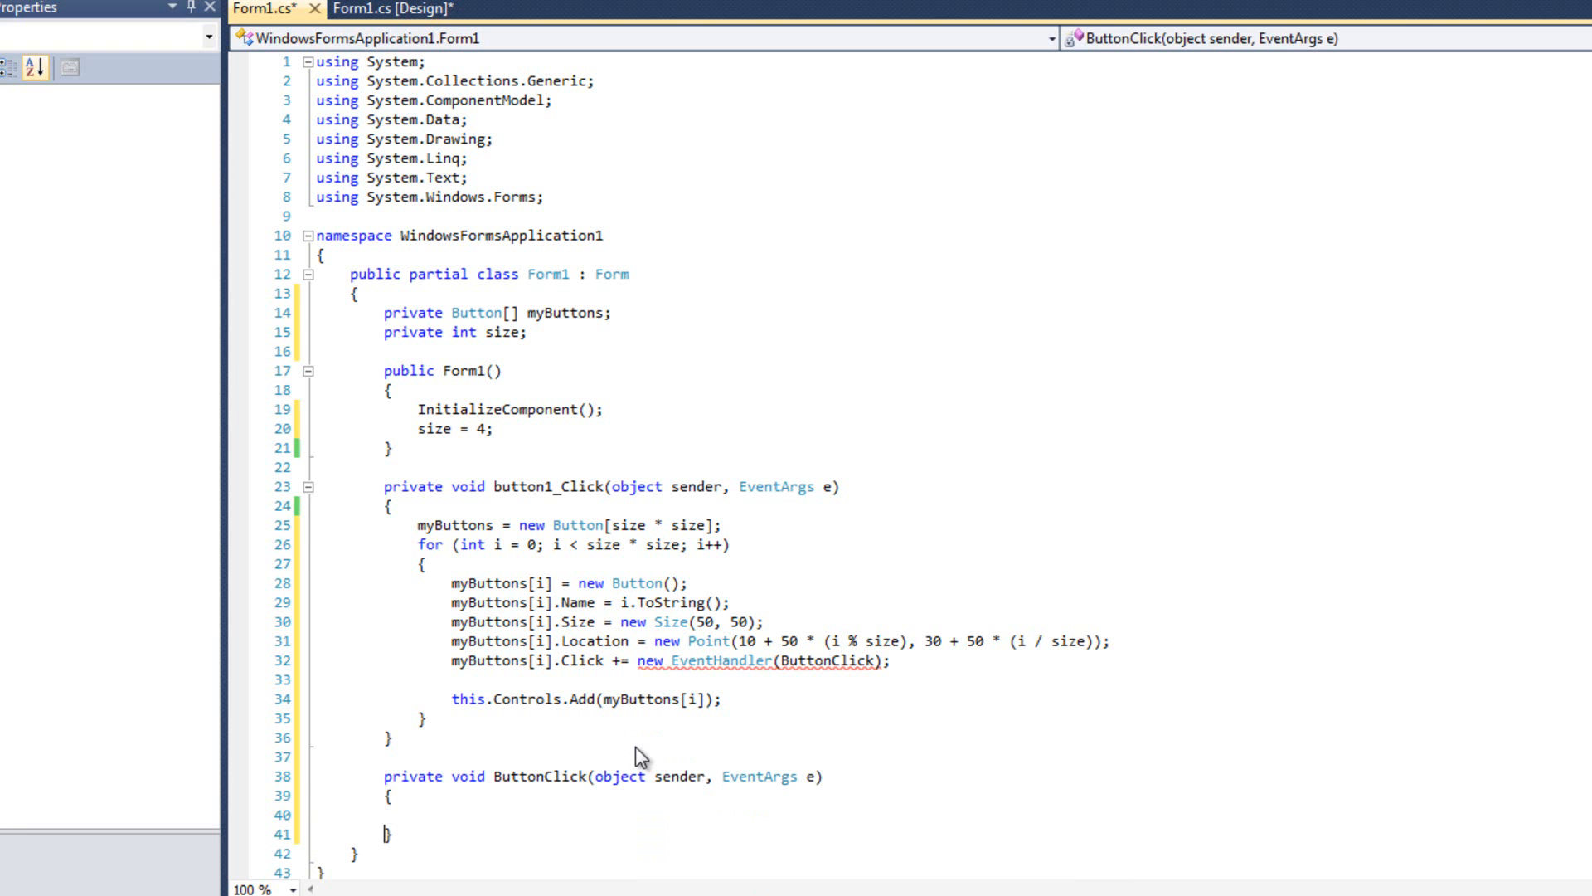
Step: Make its body MessageBox.Show(((Button)sender).Name);
type("MessageBox.Show")
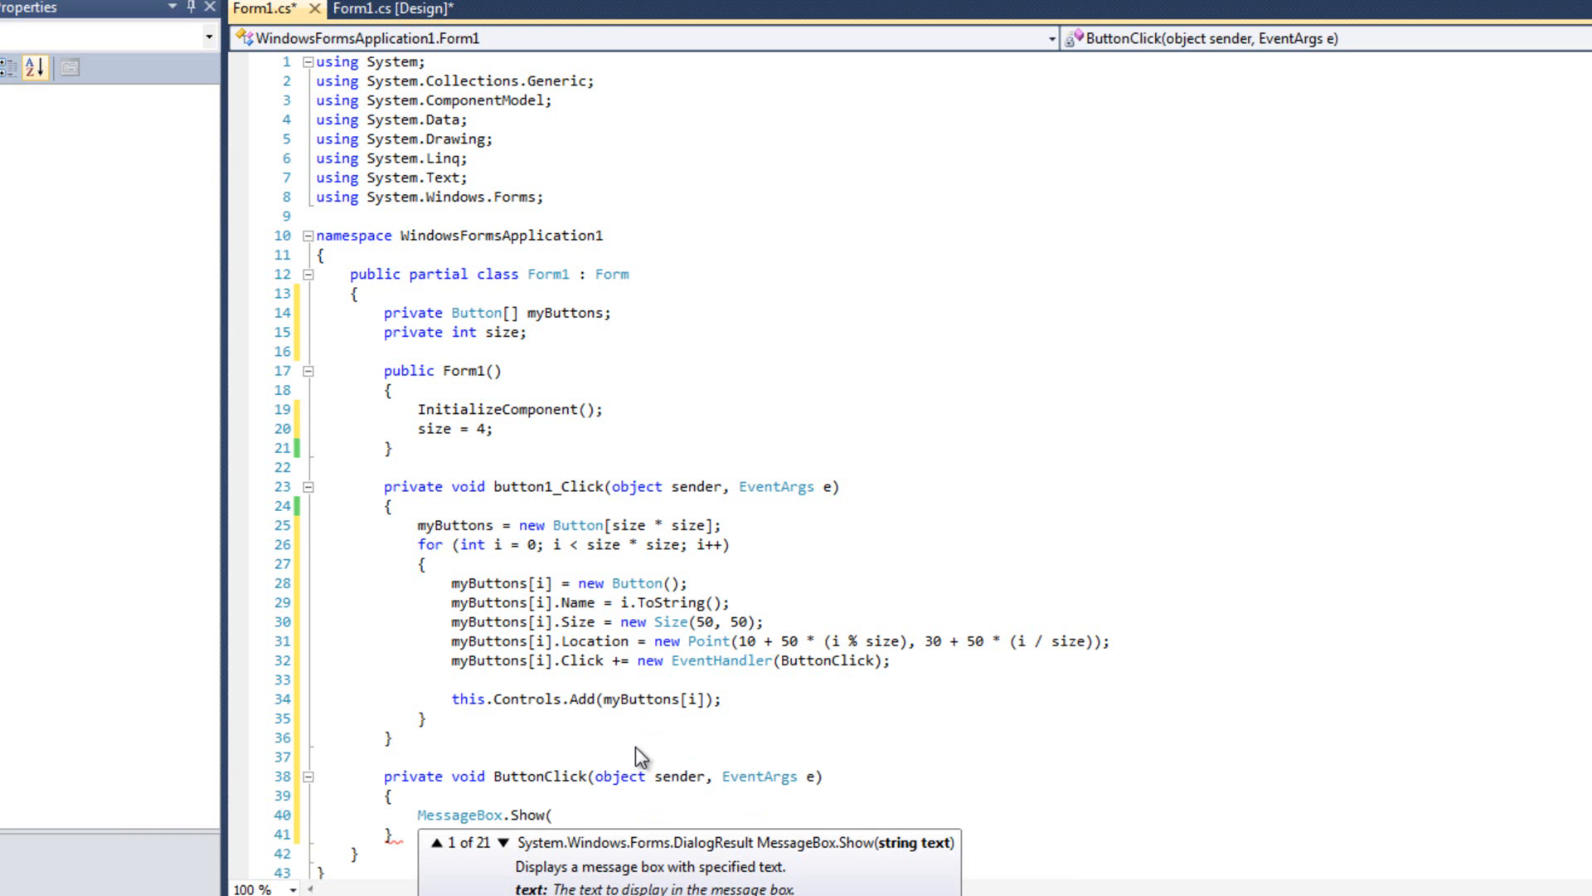
type("(")
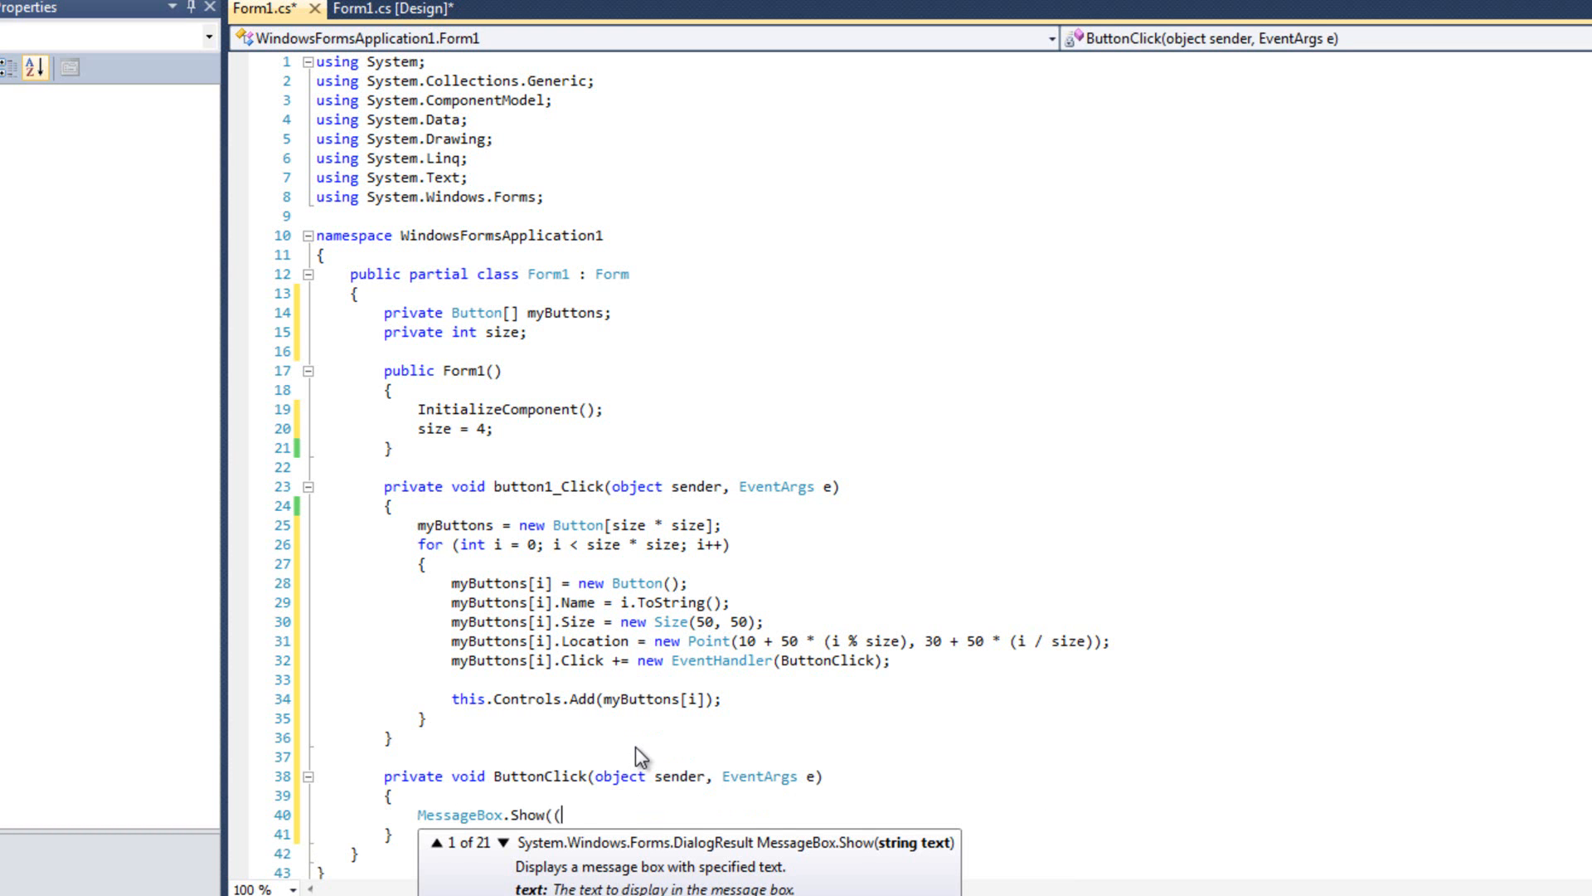
type("butt")
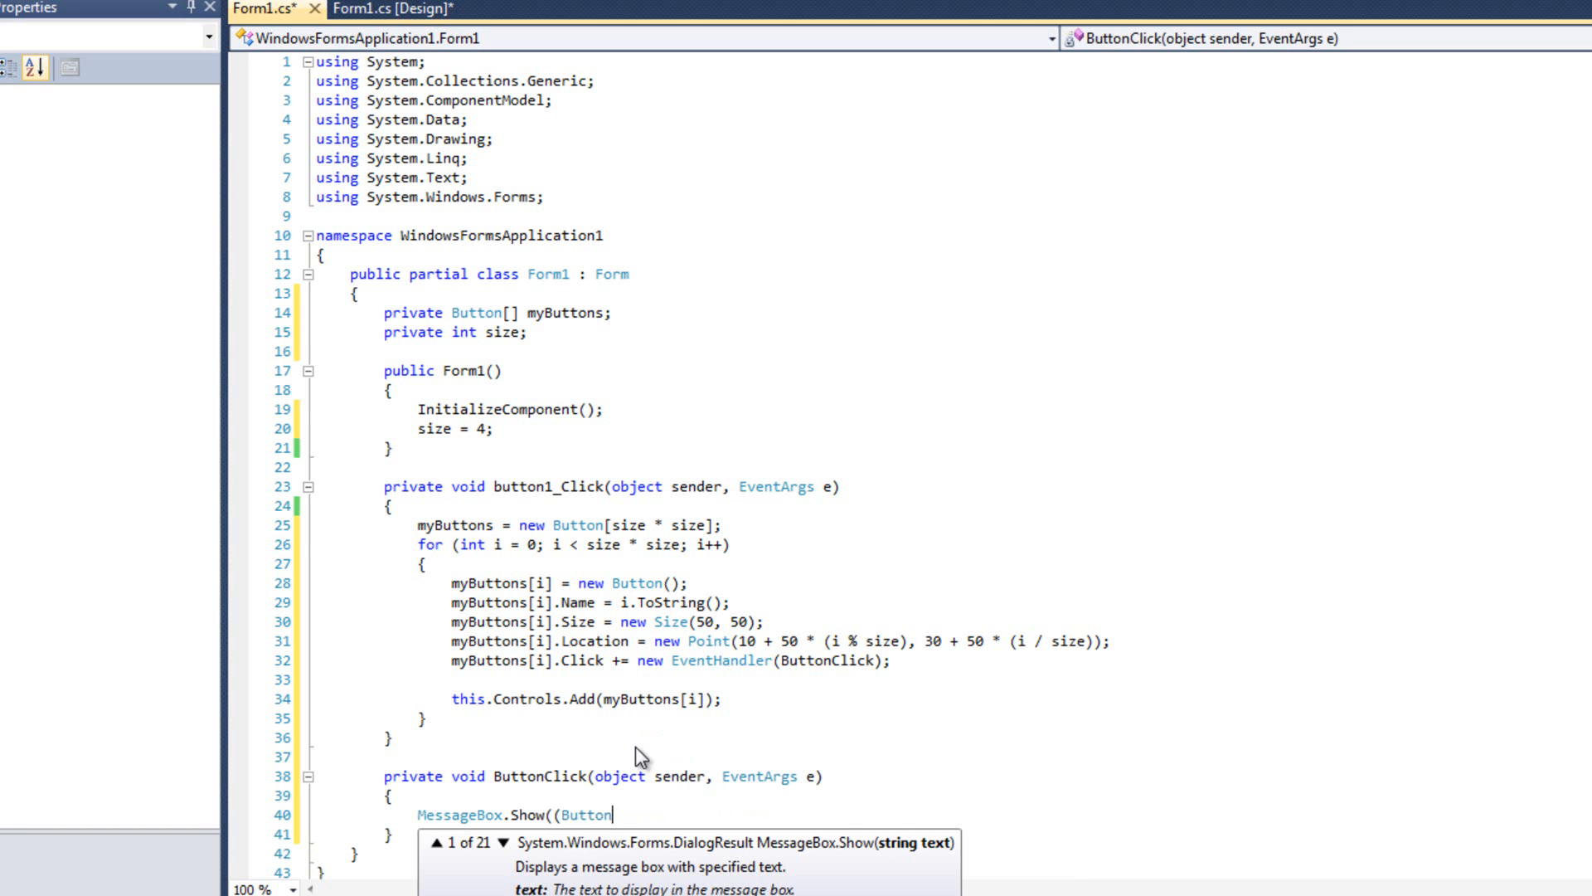
type(")sender.")
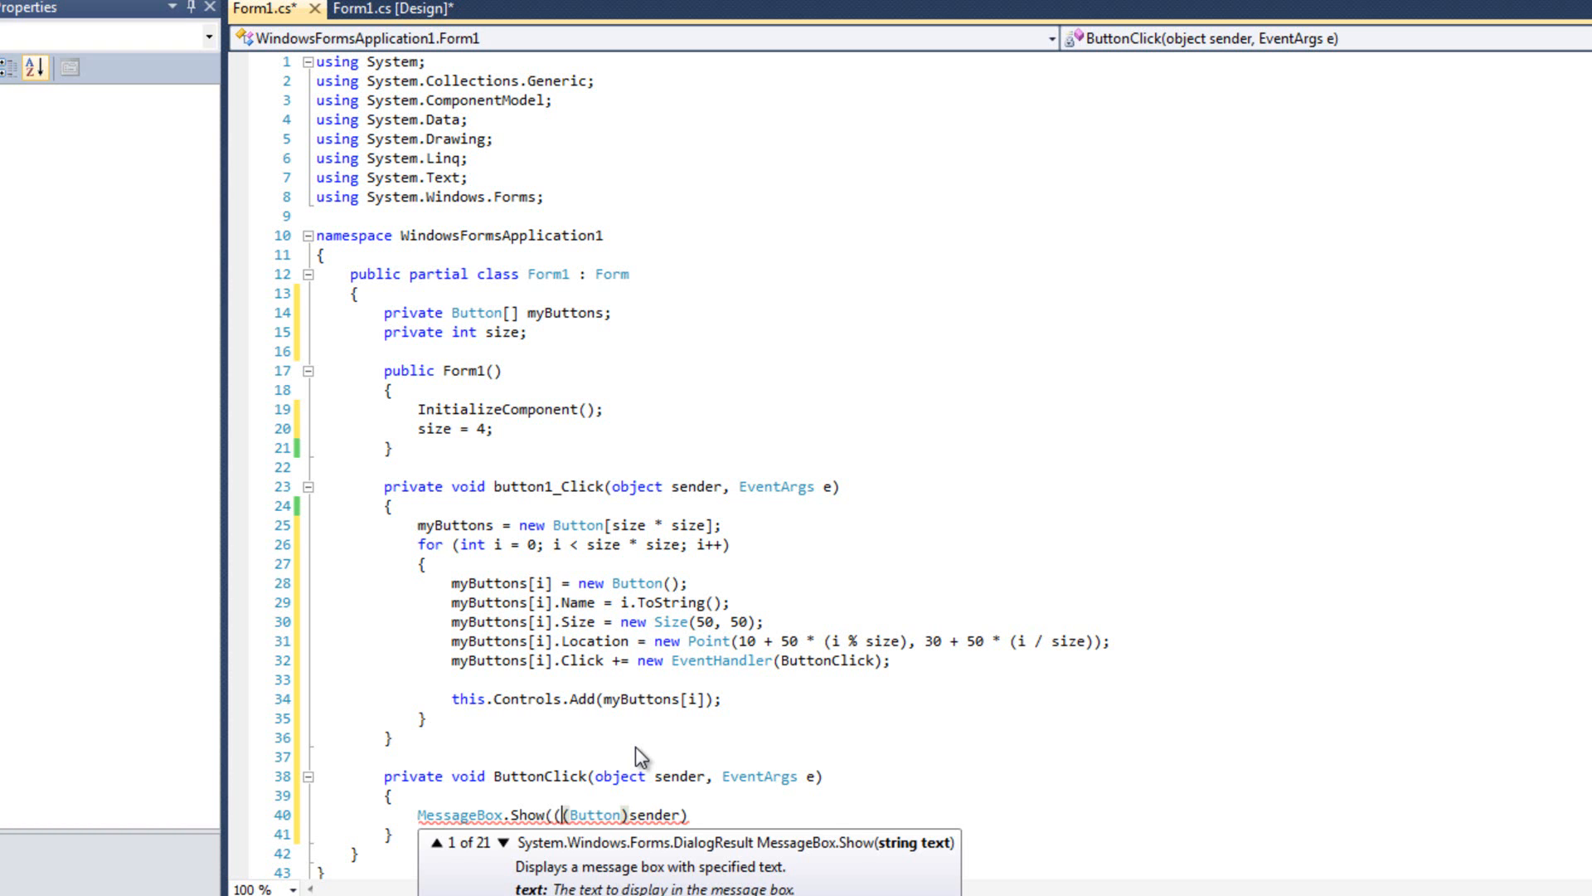
type("(")
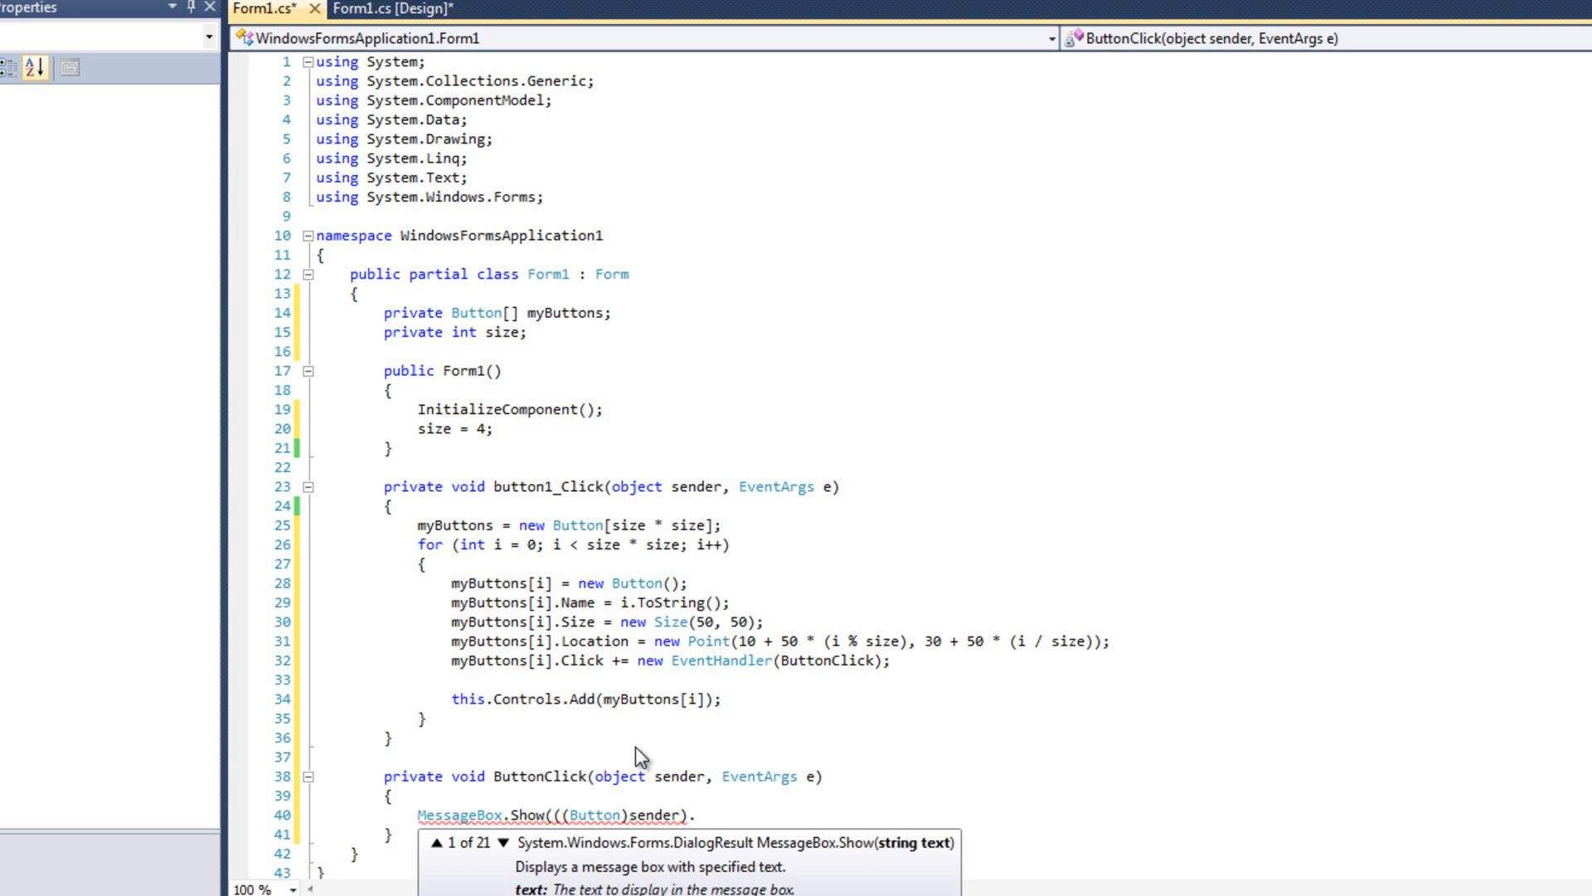
type("Name")
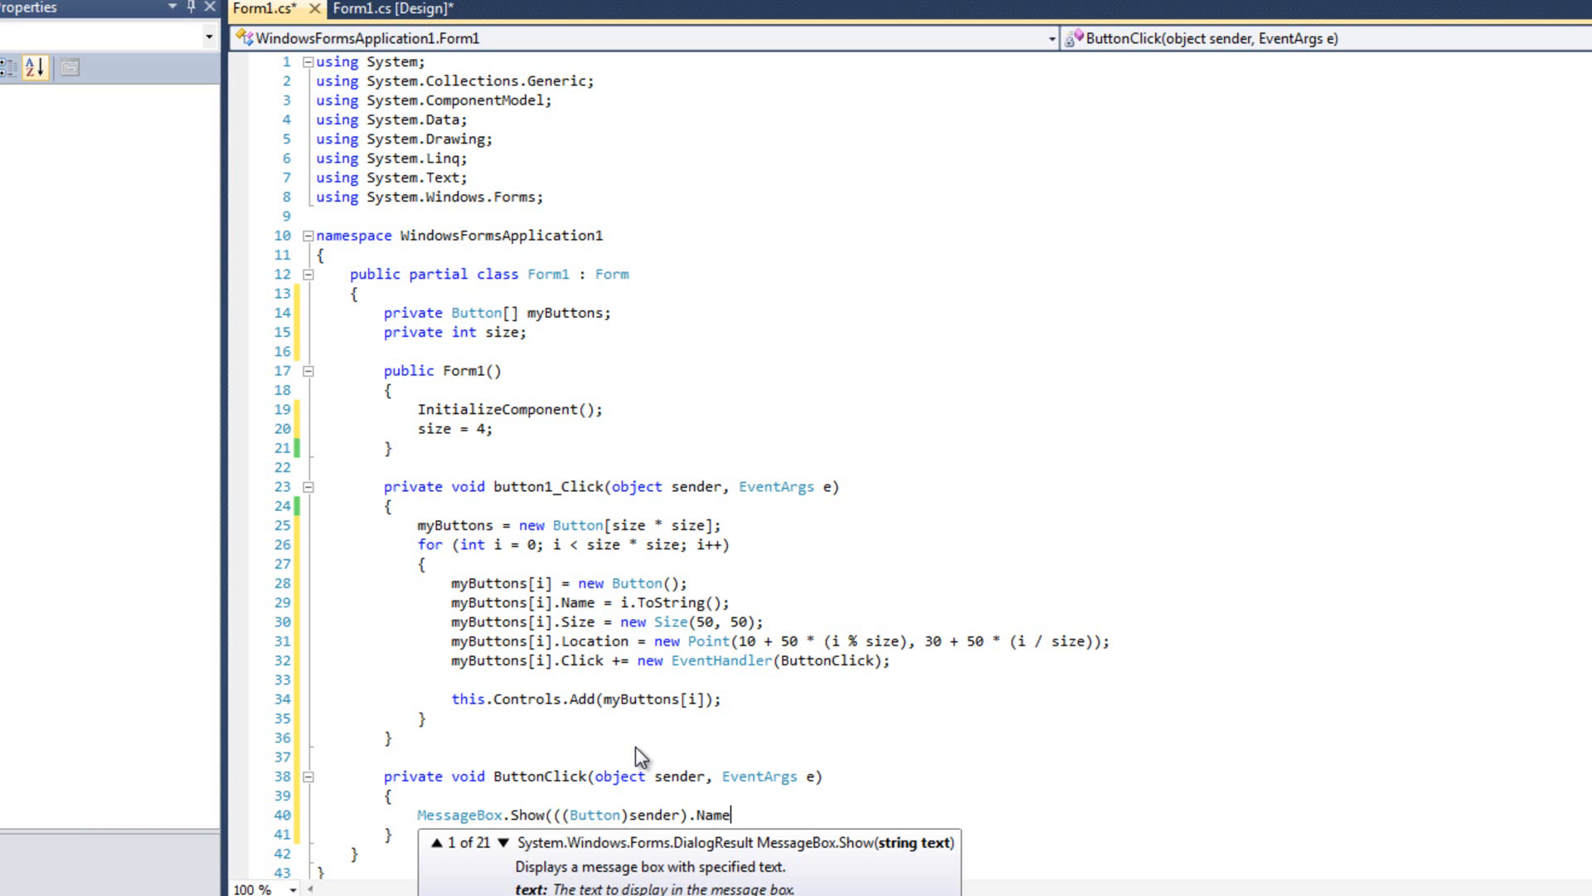
type(");")
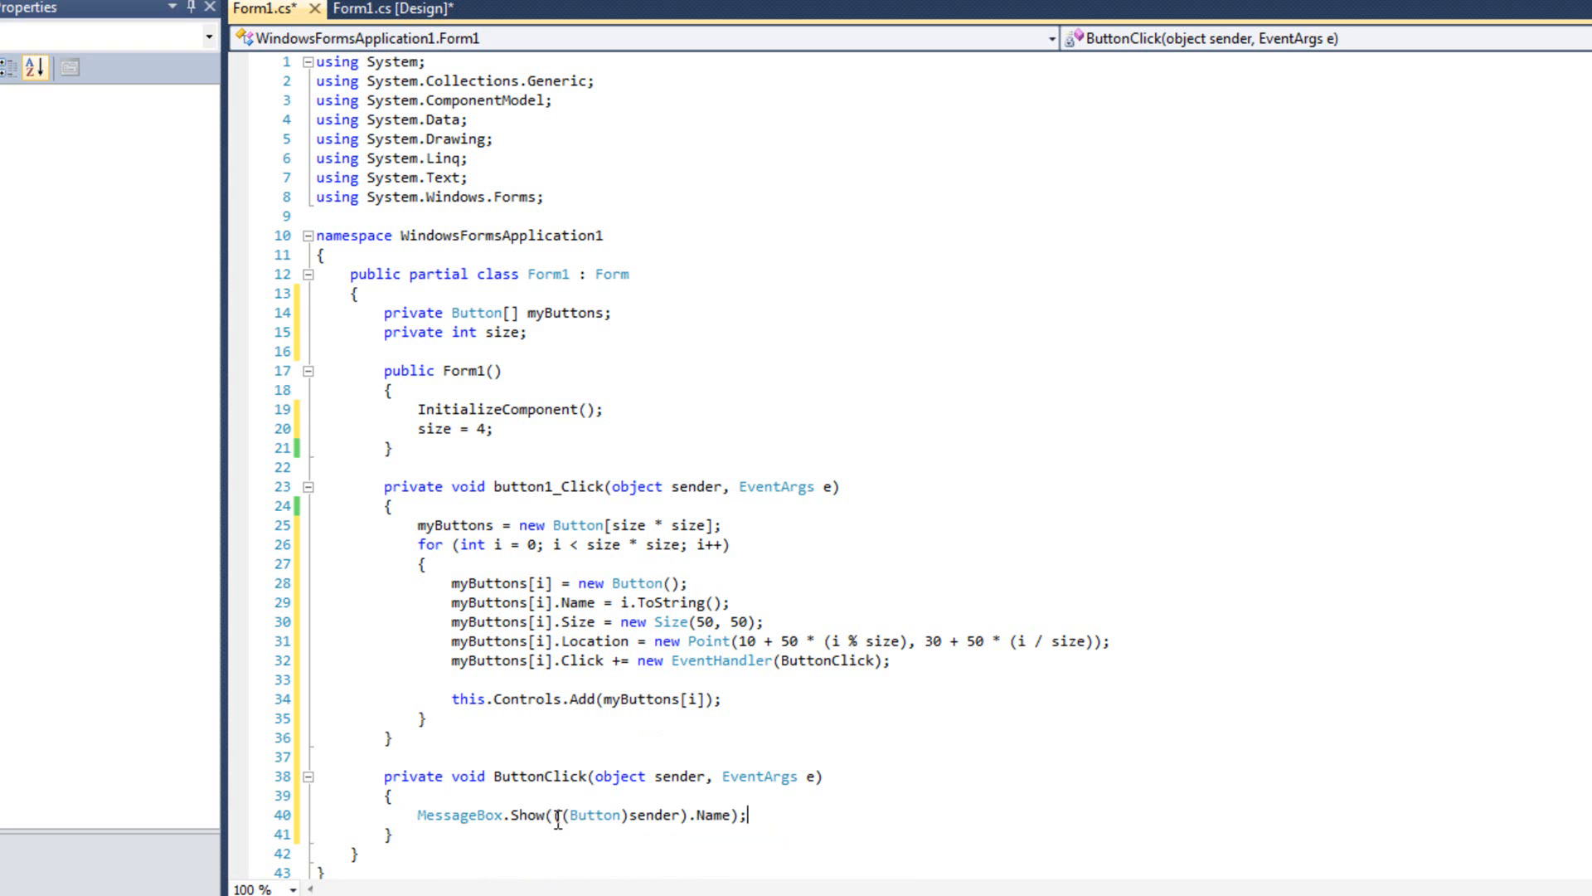
double_click(617, 814)
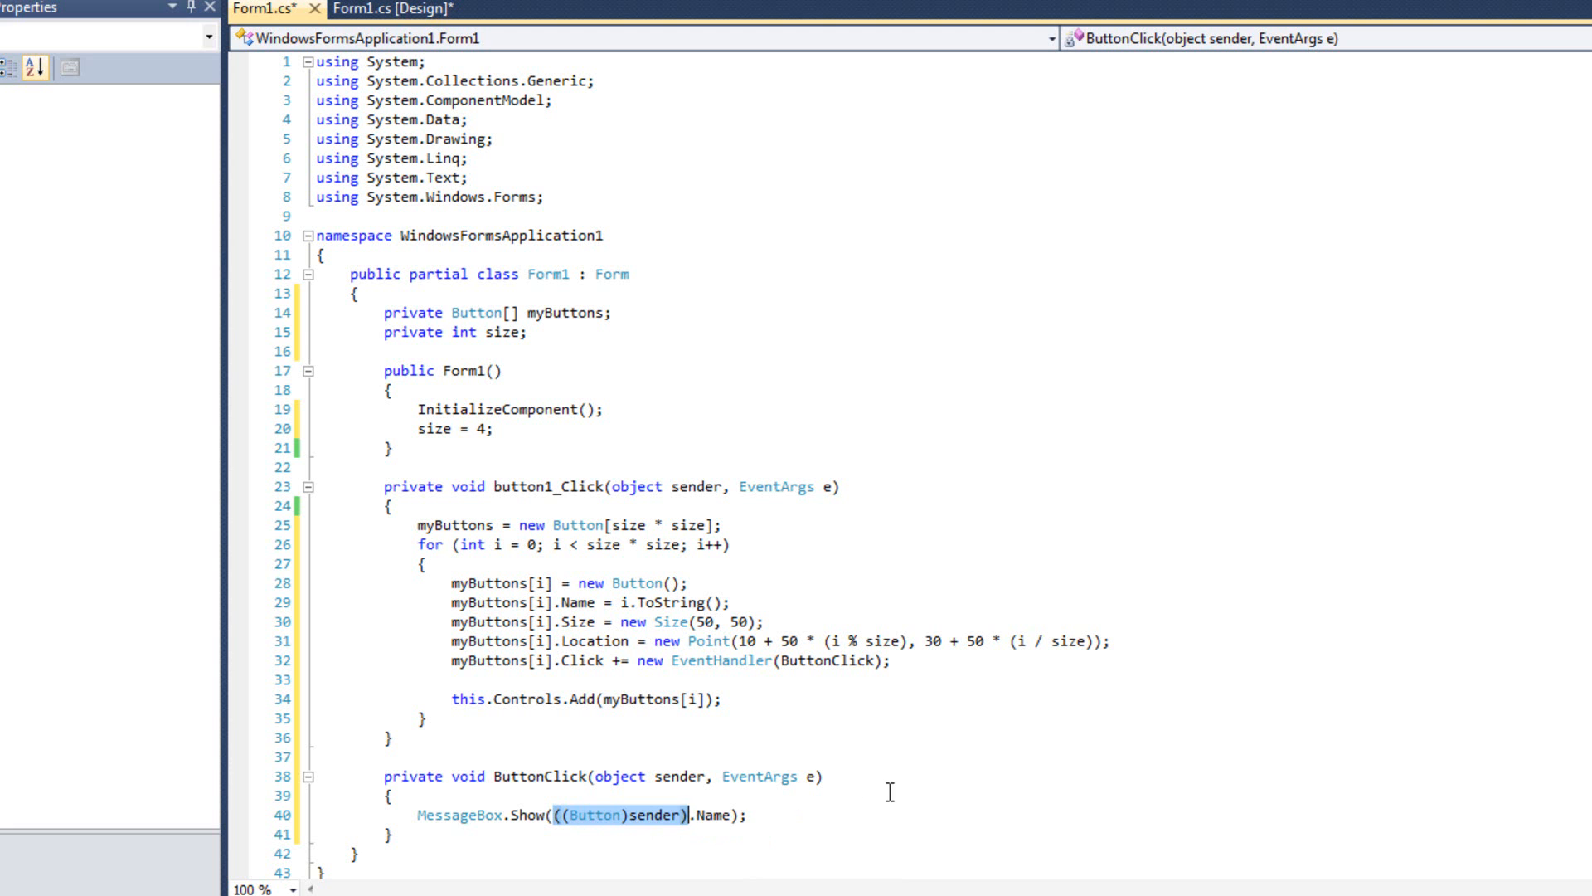
scroll("down", 3)
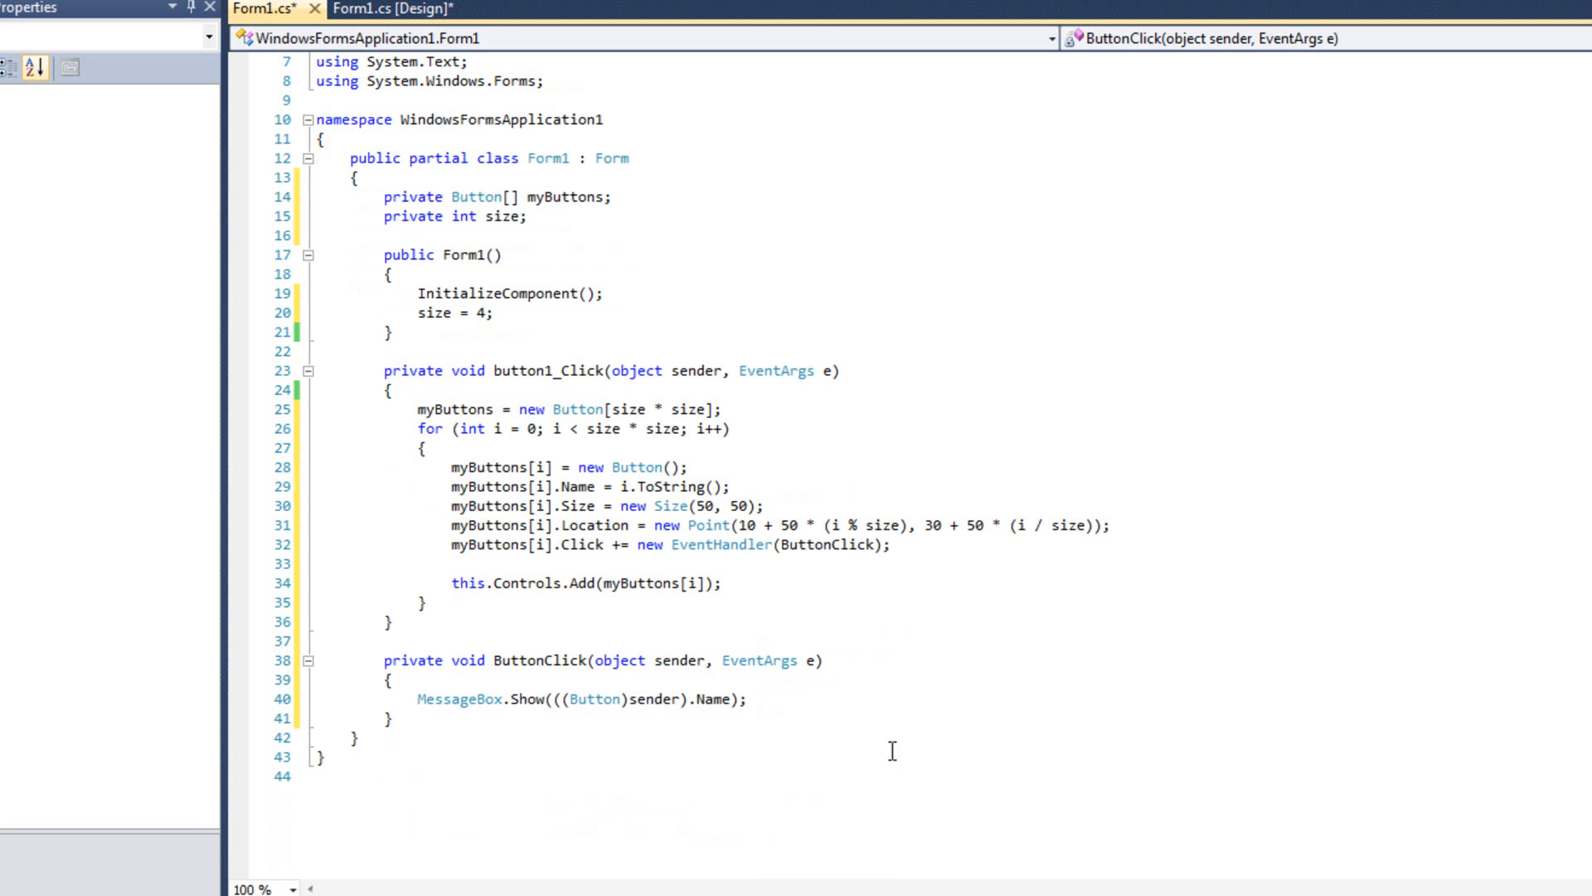
mouse_move(669, 708)
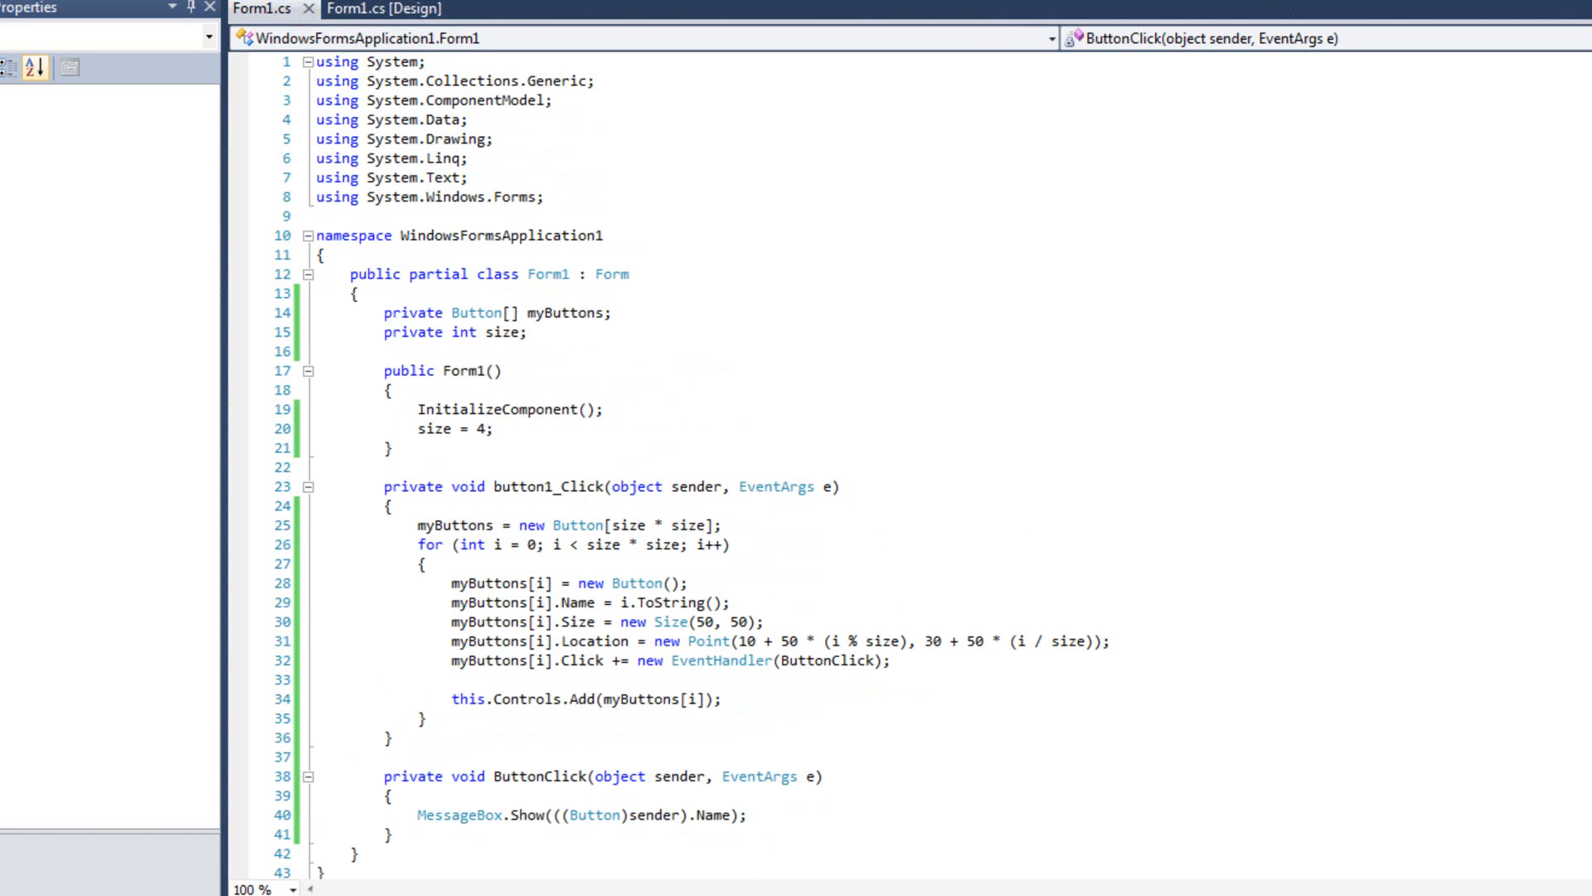
left_click(342, 534)
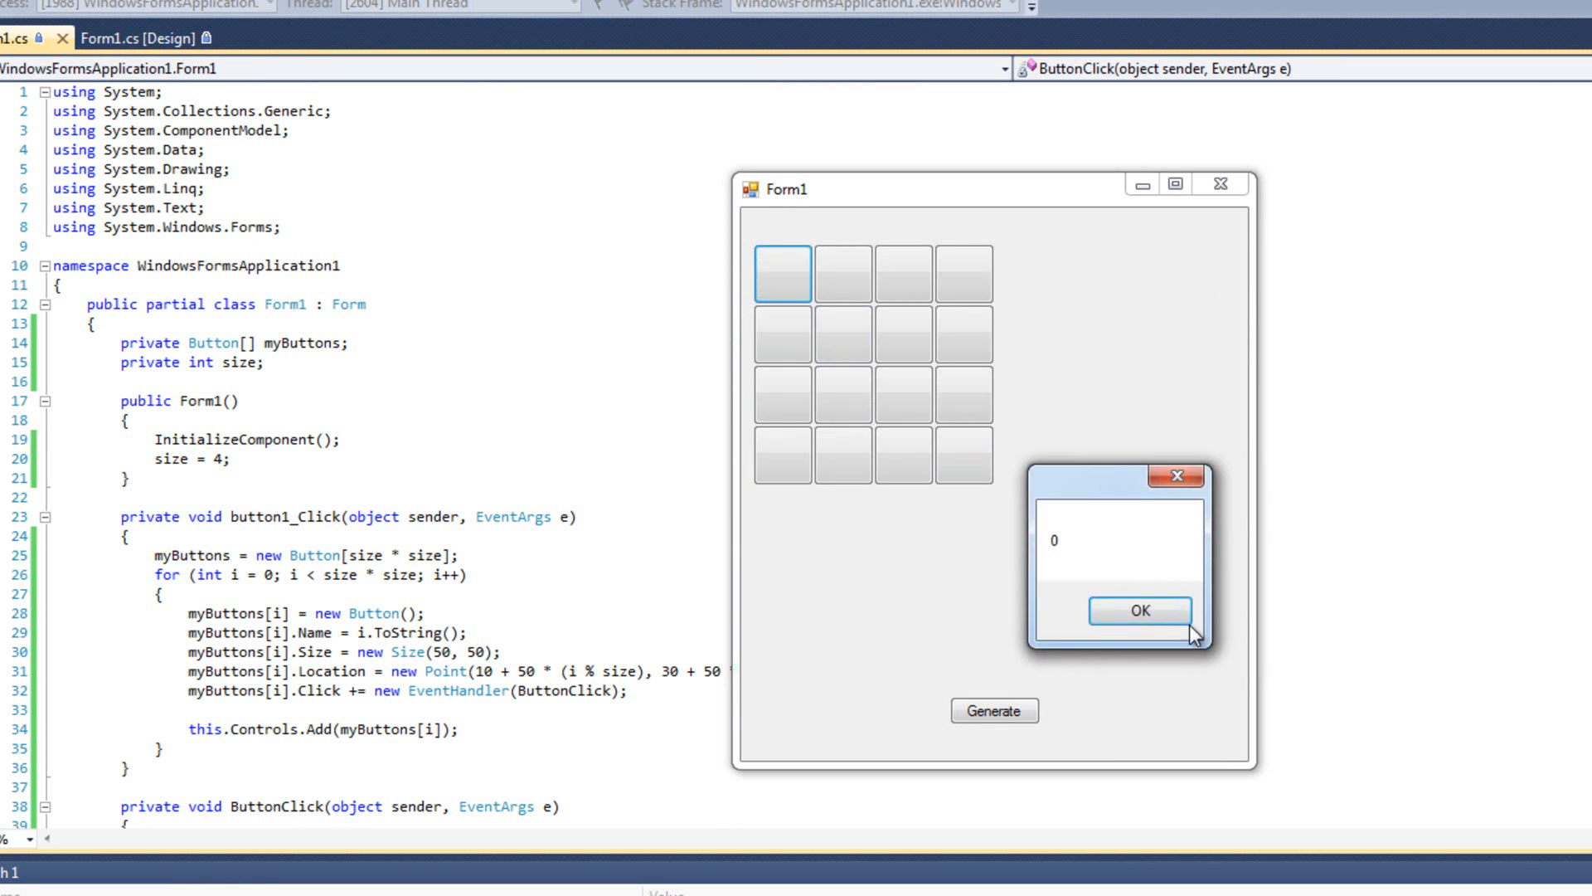
left_click(1140, 610)
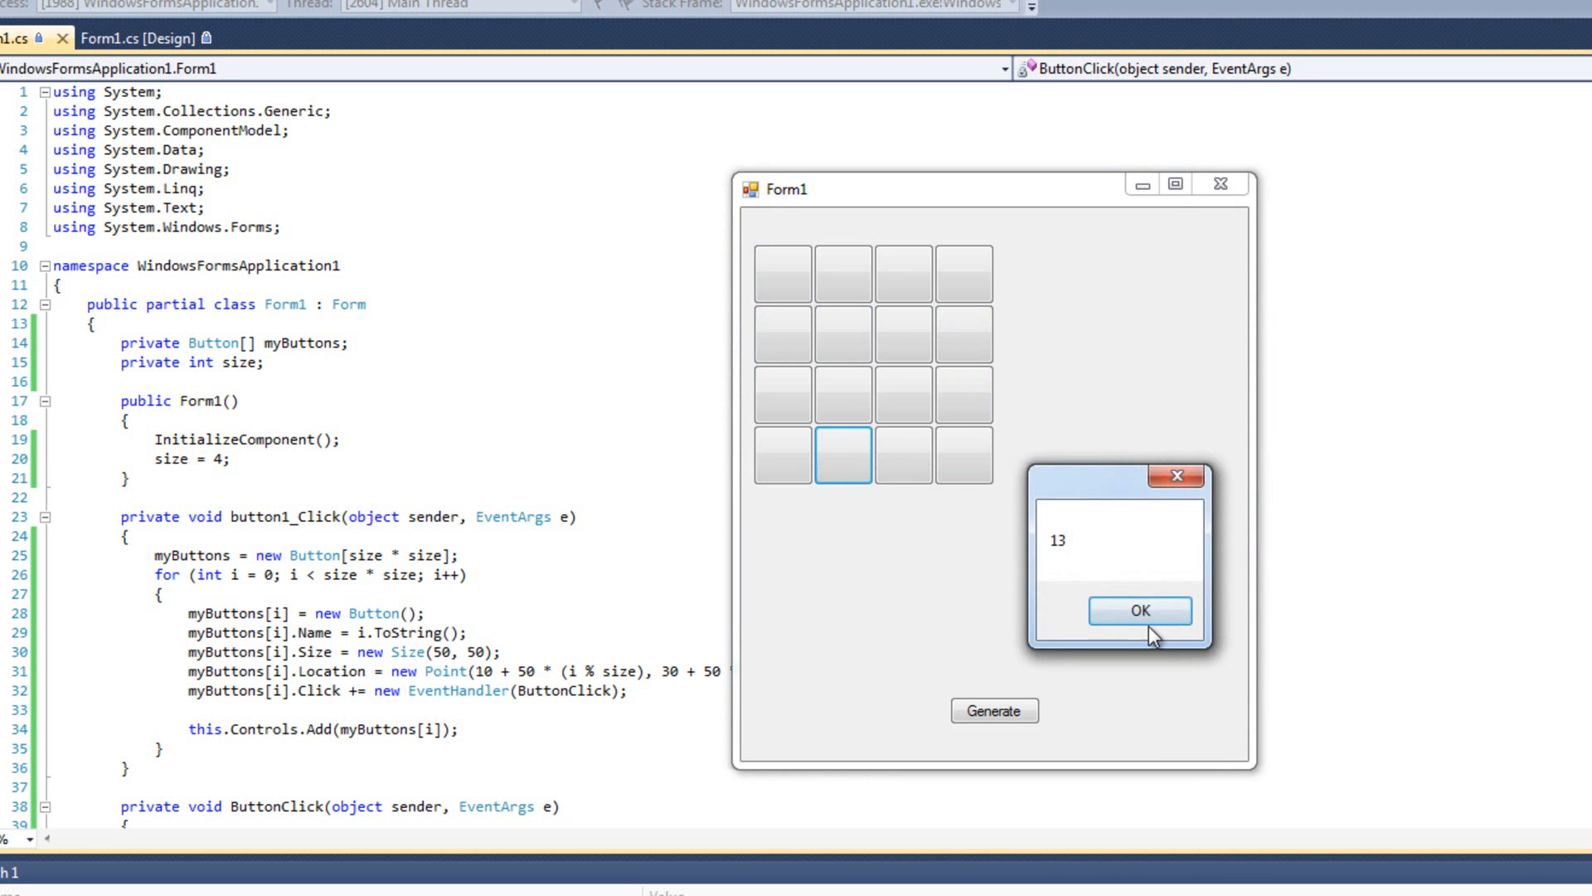
left_click(1138, 611)
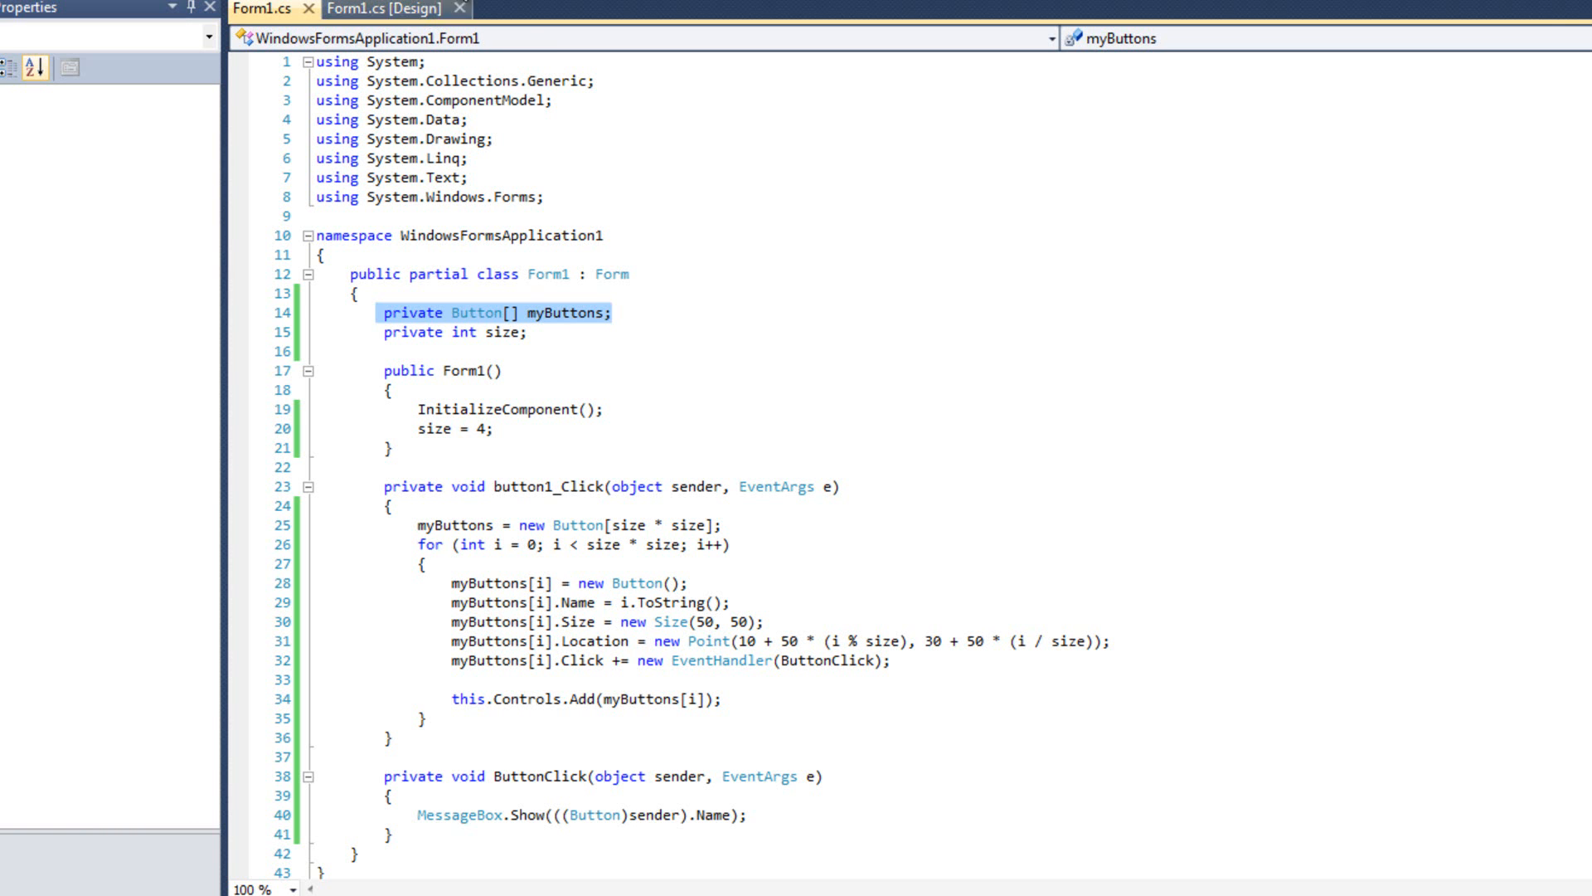
Step: Run the app again, dismiss the message showing name 11, and move the form window aside
key("F5")
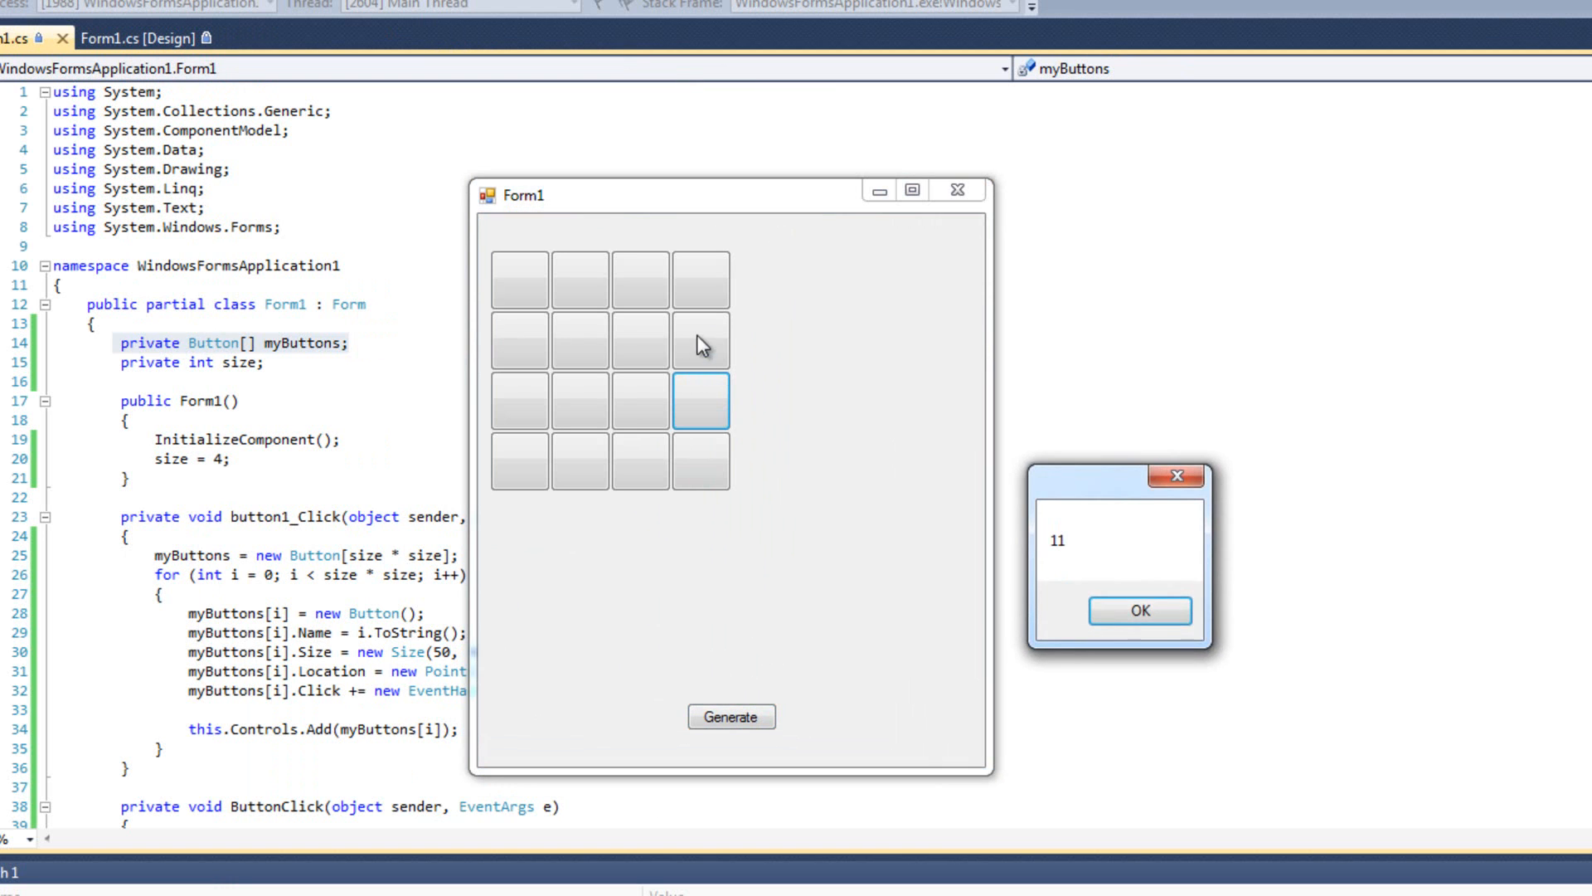
left_click(1138, 611)
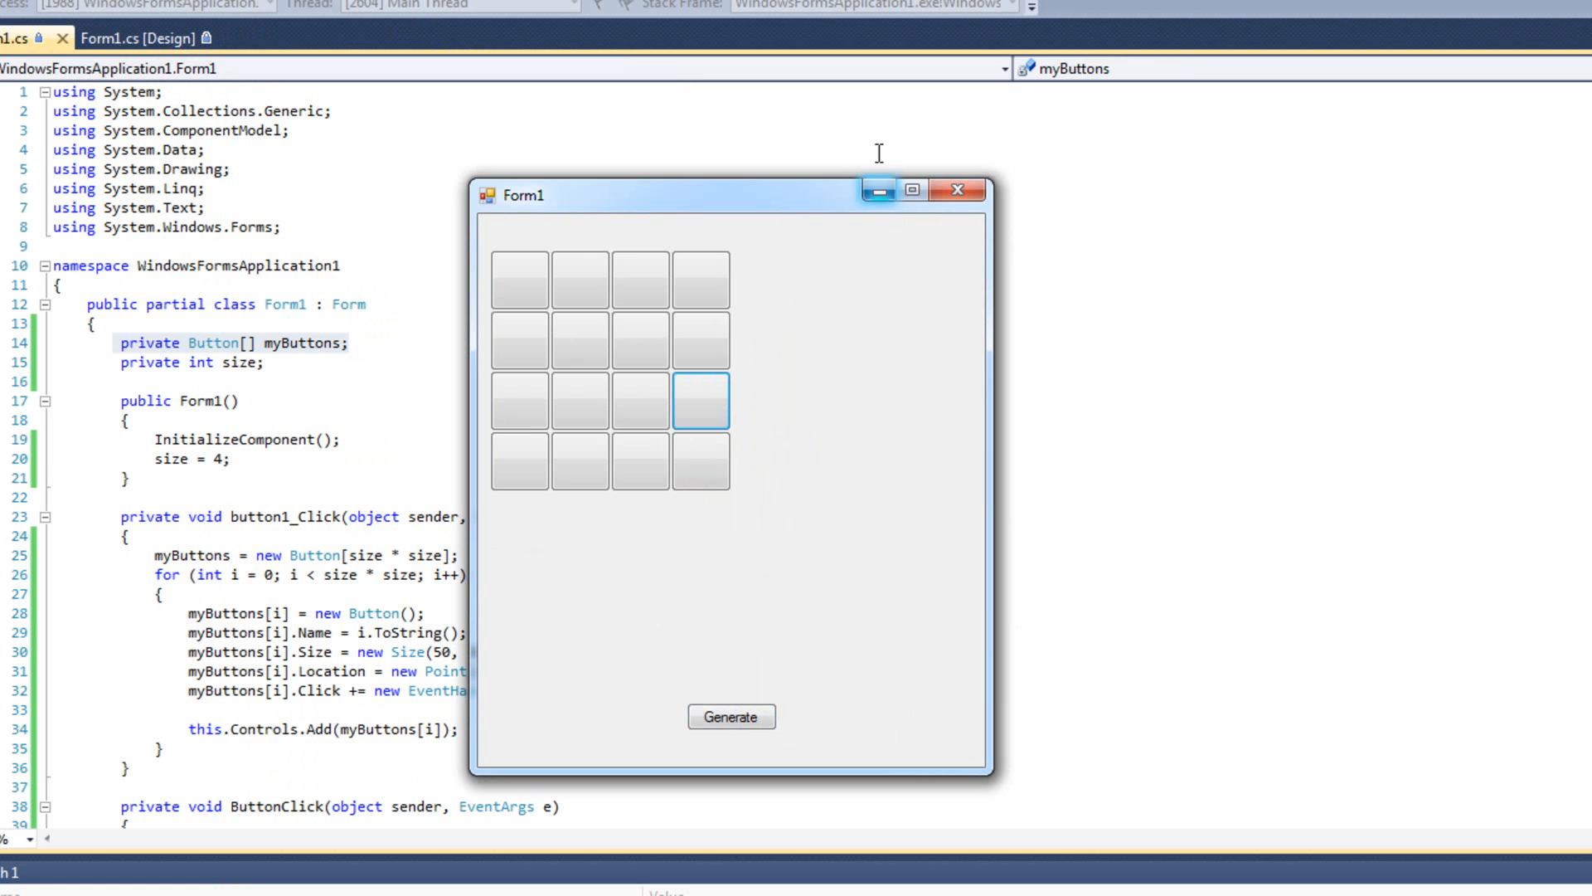
left_click_drag(660, 196, 721, 187)
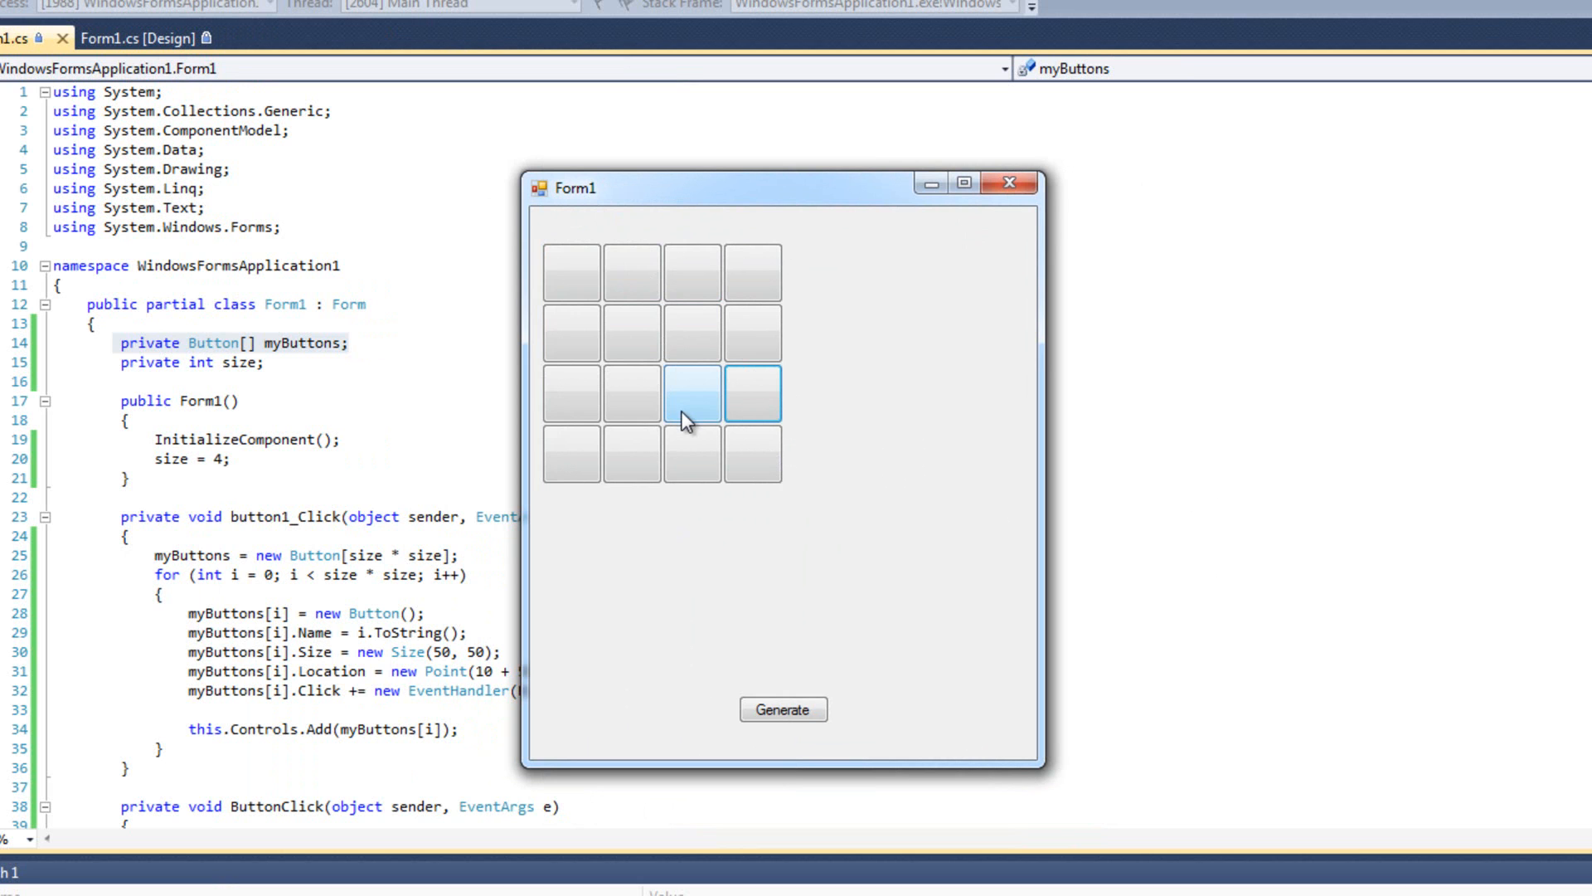
mouse_move(851, 376)
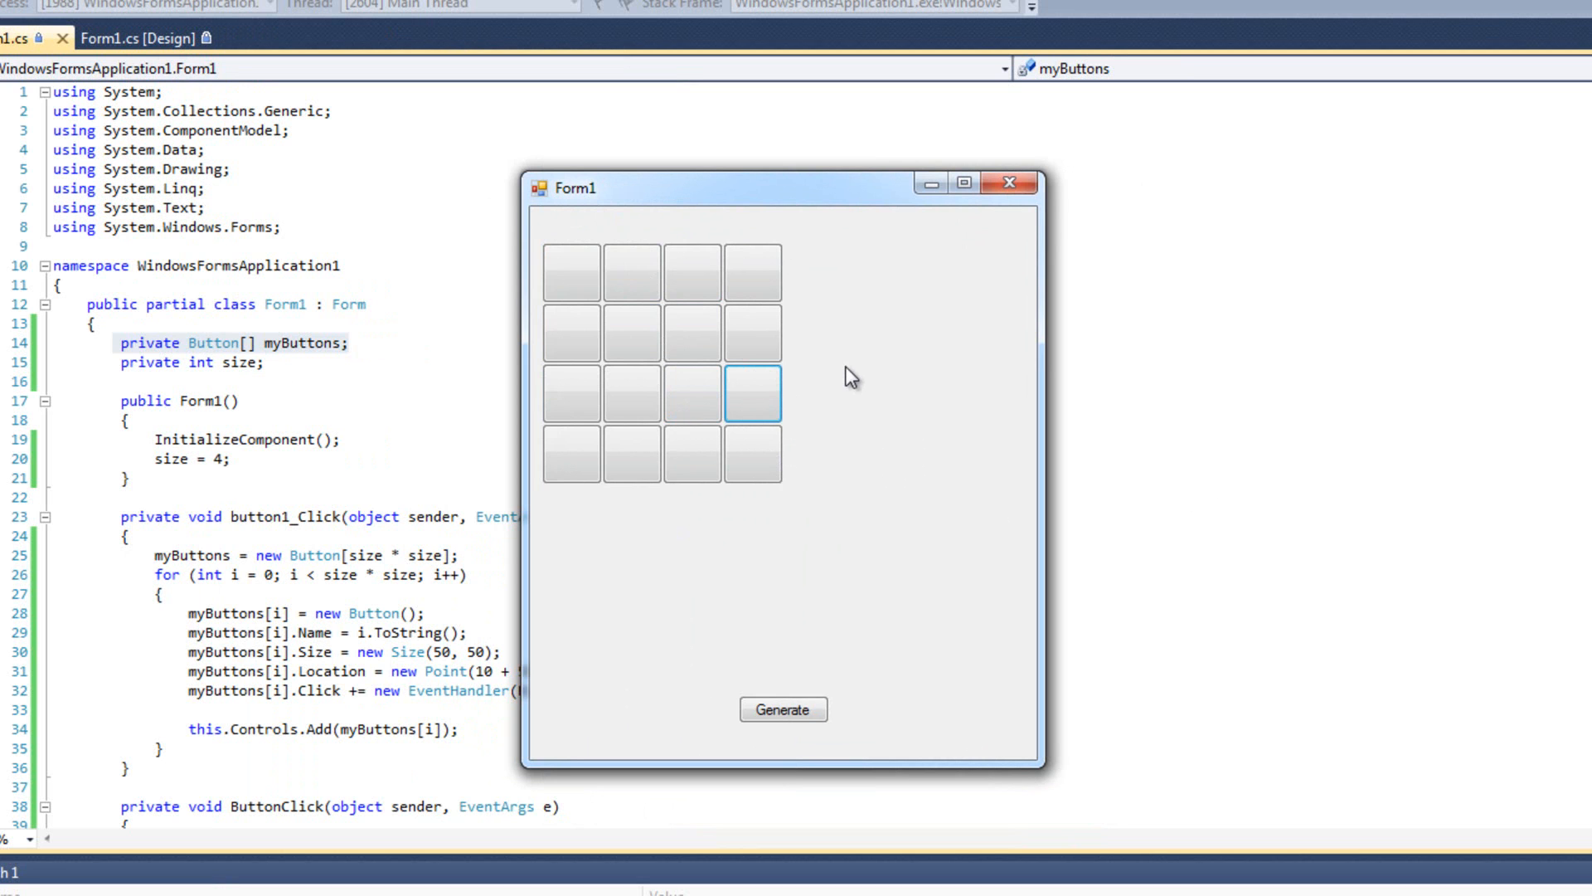